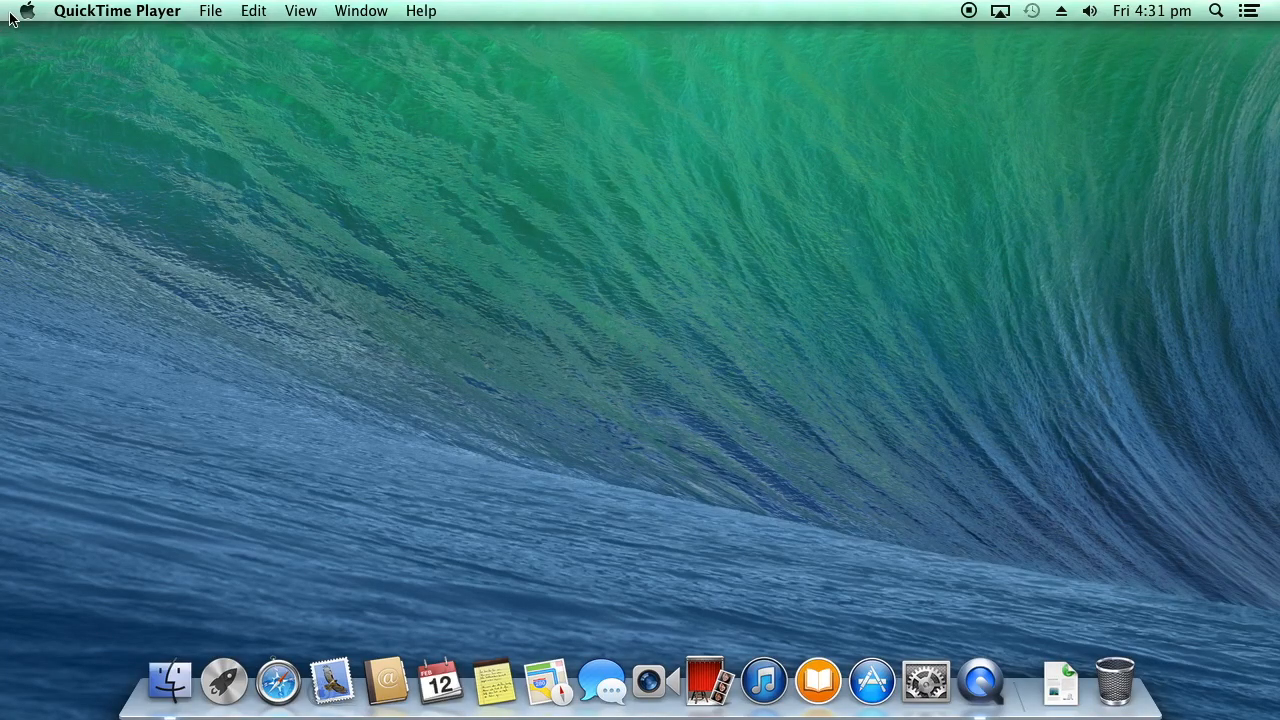
# - Show About This Mac and its More Info overview for this iMac (2.9 GHz Core i5, 8 GB, OS X 10.9.5)
pyautogui.click(28, 12)
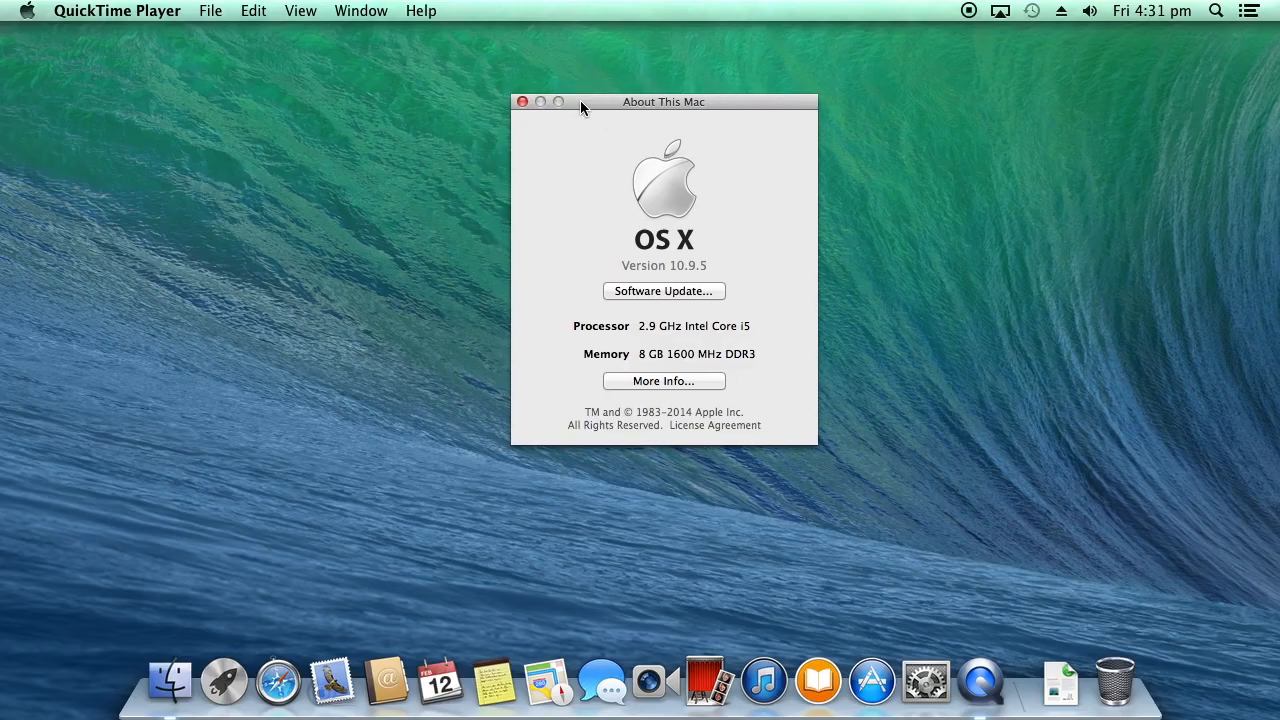
pyautogui.moveTo(614, 336)
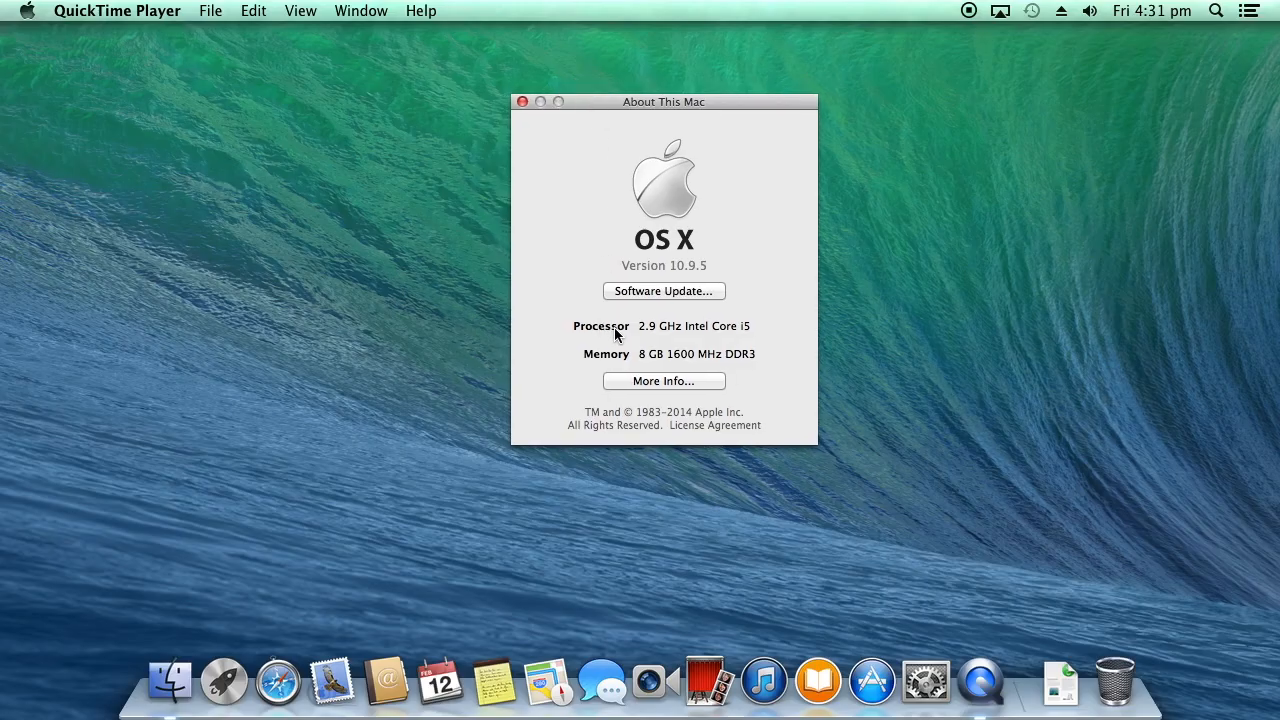
pyautogui.click(664, 380)
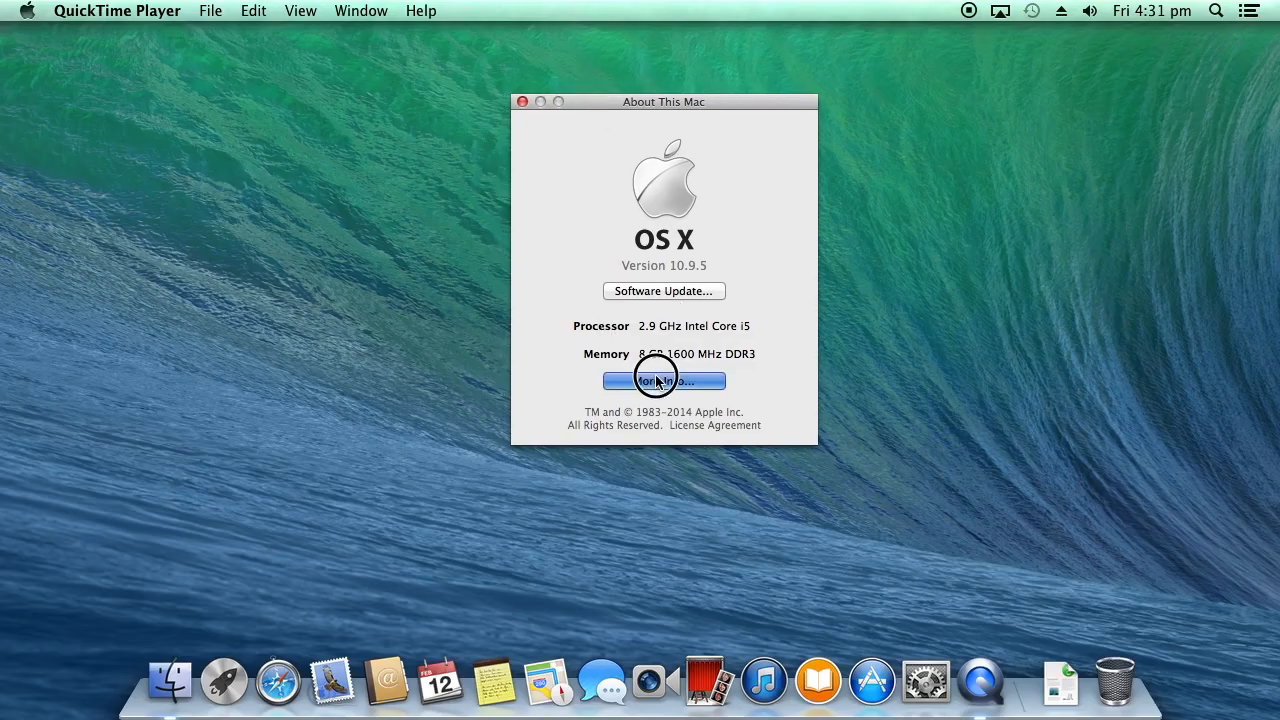
pyautogui.click(664, 380)
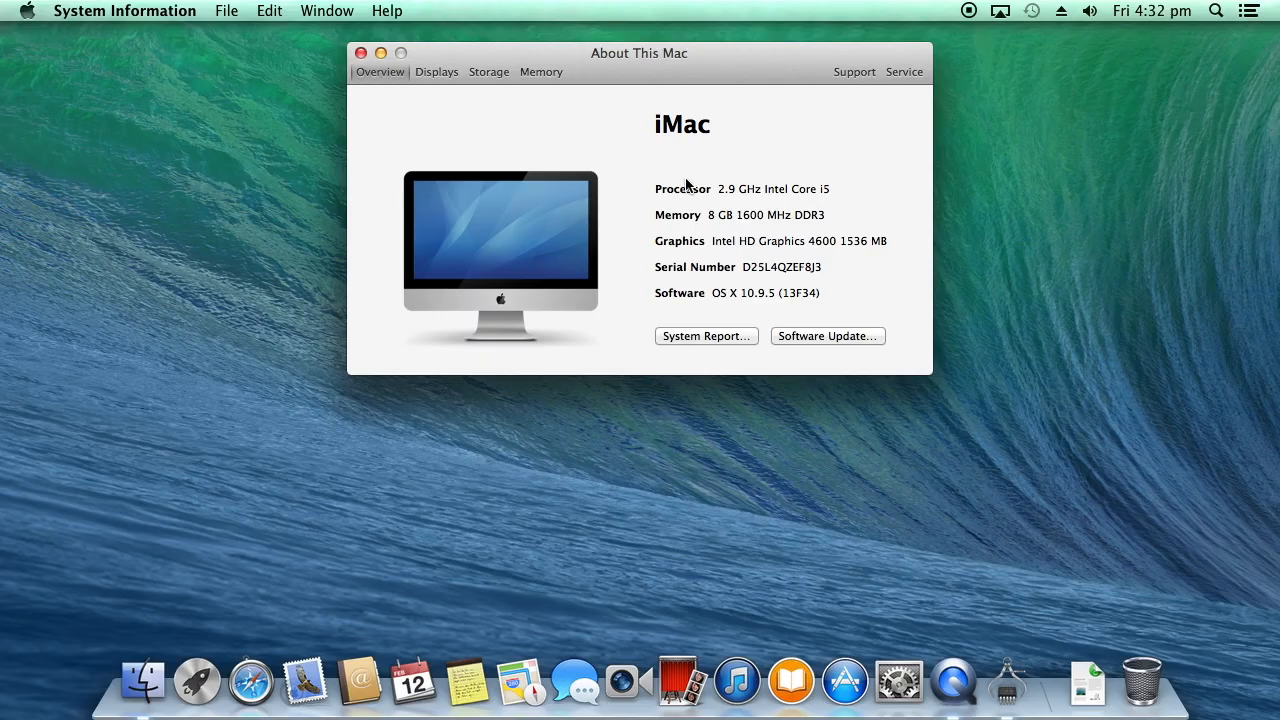
pyautogui.moveTo(640, 228)
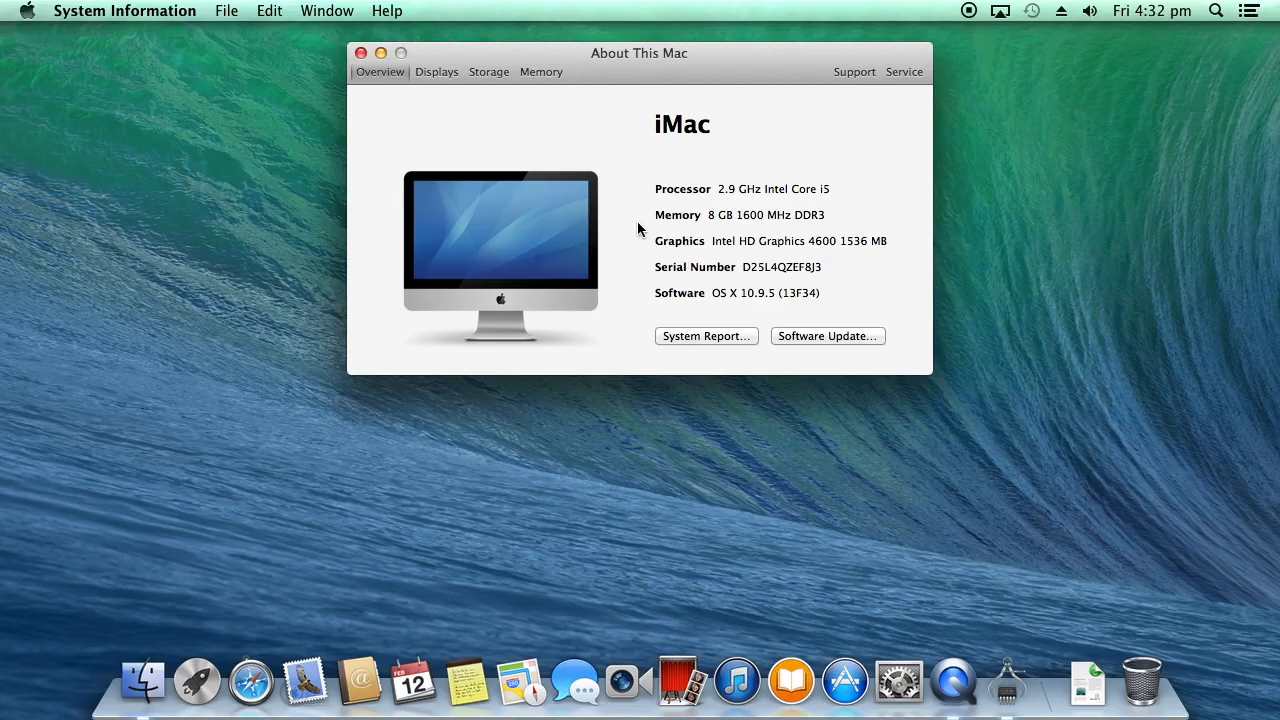
pyautogui.moveTo(428, 108)
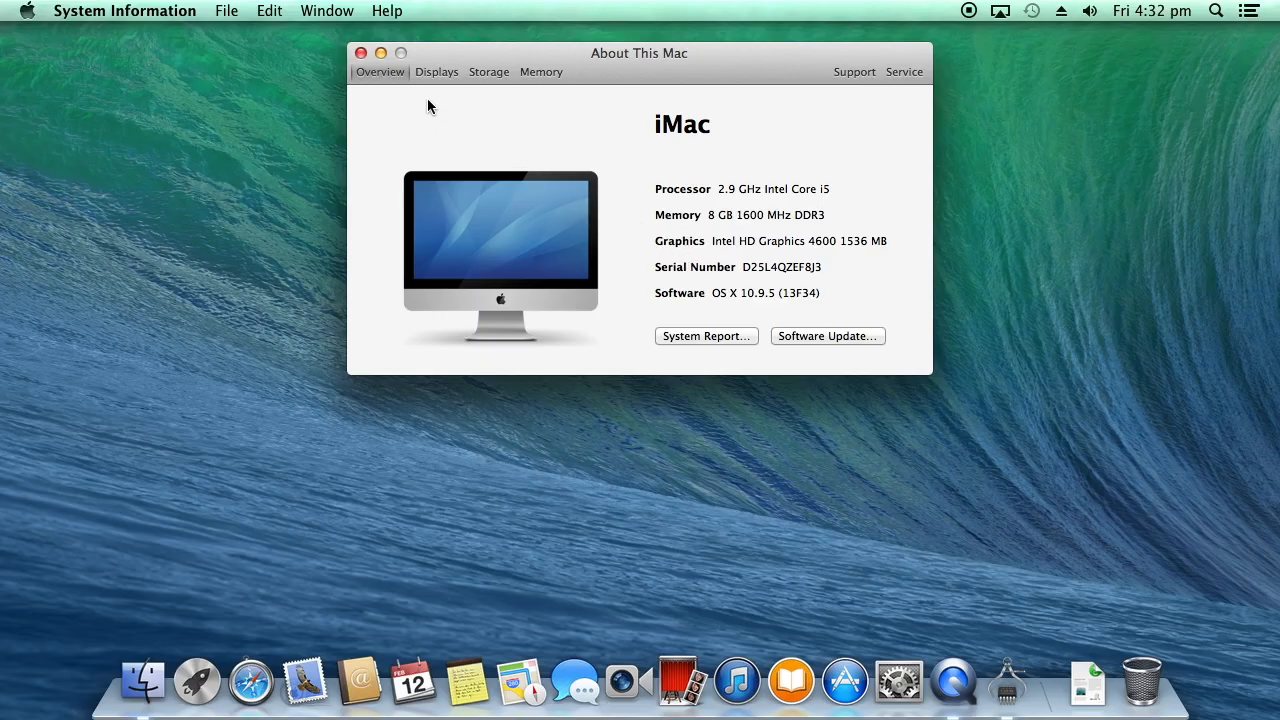
pyautogui.moveTo(436, 72)
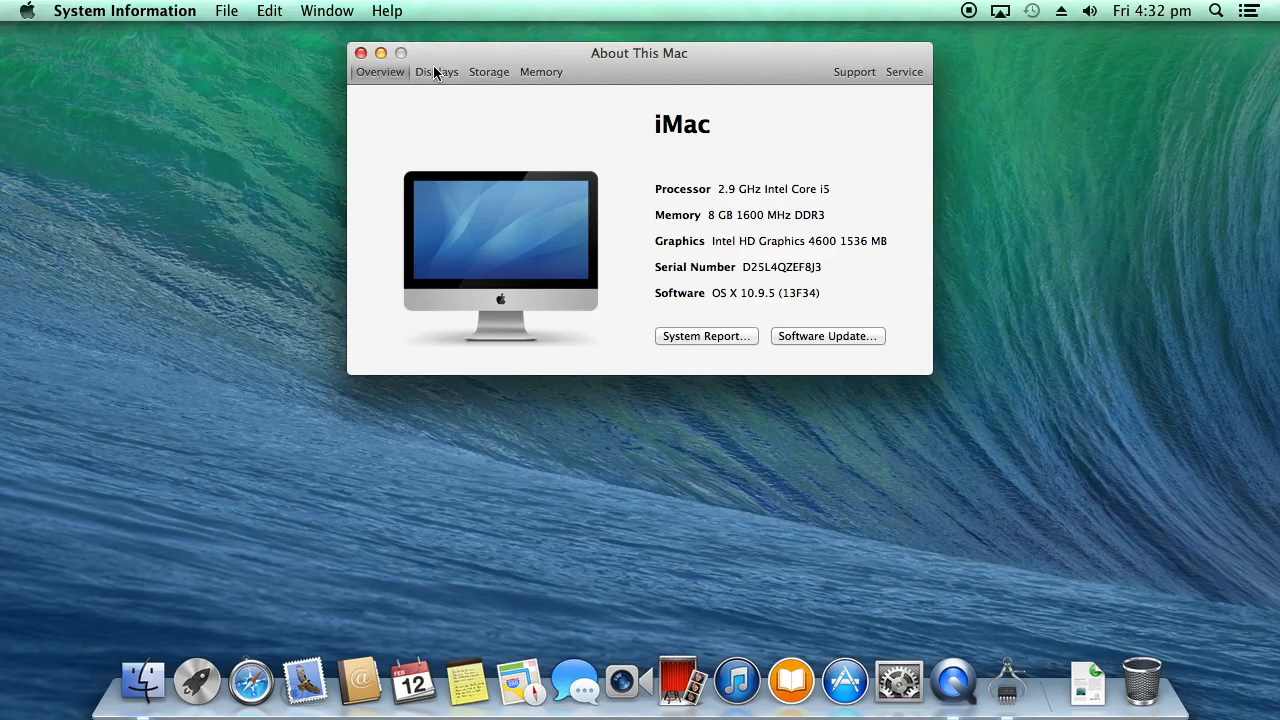
pyautogui.moveTo(432, 72)
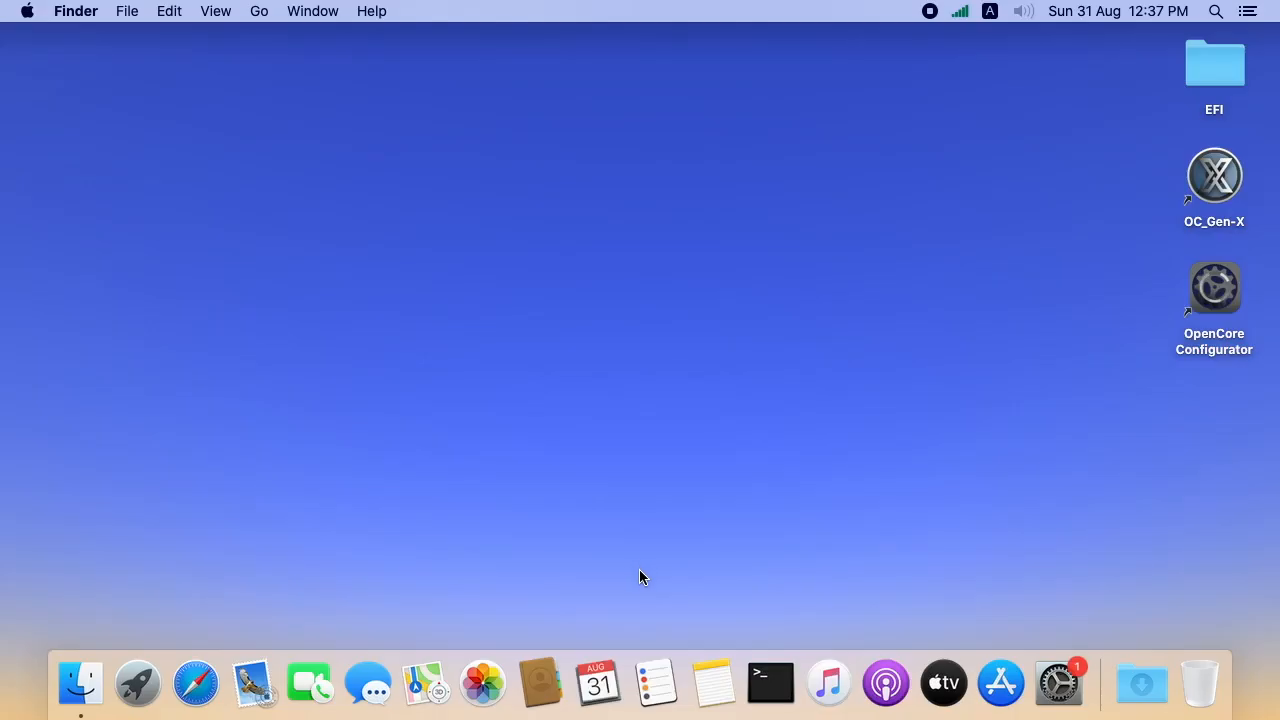
pyautogui.moveTo(618, 352)
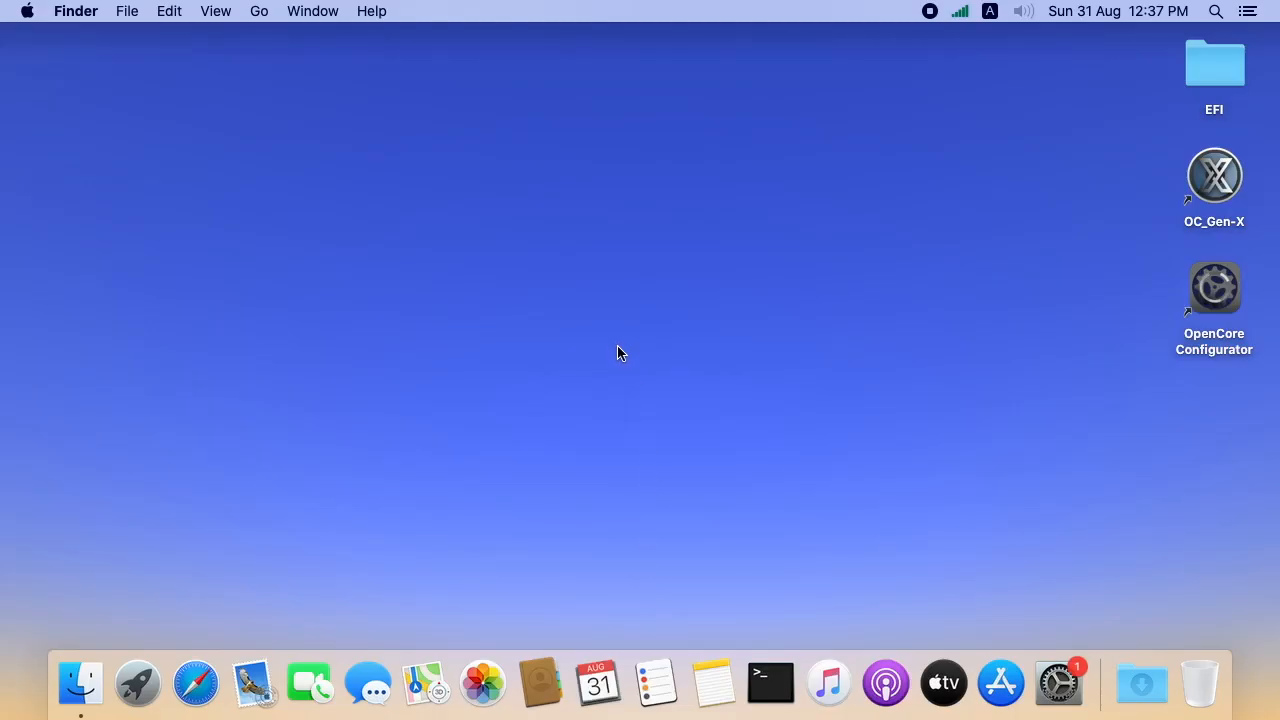
pyautogui.moveTo(618, 342)
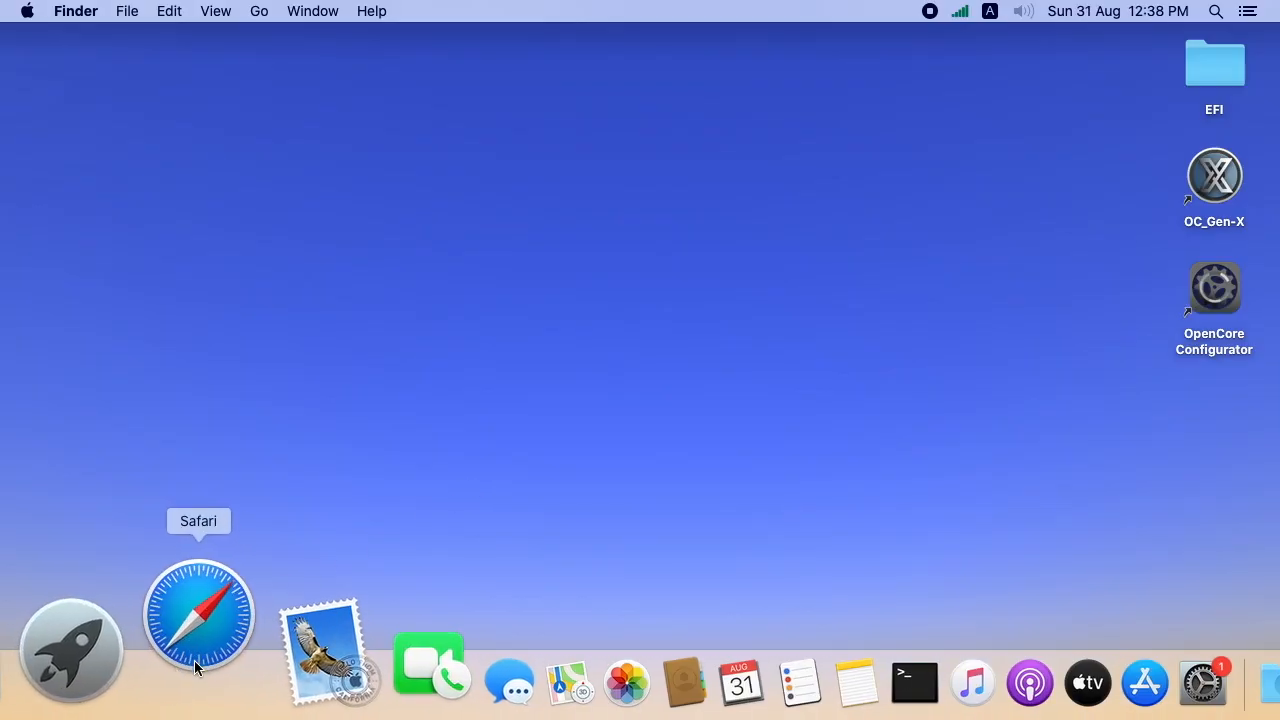
# - Search Google in Safari for 'os x mavericks'
pyautogui.click(198, 614)
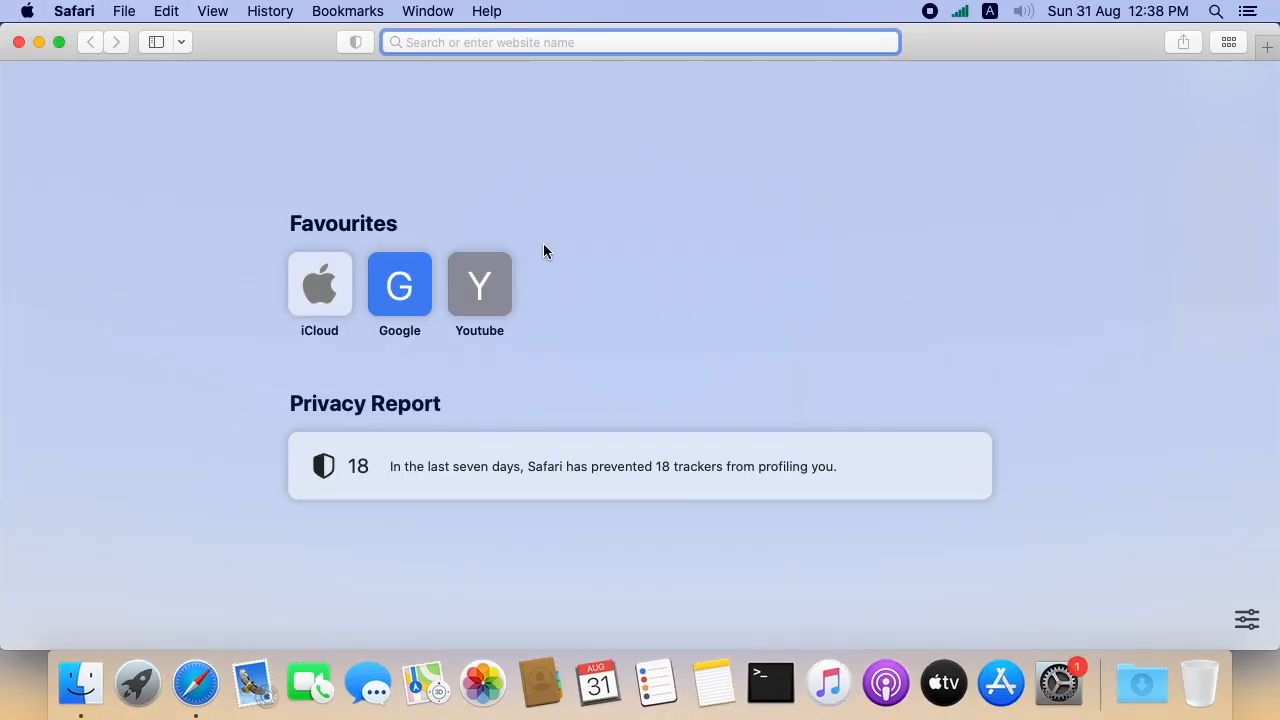
pyautogui.write('os x')
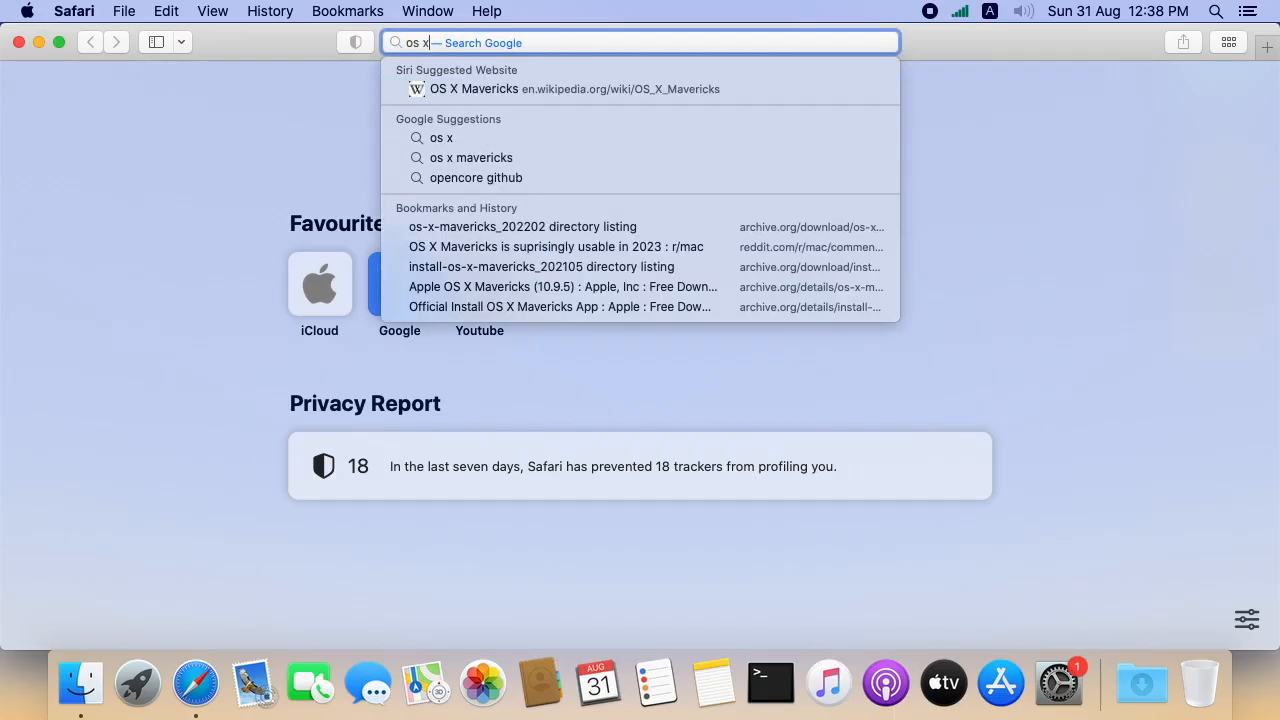
pyautogui.click(470, 156)
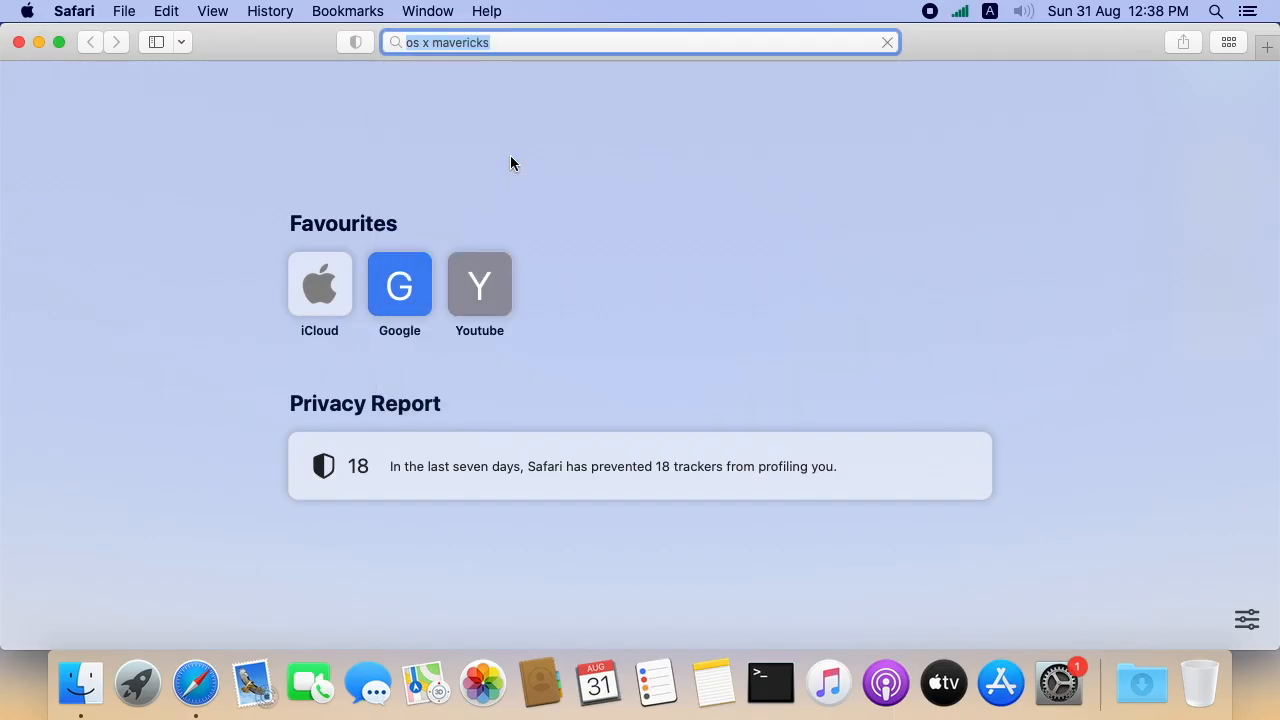
pyautogui.press('Return')
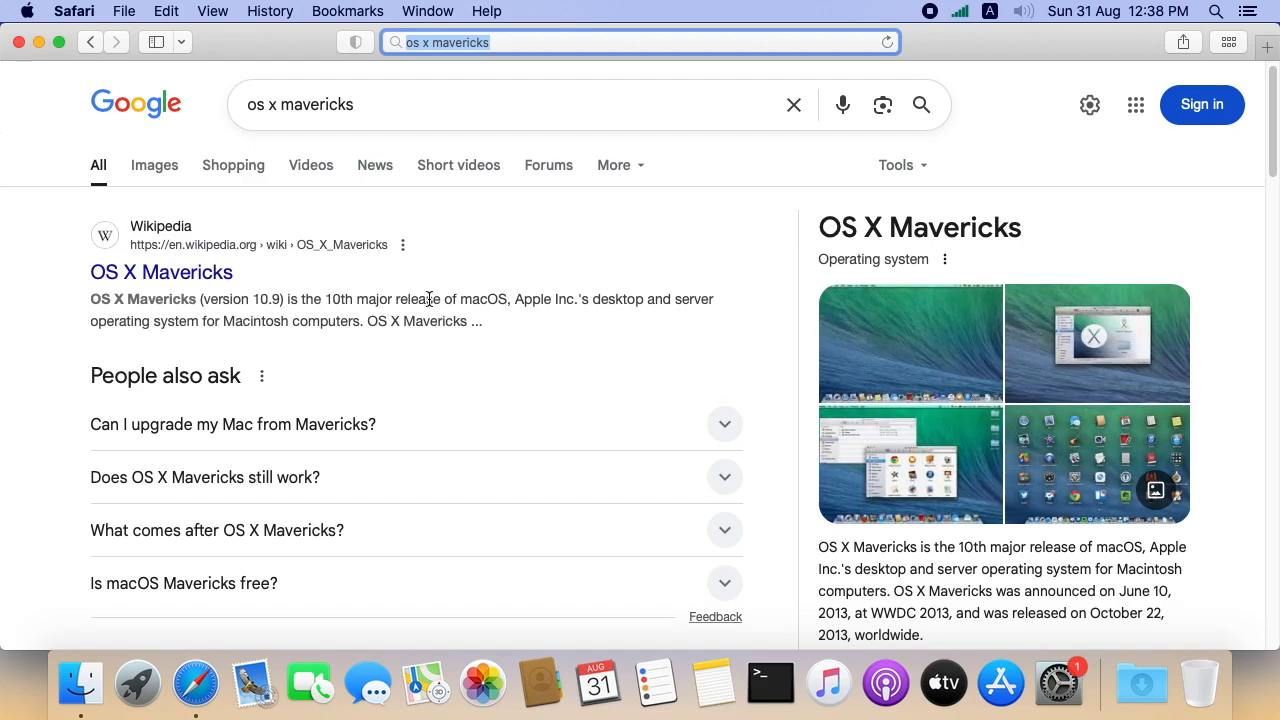
# - Scroll the results down to the Internet Archive Apple OS X Mavericks (10.9.5) listing and choose it
pyautogui.scroll(-3)
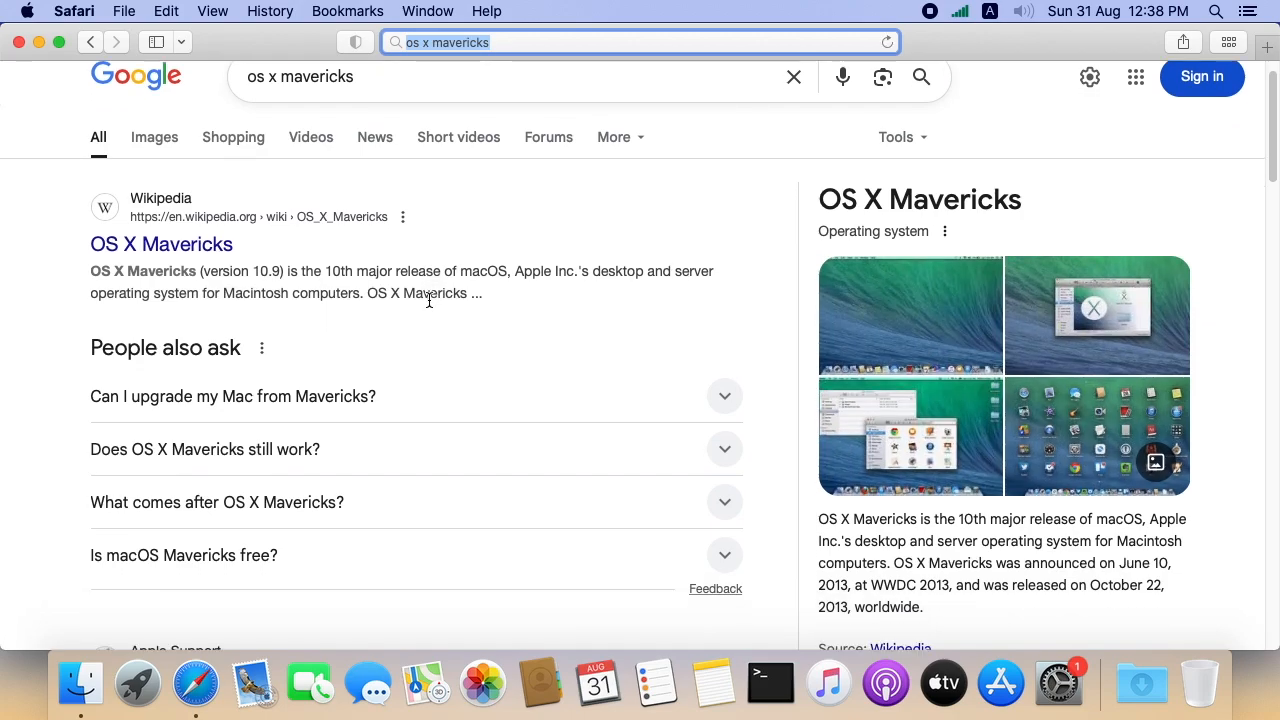
pyautogui.scroll(-3)
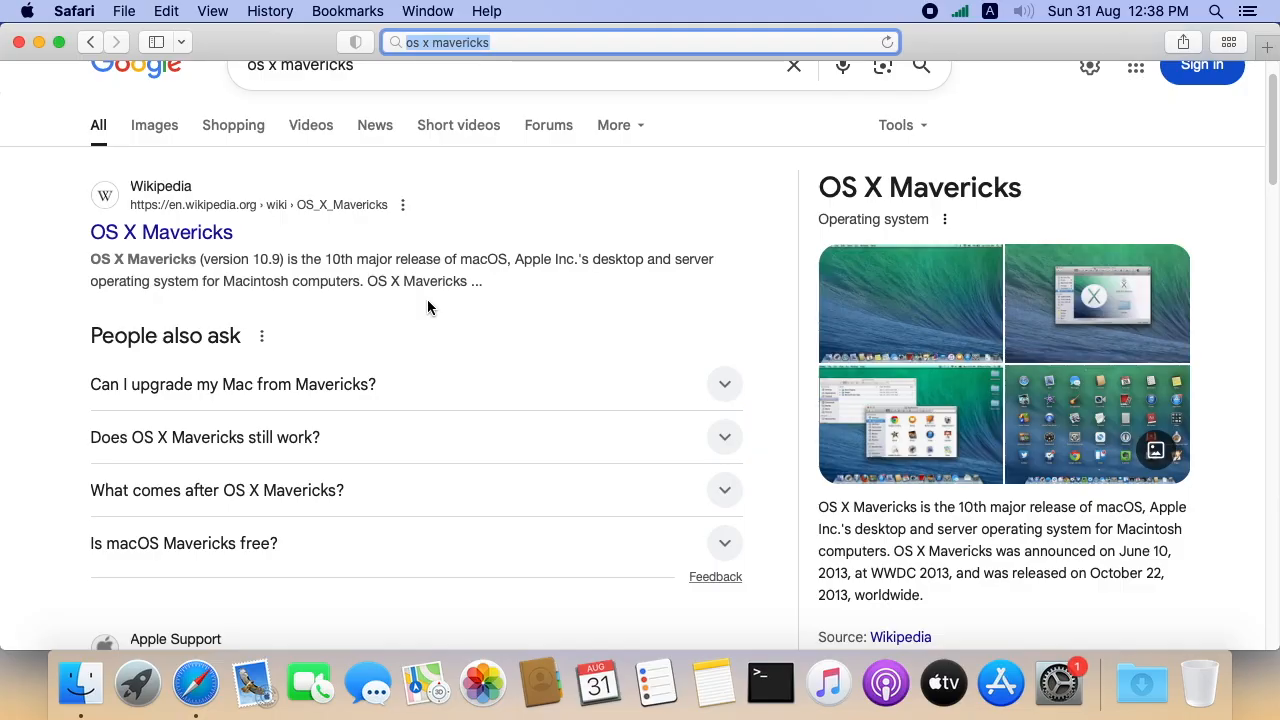
pyautogui.scroll(-3)
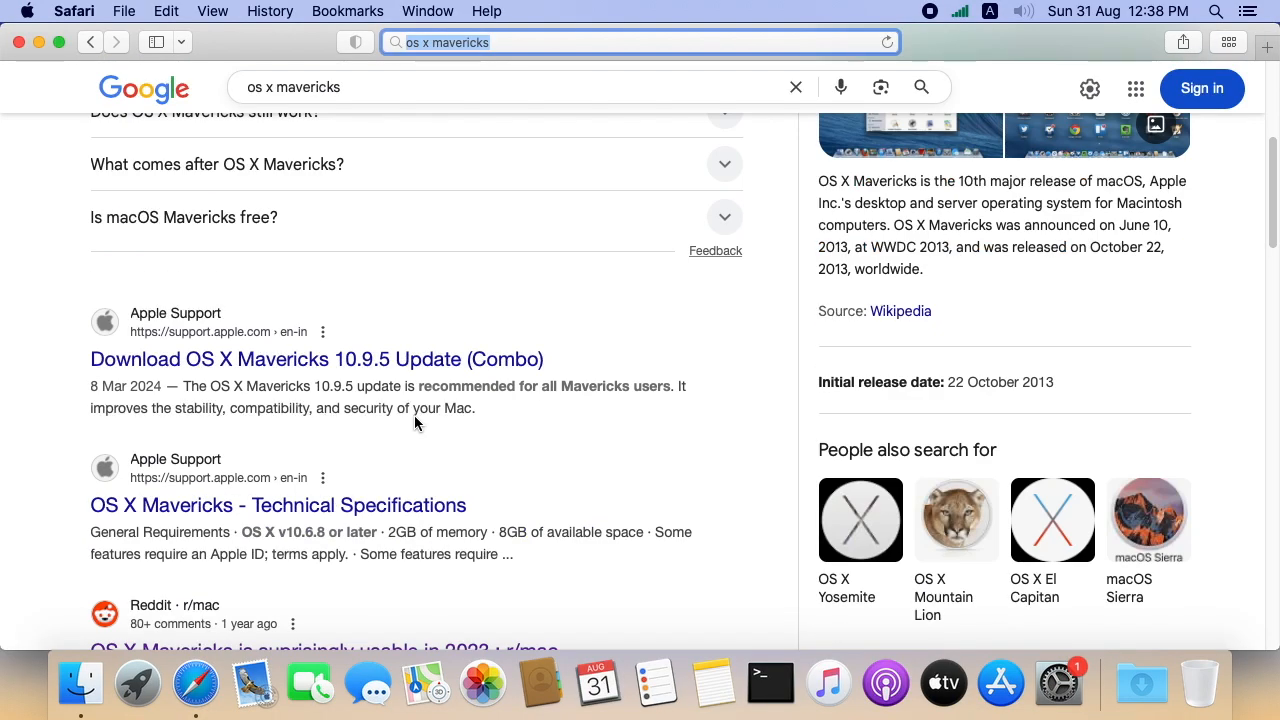
pyautogui.scroll(-3)
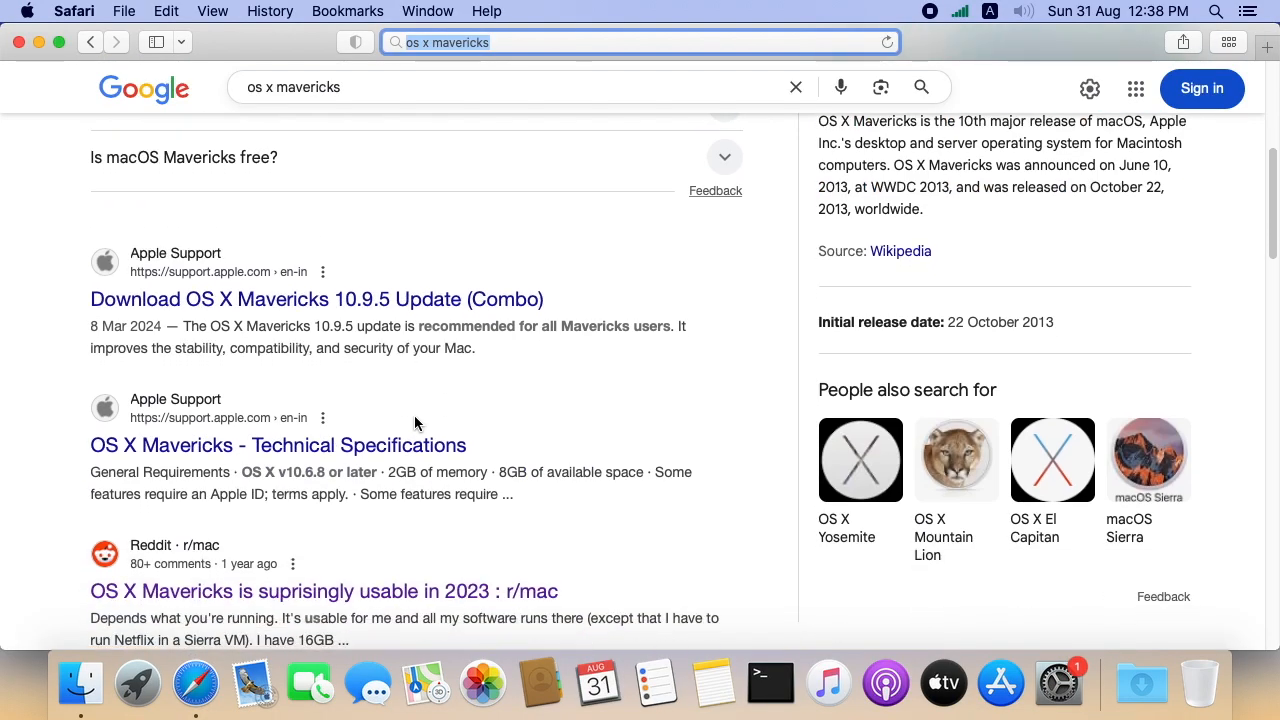
pyautogui.scroll(-3)
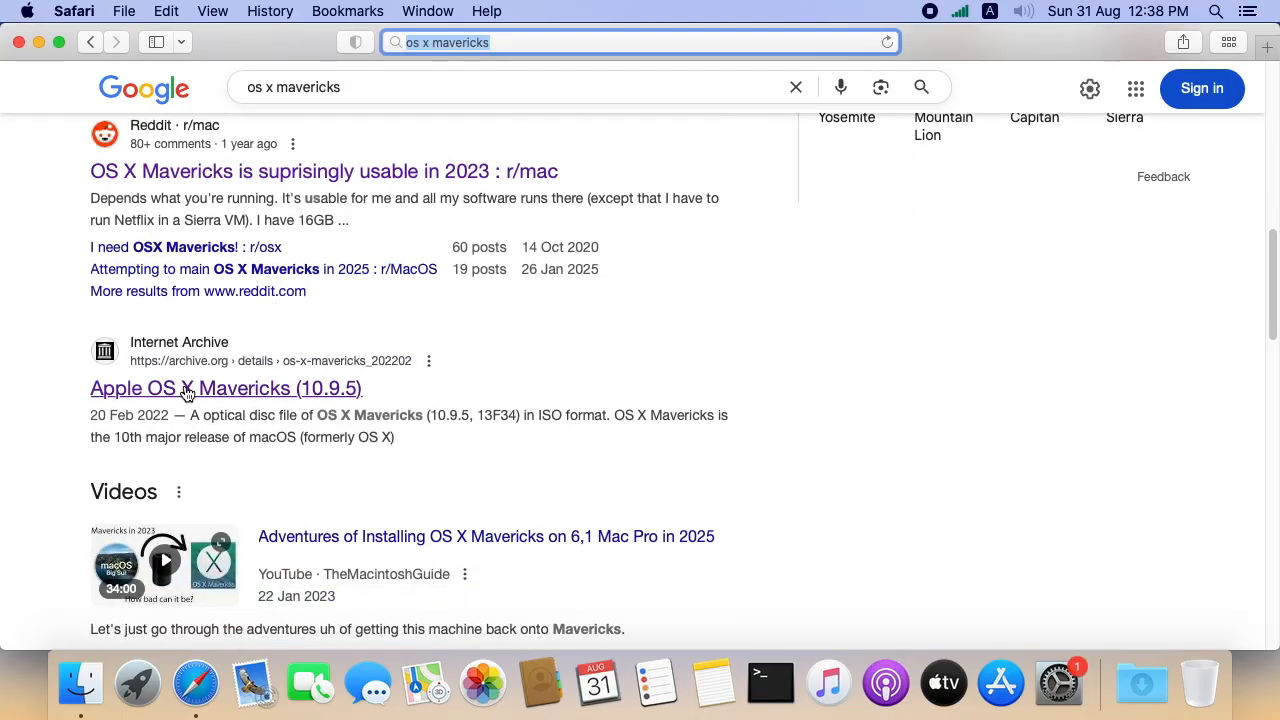
pyautogui.click(184, 388)
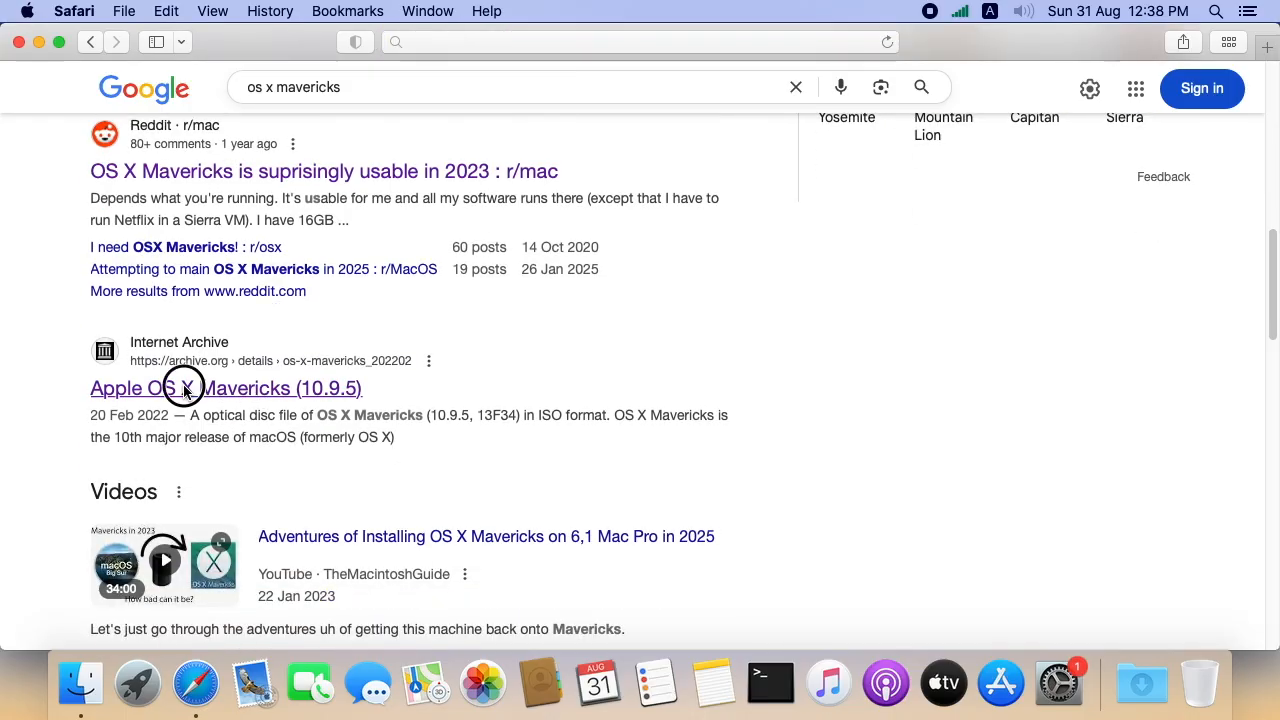
# - View the Official Install OS X Mavericks App item on archive.org down to its Download Options
pyautogui.click(224, 388)
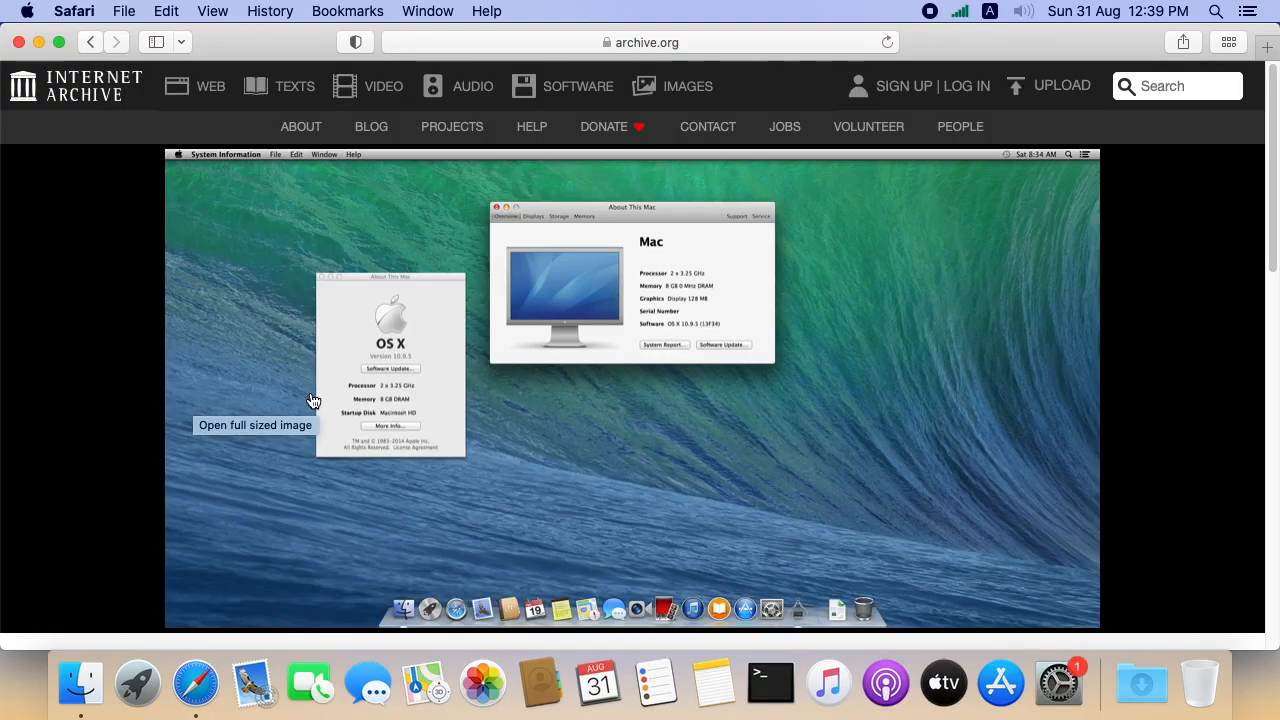
pyautogui.scroll(-3)
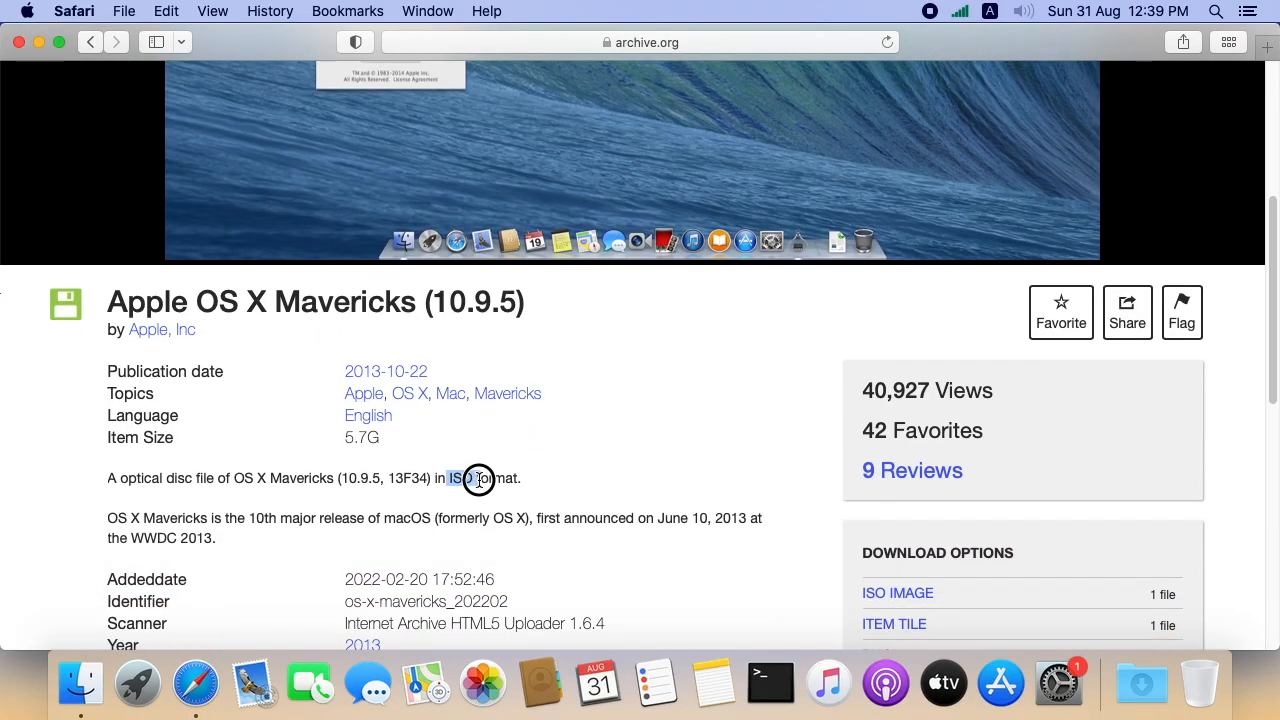
pyautogui.doubleClick(460, 478)
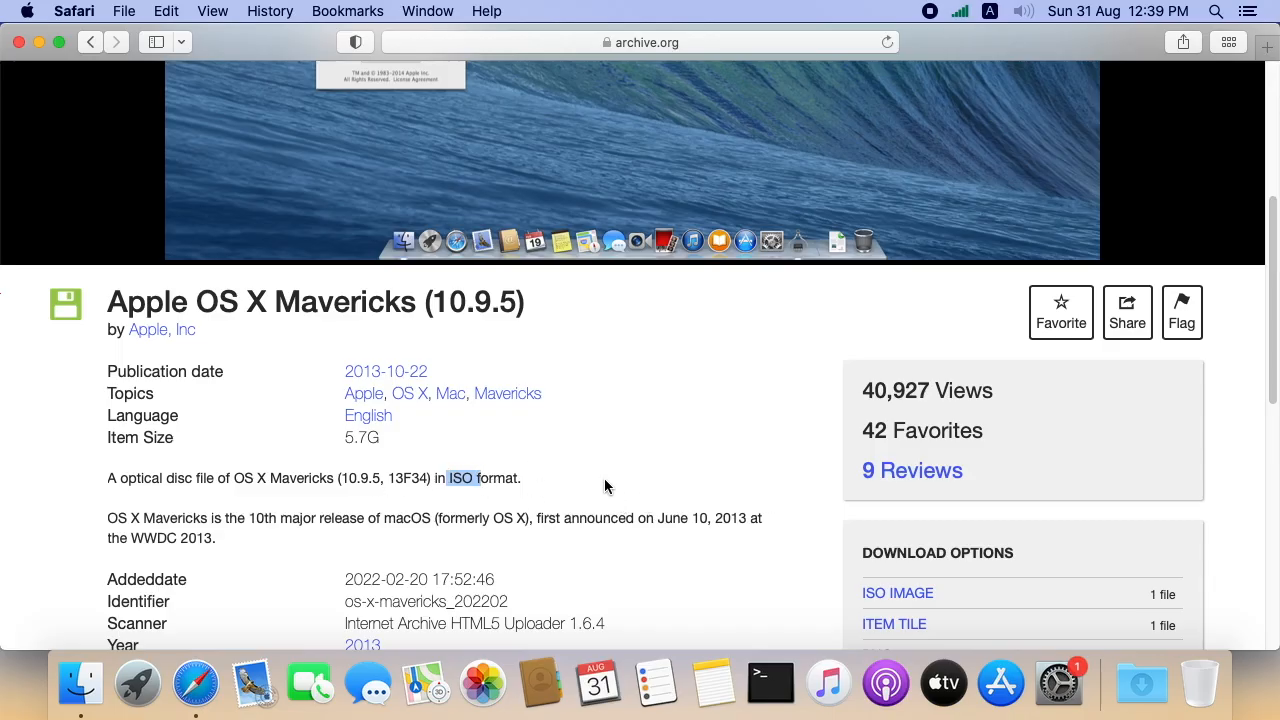
pyautogui.scroll(-3)
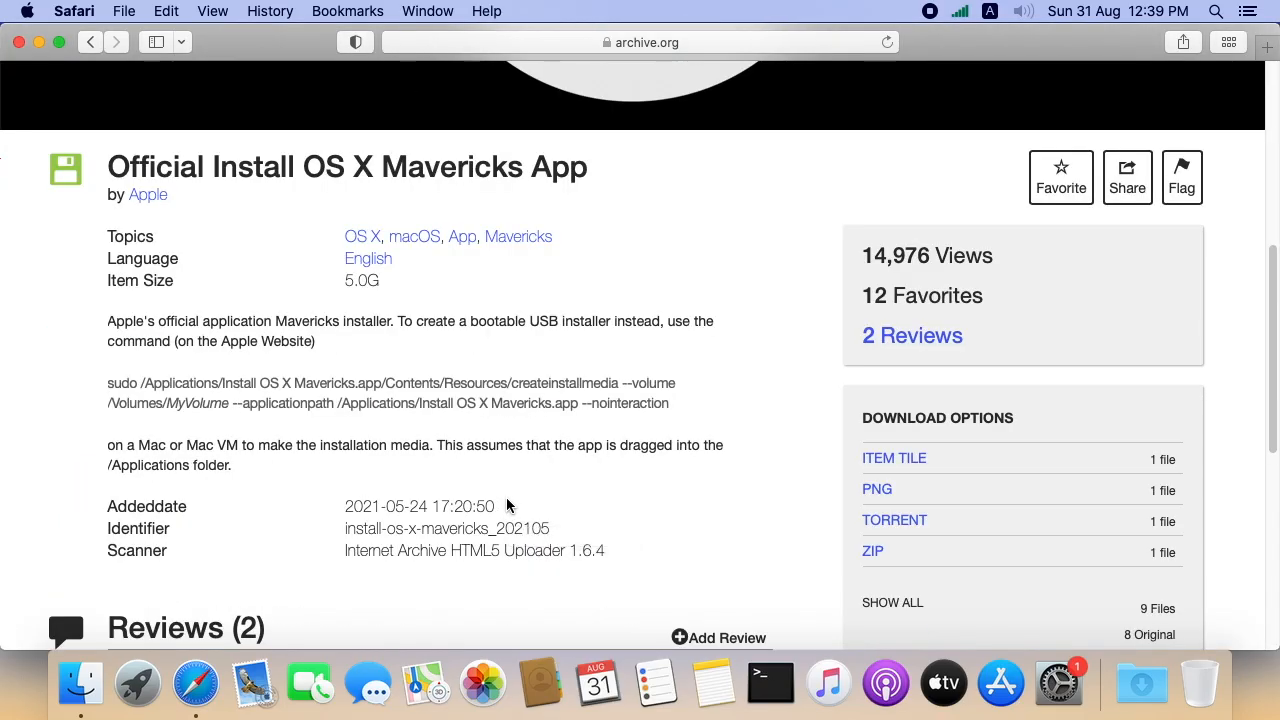
pyautogui.moveTo(604, 170)
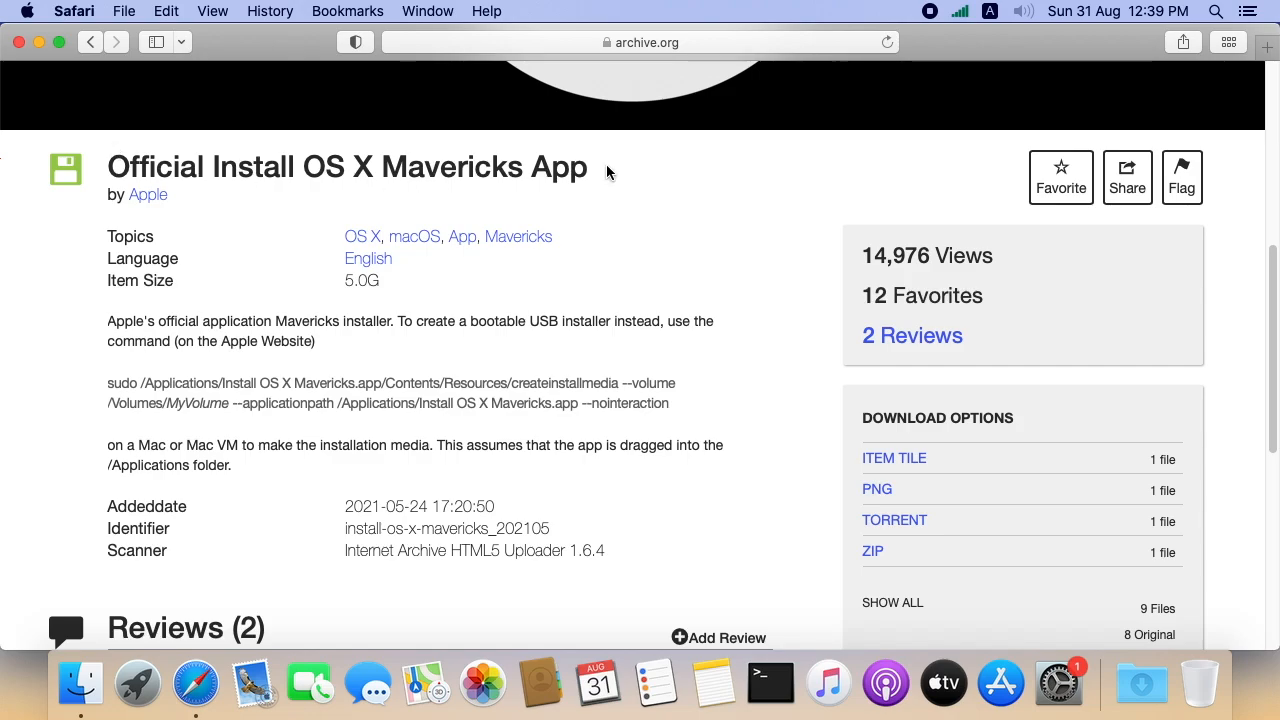
pyautogui.moveTo(366, 296)
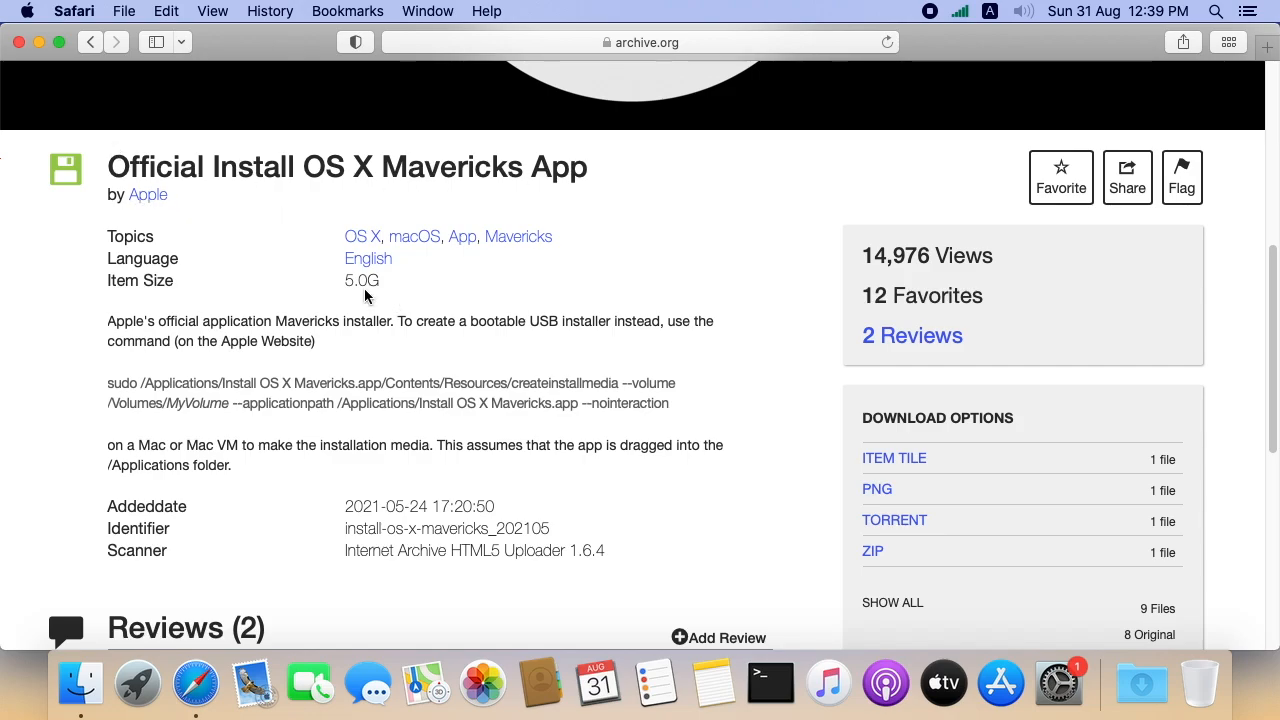
pyautogui.moveTo(110, 388)
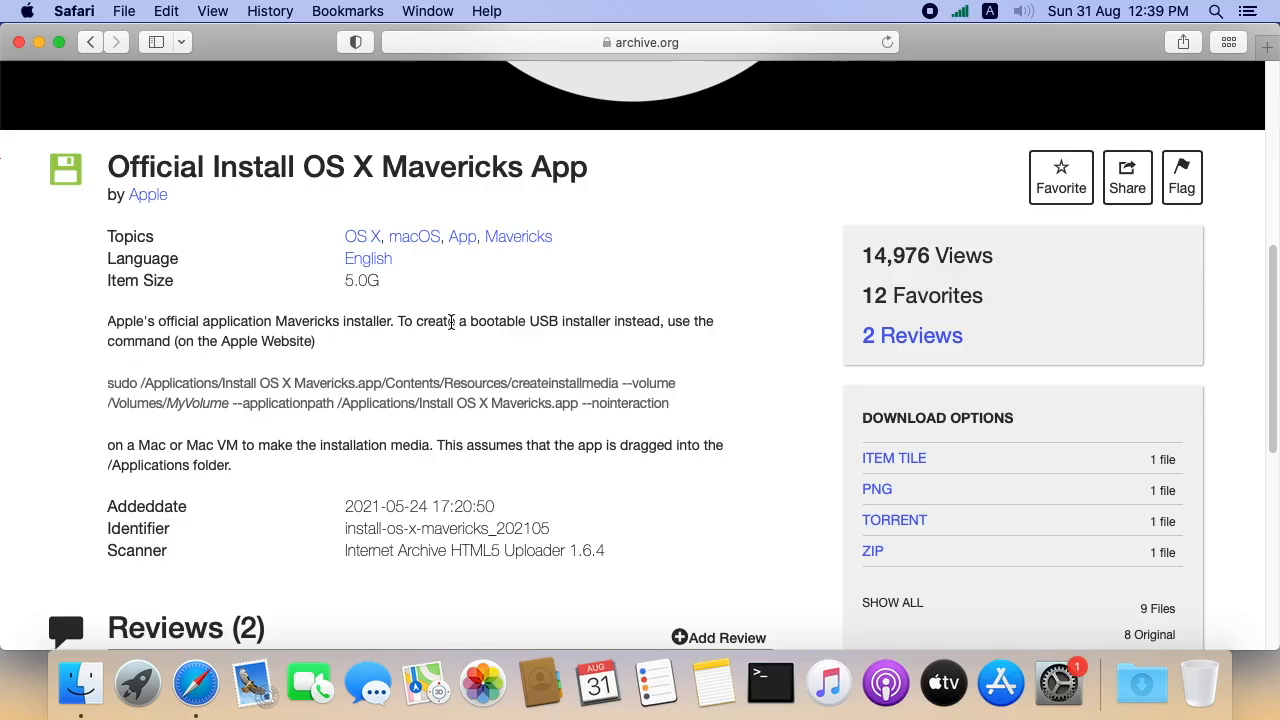
pyautogui.scroll(-3)
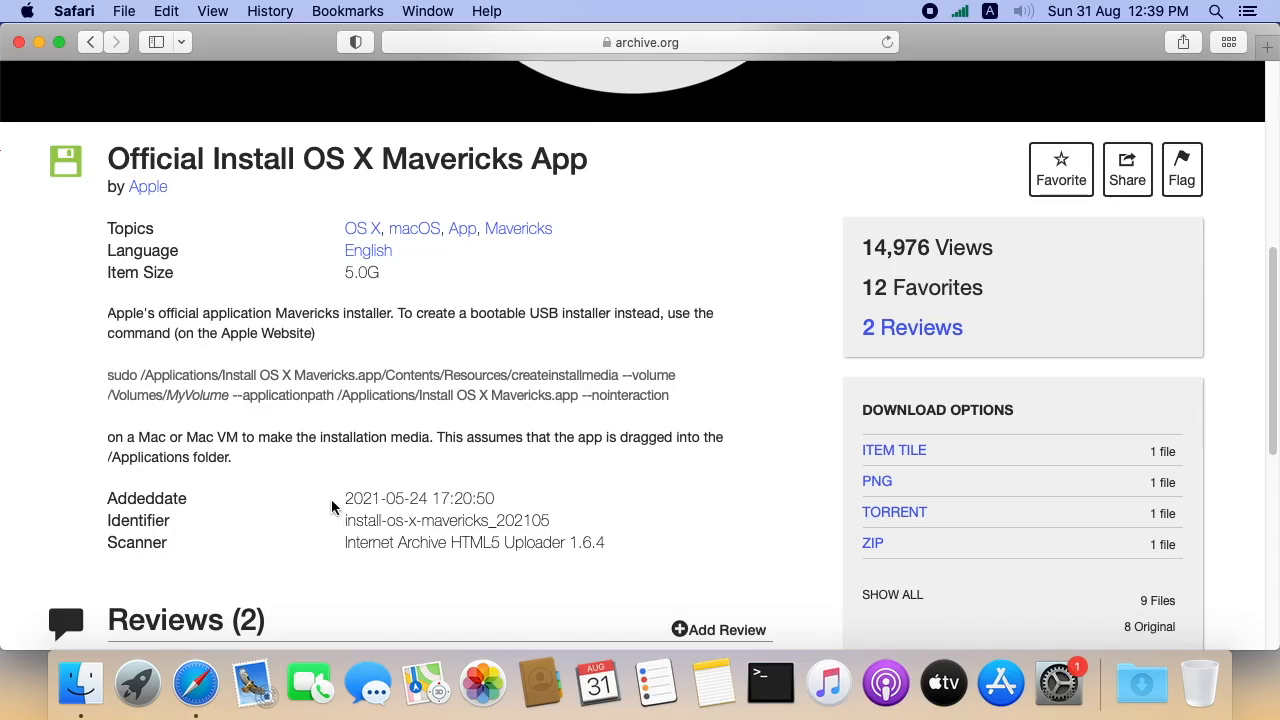
pyautogui.scroll(-3)
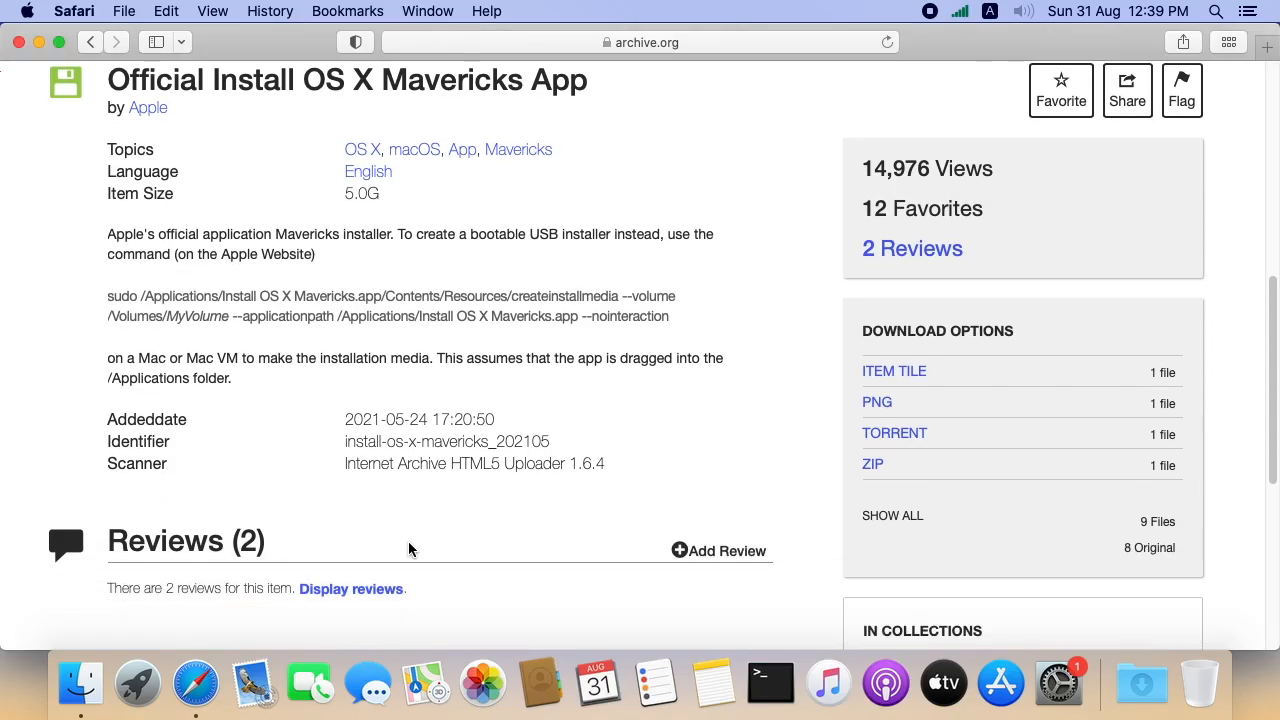
pyautogui.scroll(-3)
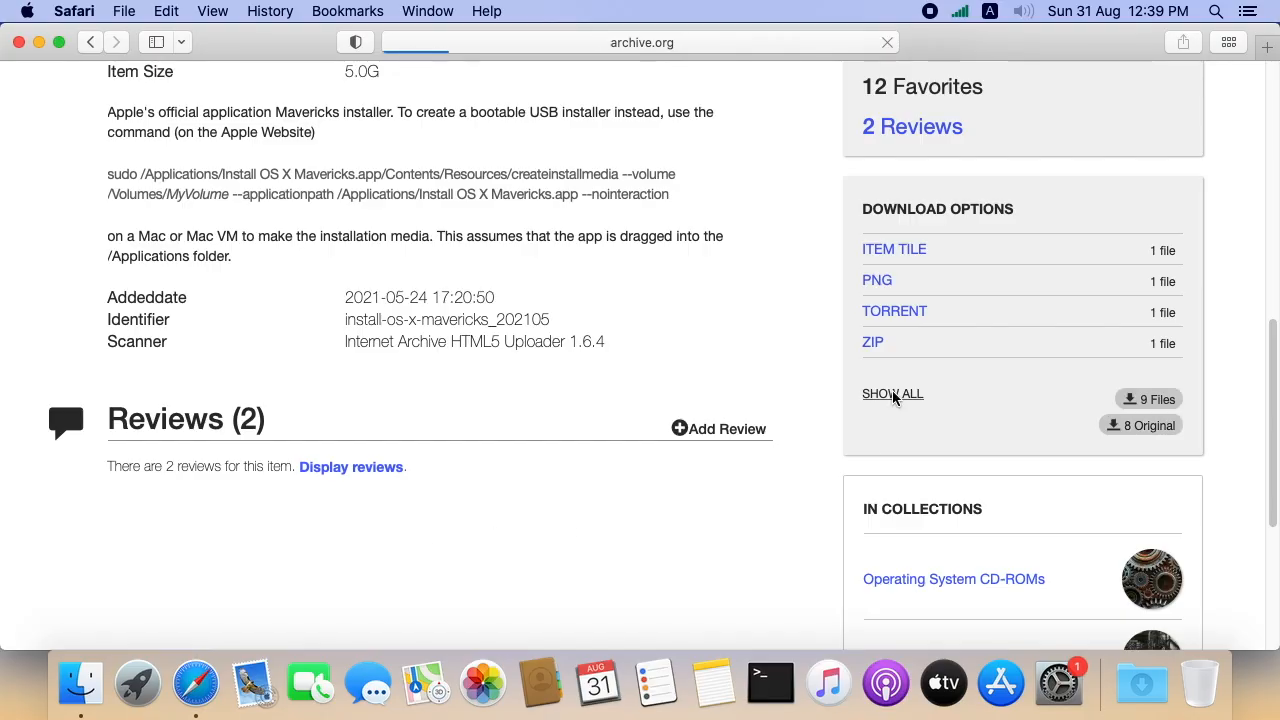
# - Show all item files, inspect the contents of Install OS X Mavericks.zip, and return to the file list
pyautogui.click(892, 392)
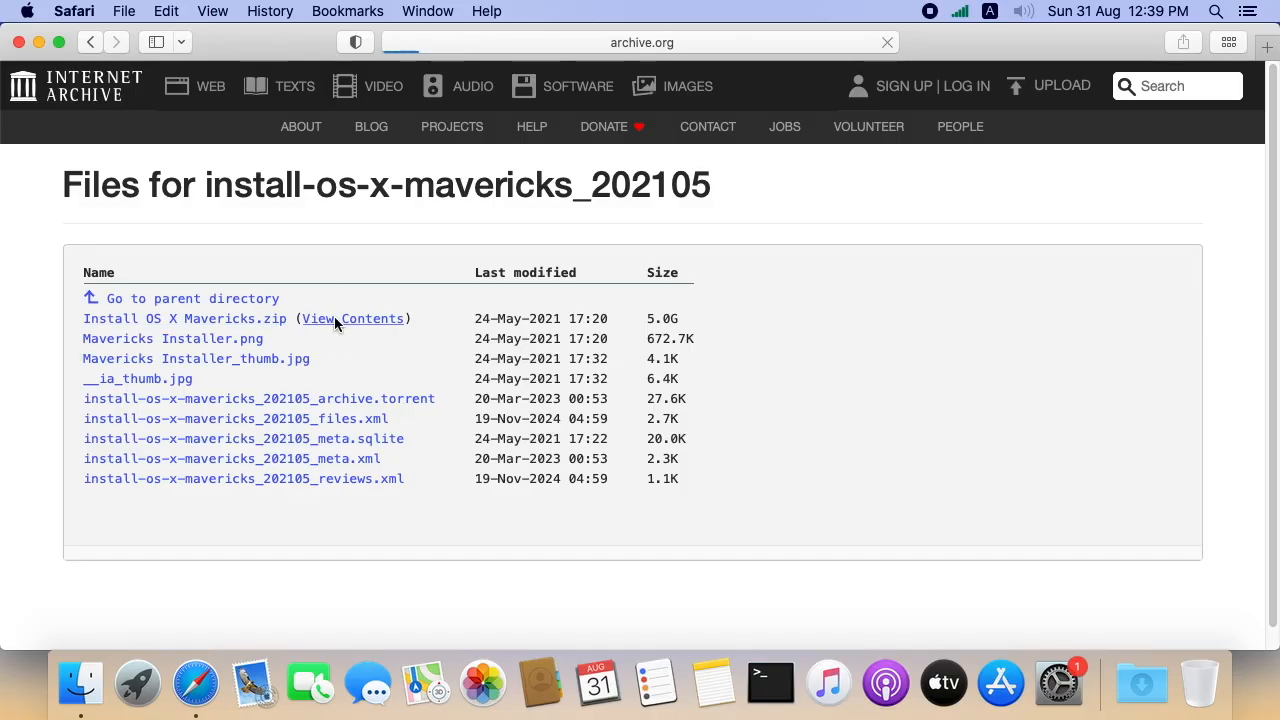
pyautogui.click(352, 318)
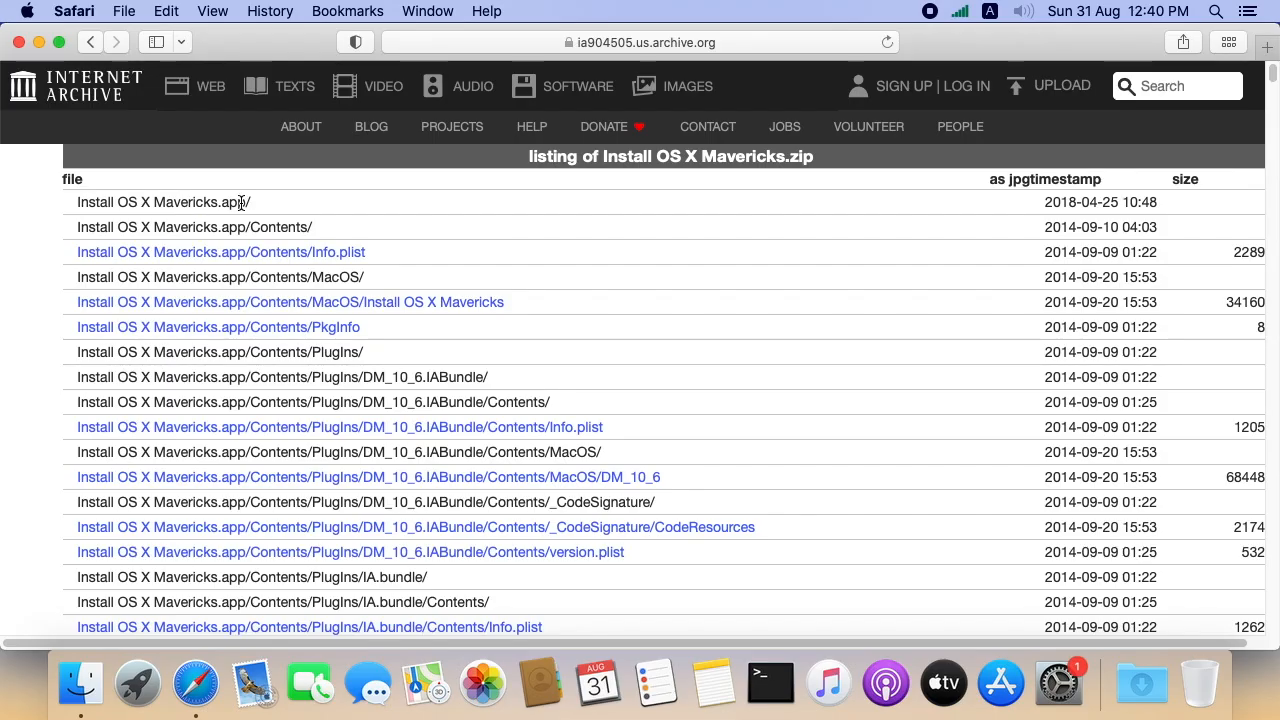
pyautogui.doubleClick(164, 200)
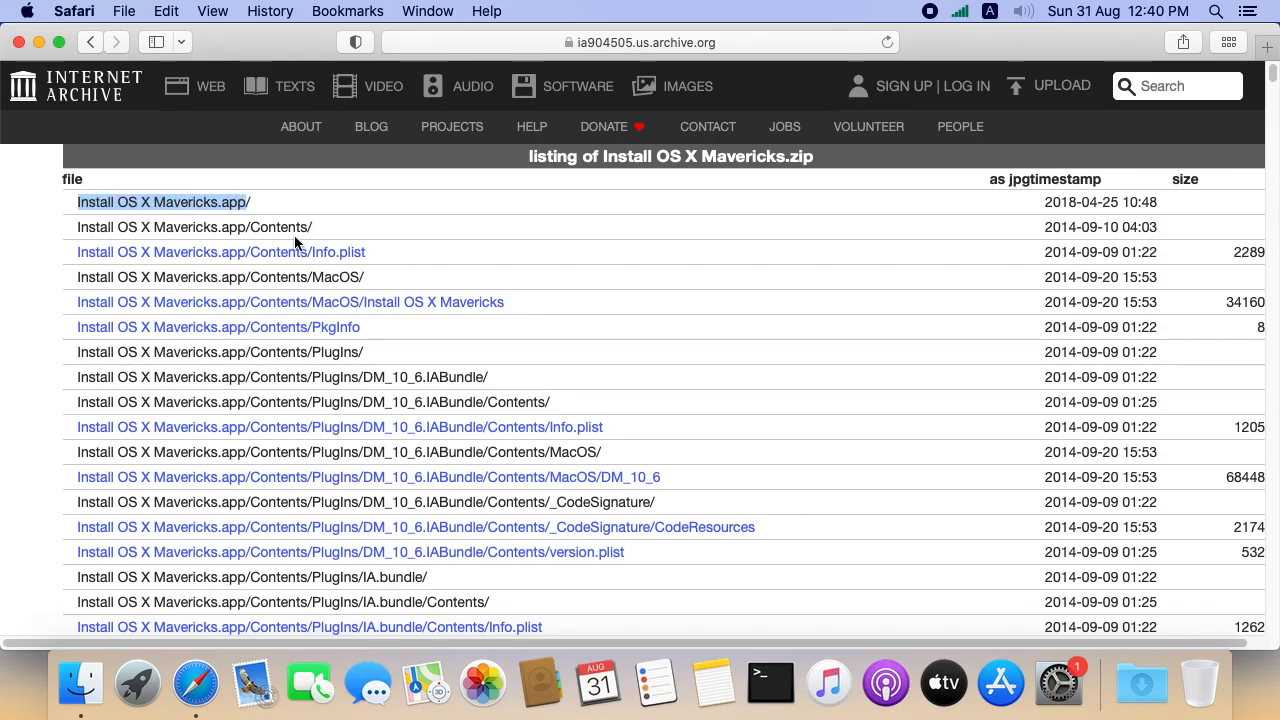
pyautogui.click(92, 42)
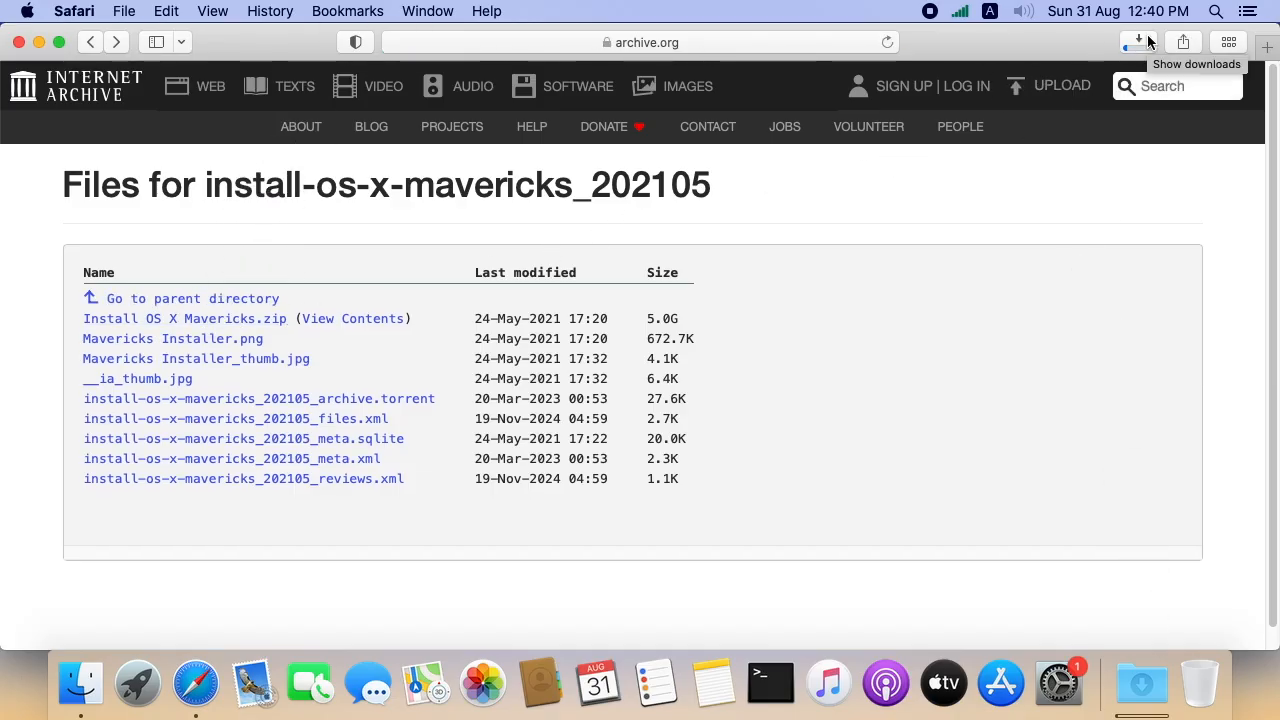
# - Reveal the downloaded Install OS X Mavericks.zip in Downloads and unpack it
pyautogui.click(1138, 42)
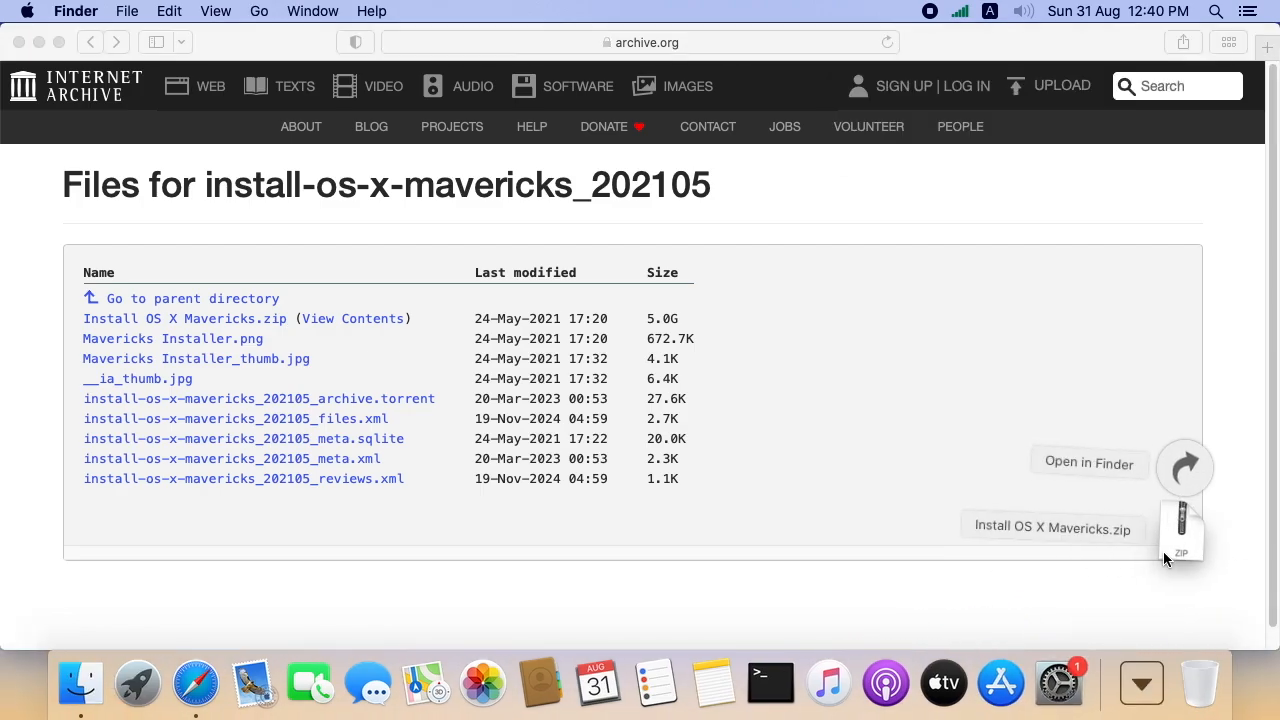
pyautogui.click(1088, 464)
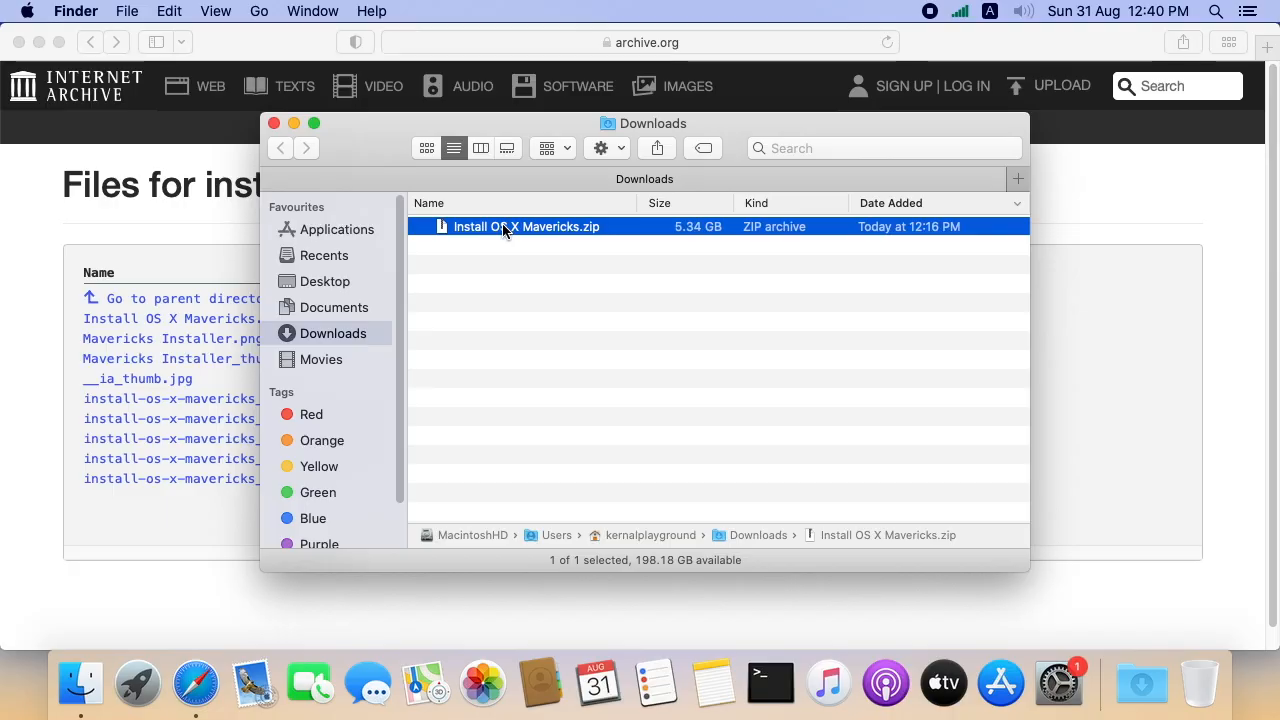
pyautogui.doubleClick(524, 226)
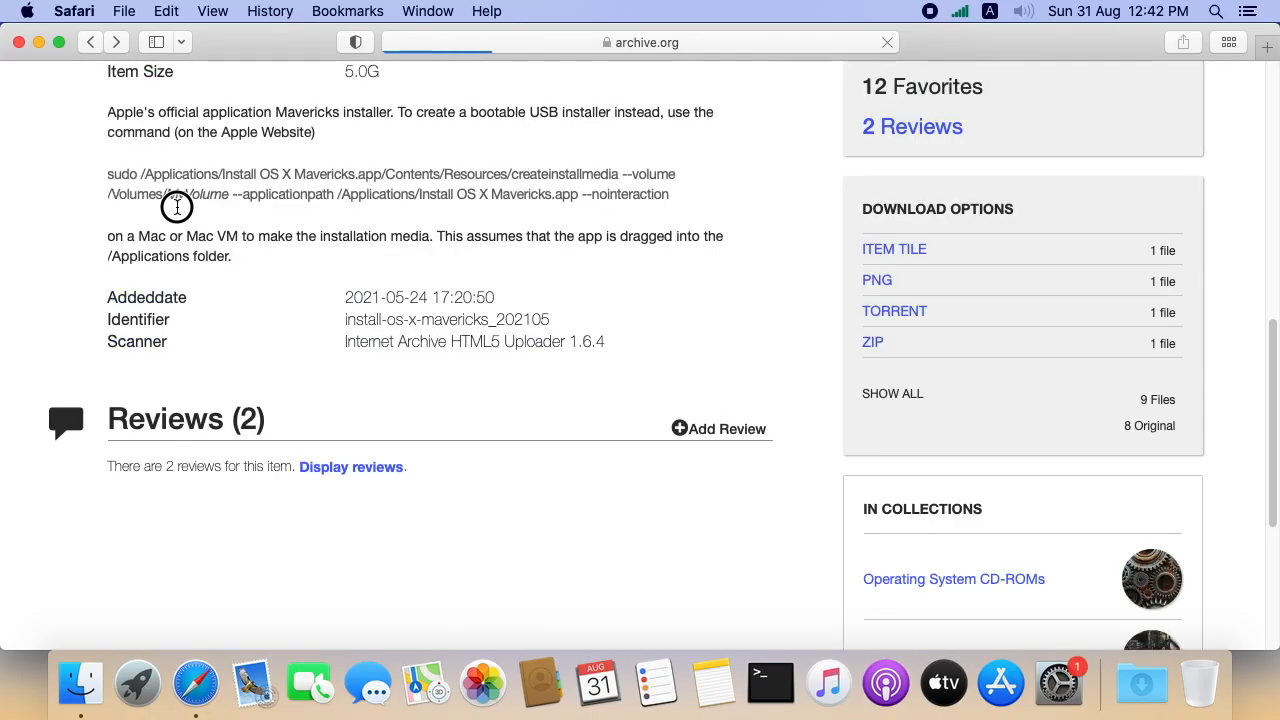
pyautogui.write('screenshot')
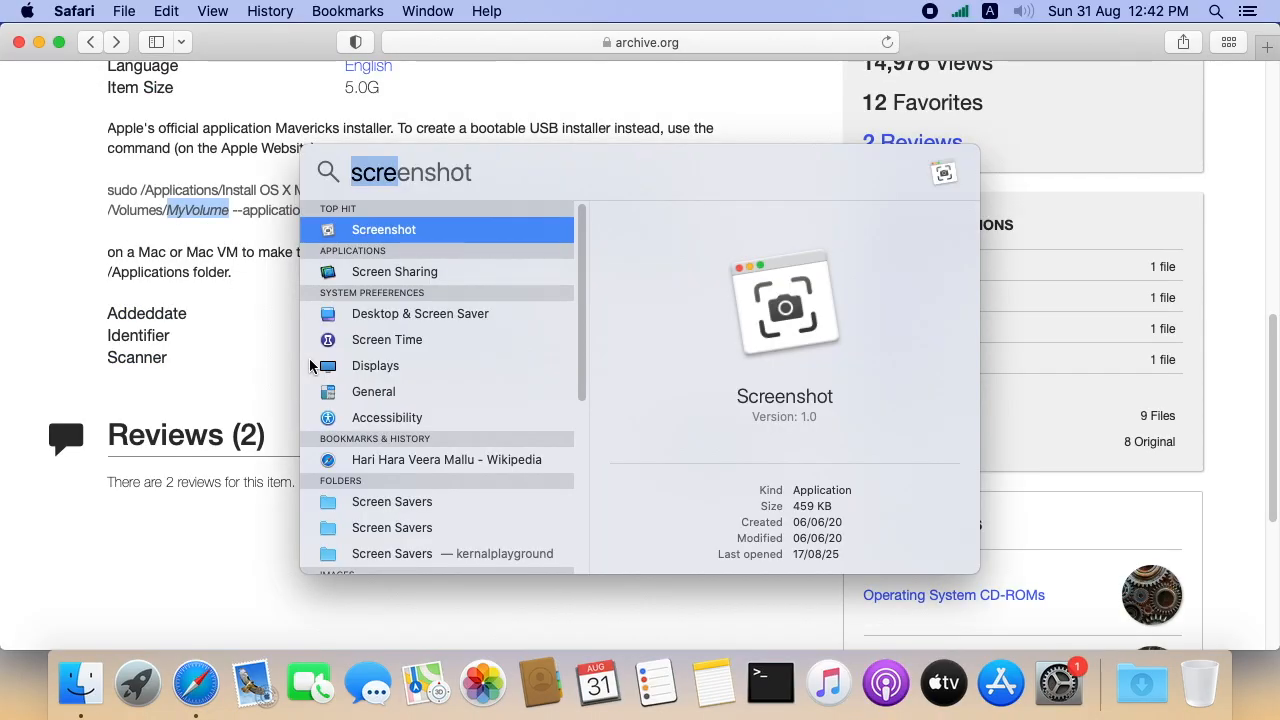
# - Launch Disk Utility and start erasing the USB SanDisk drive as Mac OS Extended (Journaled) with GUID Partition Map
pyautogui.write('disk Utility')
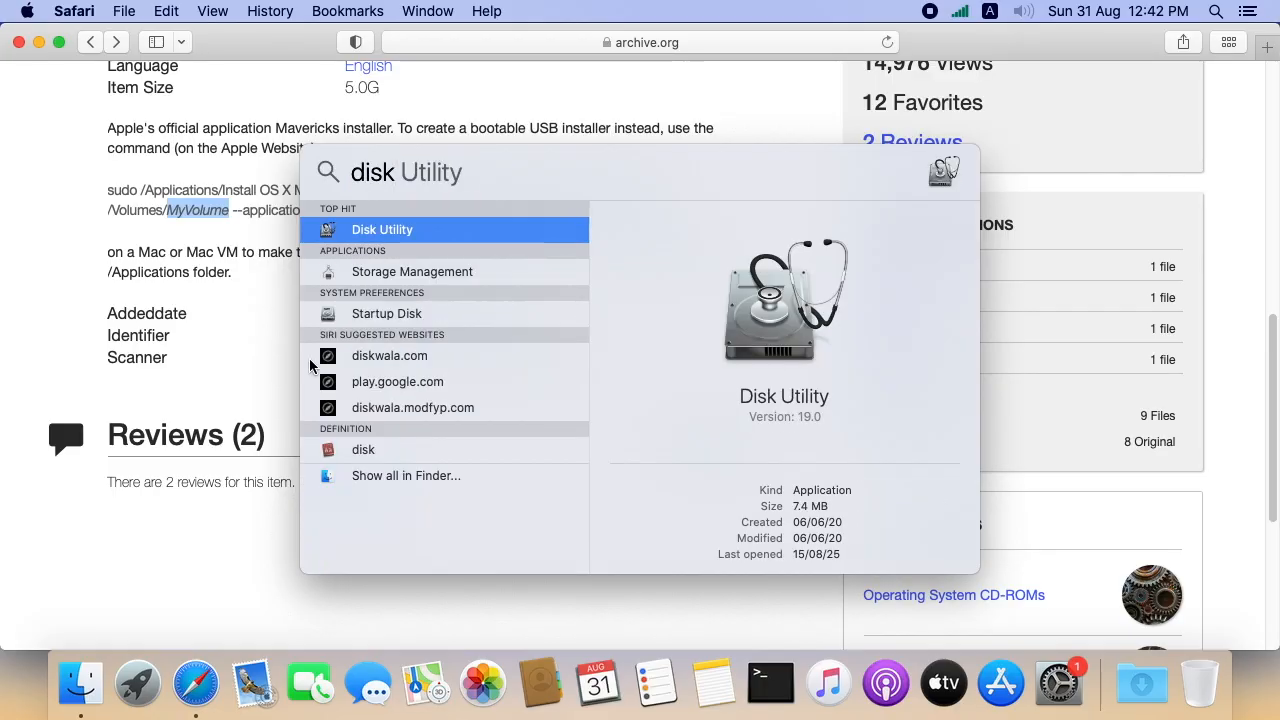
pyautogui.click(382, 228)
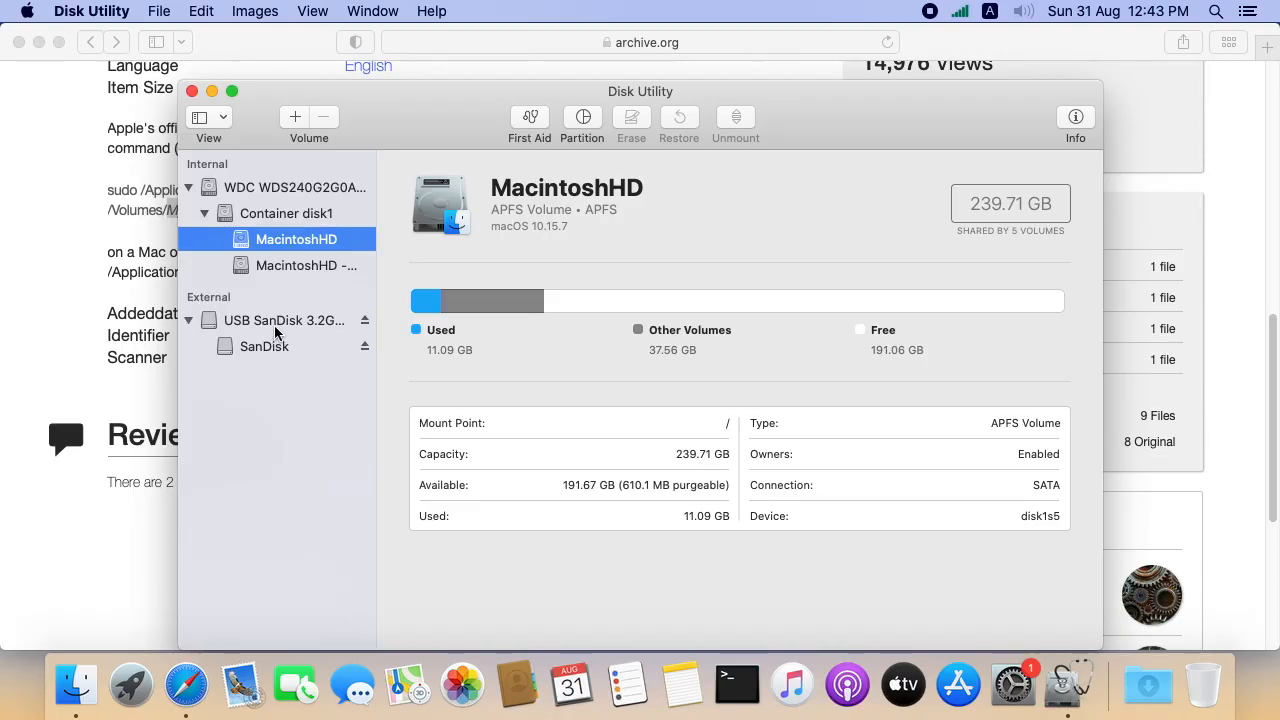
pyautogui.click(284, 320)
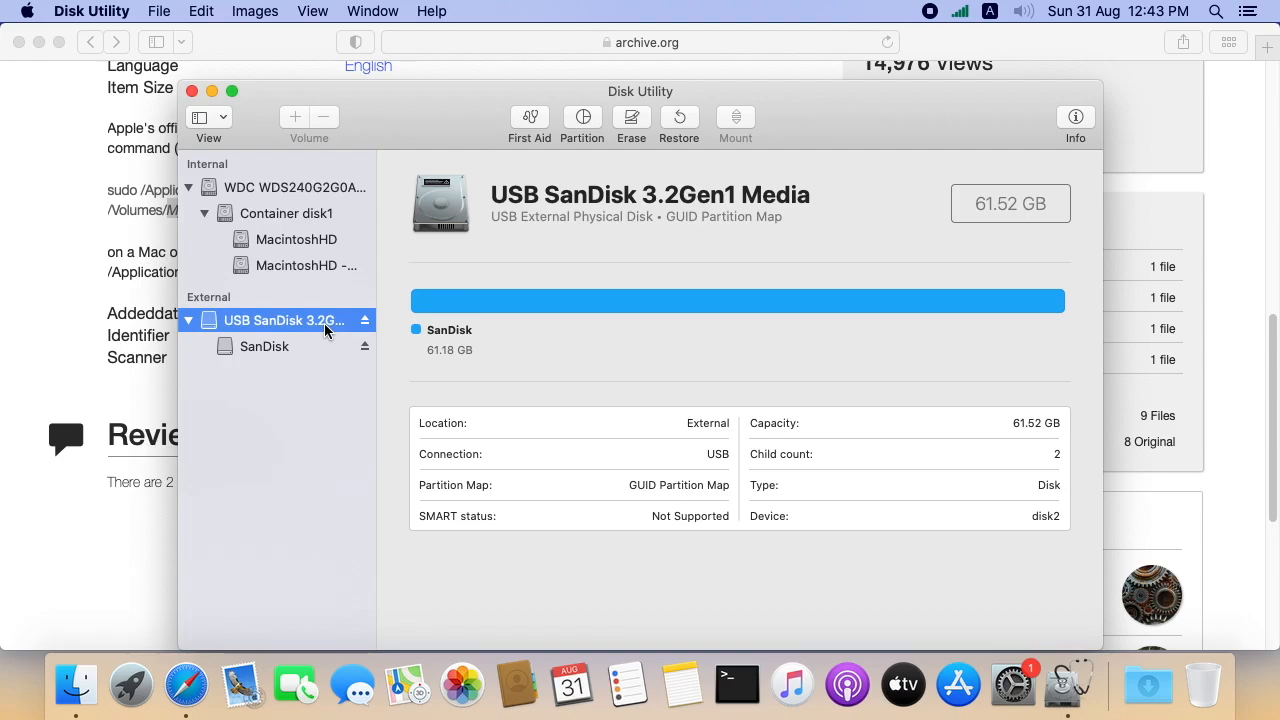
pyautogui.moveTo(632, 116)
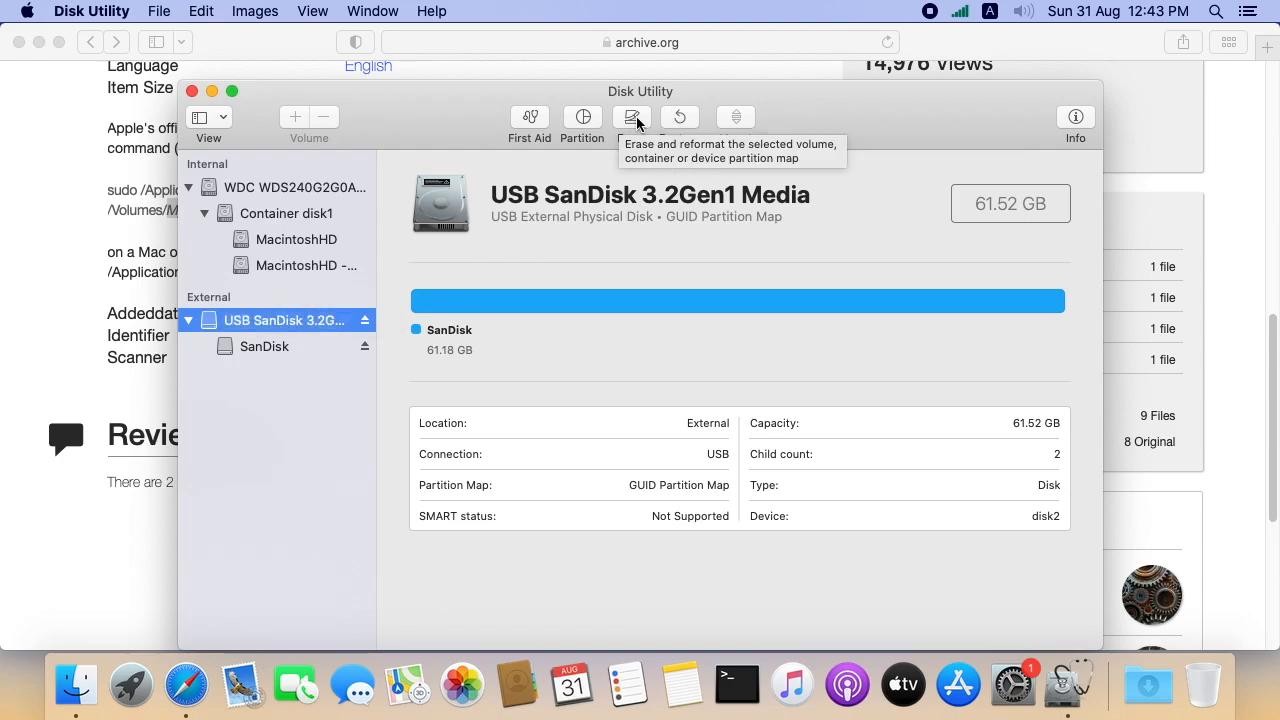
pyautogui.click(632, 116)
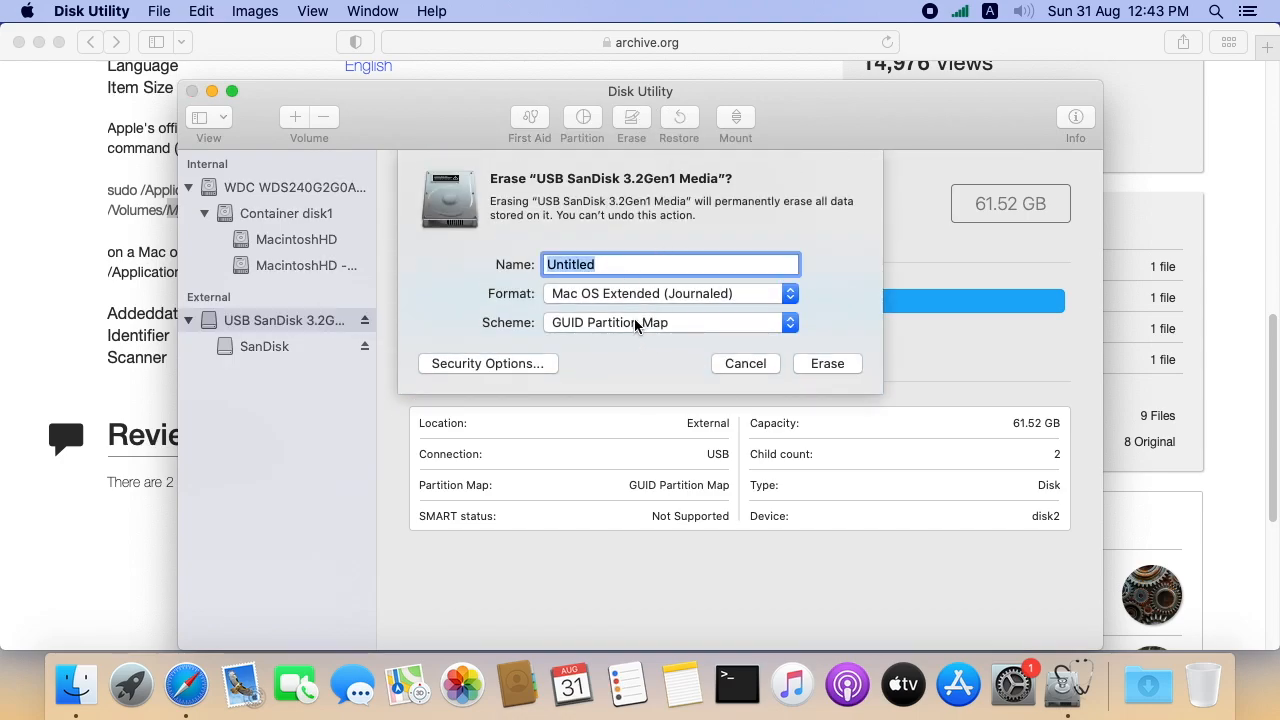
pyautogui.moveTo(618, 340)
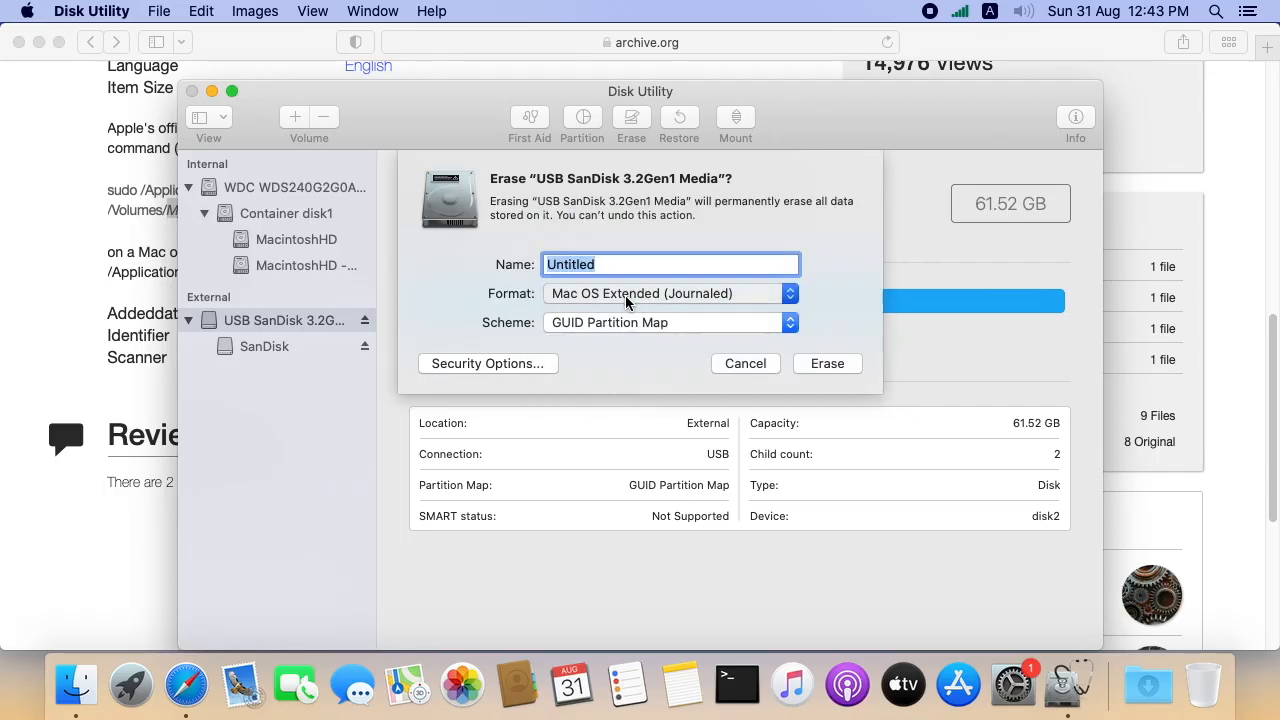
pyautogui.click(668, 322)
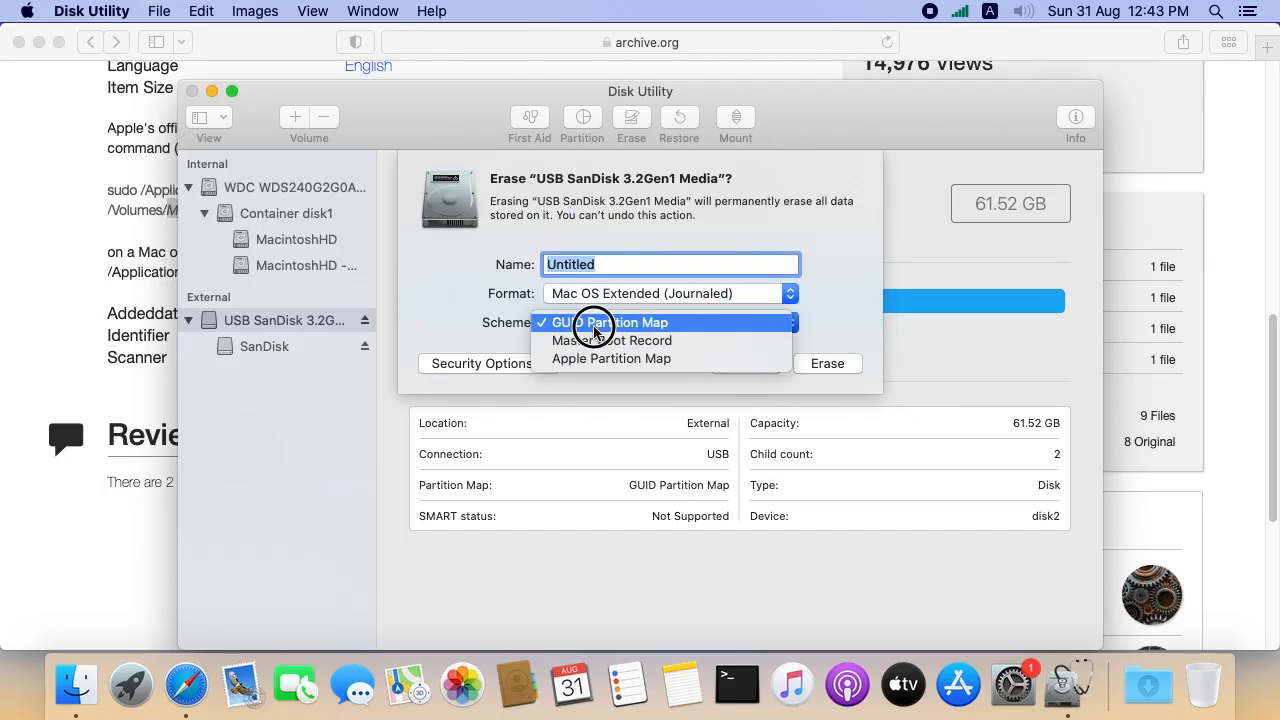
pyautogui.click(616, 322)
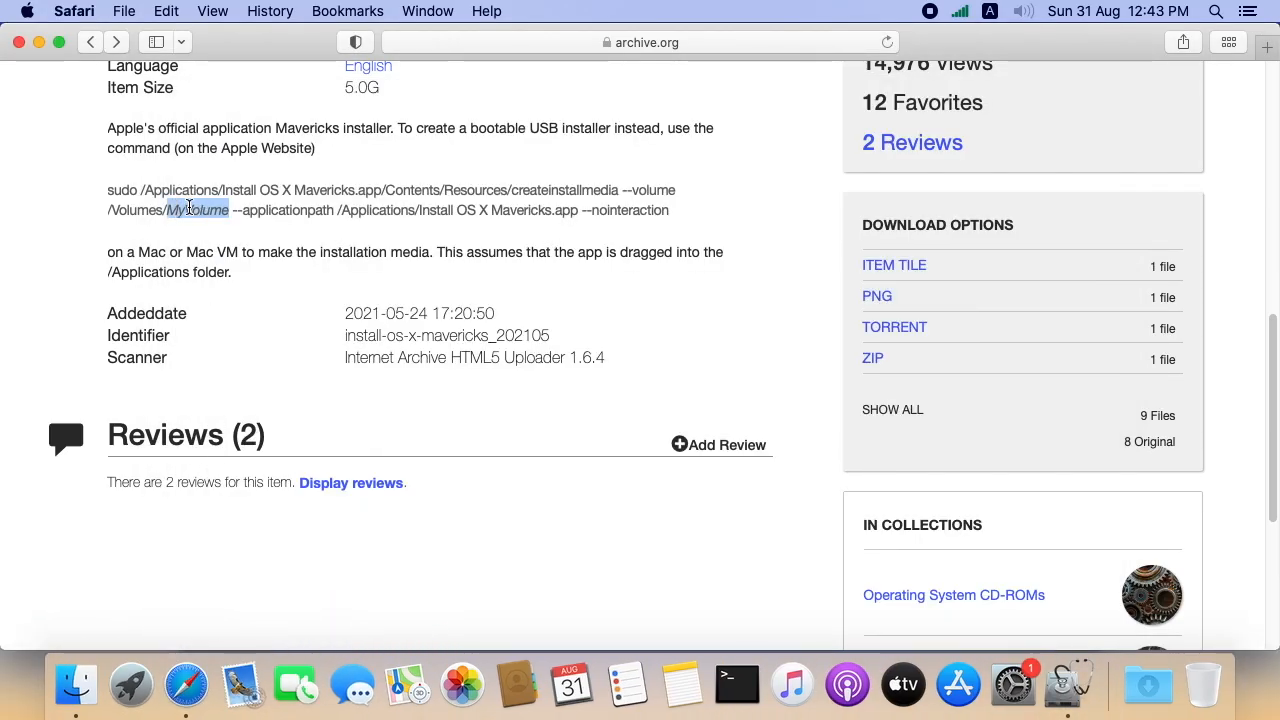
pyautogui.moveTo(862, 586)
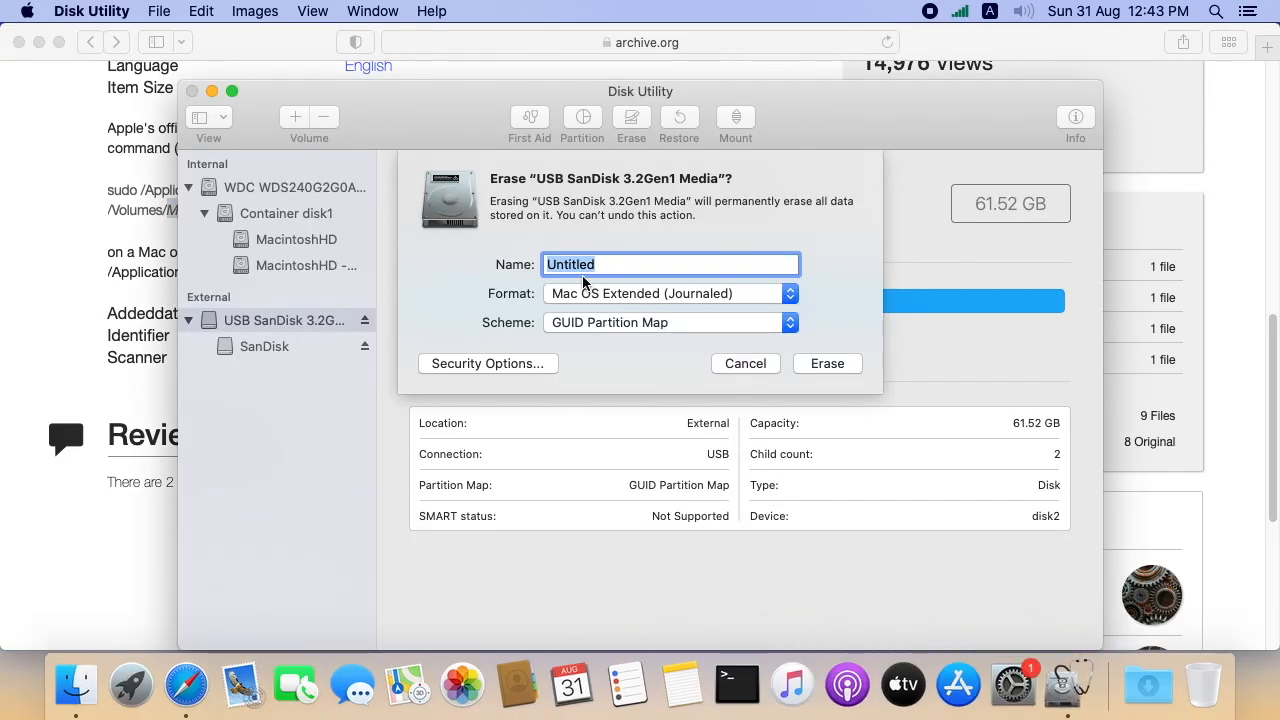
# - Erase the USB SanDisk drive to a single volume named MyVolume
pyautogui.rightClick(670, 264)
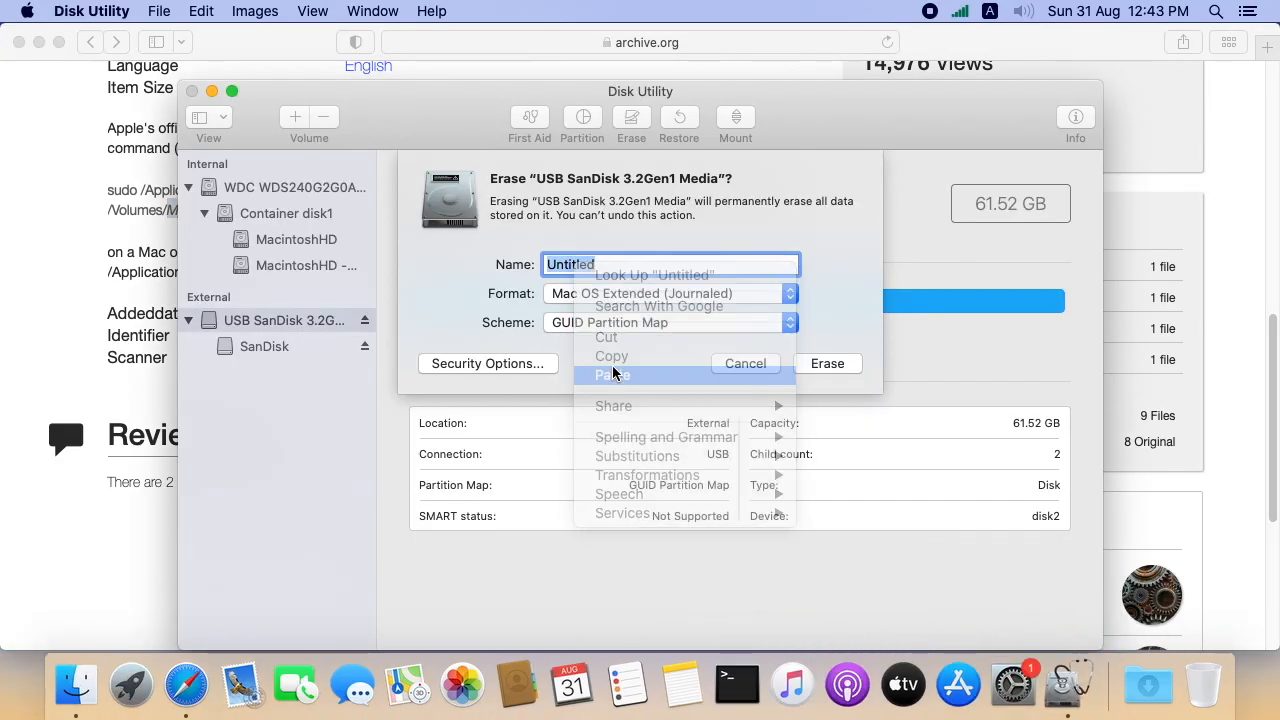
pyautogui.write('MyVolume')
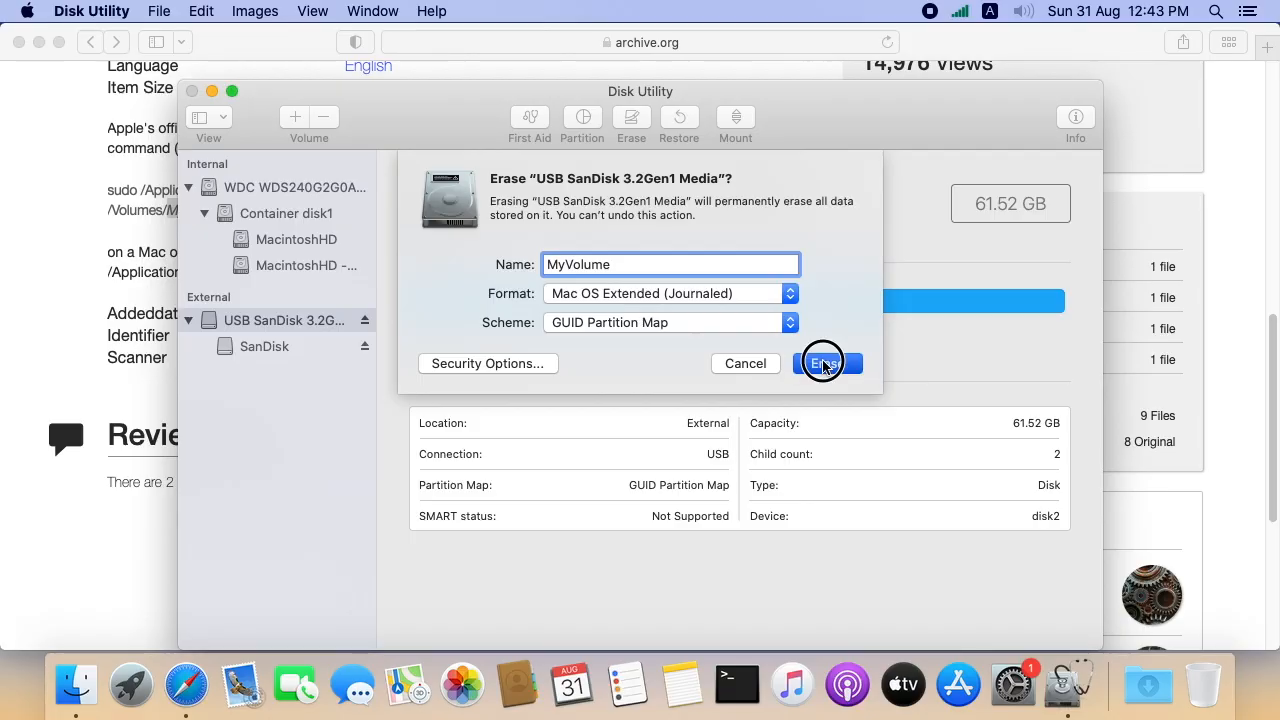
pyautogui.click(824, 364)
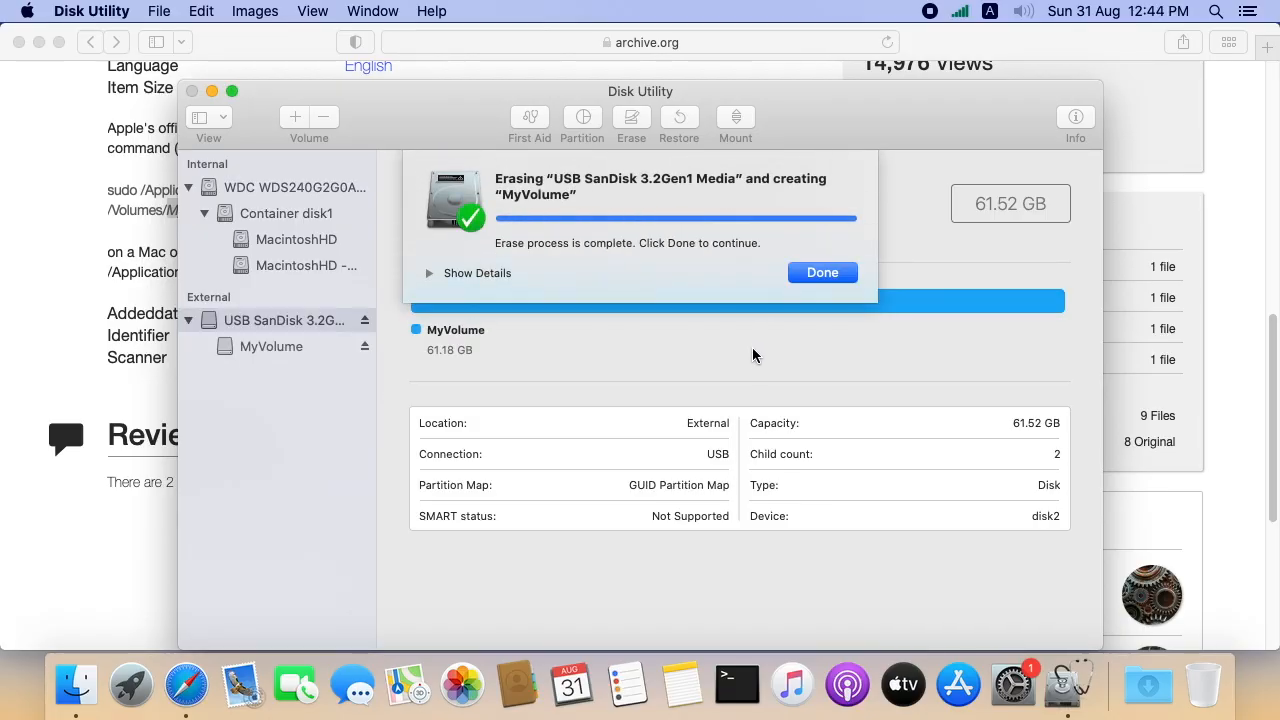
pyautogui.click(822, 272)
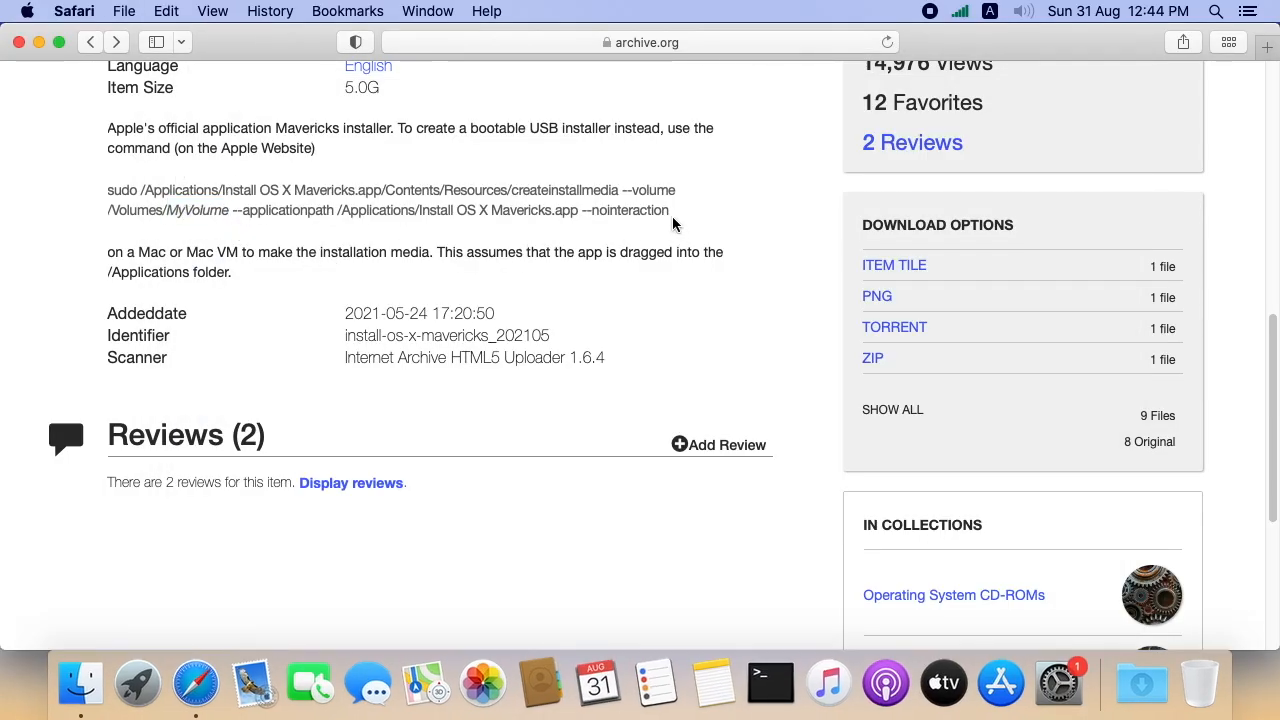
# - Copy the sudo createinstallmedia command from the Mavericks item description
pyautogui.moveTo(108, 190); pyautogui.dragTo(668, 210)
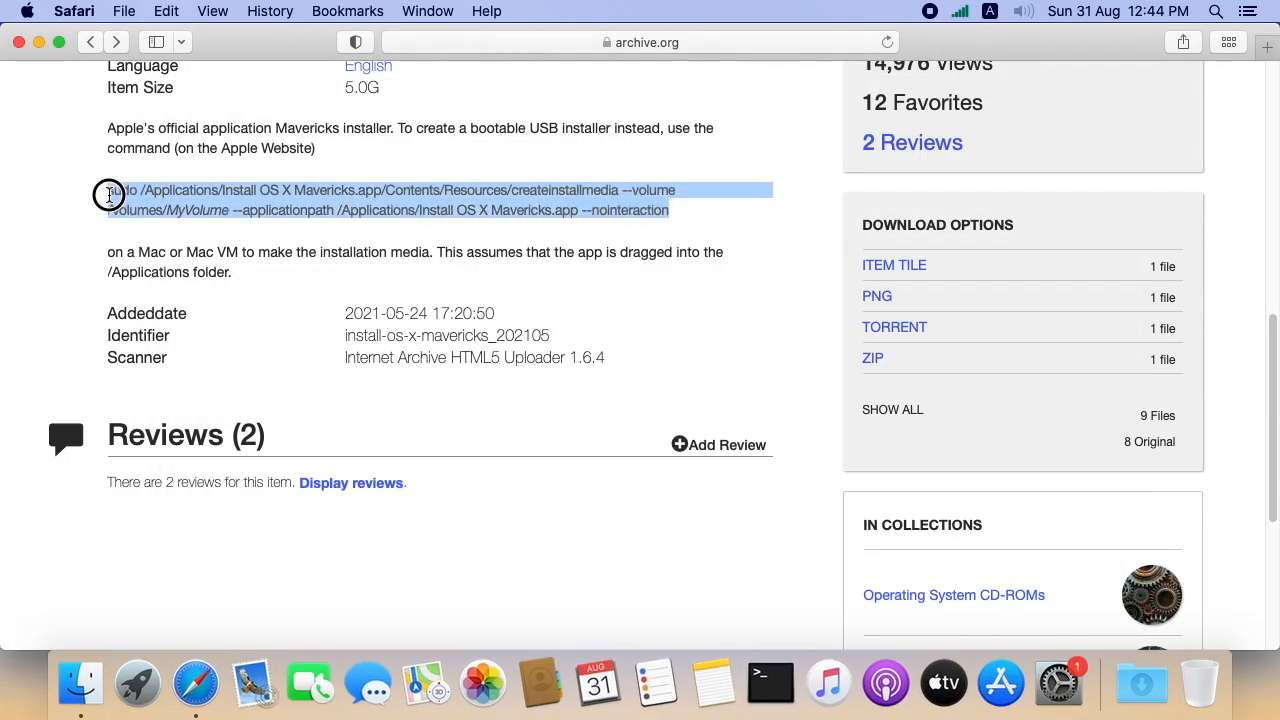
pyautogui.rightClick(110, 196)
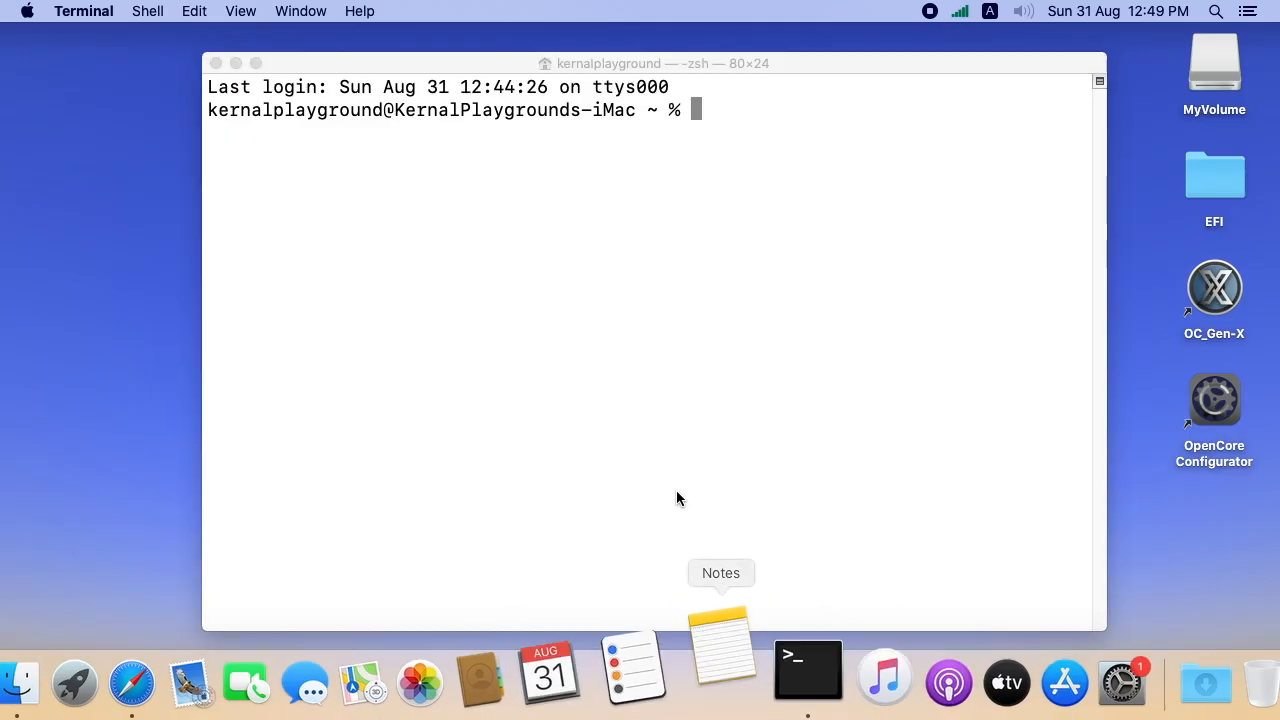
# - Run sudo createinstallmedia with --volume /Volumes/MyVolume in Terminal until it reports Done
pyautogui.click(720, 644)
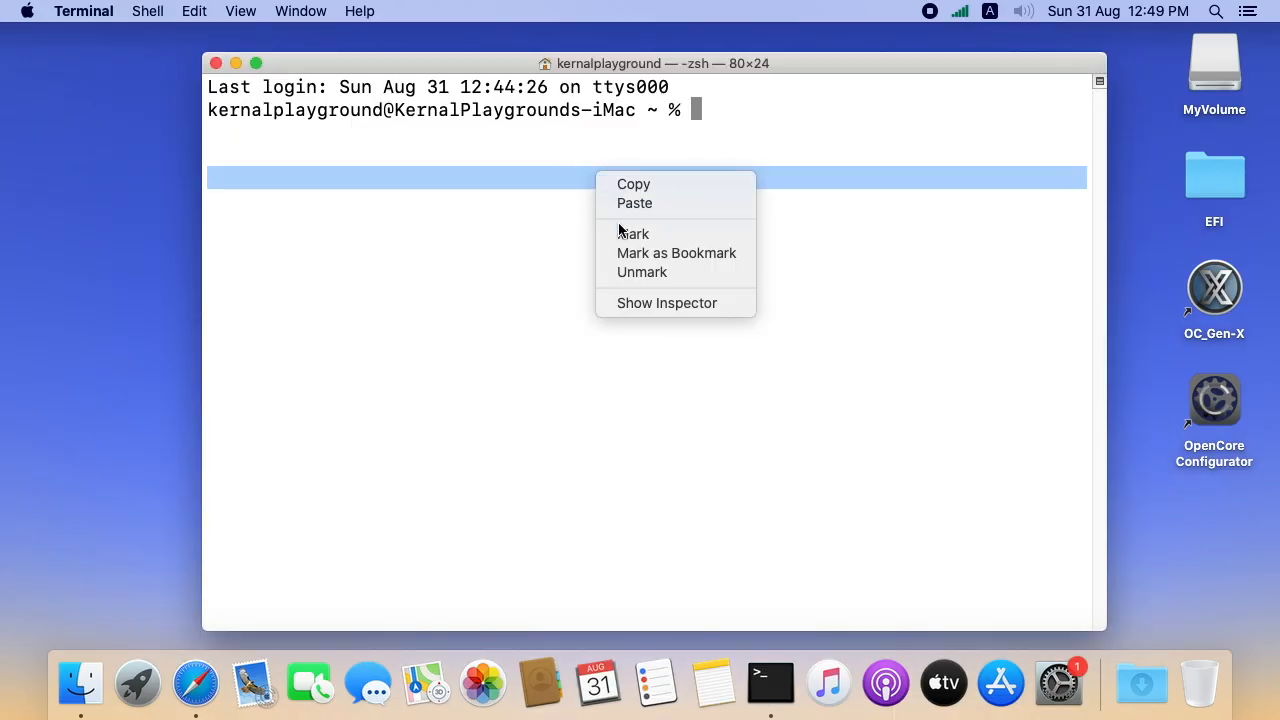
pyautogui.click(634, 204)
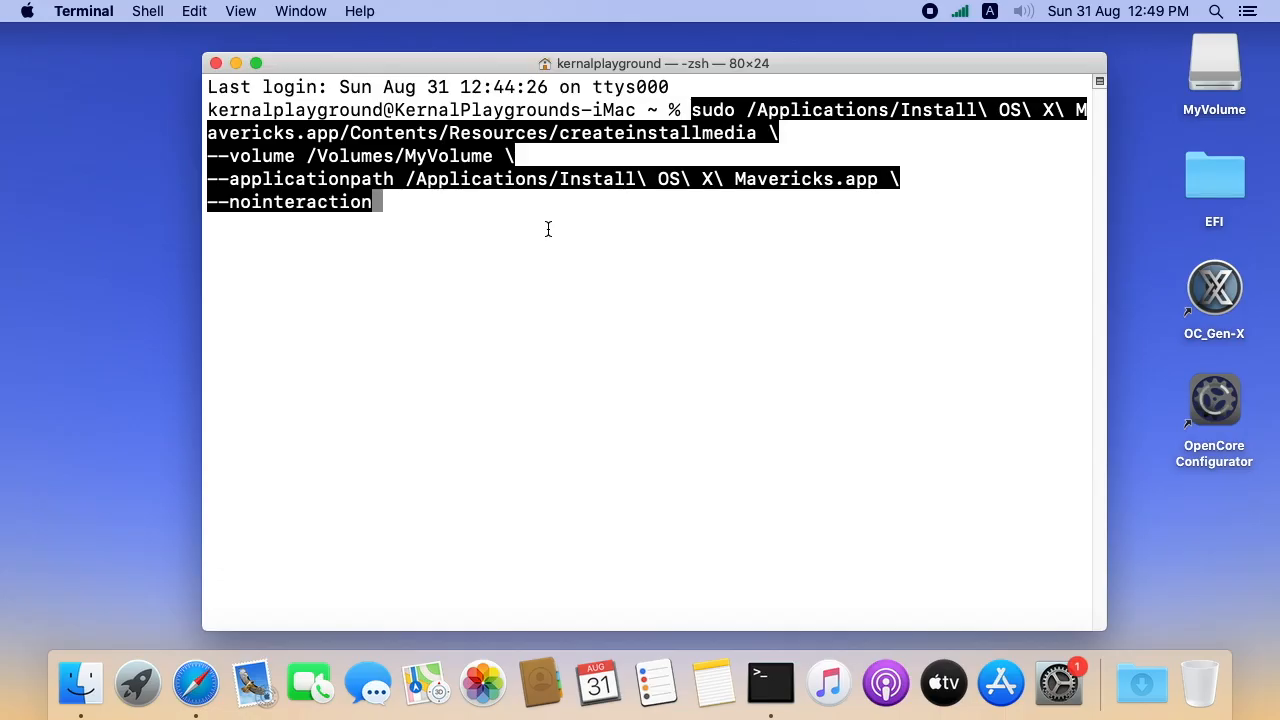
pyautogui.press('Return')
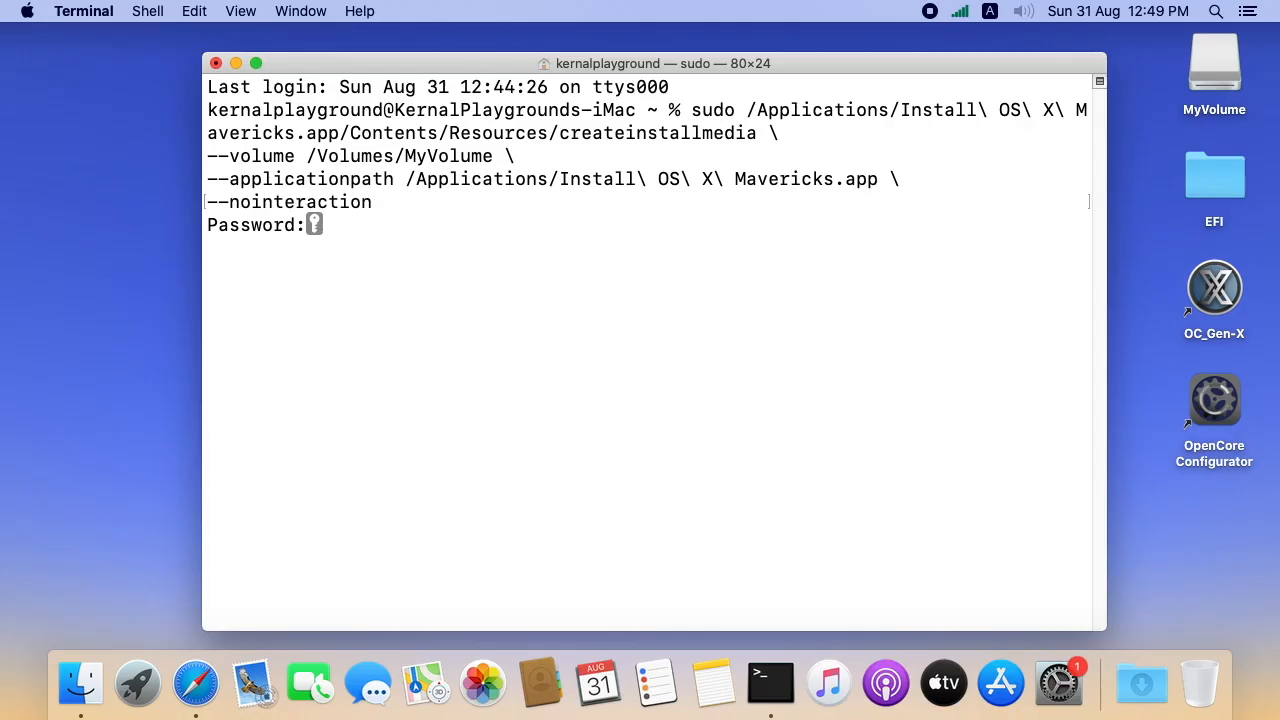
pyautogui.press('Return')
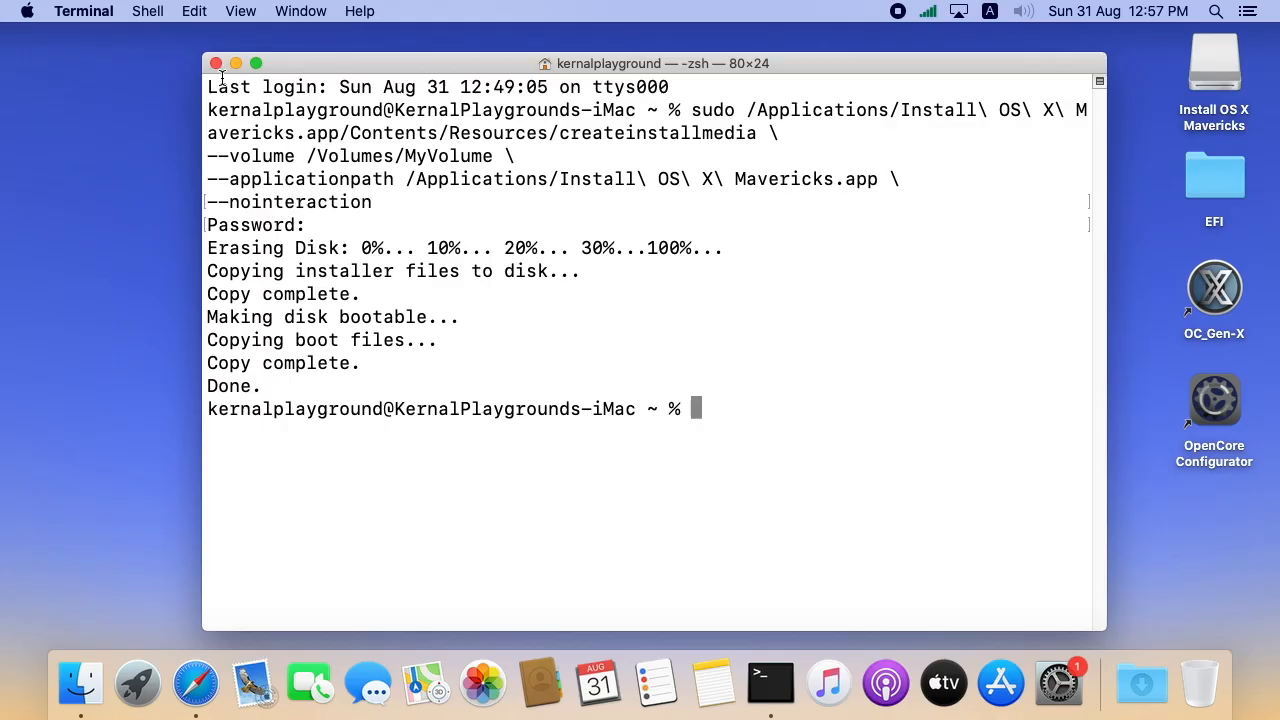
pyautogui.write('e')
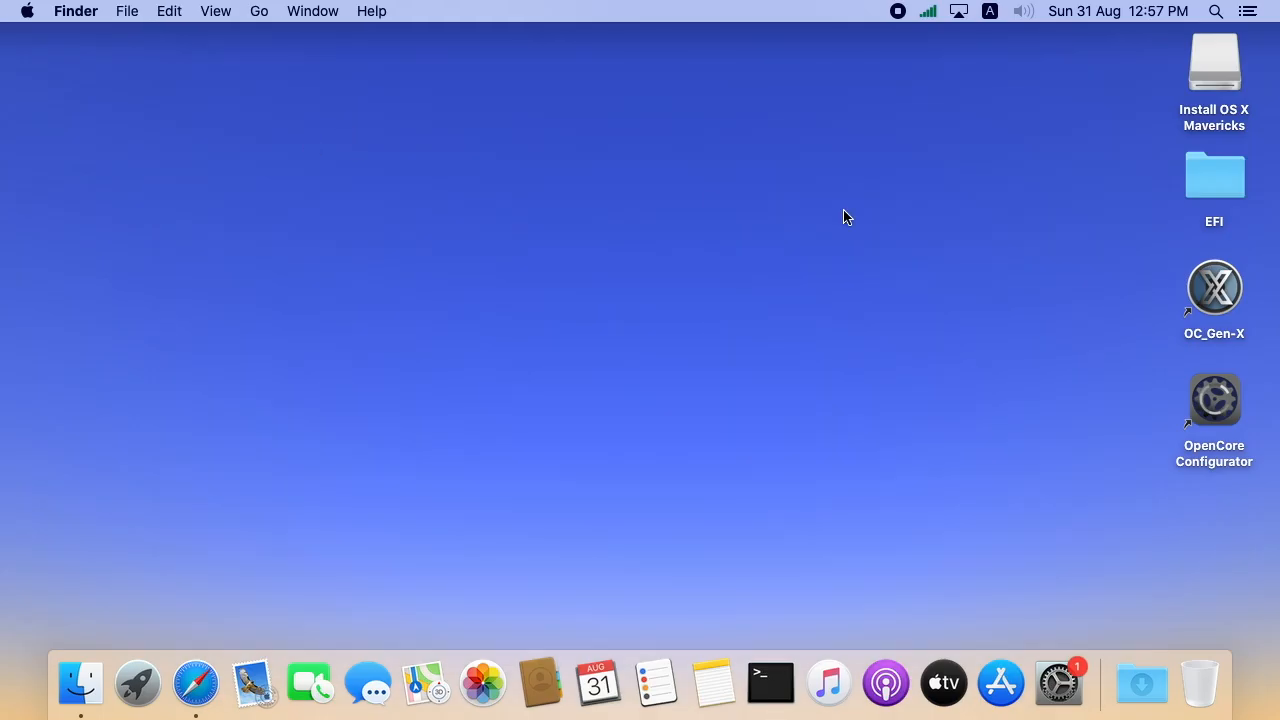
# - Check that the Install OS X Mavericks drive holds only the installer, then select OpenCore Configurator
pyautogui.doubleClick(1214, 62)
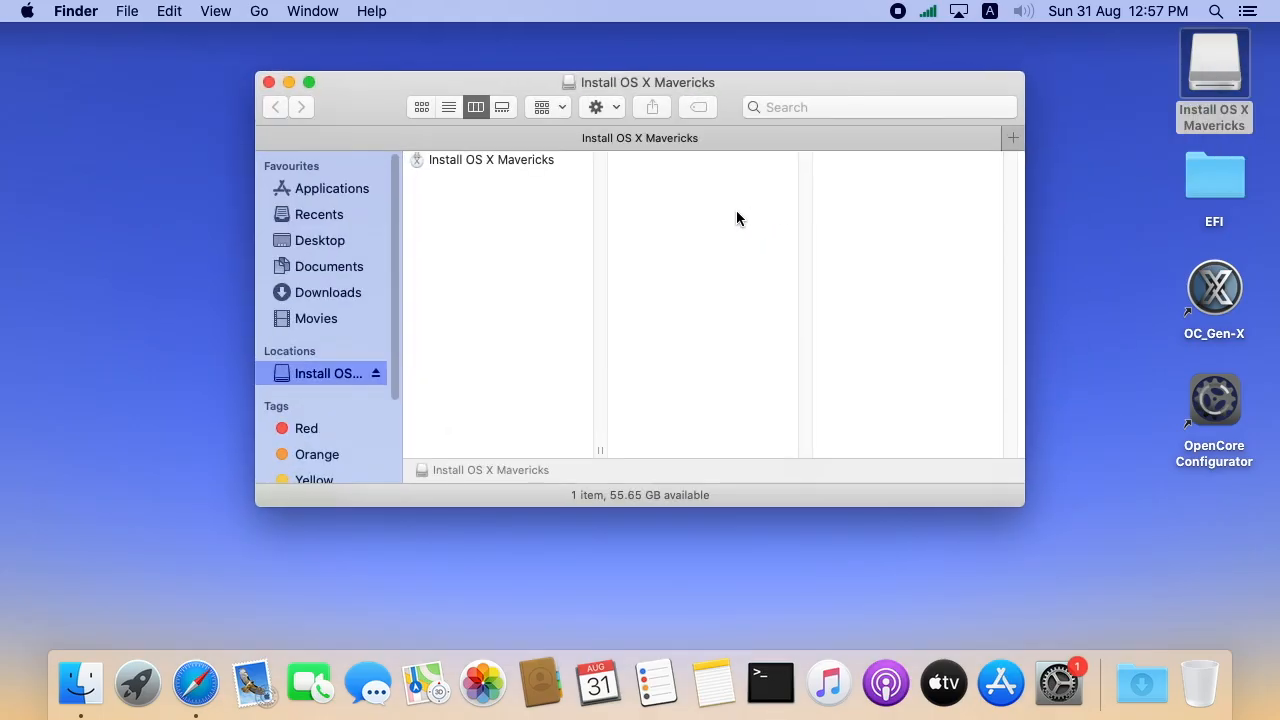
pyautogui.moveTo(464, 216)
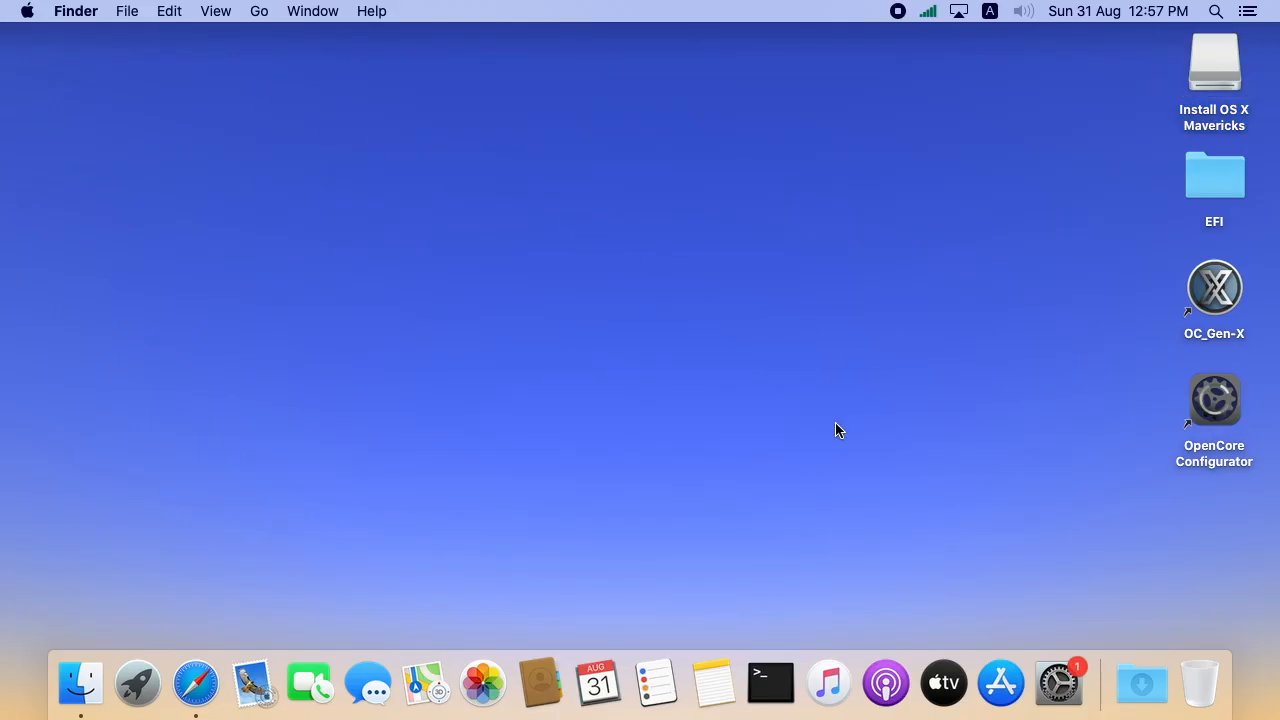
pyautogui.click(1214, 400)
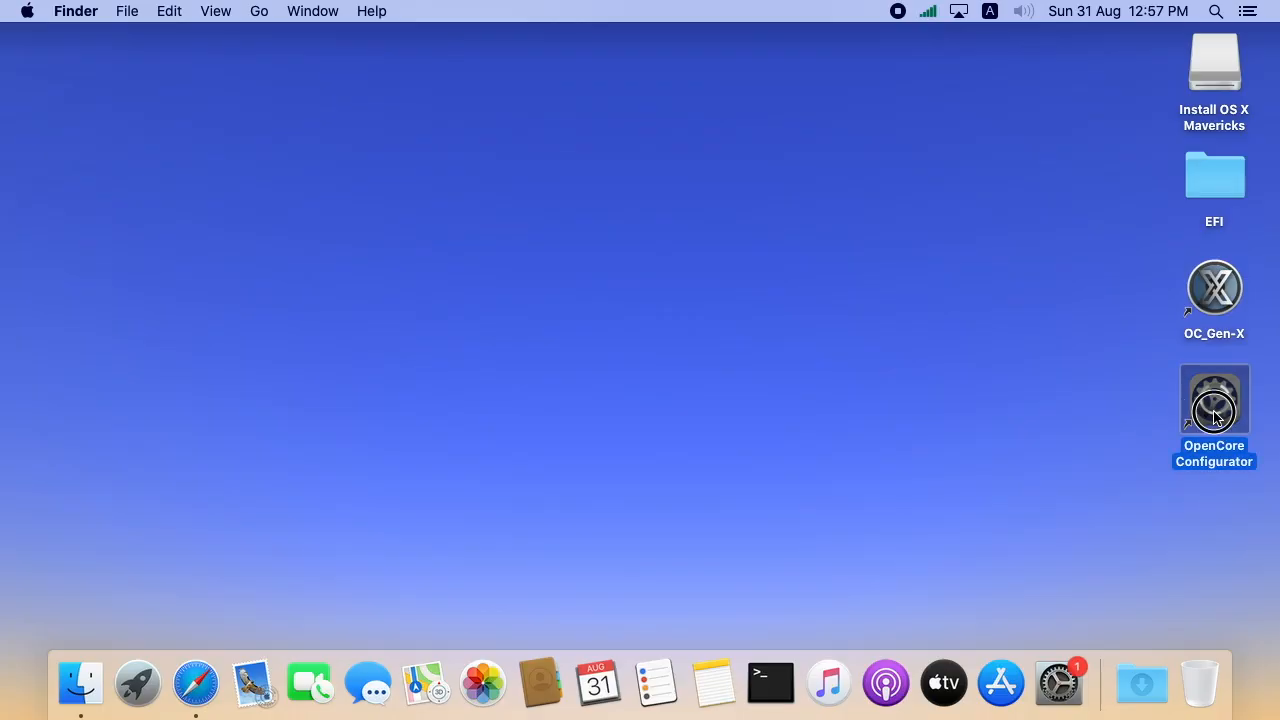
# - Mount the SanDisk USB's EFI partition (disk2s1) from the menu-bar mounter and show it in Finder
pyautogui.doubleClick(1214, 400)
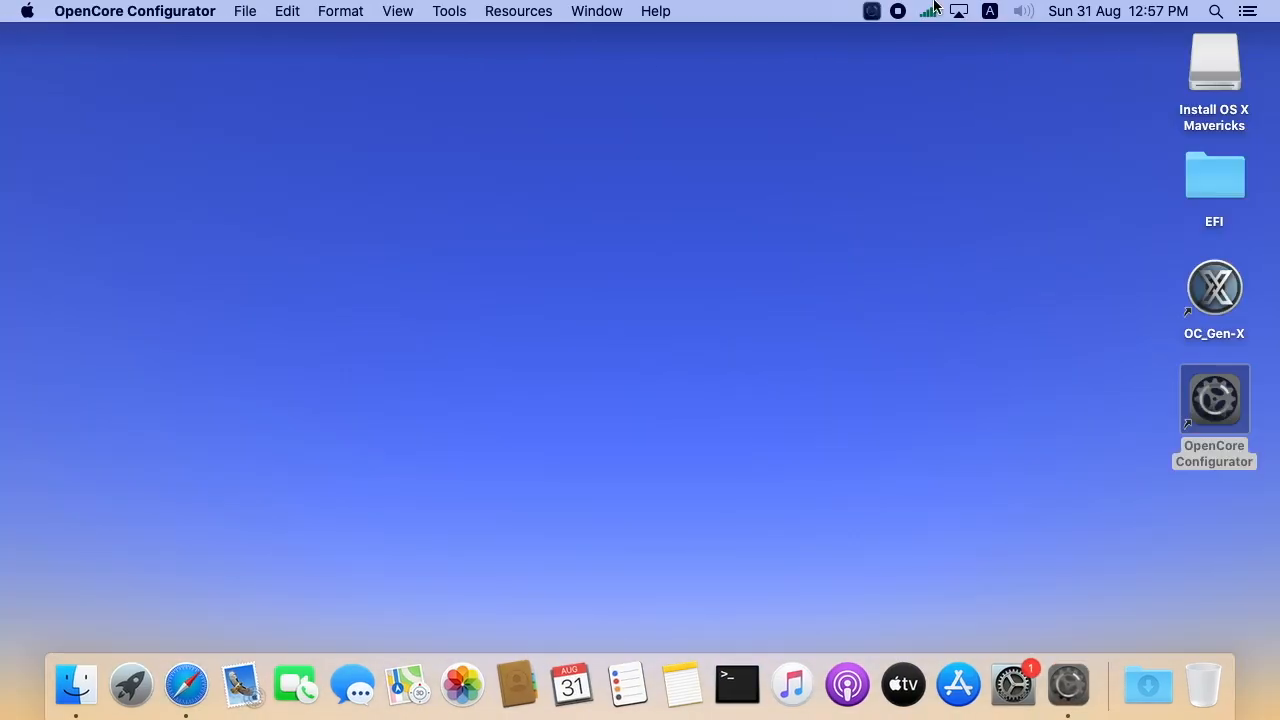
pyautogui.click(872, 12)
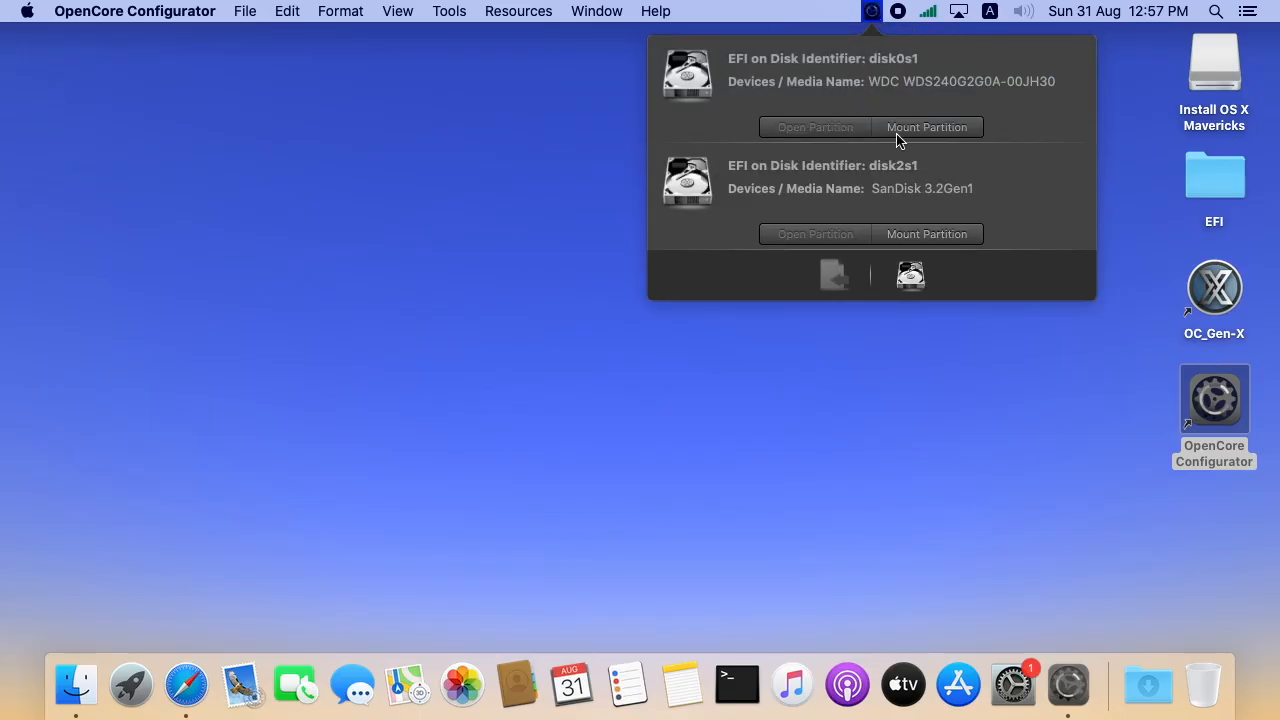
pyautogui.moveTo(884, 200)
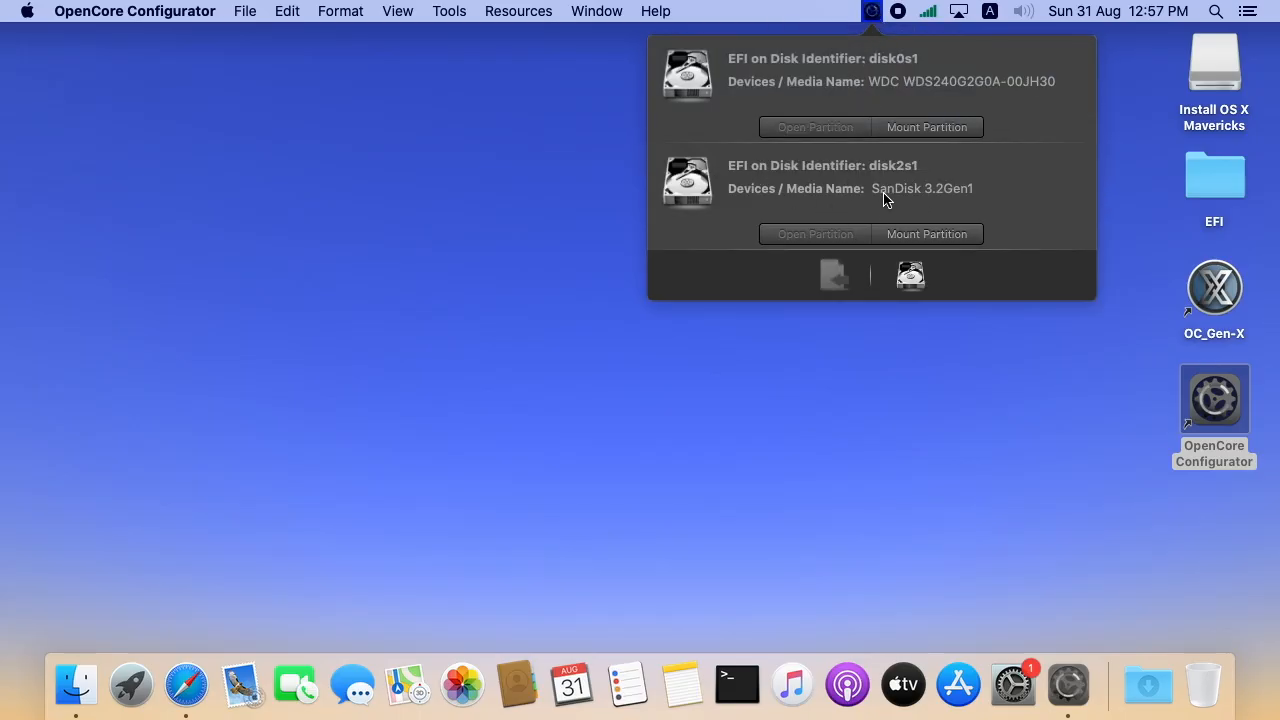
pyautogui.moveTo(984, 196)
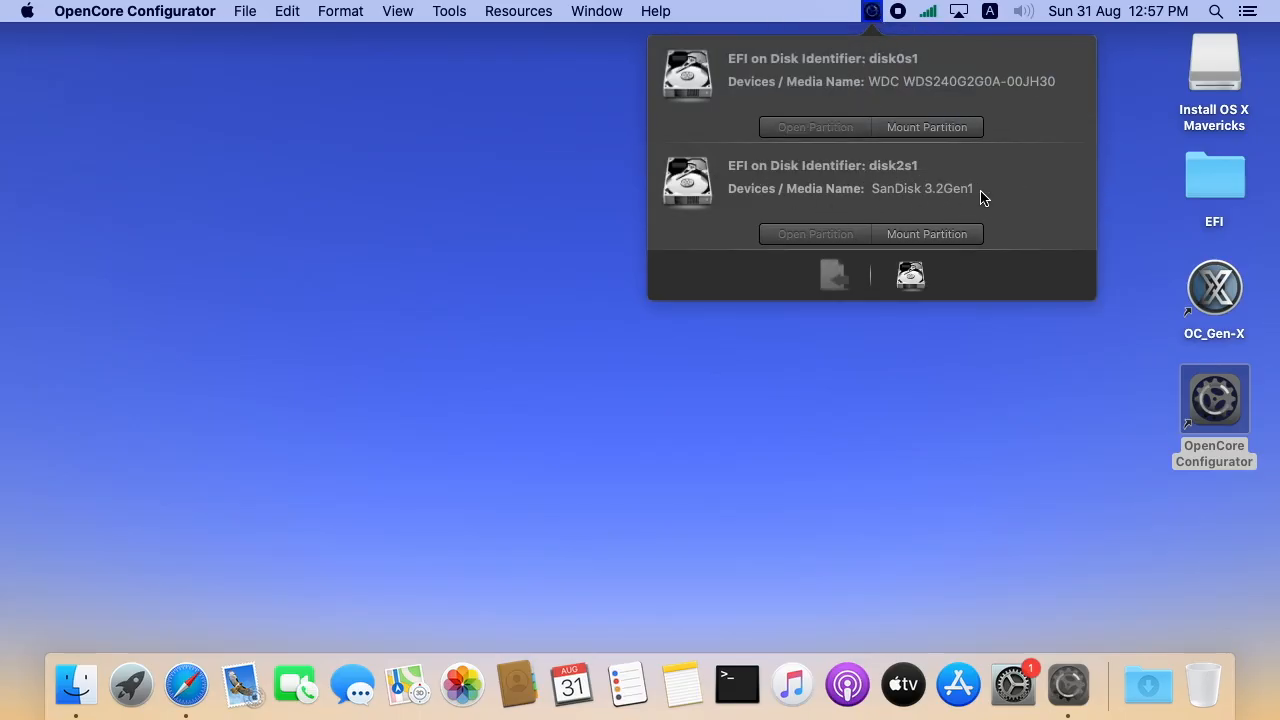
pyautogui.click(926, 234)
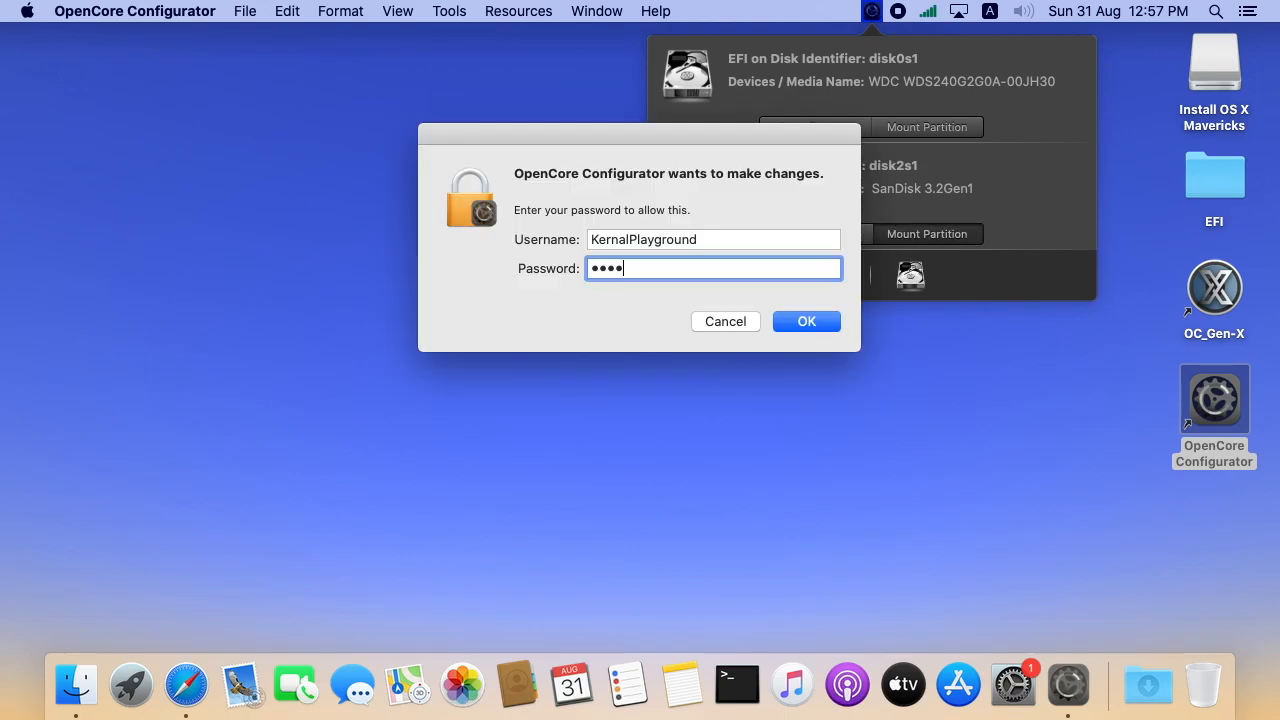
pyautogui.click(806, 320)
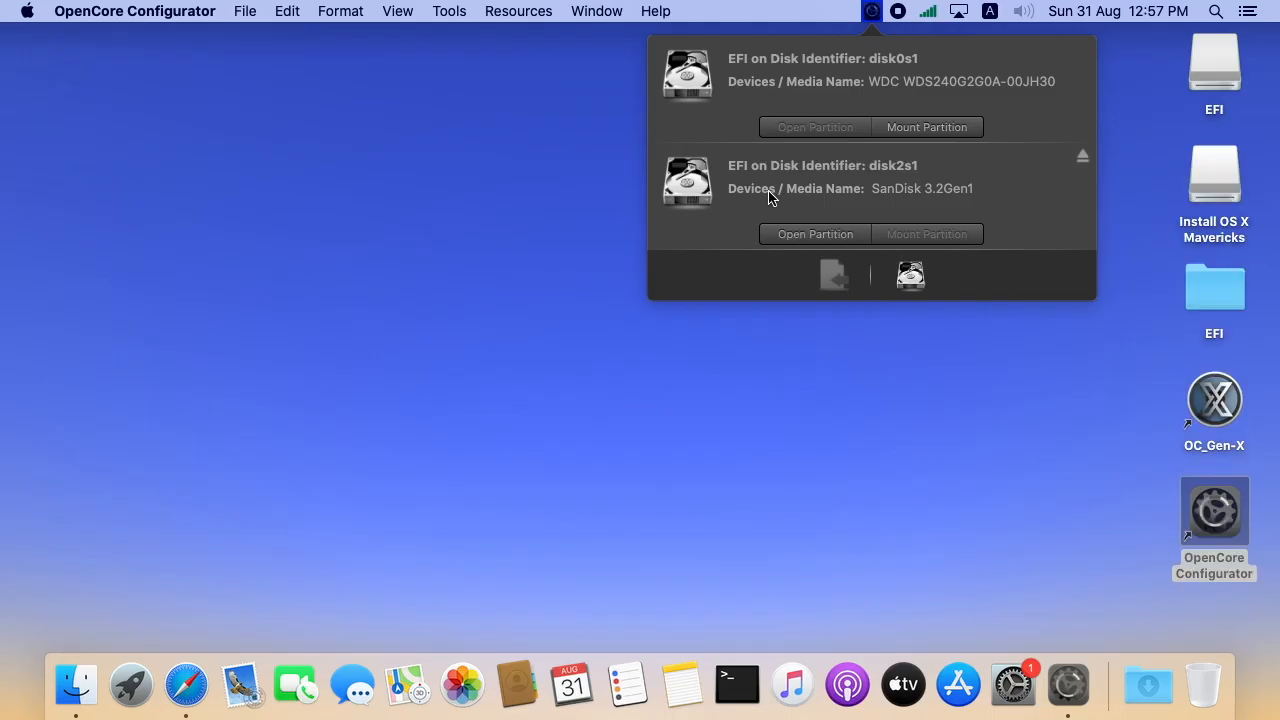
pyautogui.moveTo(810, 234)
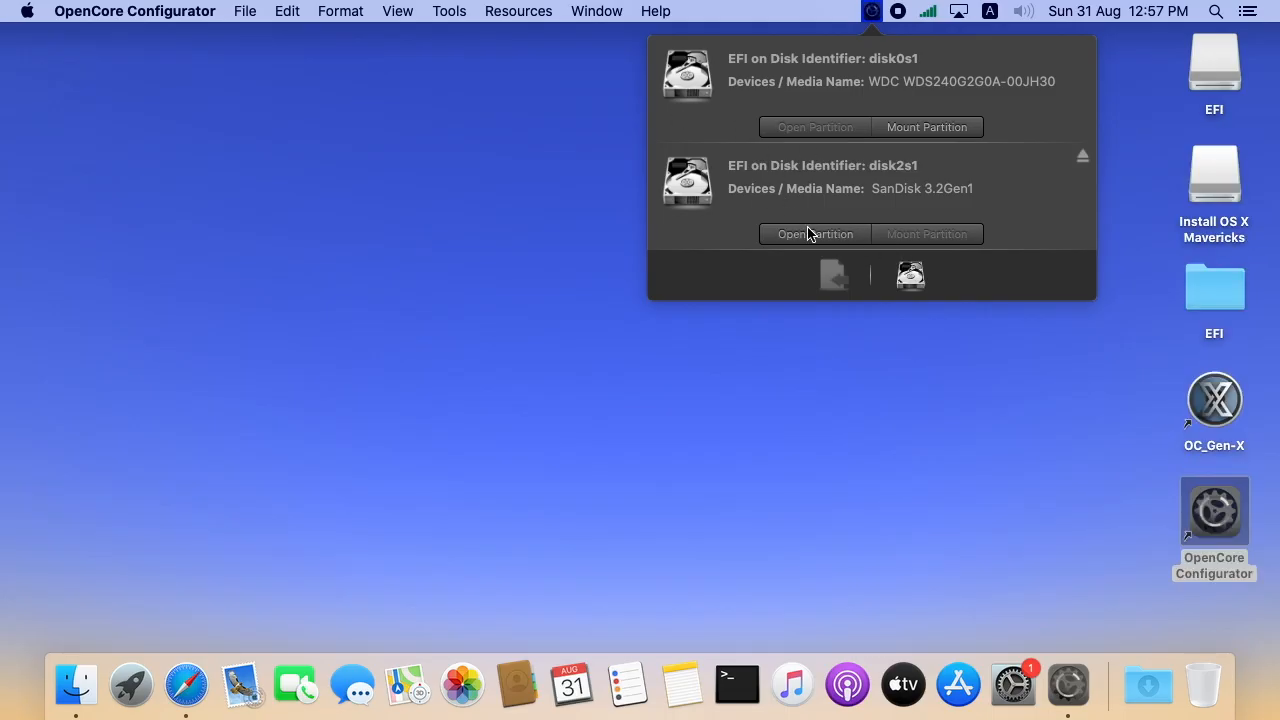
pyautogui.click(814, 234)
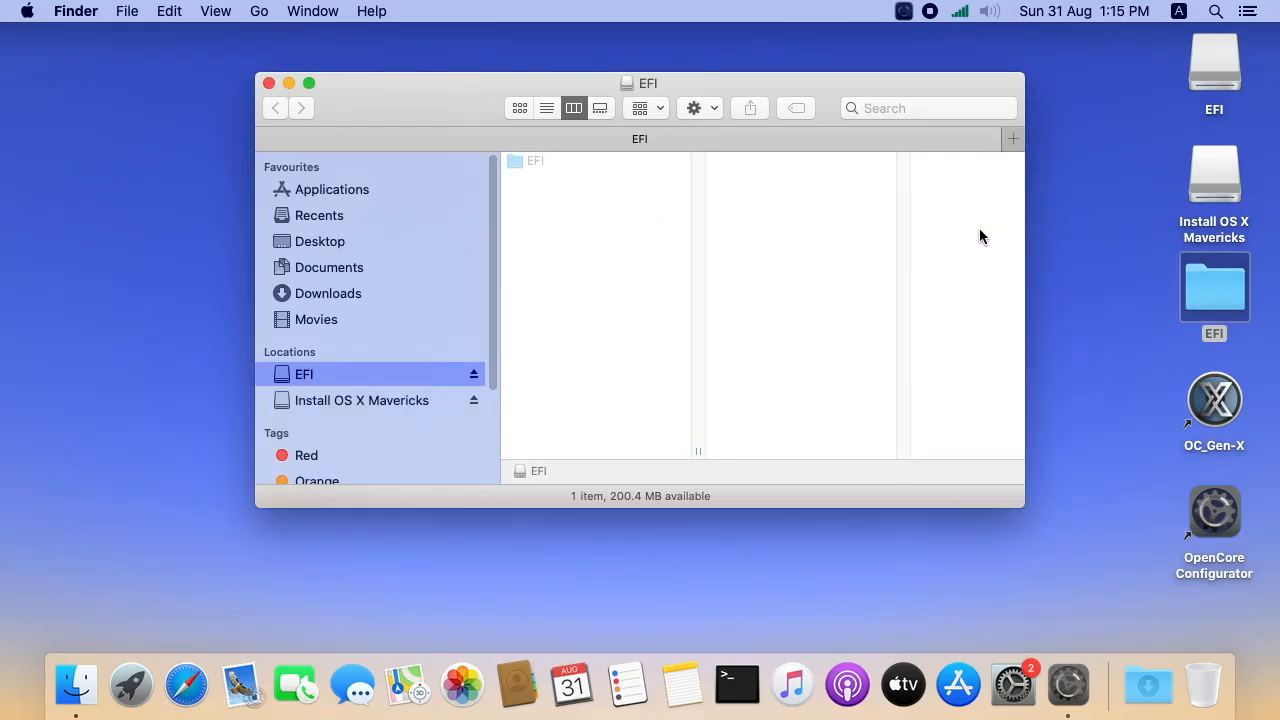
# - Browse into EFI > OC on the USB and load its config.plist in OpenCore Configurator
pyautogui.click(536, 160)
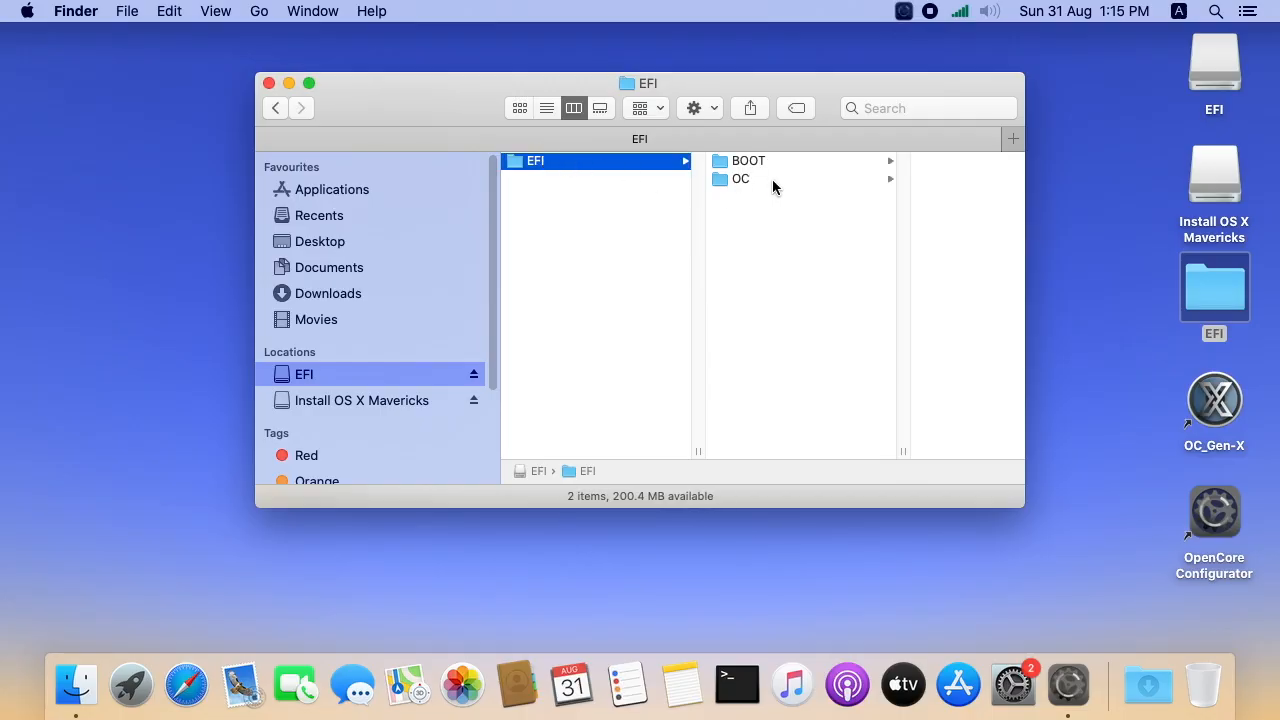
pyautogui.click(740, 178)
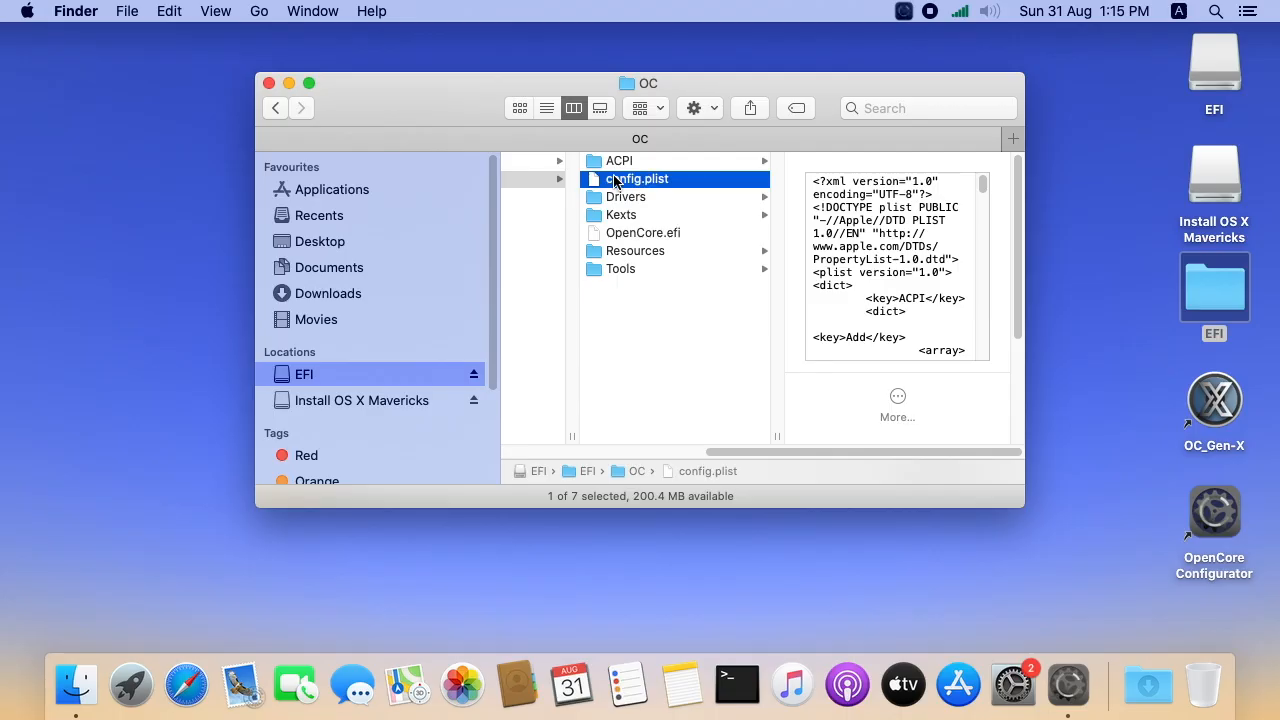
pyautogui.rightClick(636, 180)
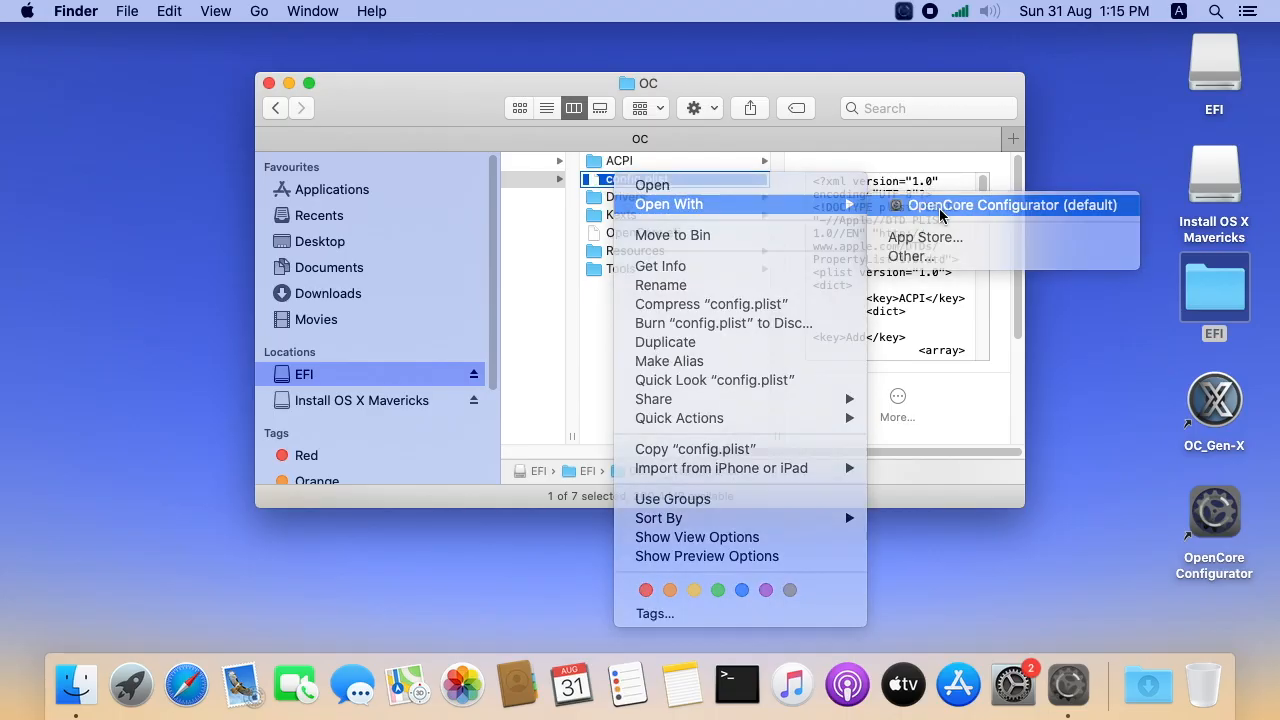
pyautogui.click(1012, 204)
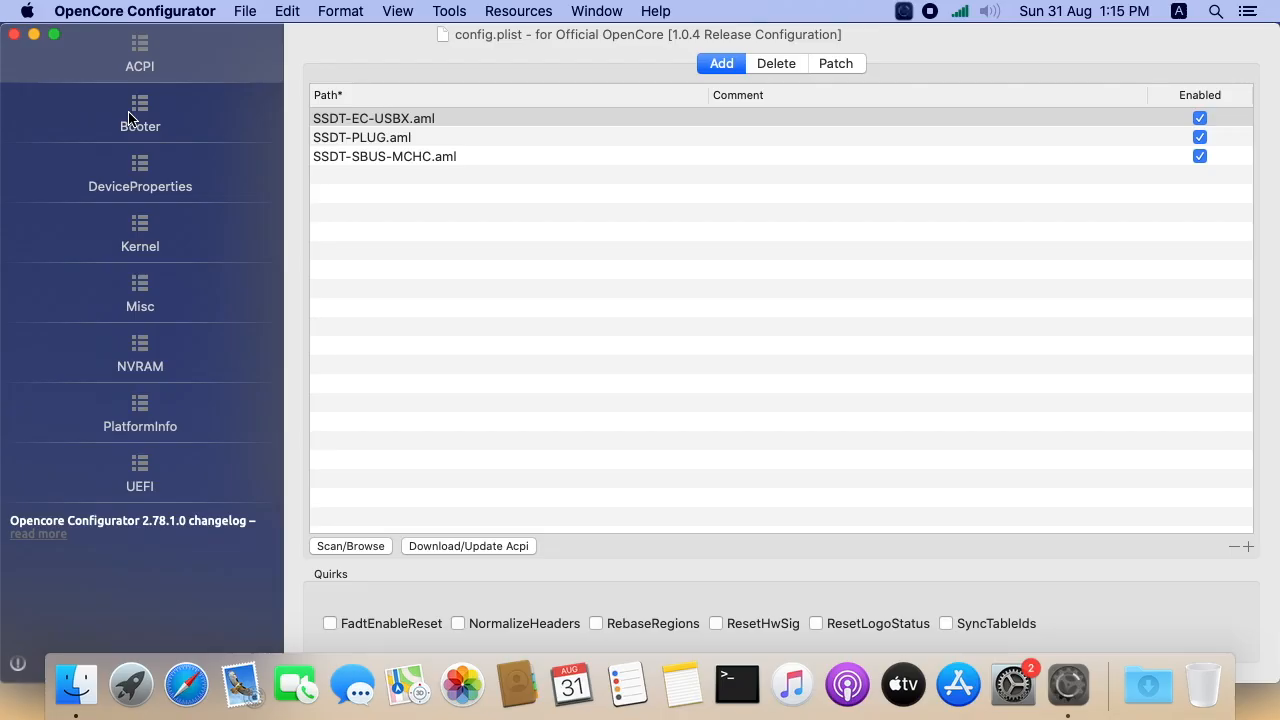
pyautogui.moveTo(140, 418)
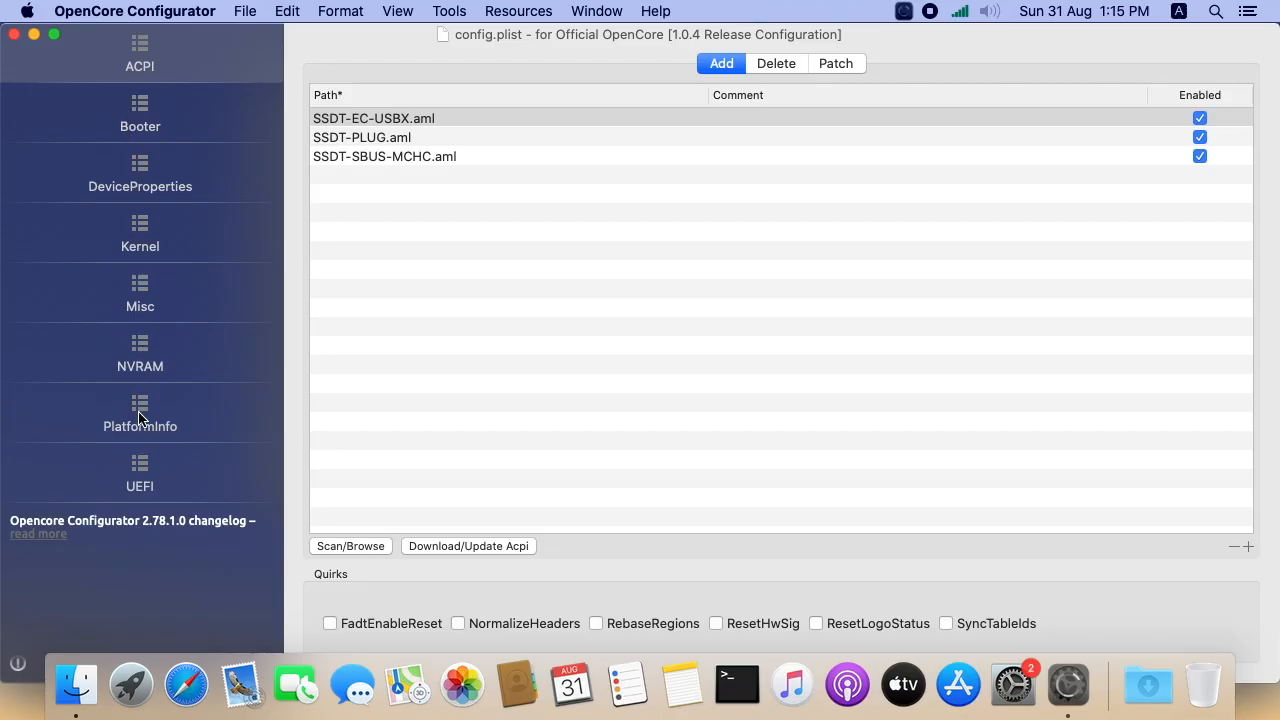
# - Review the PlatformInfo SMBIOS model list and keep iMac14,3 as the emulated Mac
pyautogui.click(140, 412)
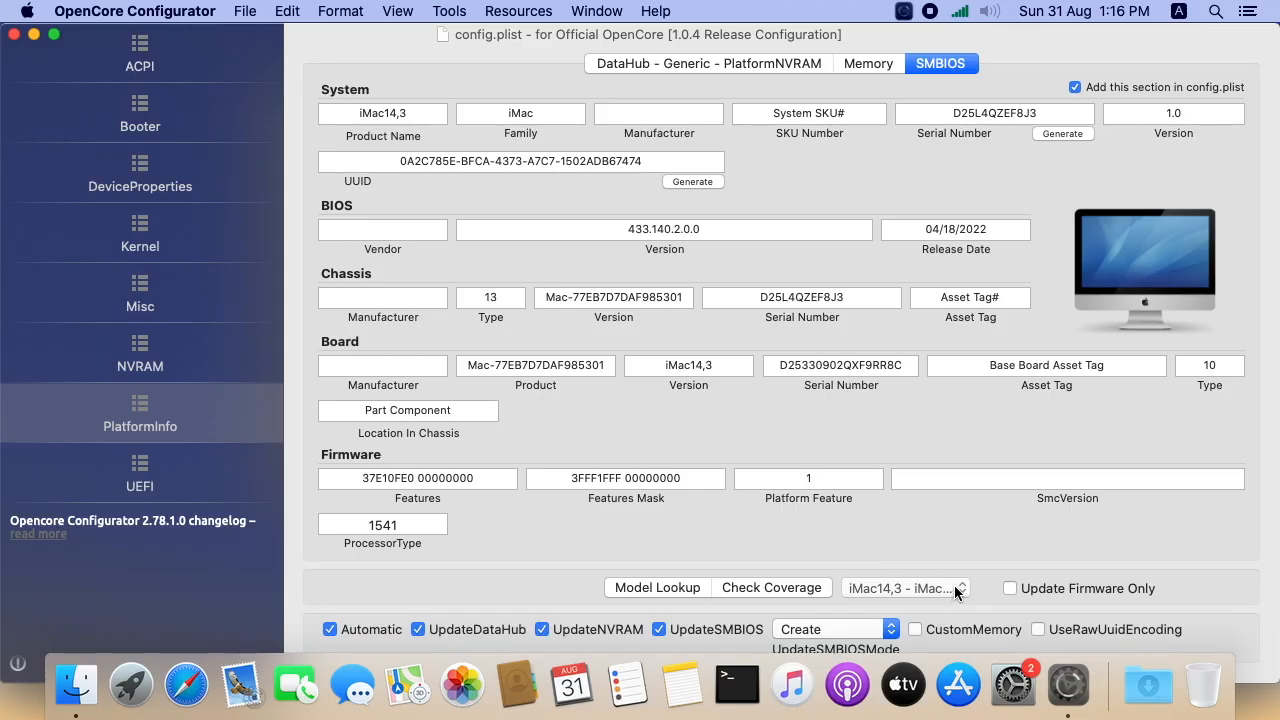
pyautogui.click(904, 588)
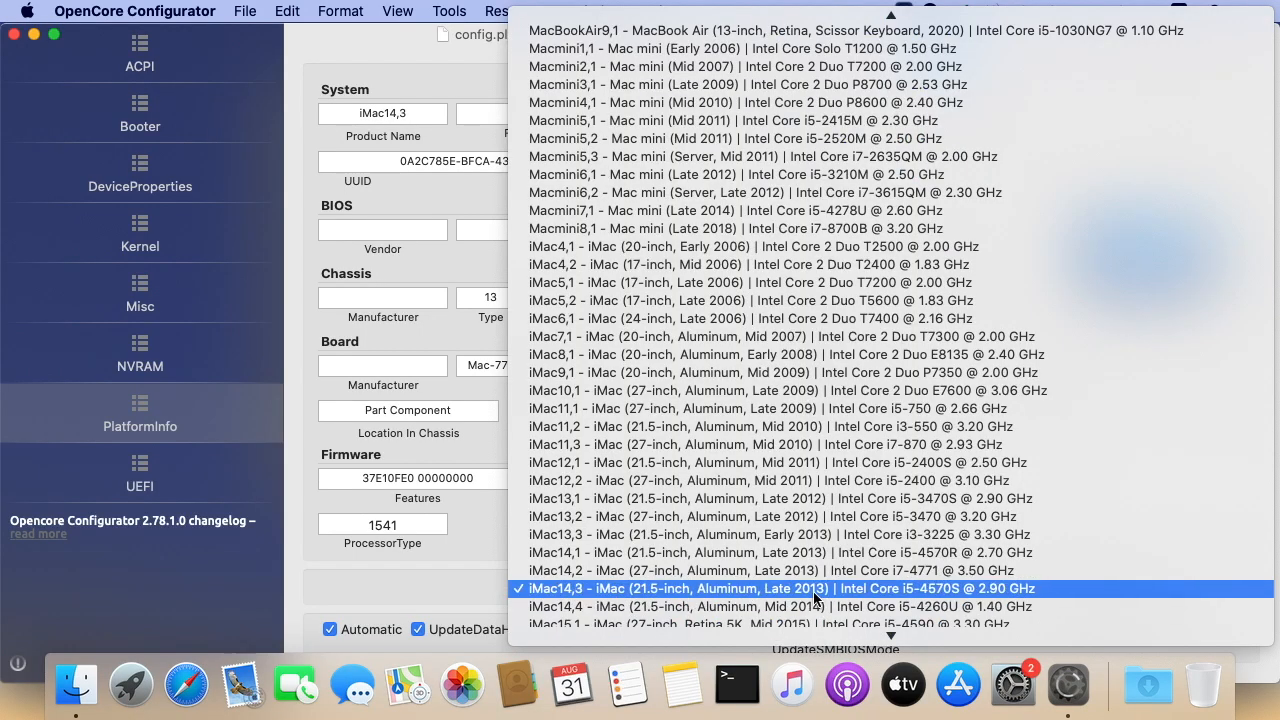
pyautogui.moveTo(924, 590)
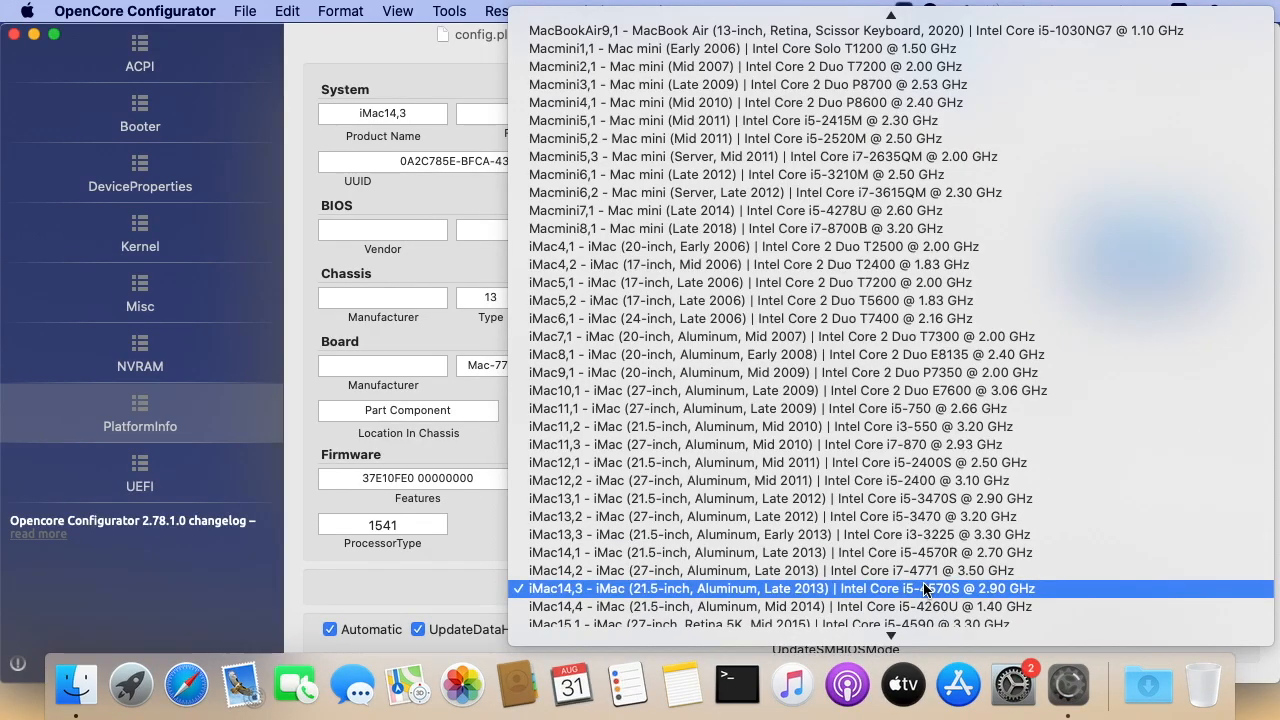
pyautogui.moveTo(884, 516)
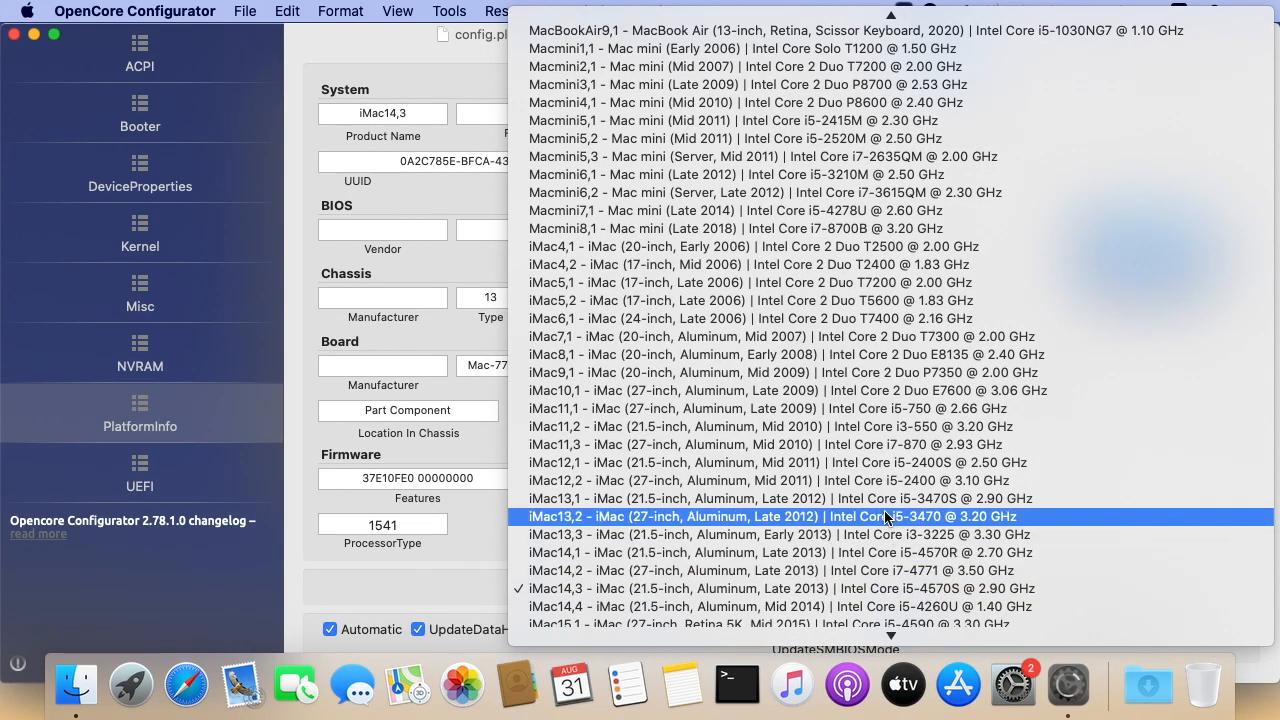
pyautogui.scroll(-3)
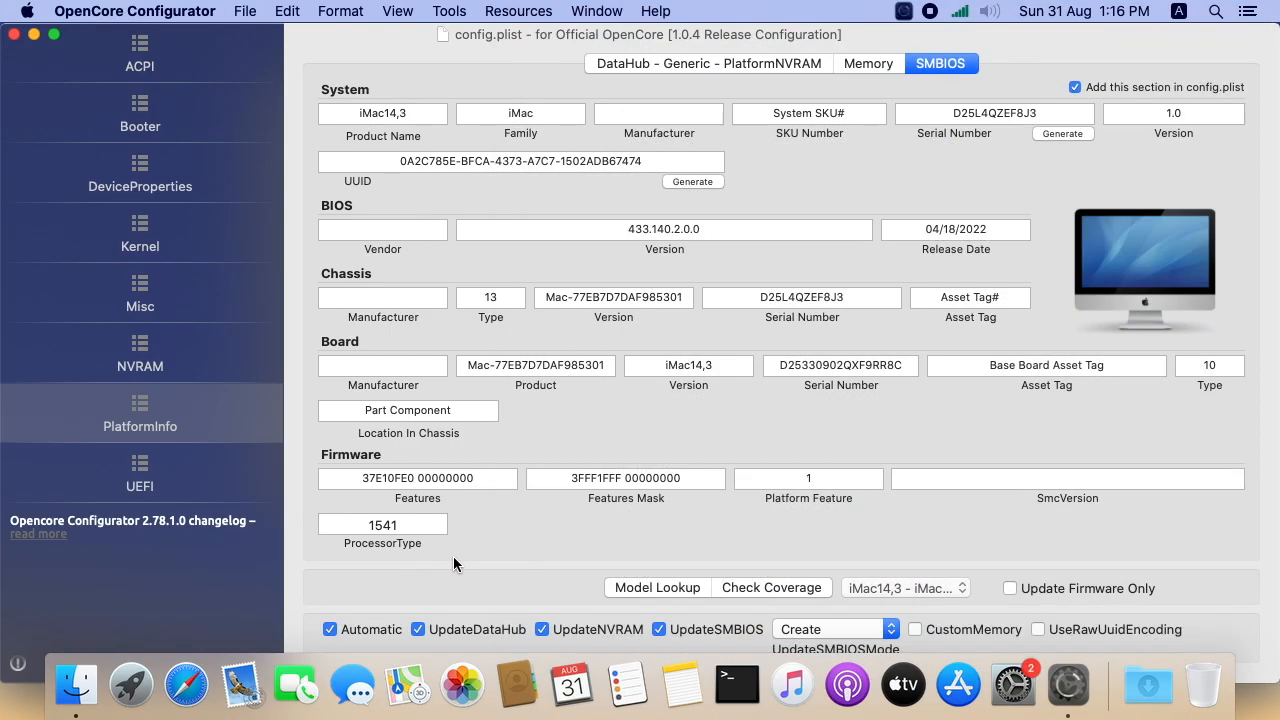
pyautogui.moveTo(250, 336)
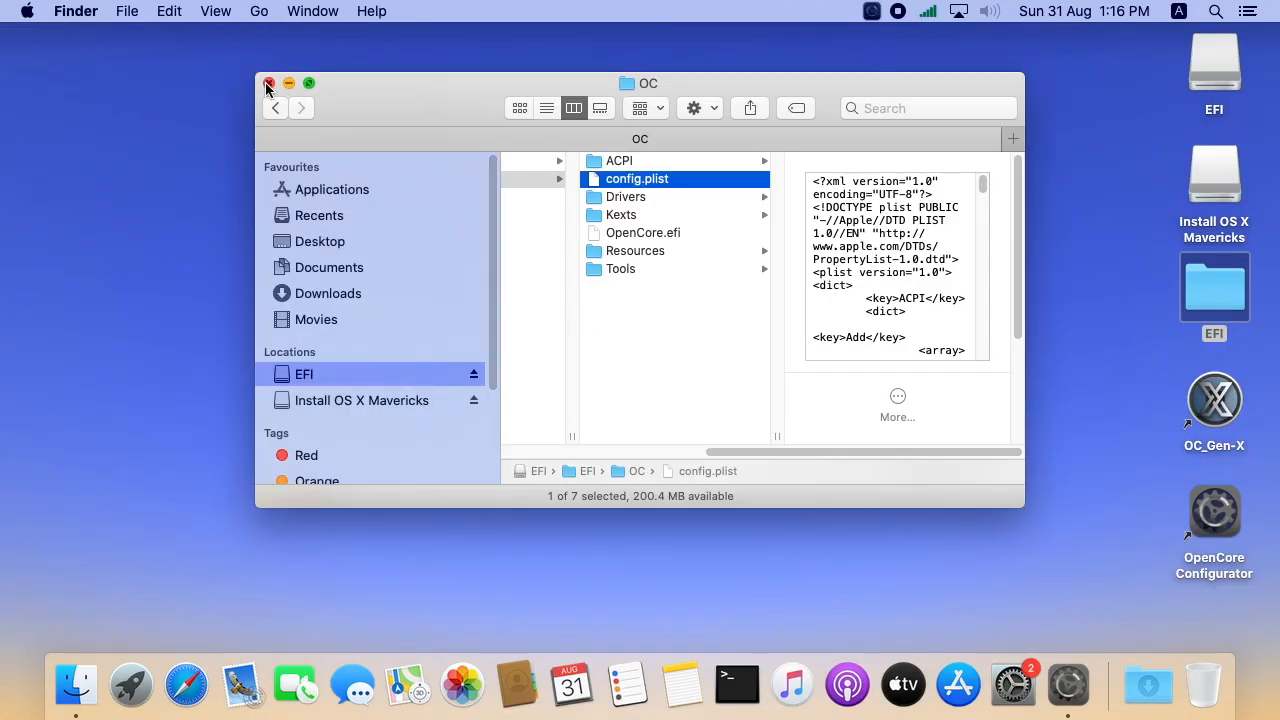
# - Close the OC window, unmount the USB EFI partition and restart the computer
pyautogui.click(872, 12)
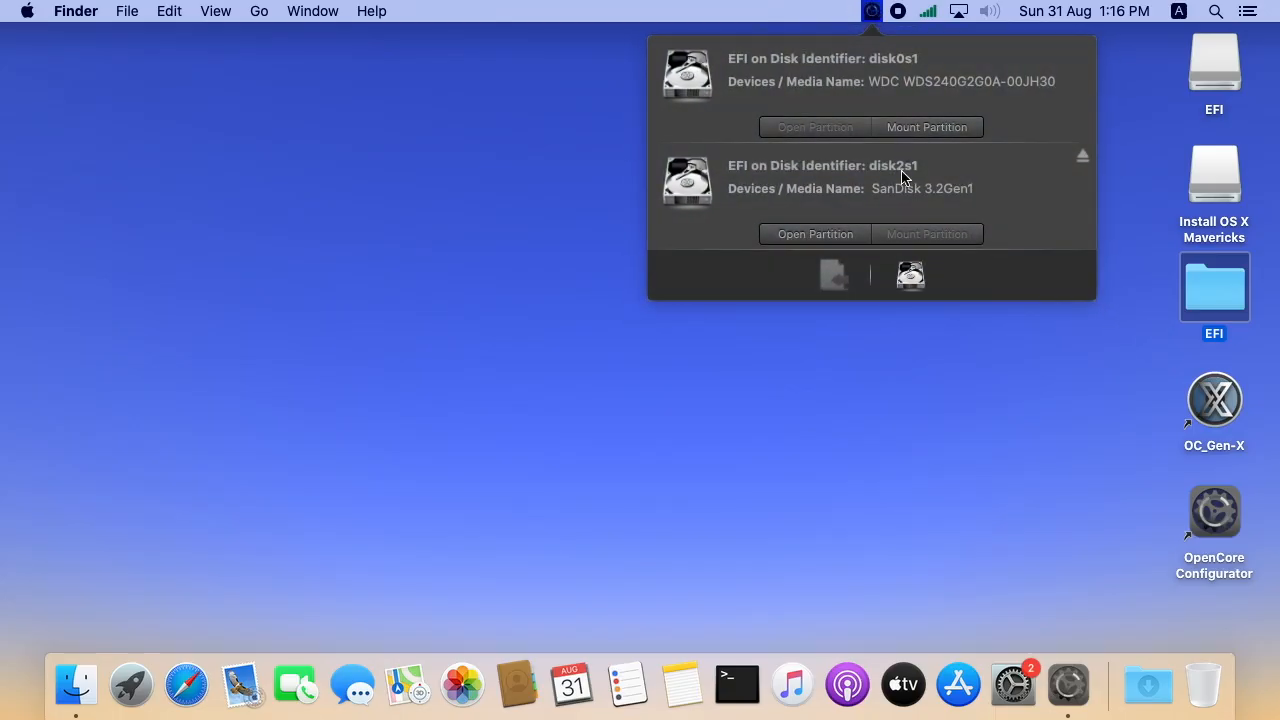
pyautogui.click(1082, 156)
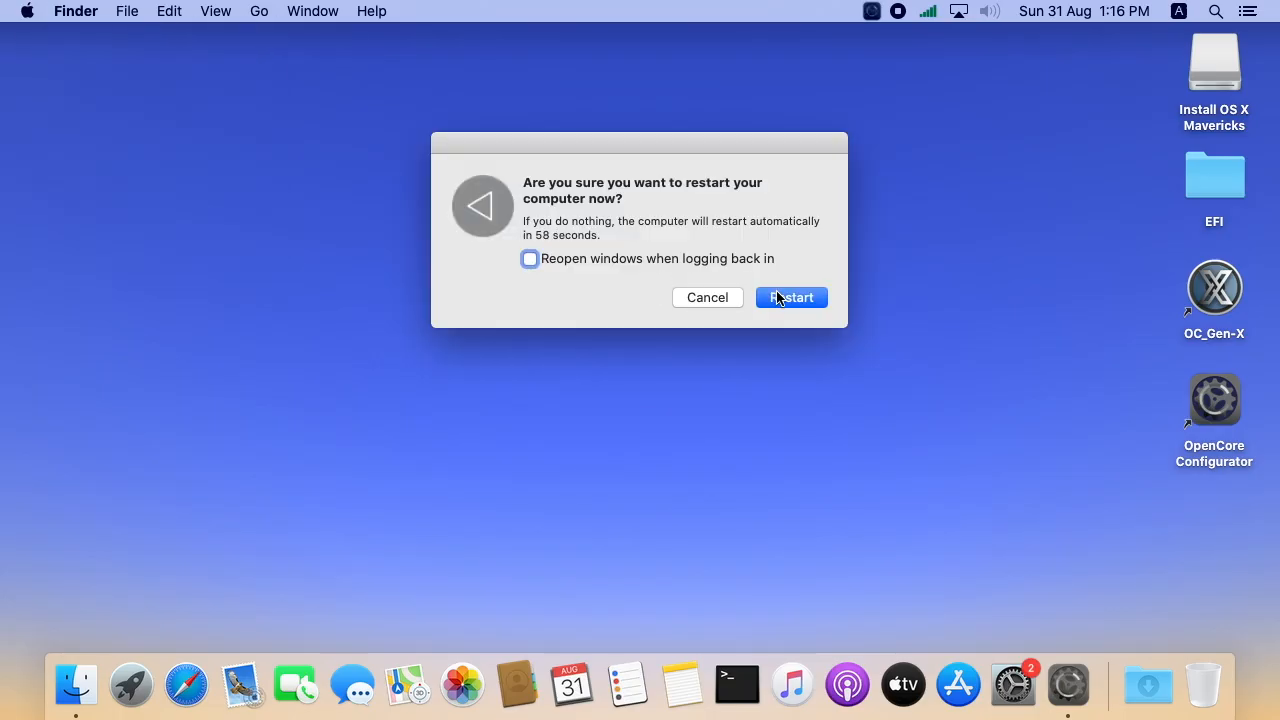
pyautogui.click(792, 296)
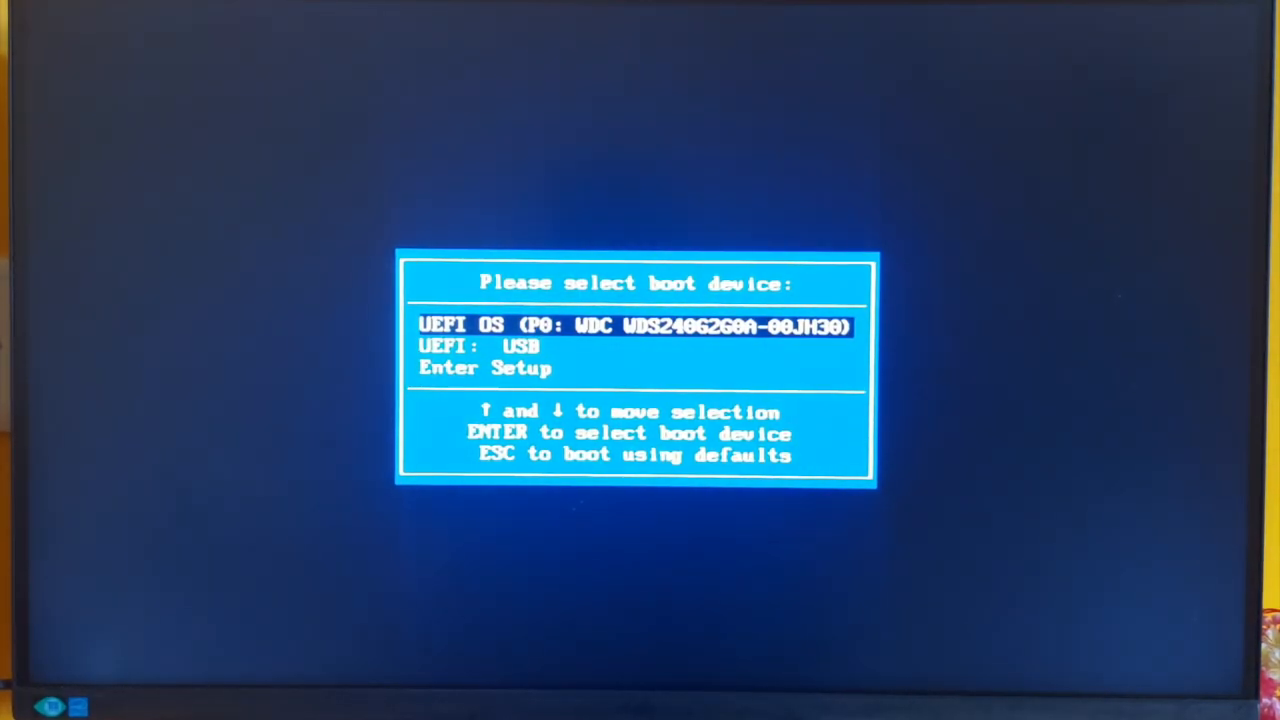
# - Boot the machine from the 'UEFI: USB' entry into the OS X Utilities recovery screen
pyautogui.press('Down')
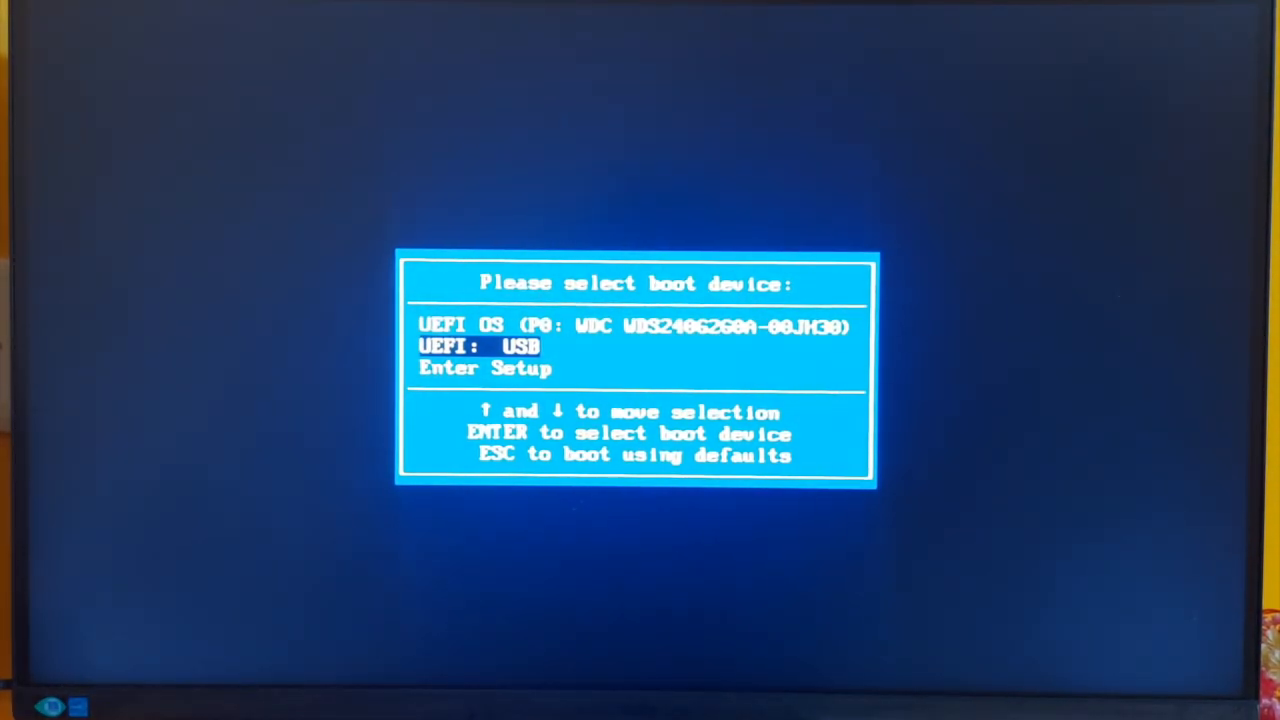
pyautogui.press('enter')
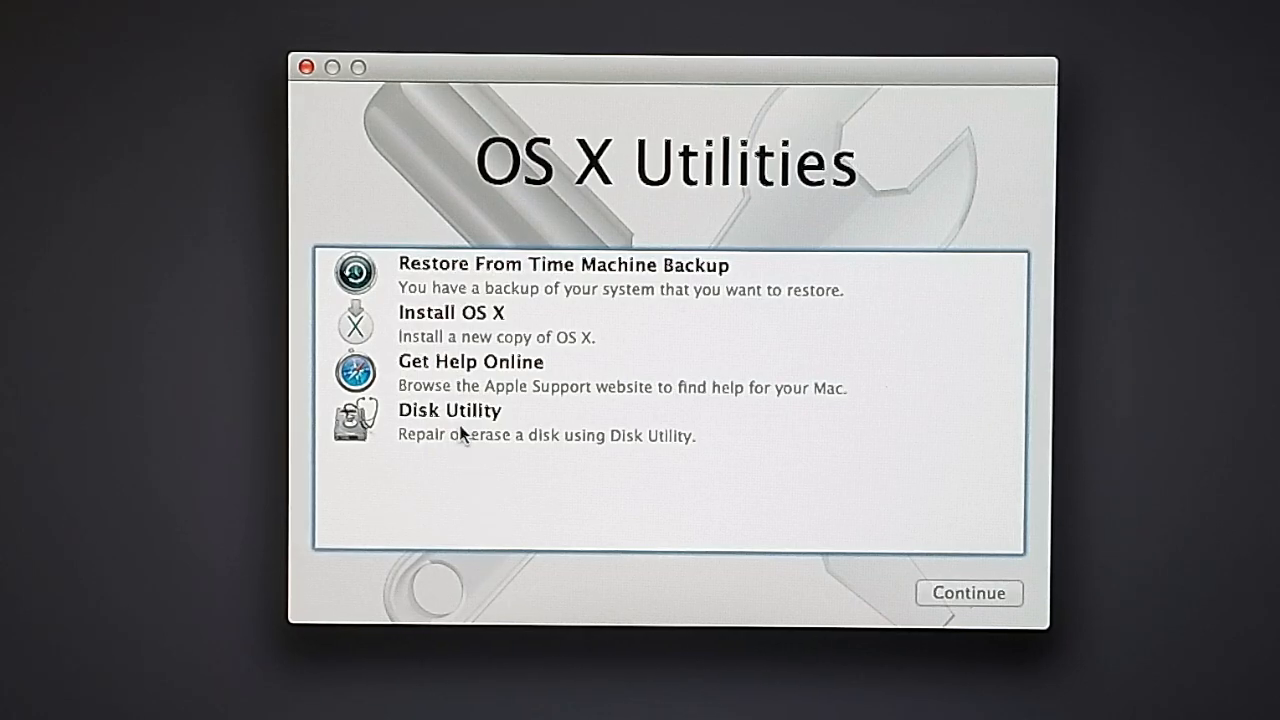
# - In Disk Utility, select the 240 GB WDC SSD and choose a 1 Partition layout
pyautogui.click(450, 422)
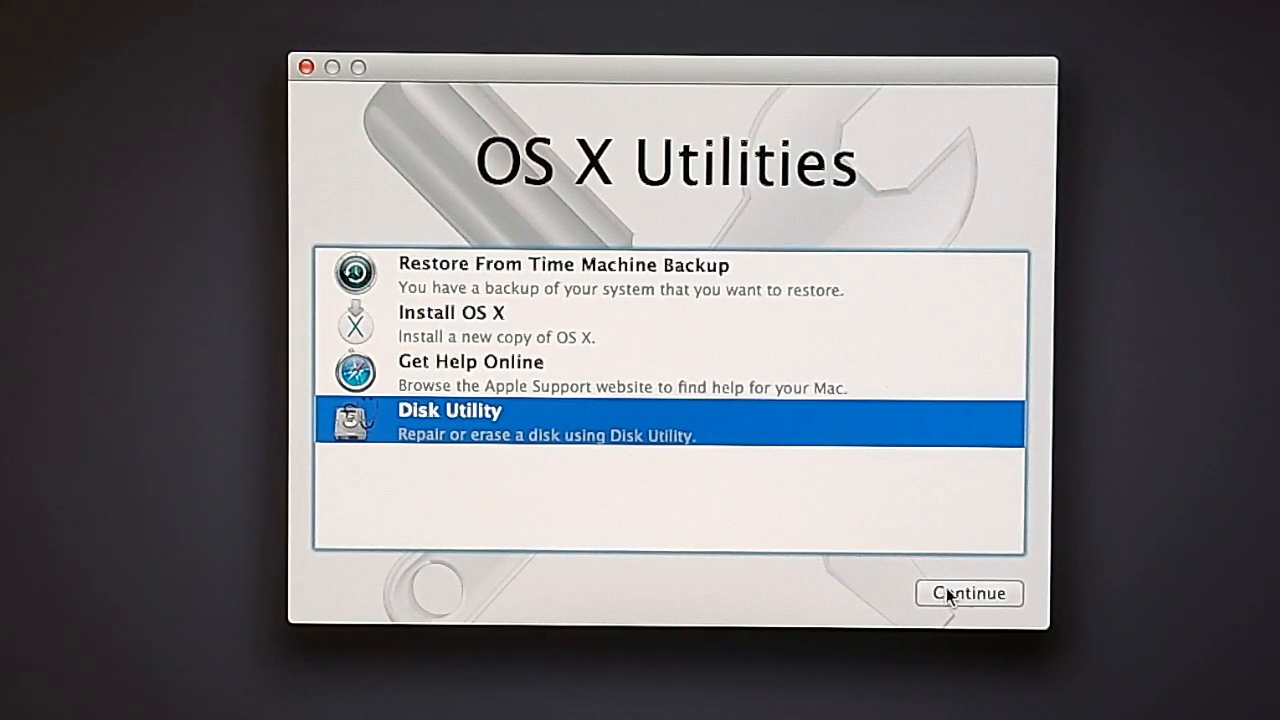
pyautogui.click(968, 592)
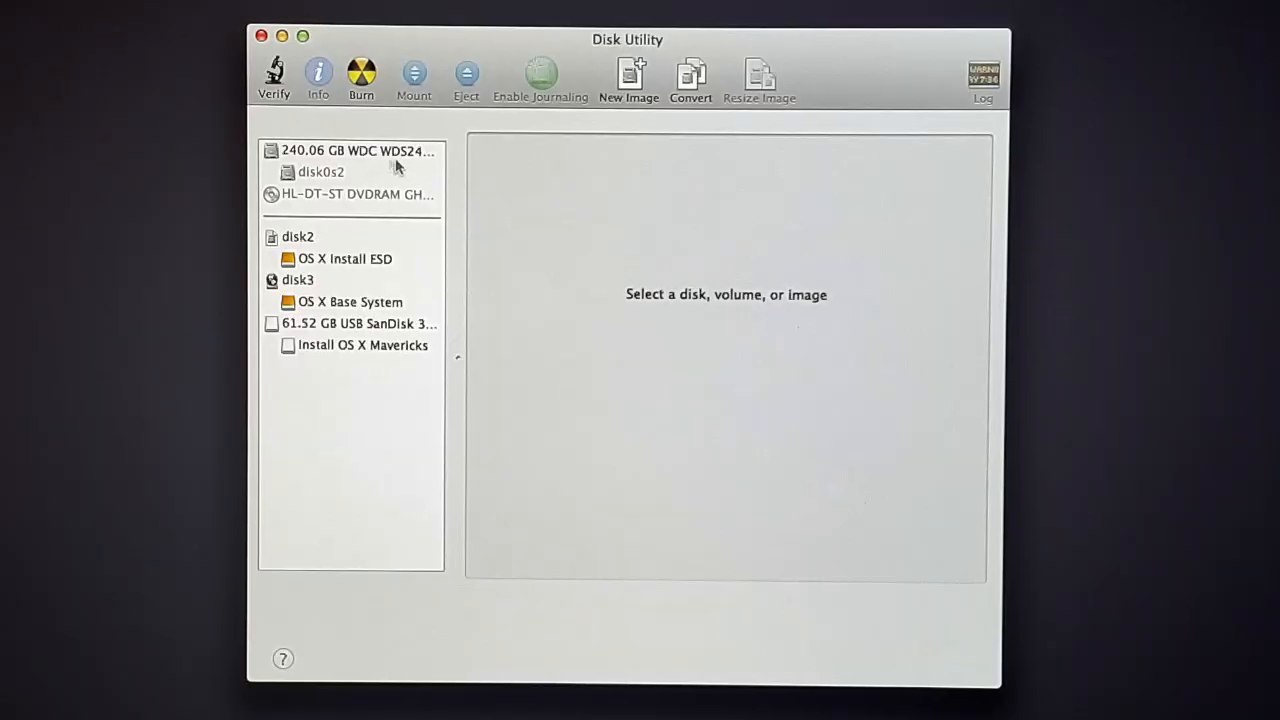
pyautogui.click(356, 150)
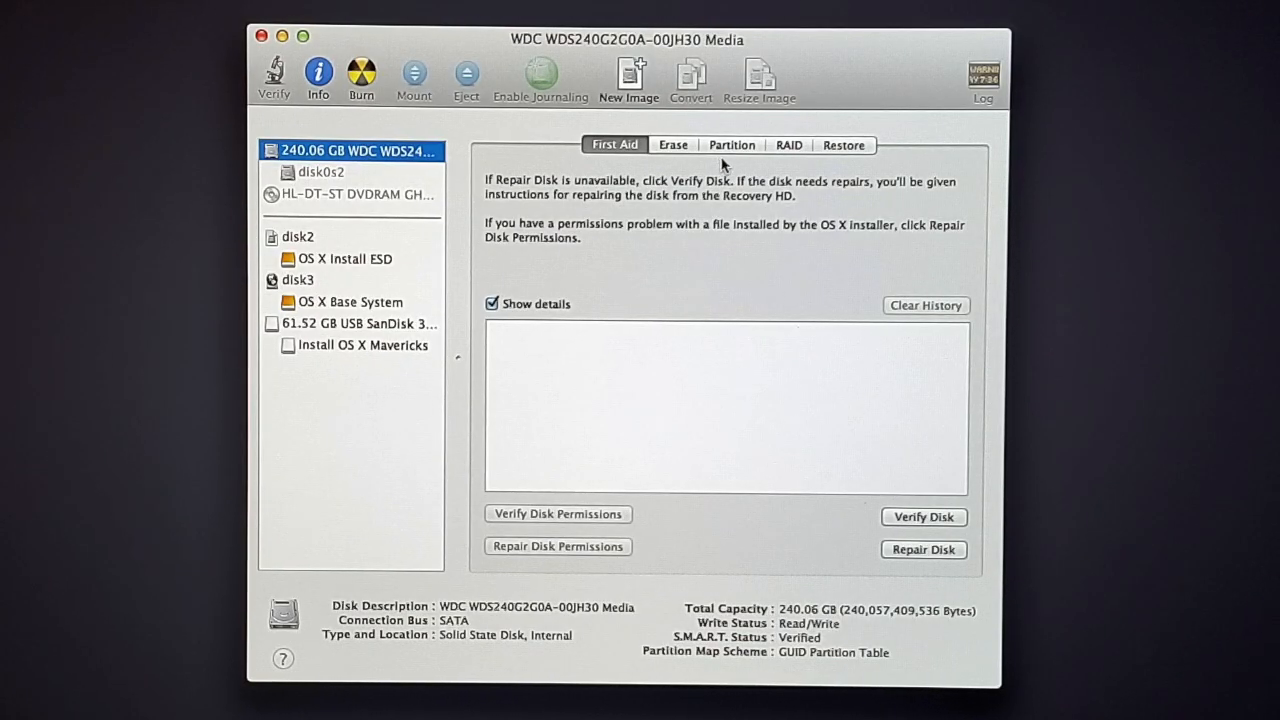
pyautogui.click(732, 144)
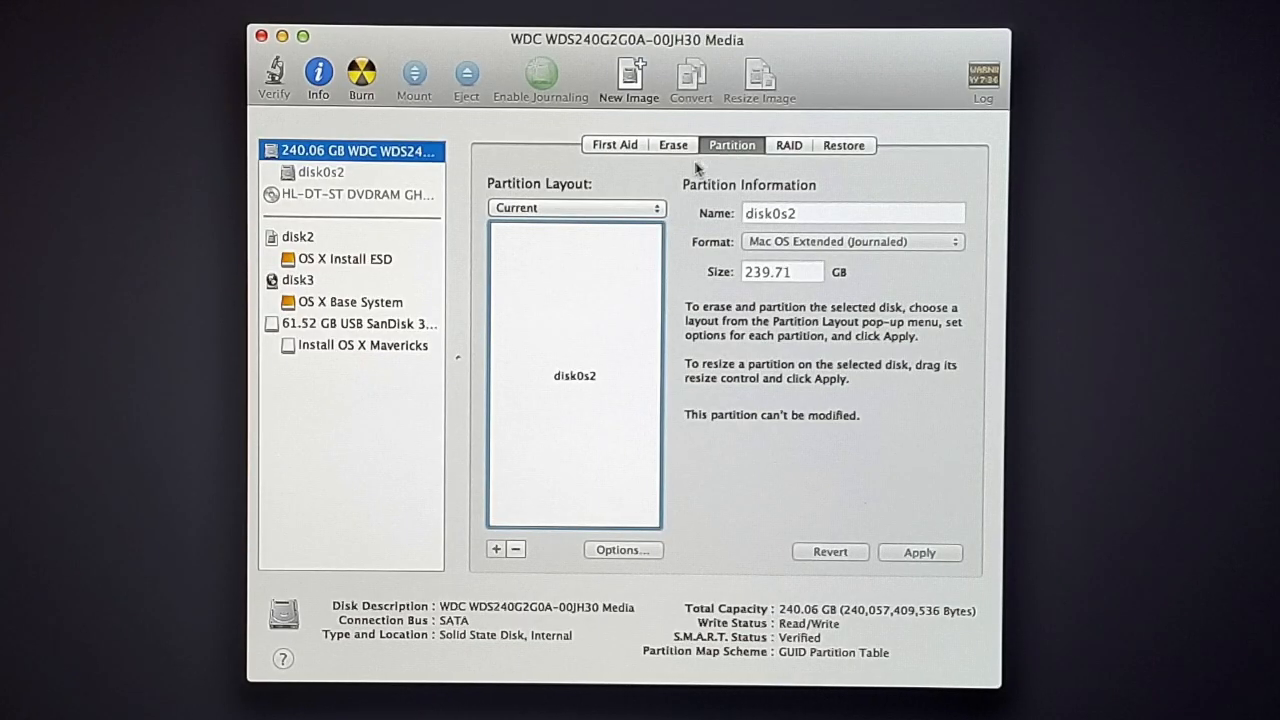
pyautogui.click(576, 206)
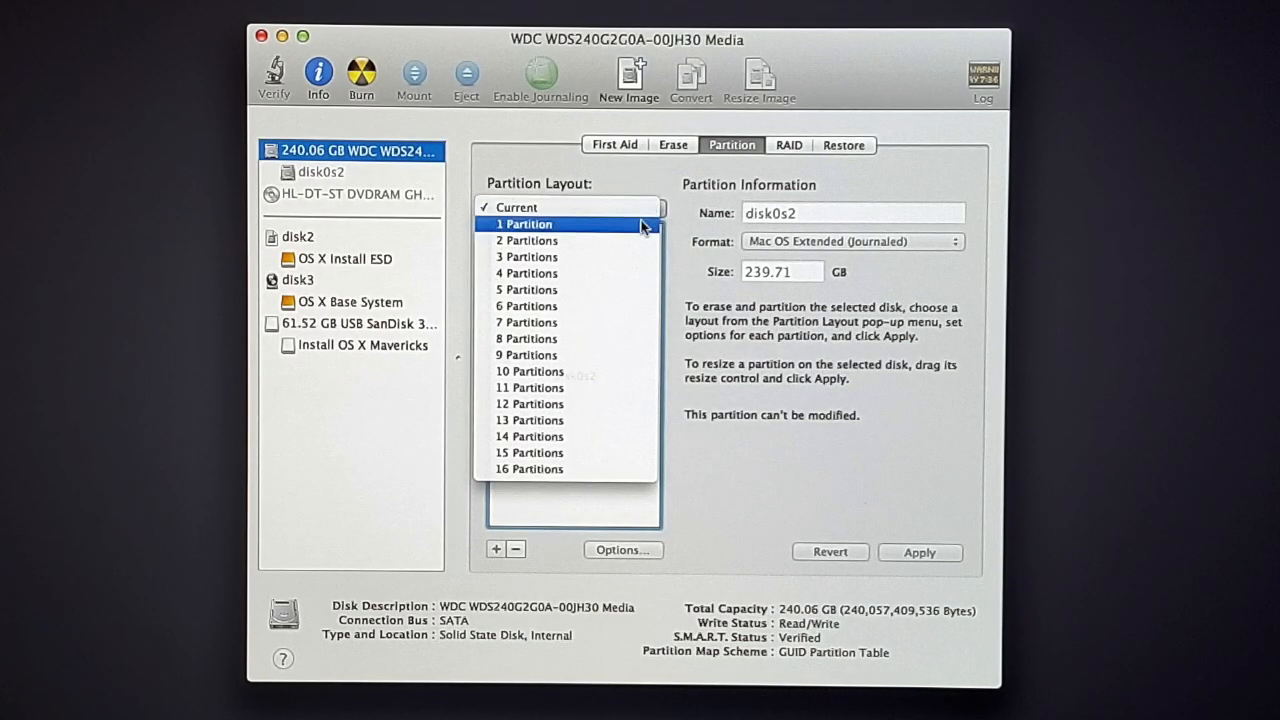
pyautogui.click(524, 224)
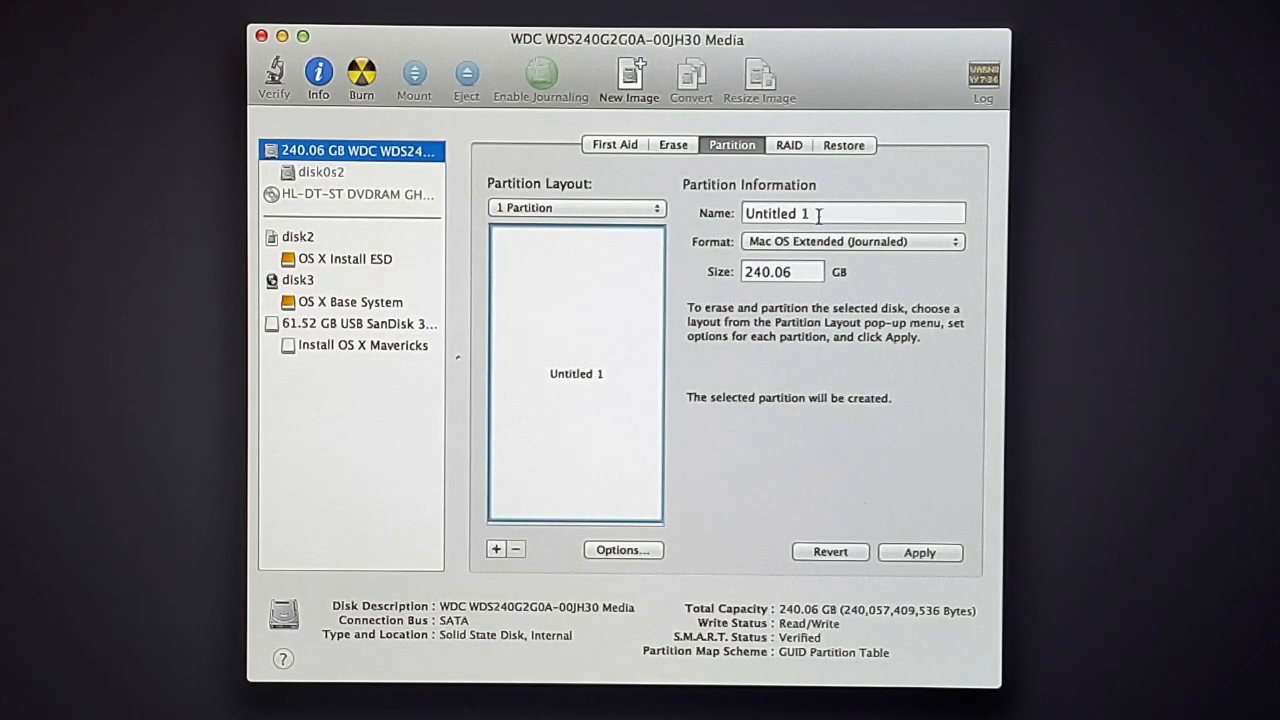
# - Name the partition MacintoshHD as Mac OS Extended (Journaled), apply it and quit Disk Utility
pyautogui.write('MacintoshHD')
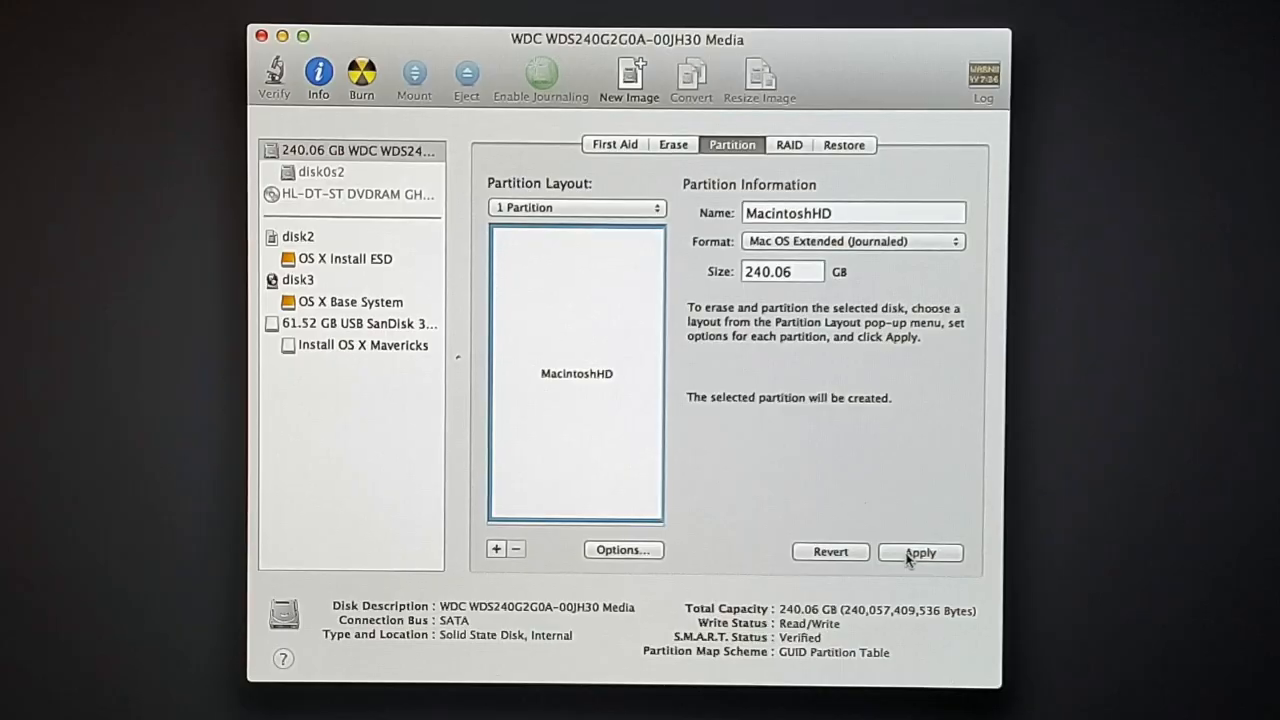
pyautogui.click(920, 552)
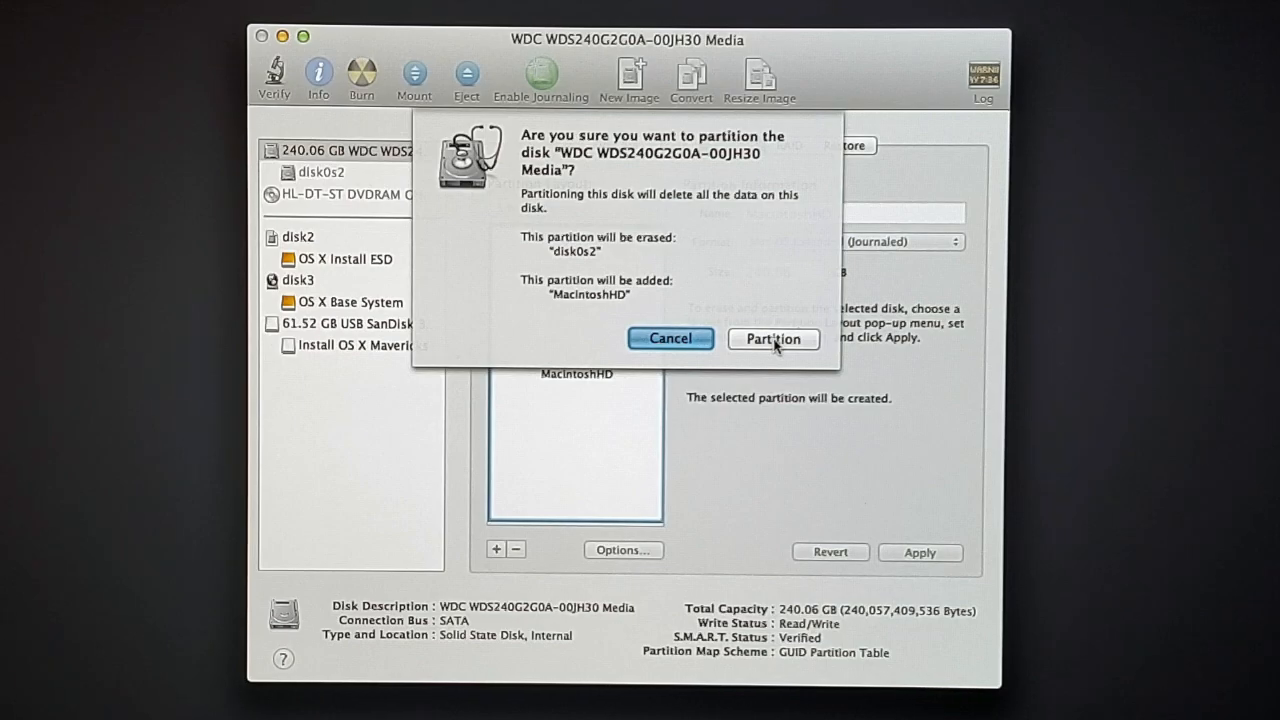
pyautogui.click(772, 338)
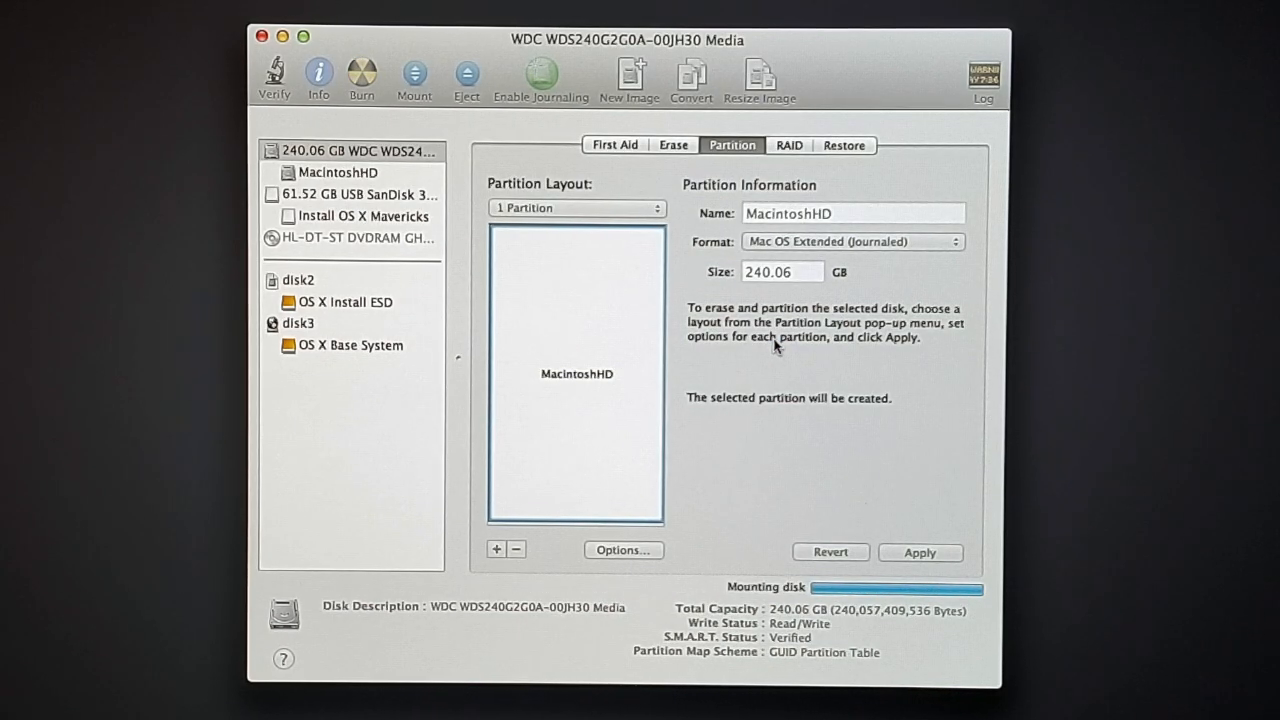
pyautogui.click(356, 152)
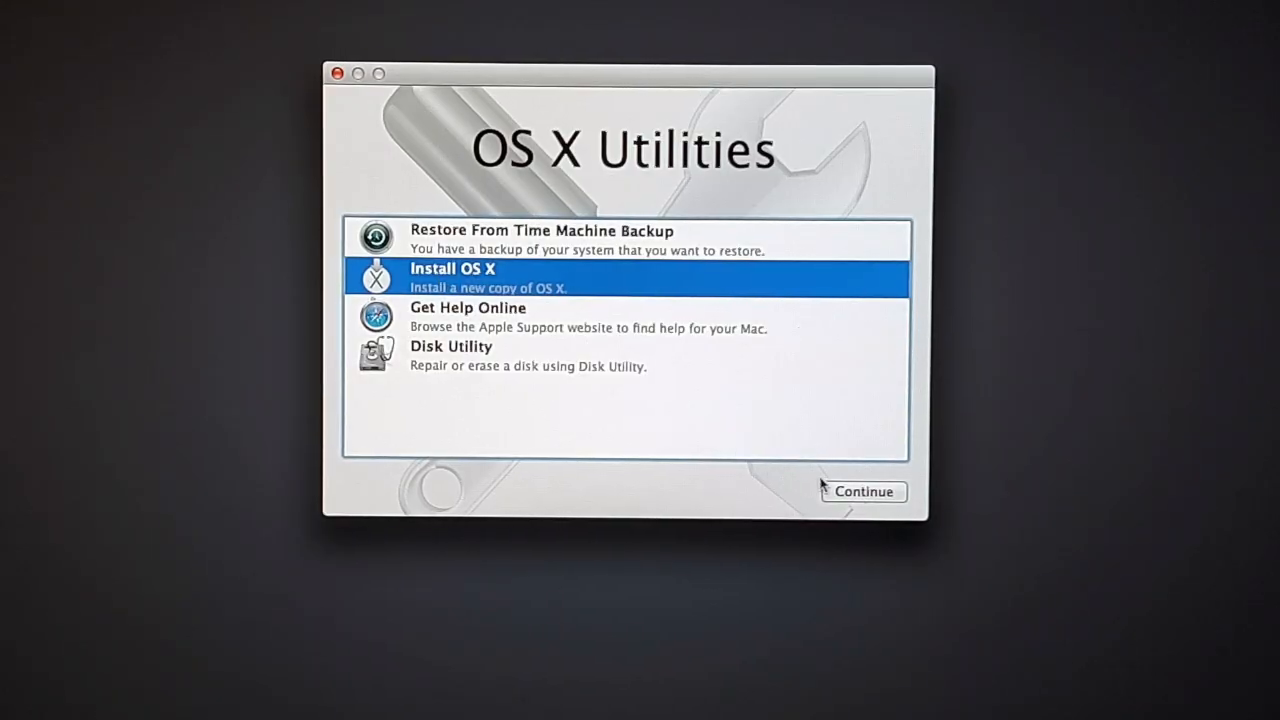
# - Start Install OS X, agree to the license and begin installing onto MacintoshHD
pyautogui.click(862, 492)
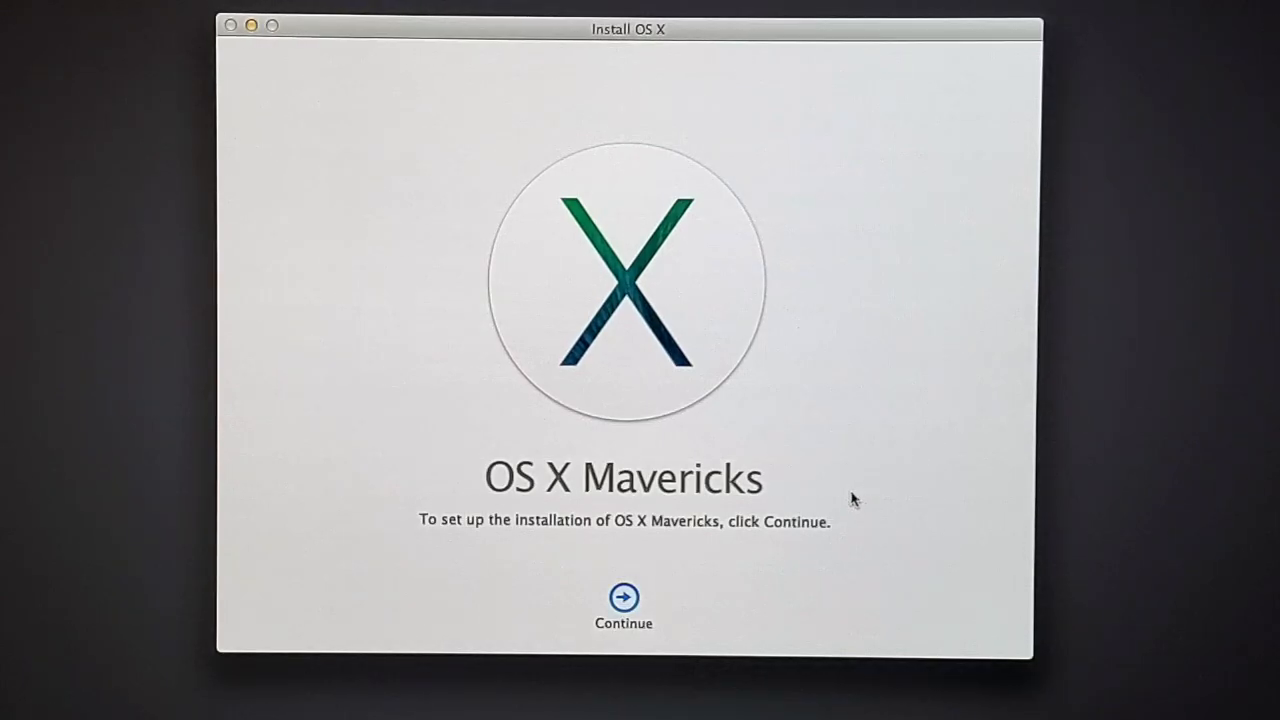
pyautogui.moveTo(680, 548)
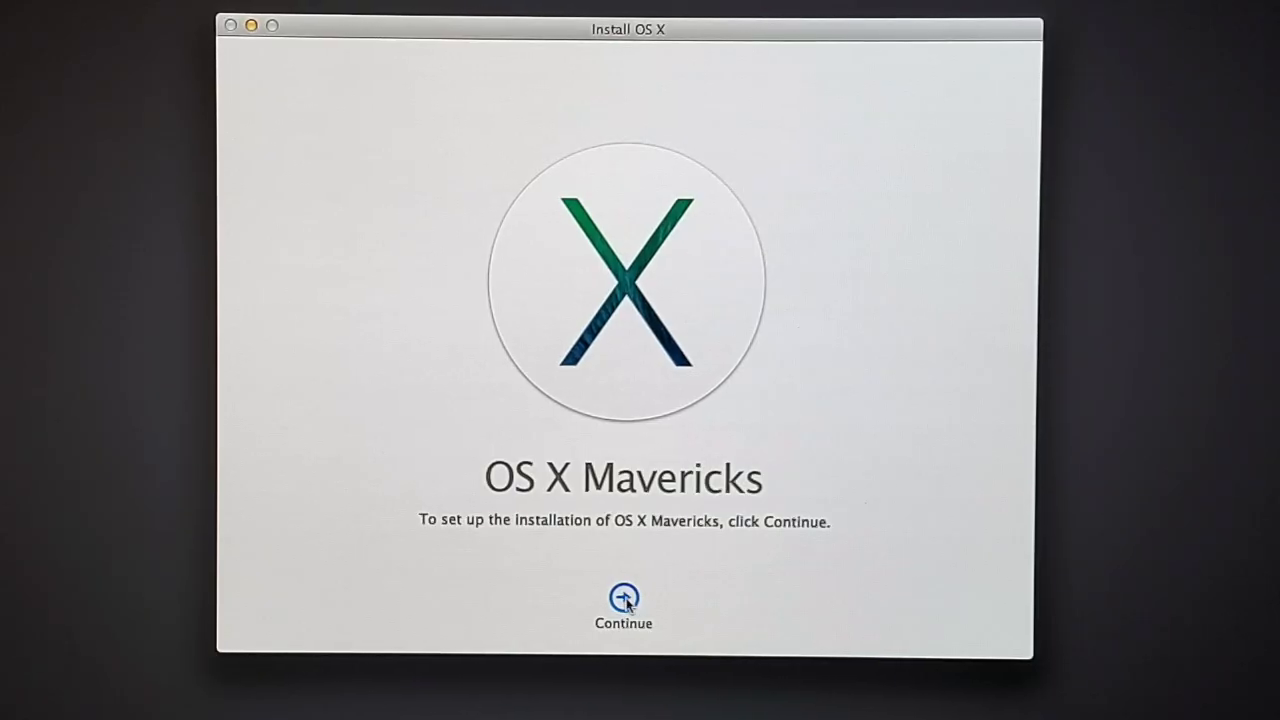
pyautogui.click(624, 596)
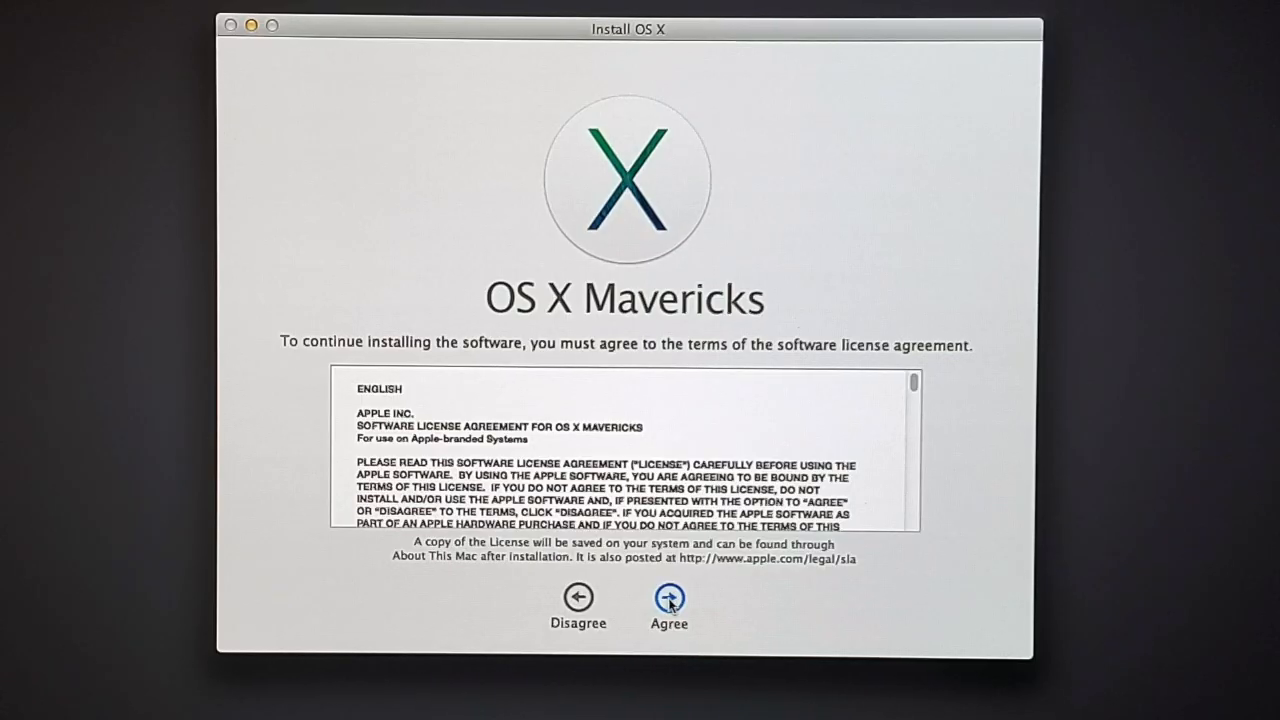
pyautogui.click(668, 610)
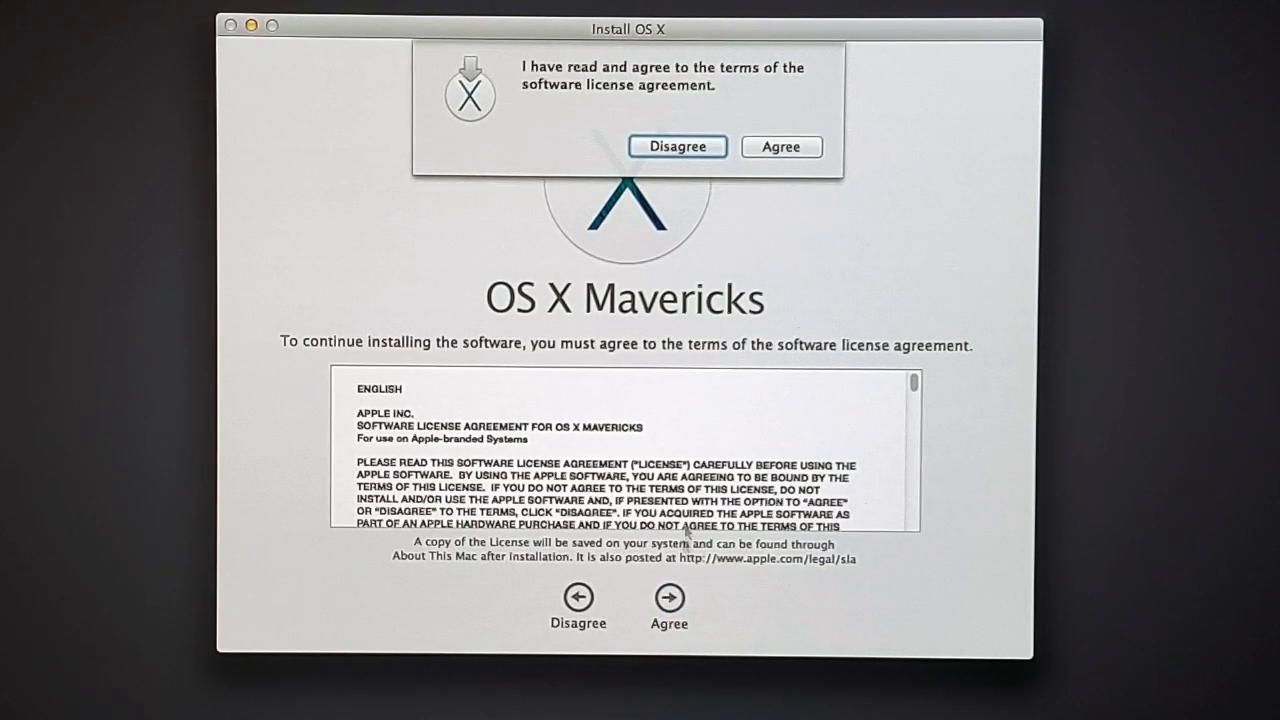
pyautogui.click(780, 146)
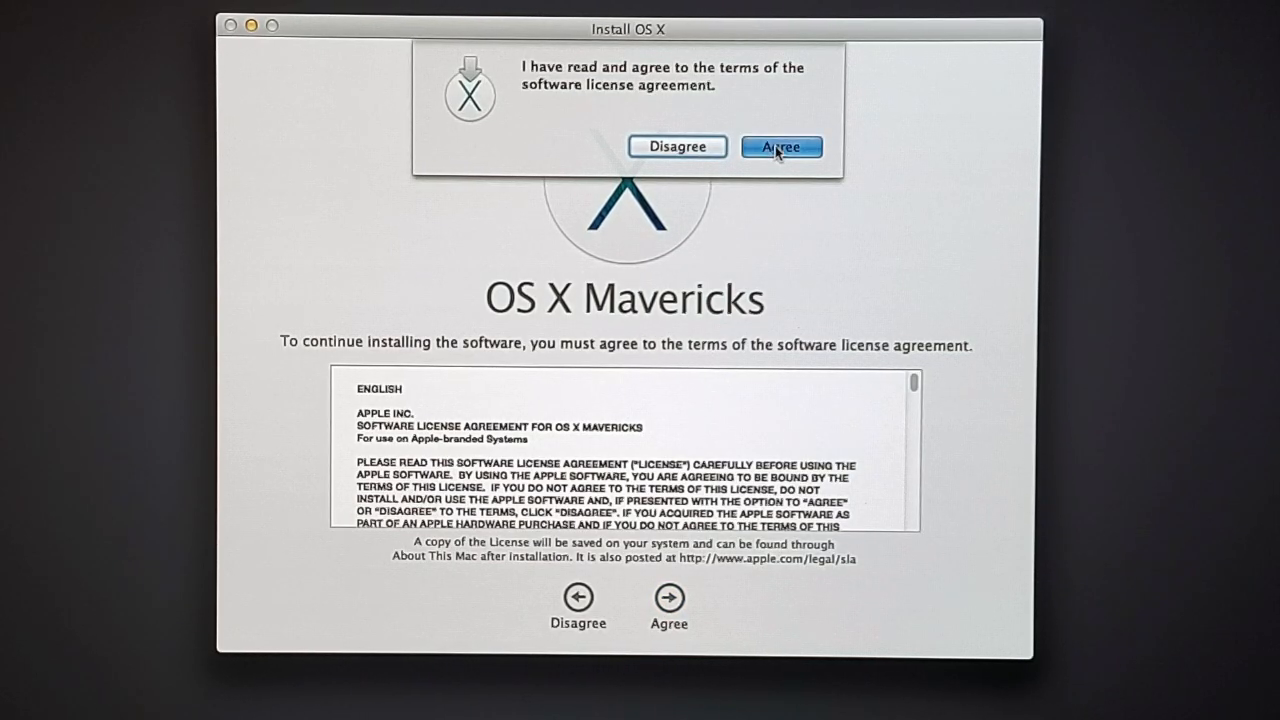
pyautogui.click(780, 146)
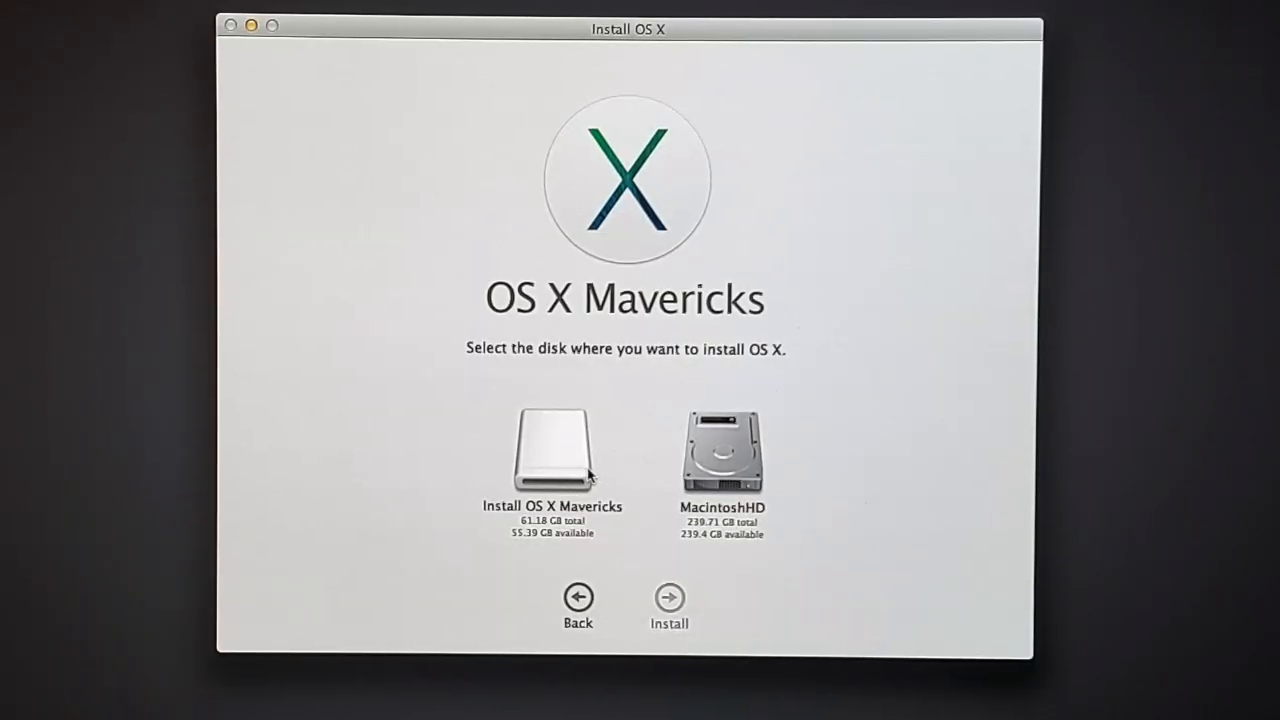
pyautogui.click(722, 450)
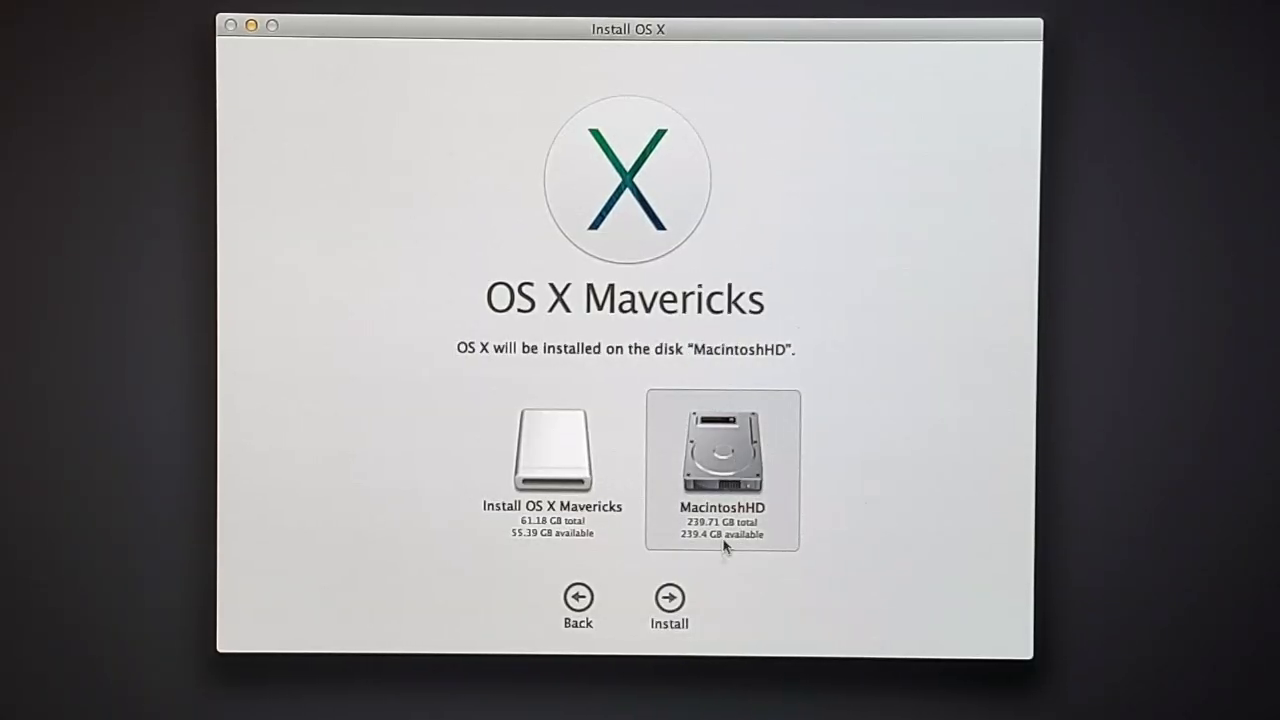
pyautogui.click(668, 596)
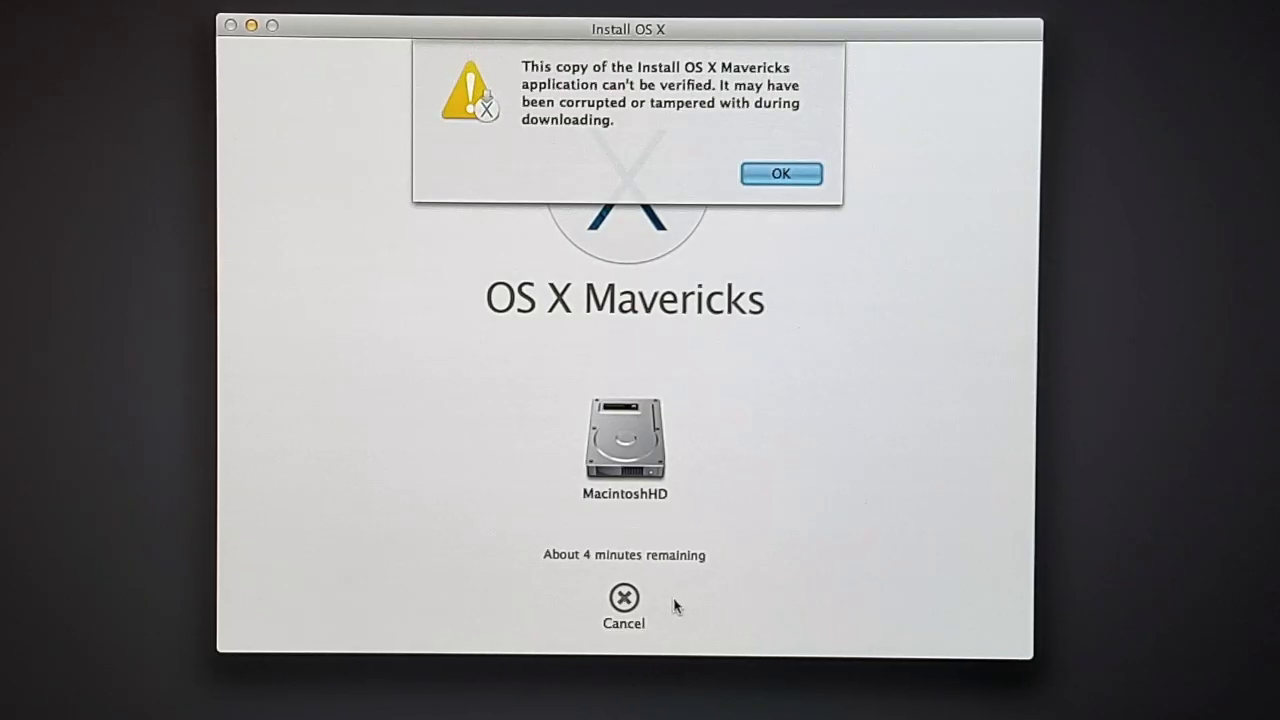
pyautogui.moveTo(778, 272)
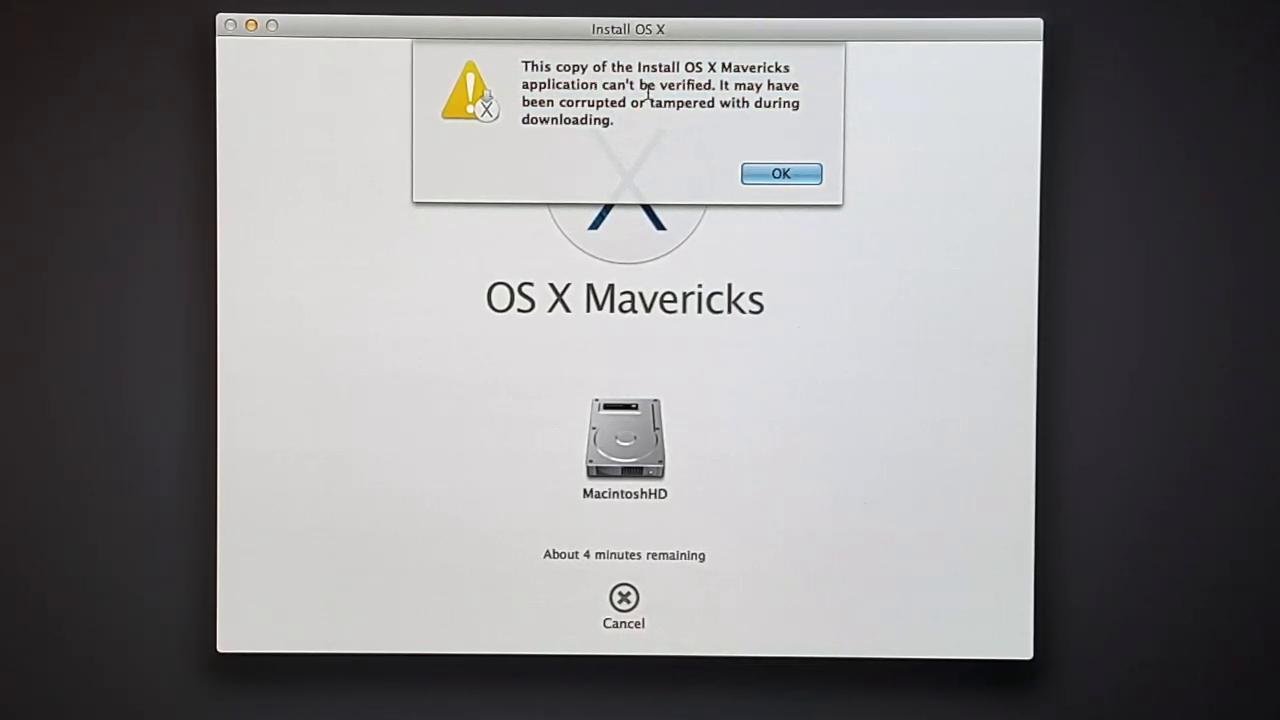
# - Dismiss the 'installer can't be verified' alert, returning to OS X Utilities
pyautogui.click(780, 172)
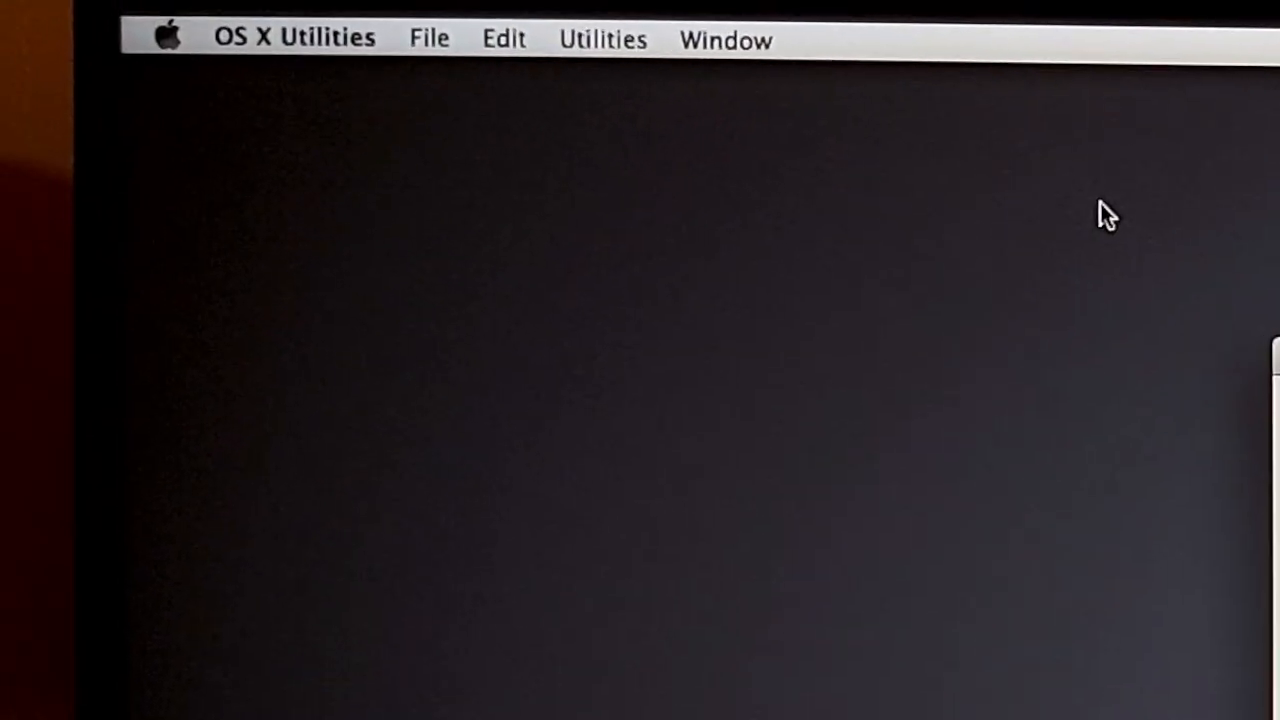
pyautogui.click(604, 40)
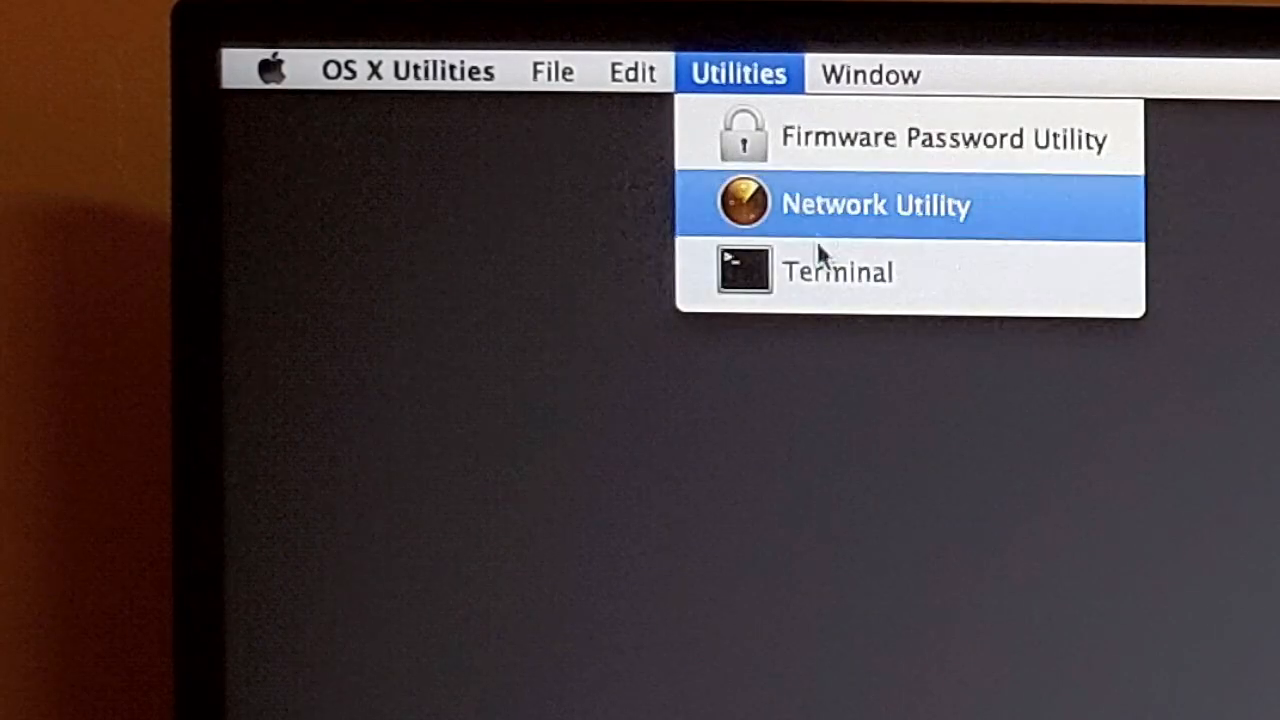
pyautogui.click(838, 272)
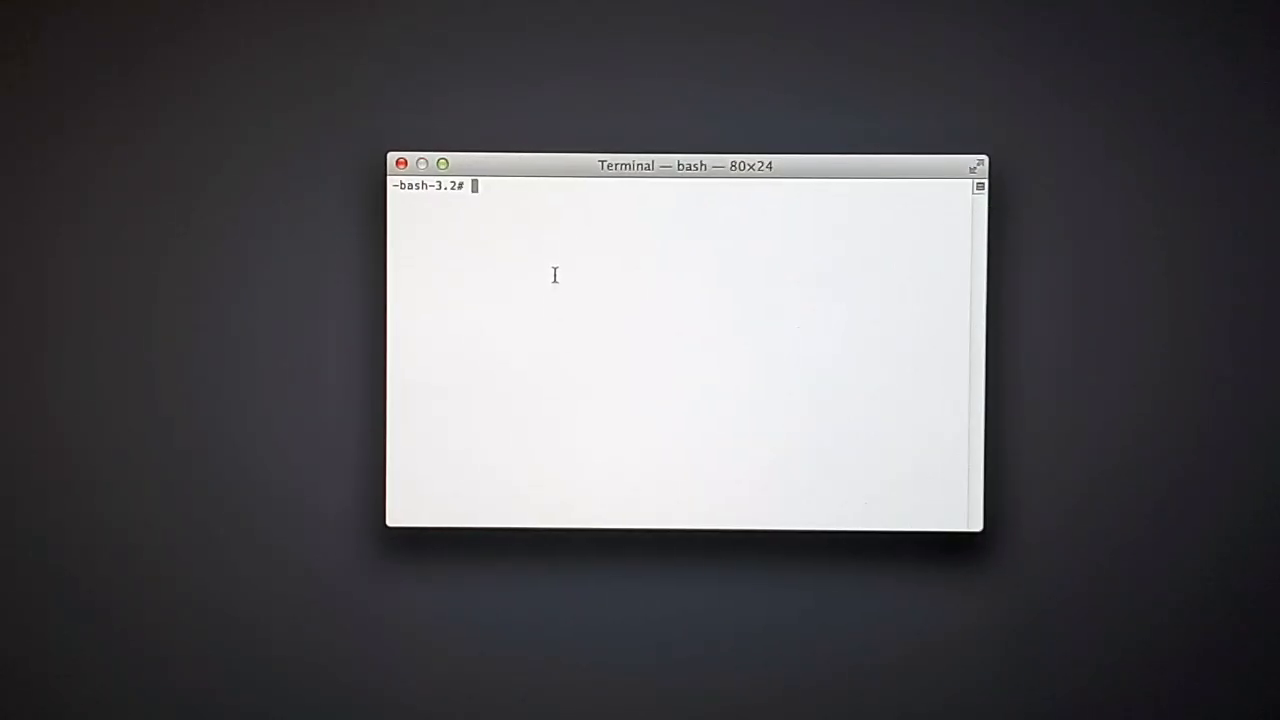
pyautogui.write('date')
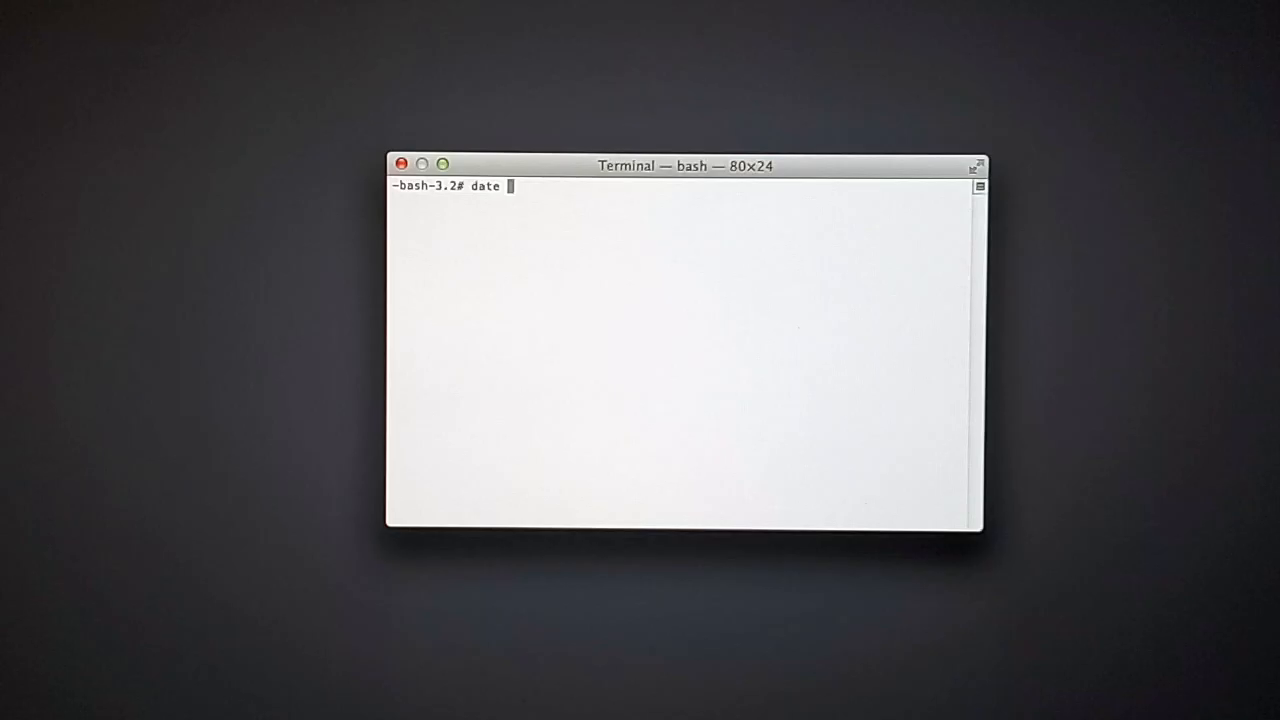
pyautogui.write('02121415')
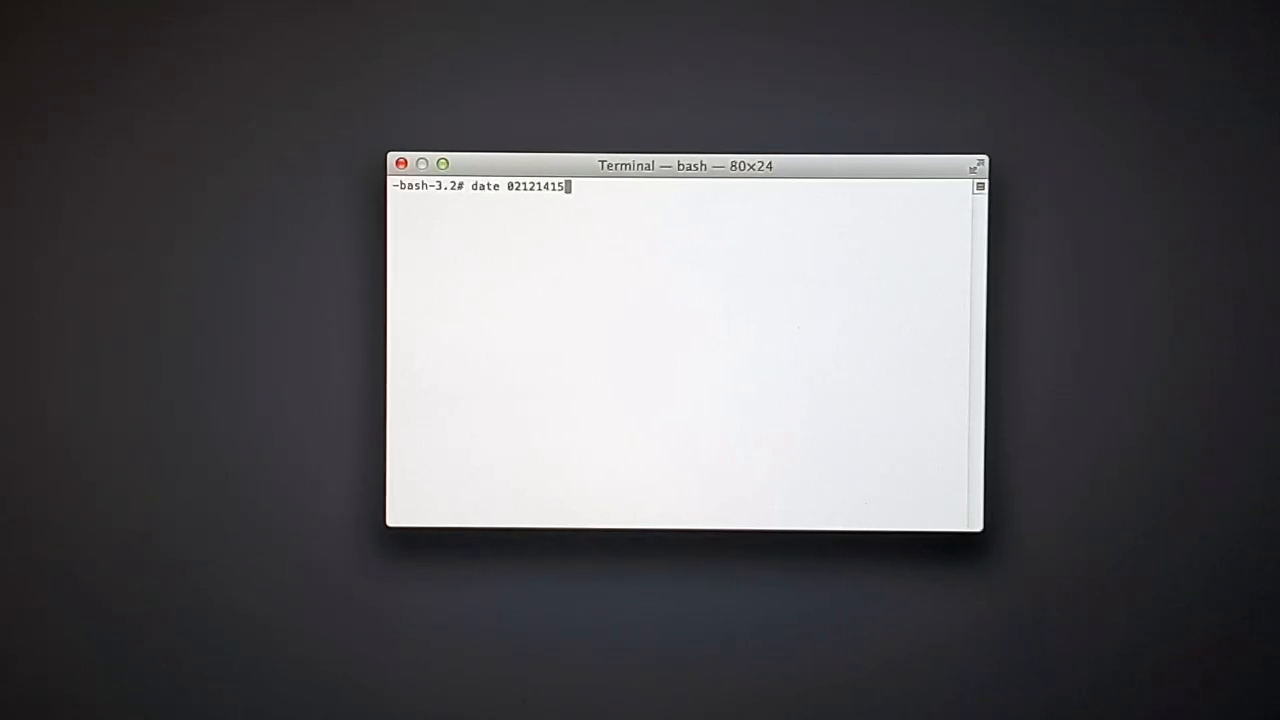
pyautogui.press('Return')
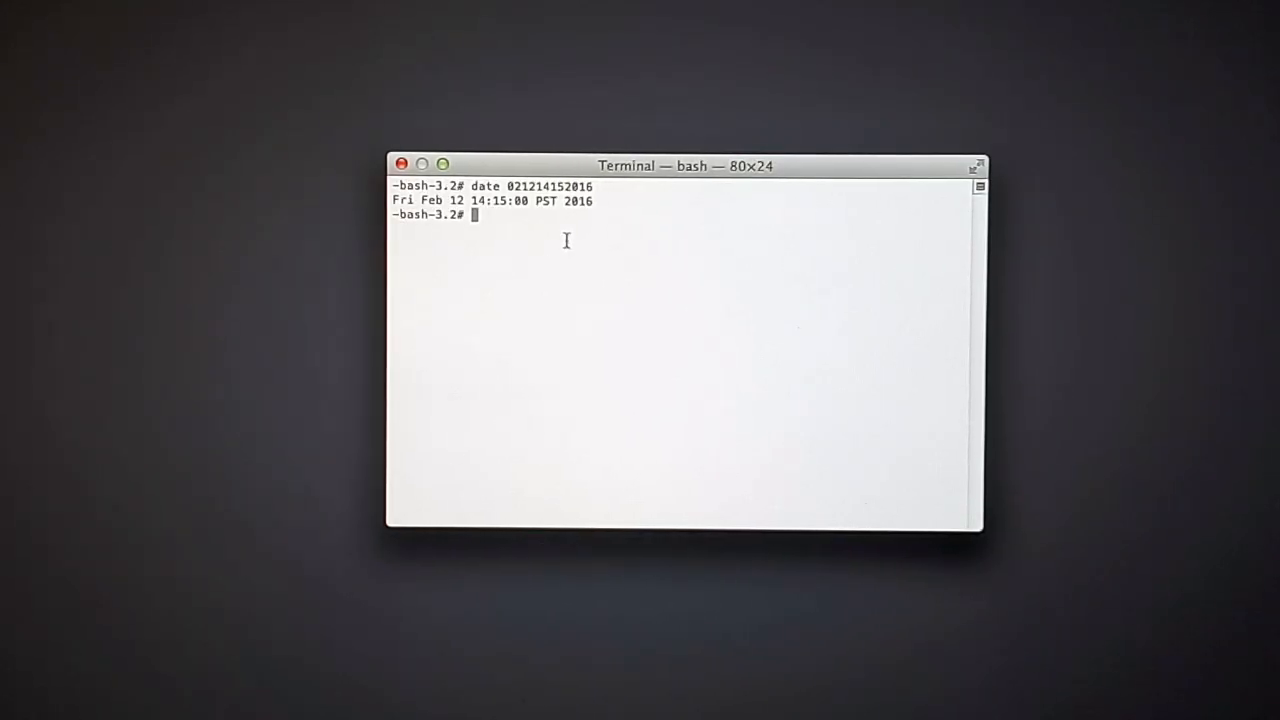
pyautogui.click(436, 118)
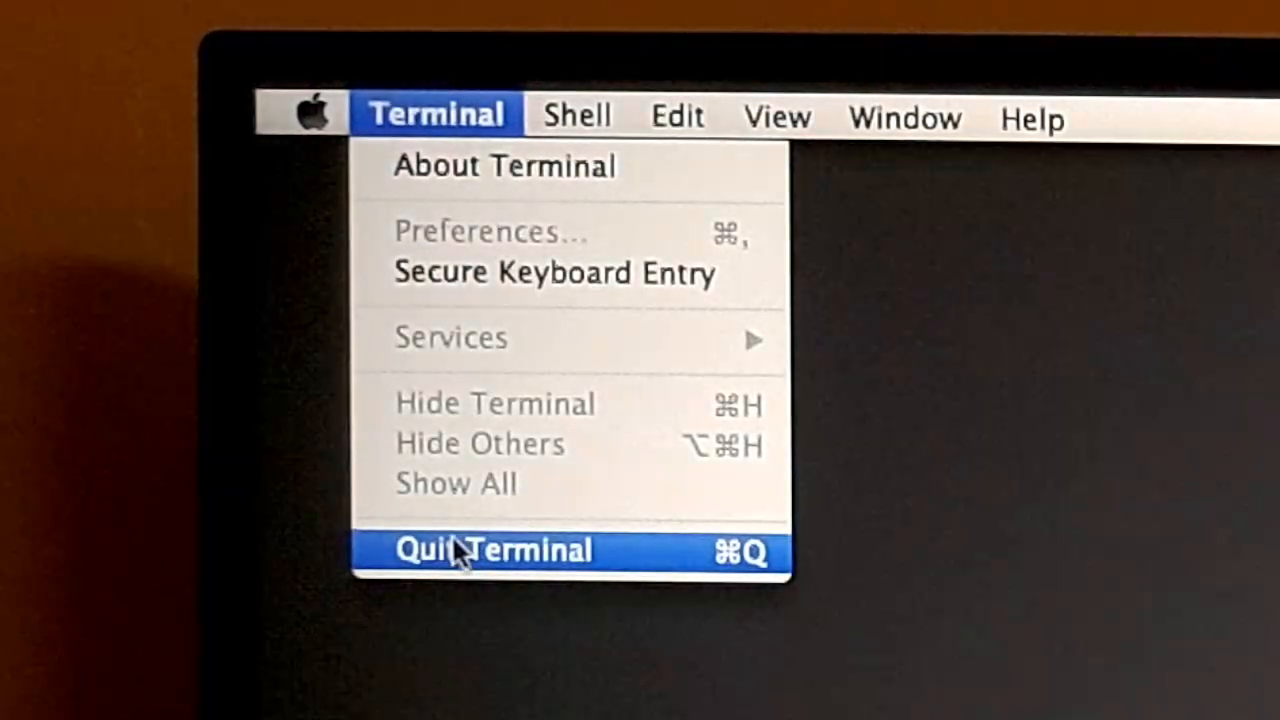
pyautogui.click(492, 550)
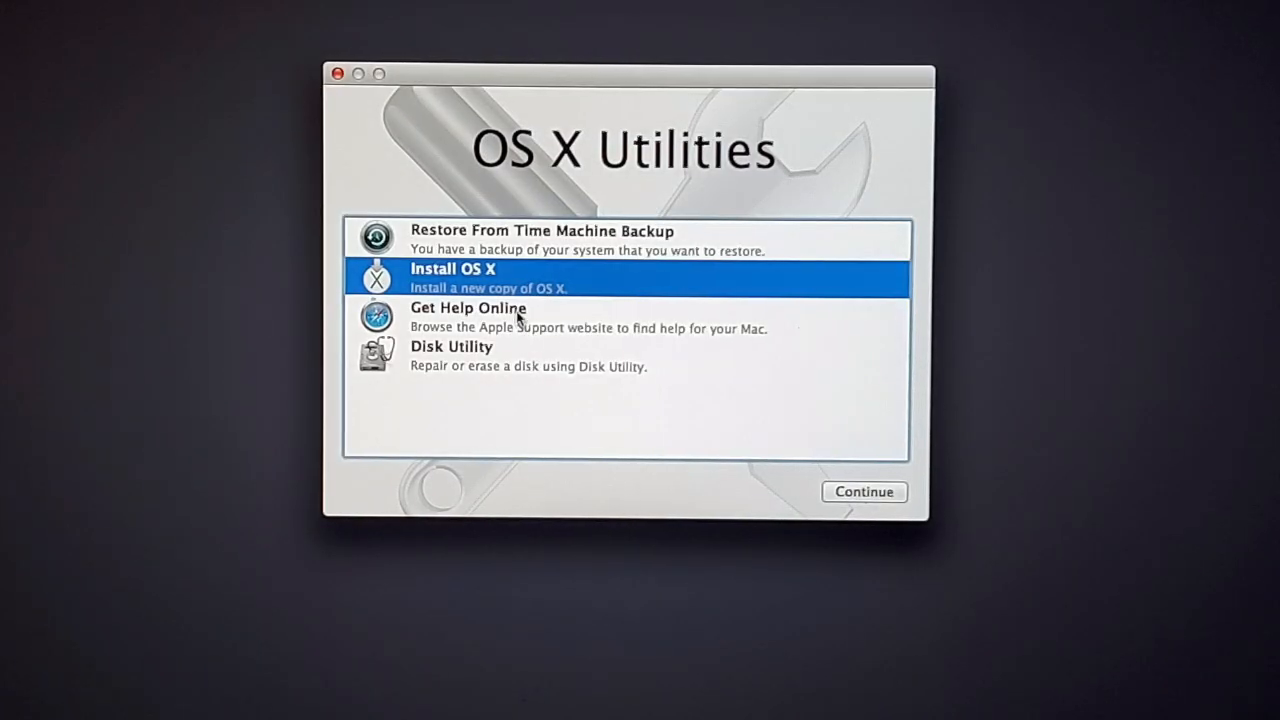
# - Rerun Install OS X, accept the license and let Mavericks install onto MacintoshHD
pyautogui.click(864, 492)
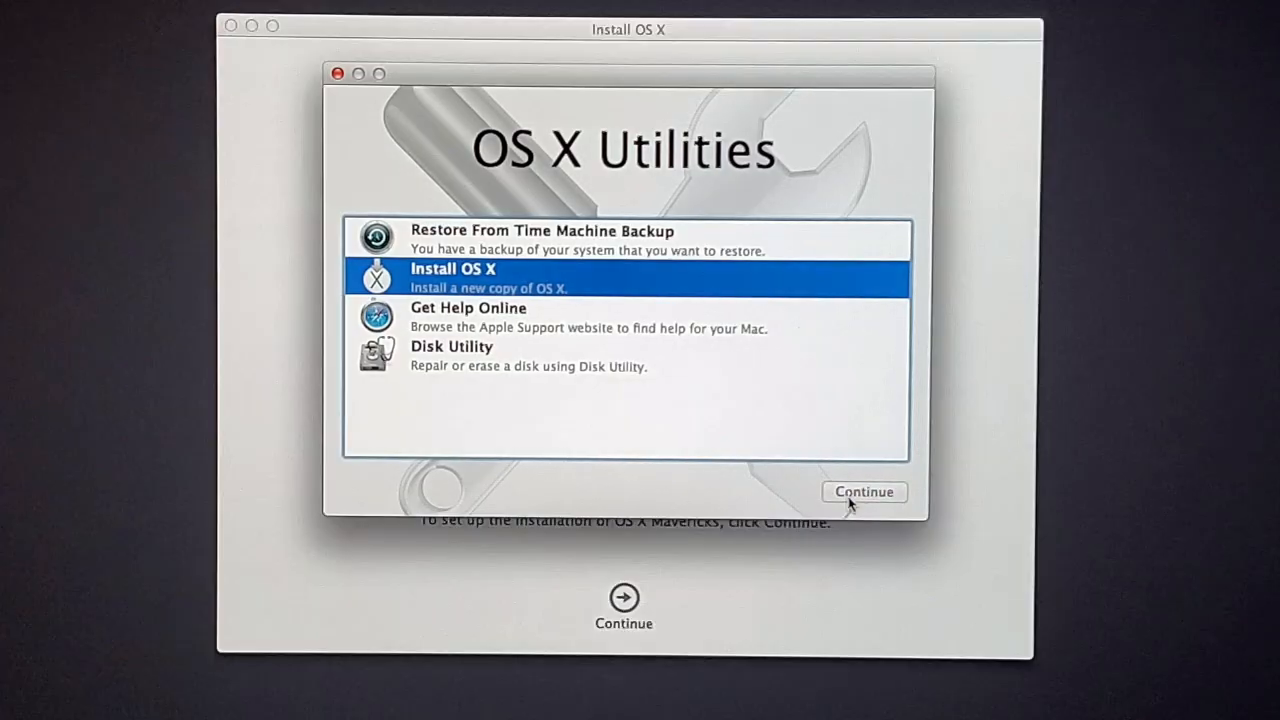
pyautogui.click(864, 492)
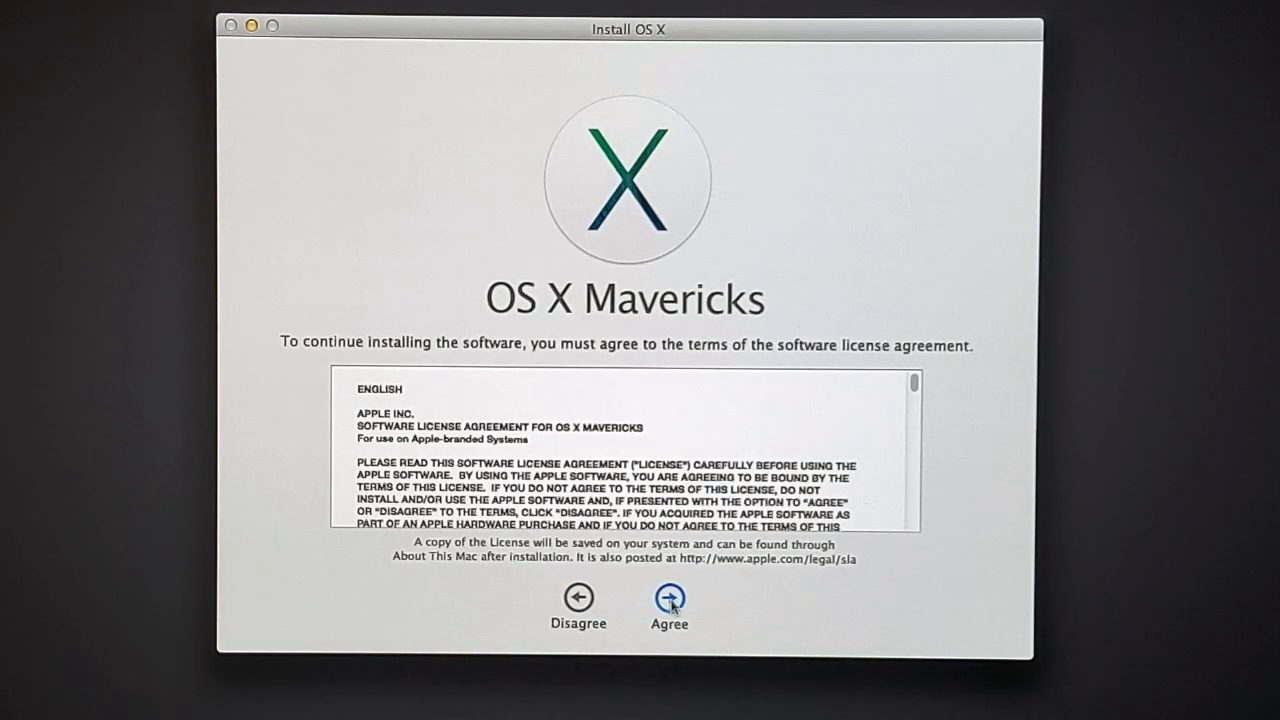
pyautogui.click(668, 596)
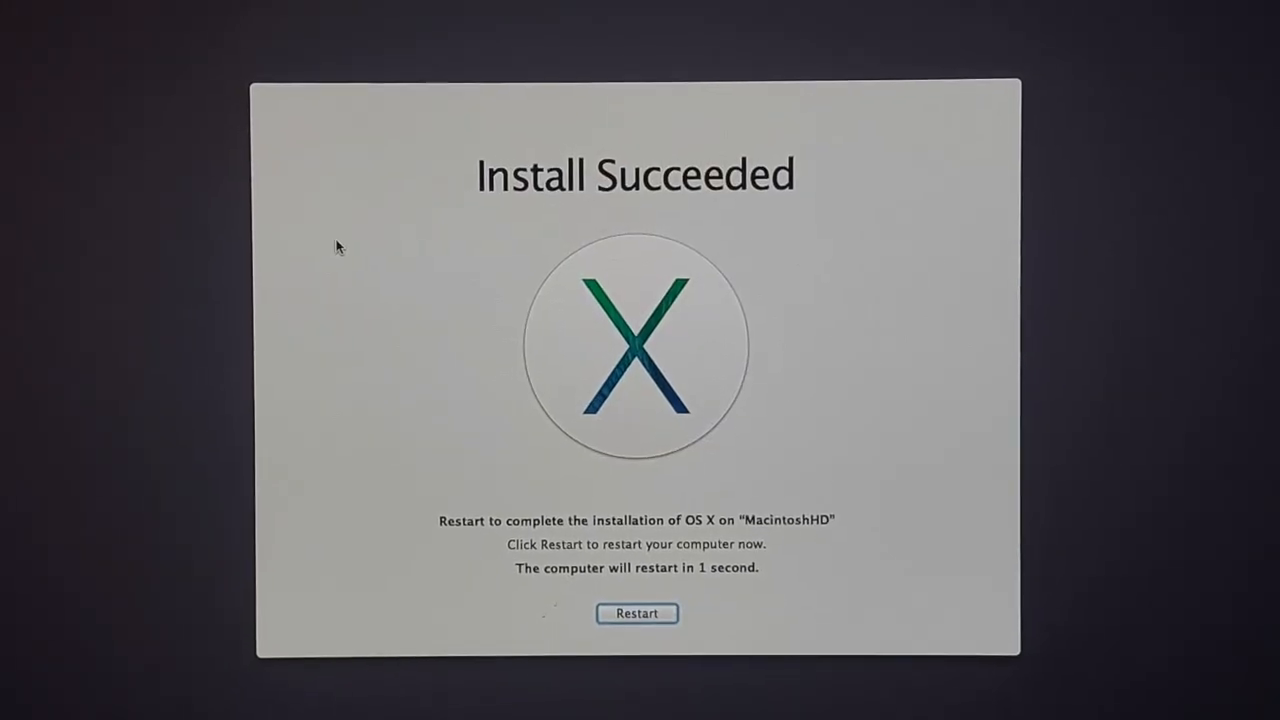
# - Restart and boot the newly installed MacintoshHD from the OpenCore menu
pyautogui.click(636, 612)
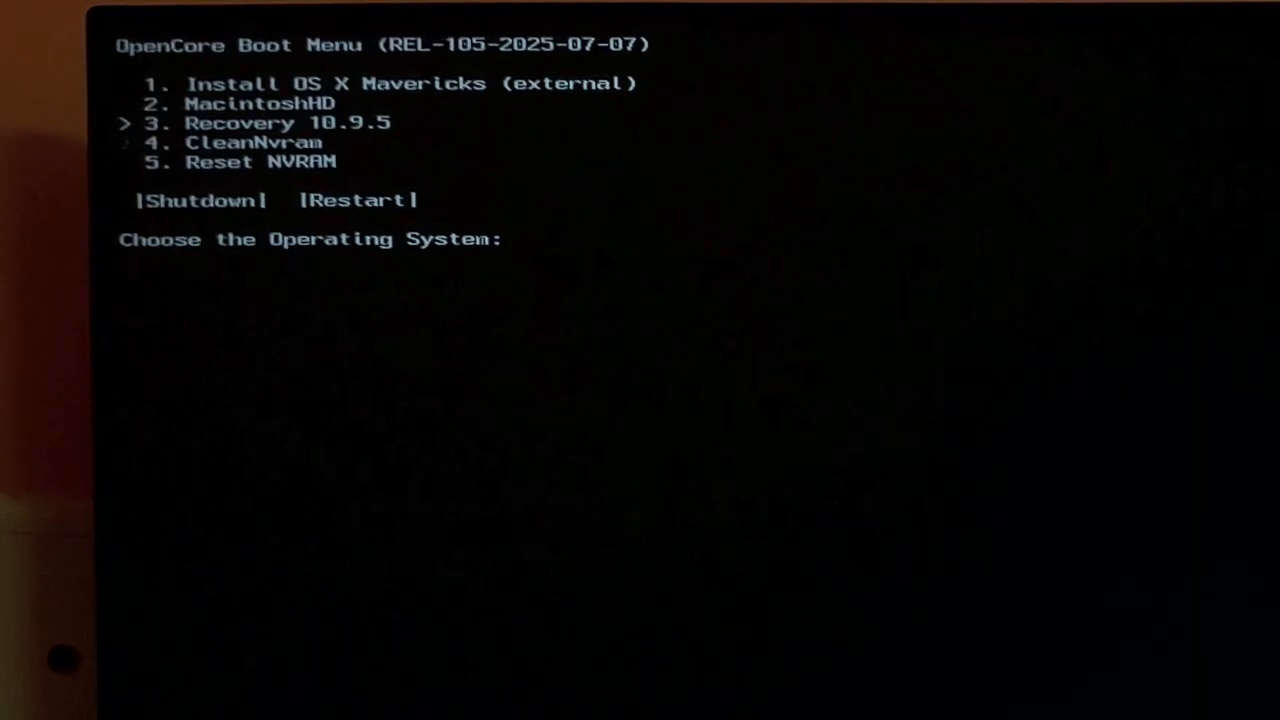
pyautogui.press('up')
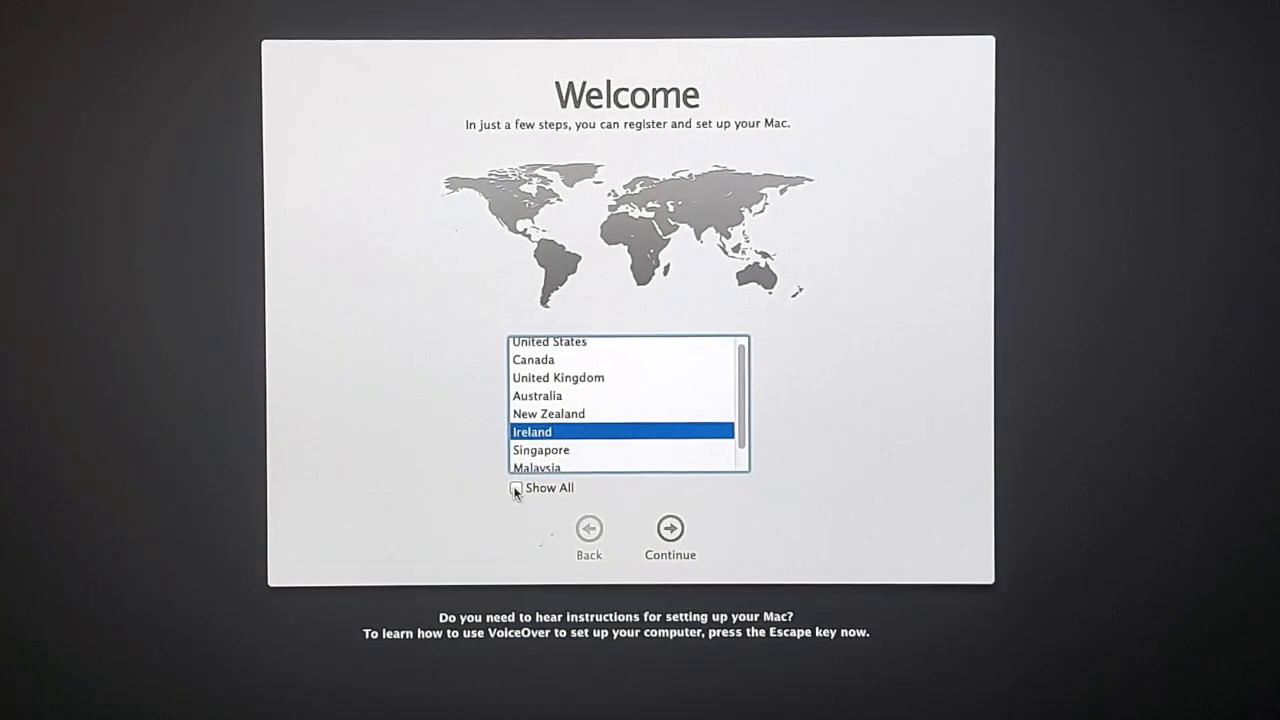
# - Choose India from the full country list and keep the U.S. keyboard layout
pyautogui.click(516, 488)
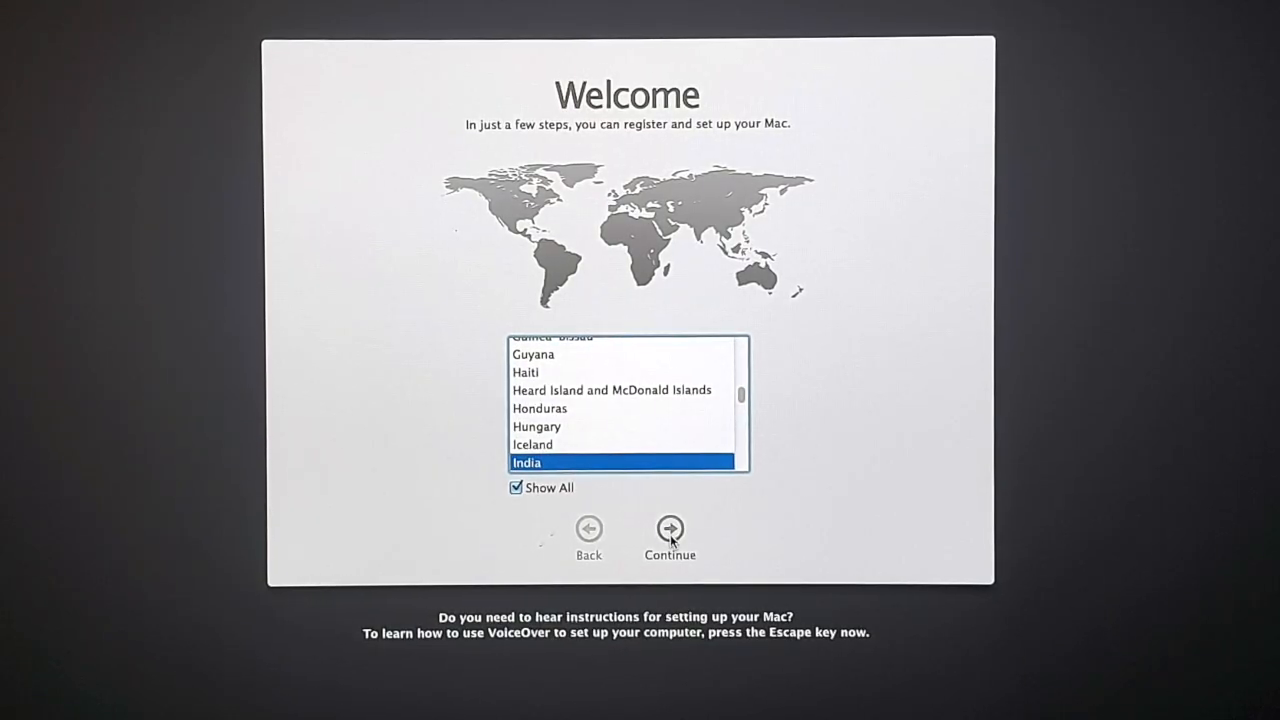
pyautogui.click(668, 530)
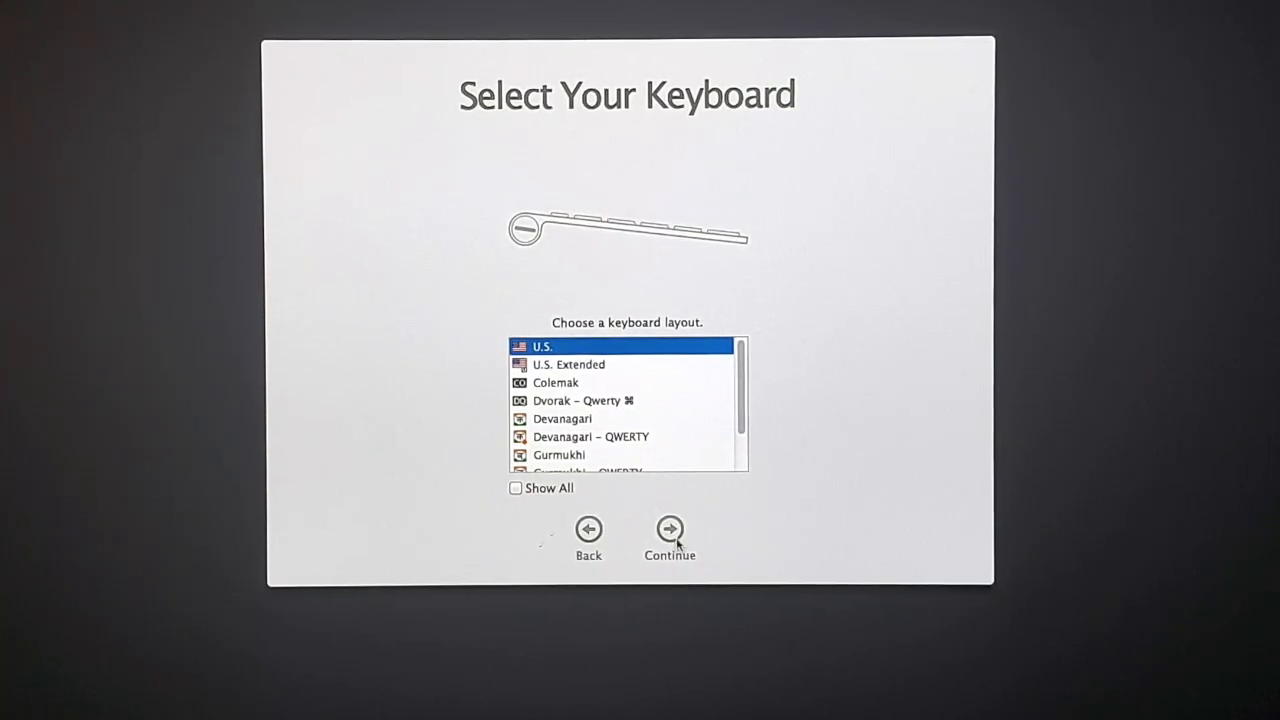
pyautogui.click(668, 528)
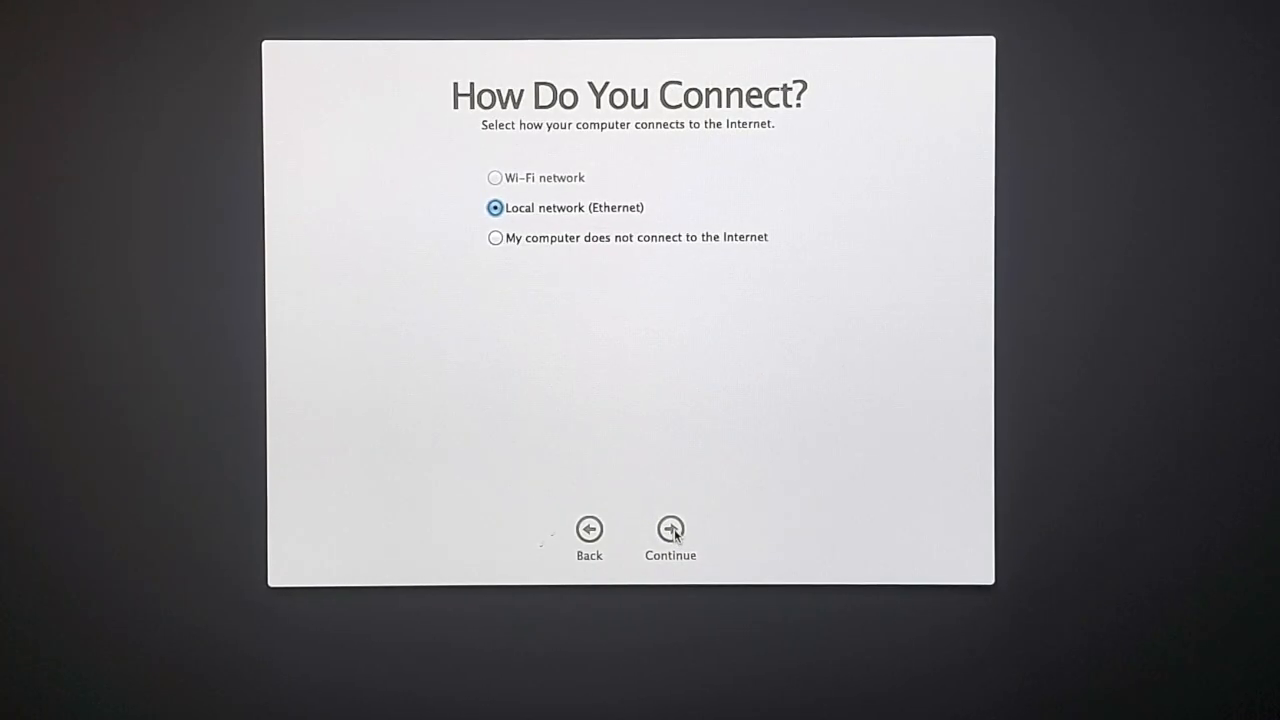
# - Continue with no internet connection, no data transfer, and agree to the OS X license
pyautogui.click(496, 236)
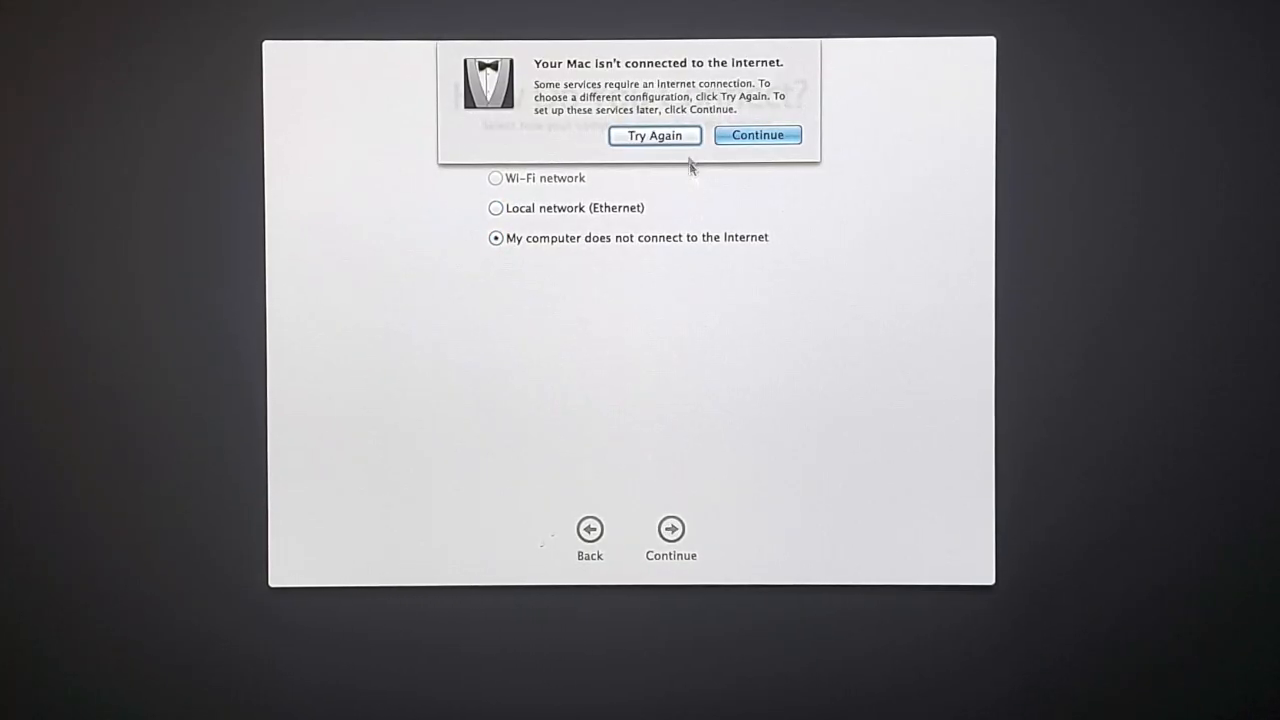
pyautogui.click(756, 136)
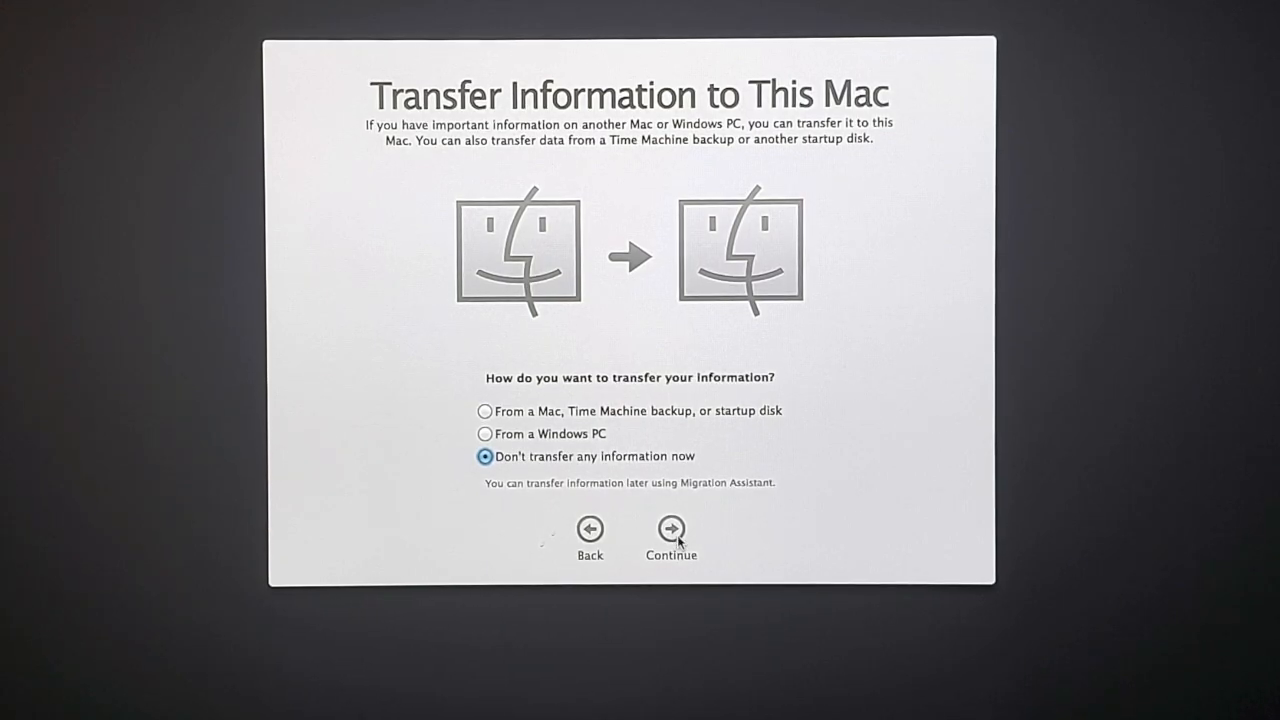
pyautogui.click(670, 530)
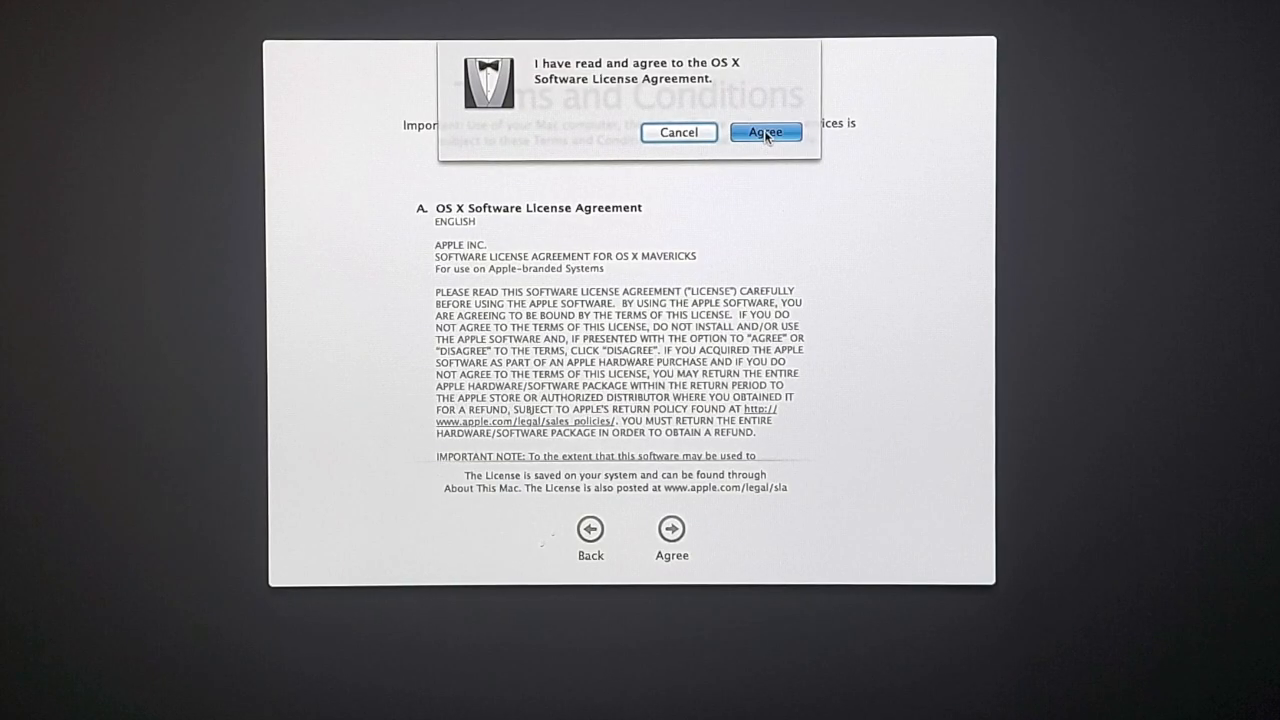
pyautogui.click(764, 132)
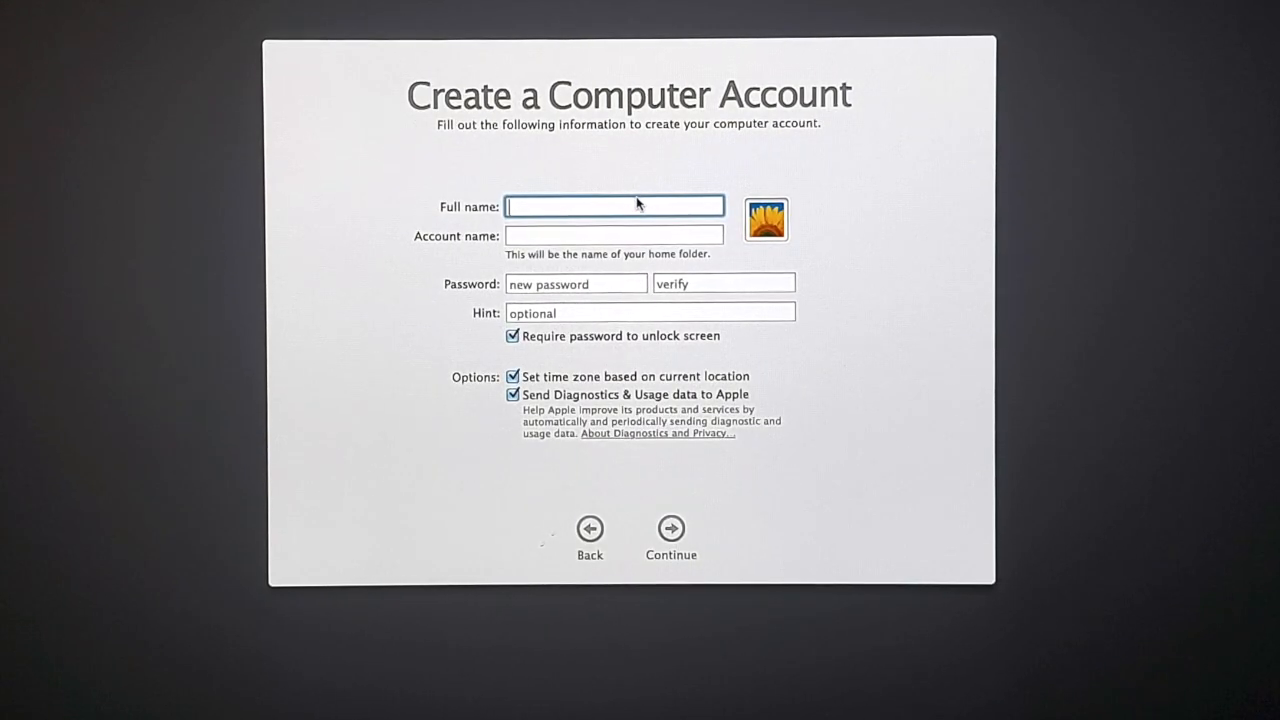
# - Create the Kernal/Admin computer account with password and hint, reaching the desktop
pyautogui.write('Kernal')
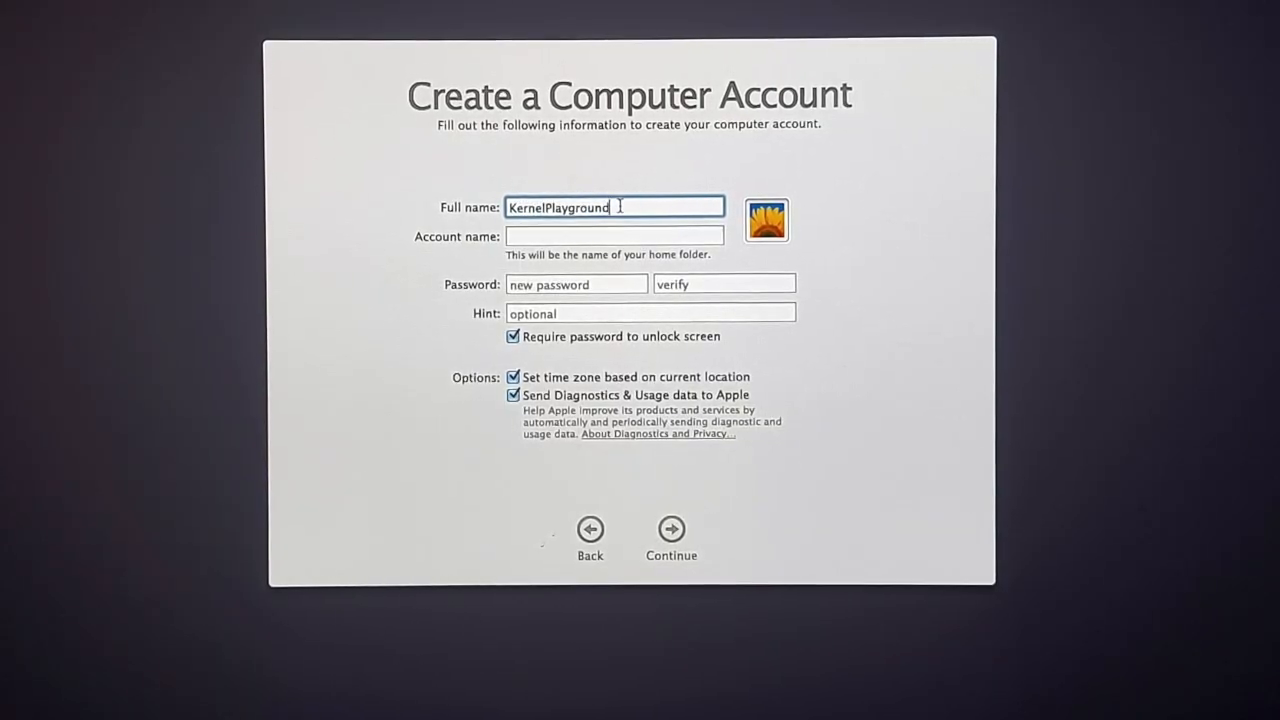
pyautogui.write('Admin')
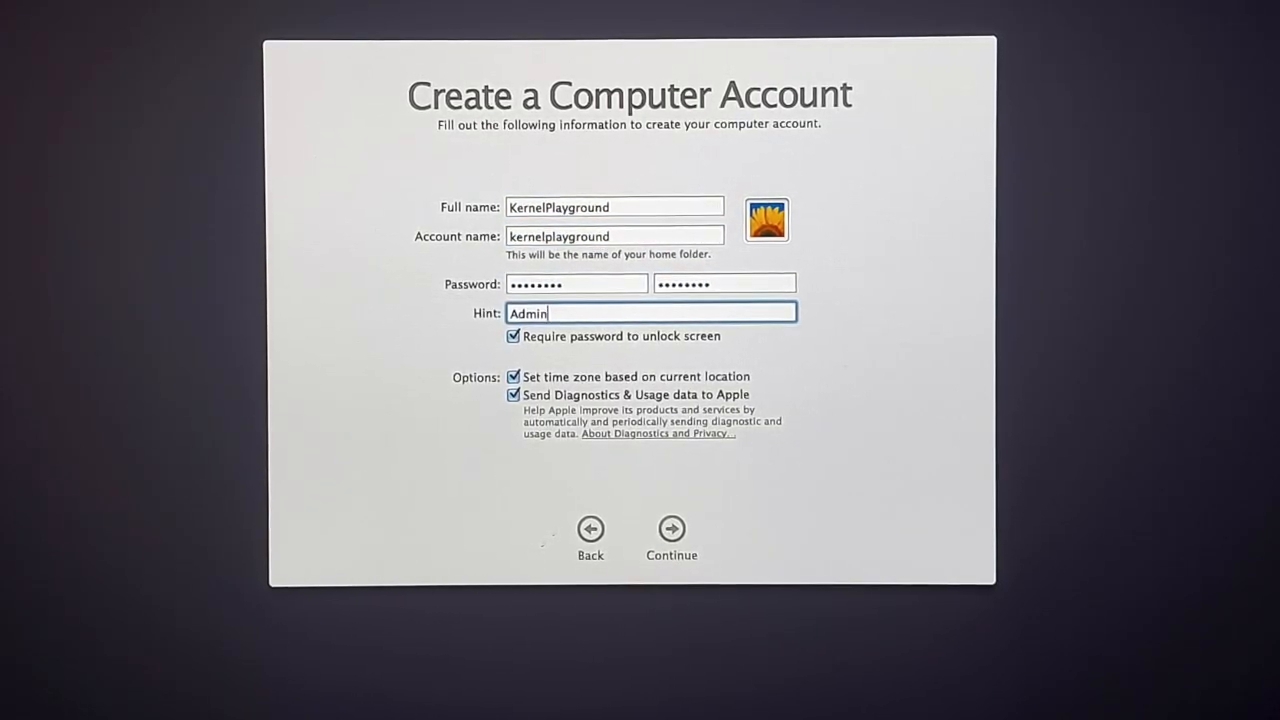
pyautogui.click(672, 530)
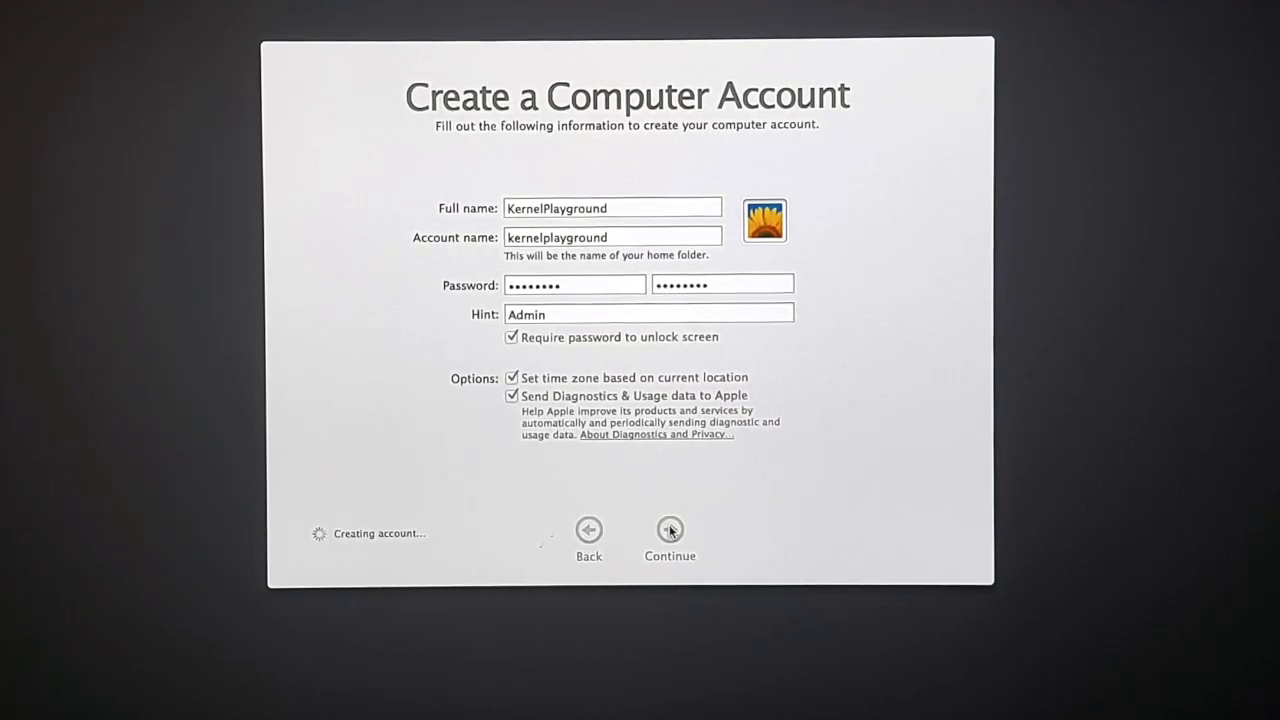
pyautogui.click(668, 530)
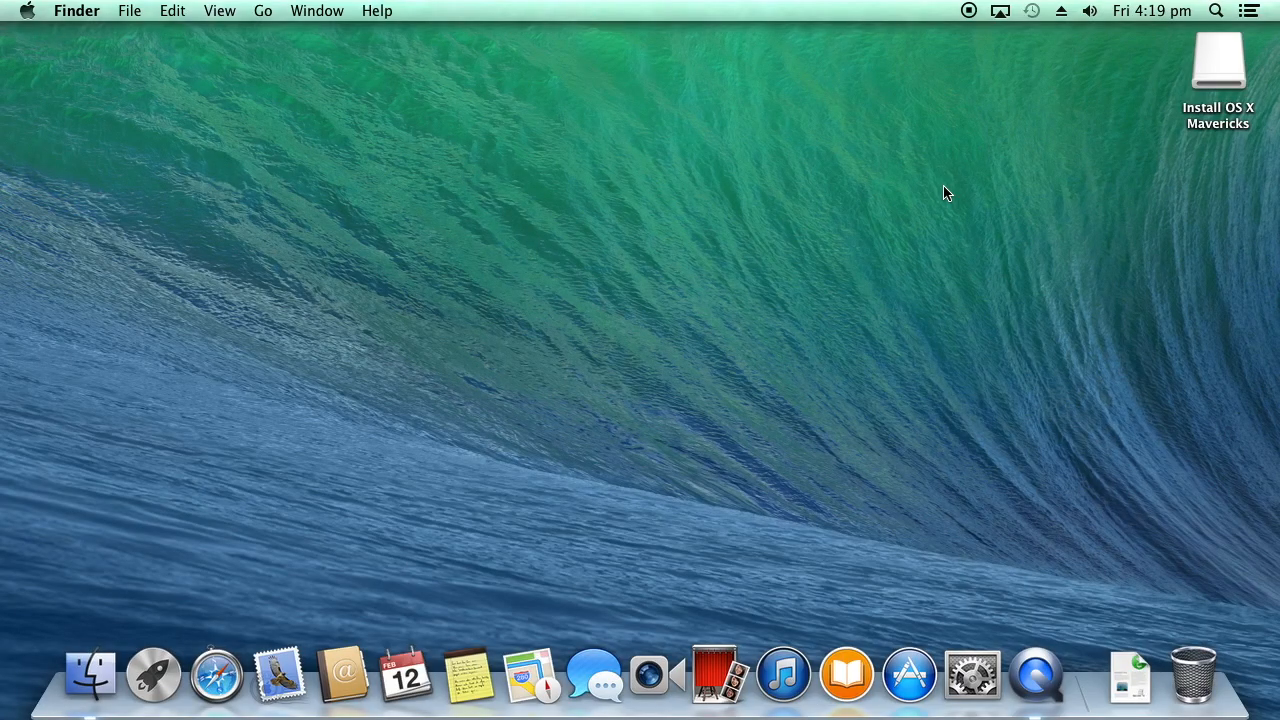
# - Launch Terminal via Spotlight, run diskutil list and select the Install OS X Mavericks entry
pyautogui.click(1216, 12)
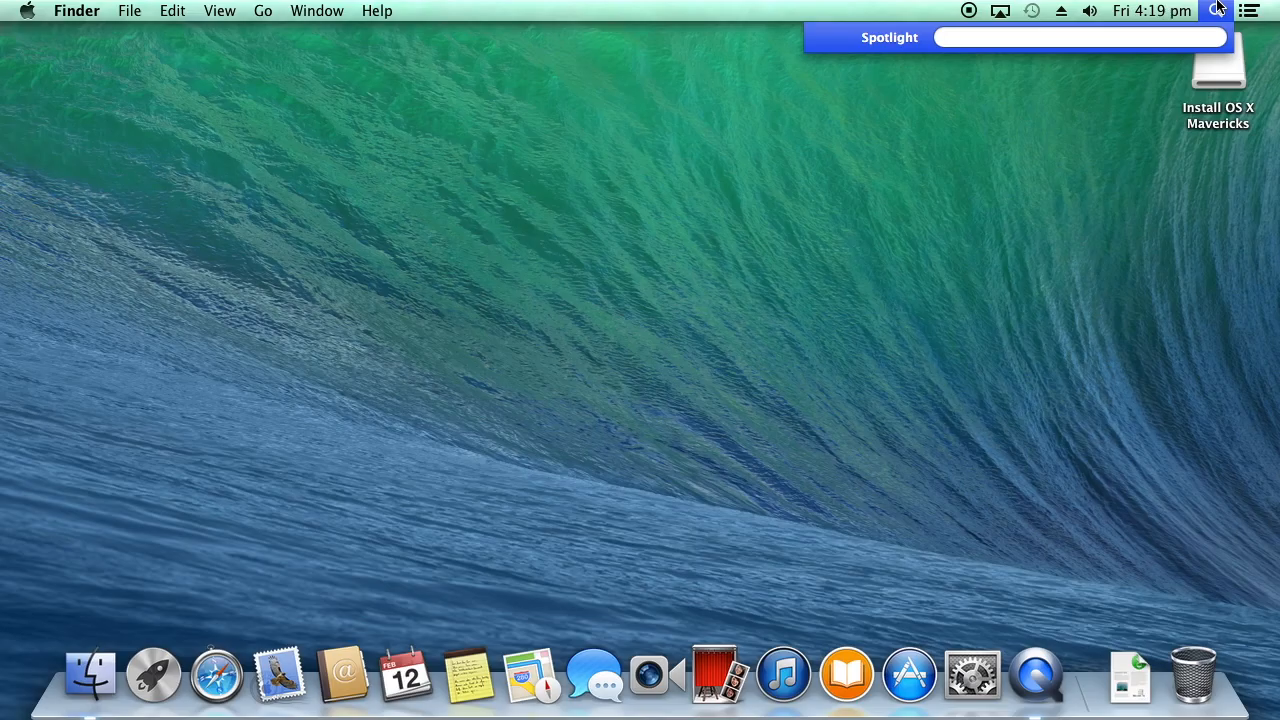
pyautogui.write('termina')
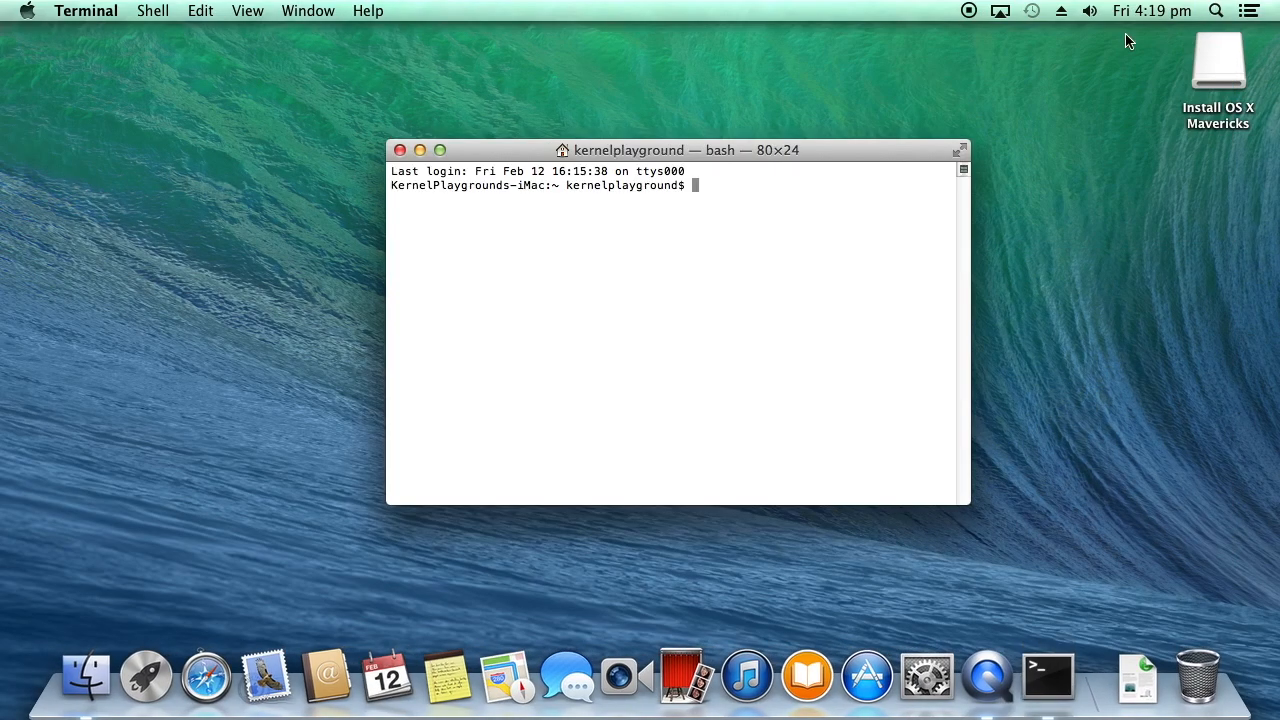
pyautogui.write('disk')
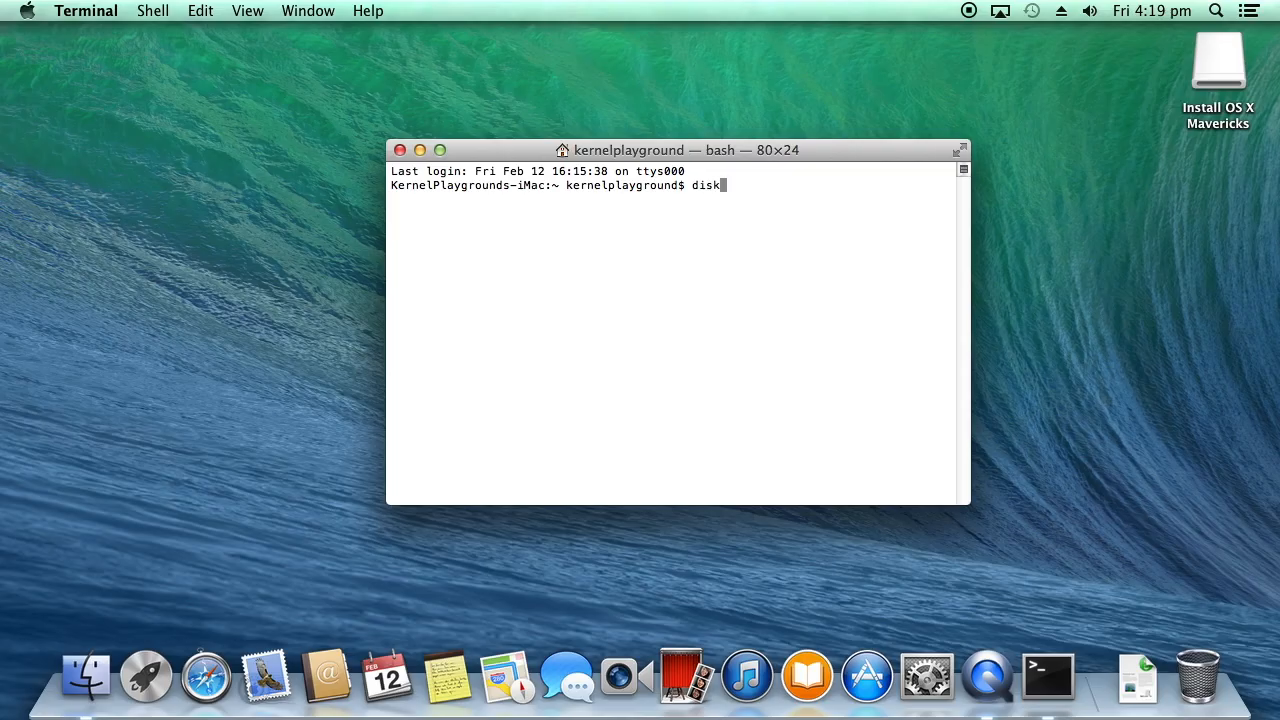
pyautogui.write('util list')
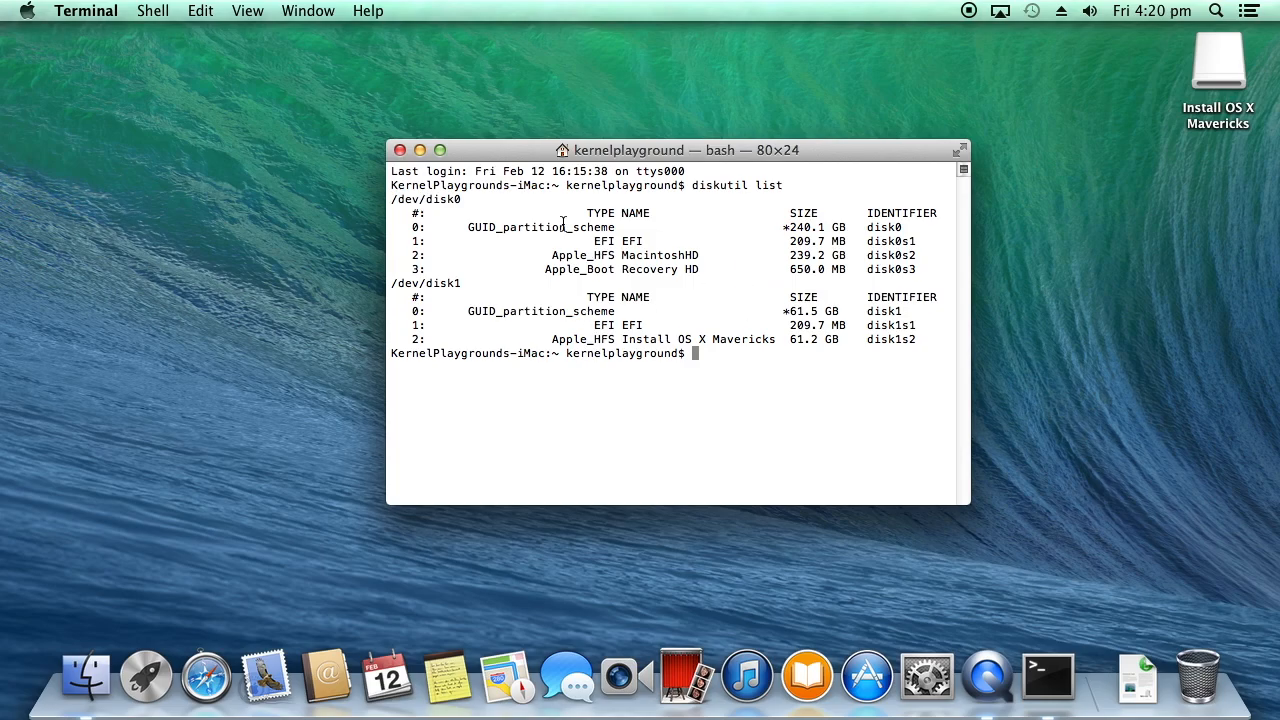
pyautogui.moveTo(584, 260)
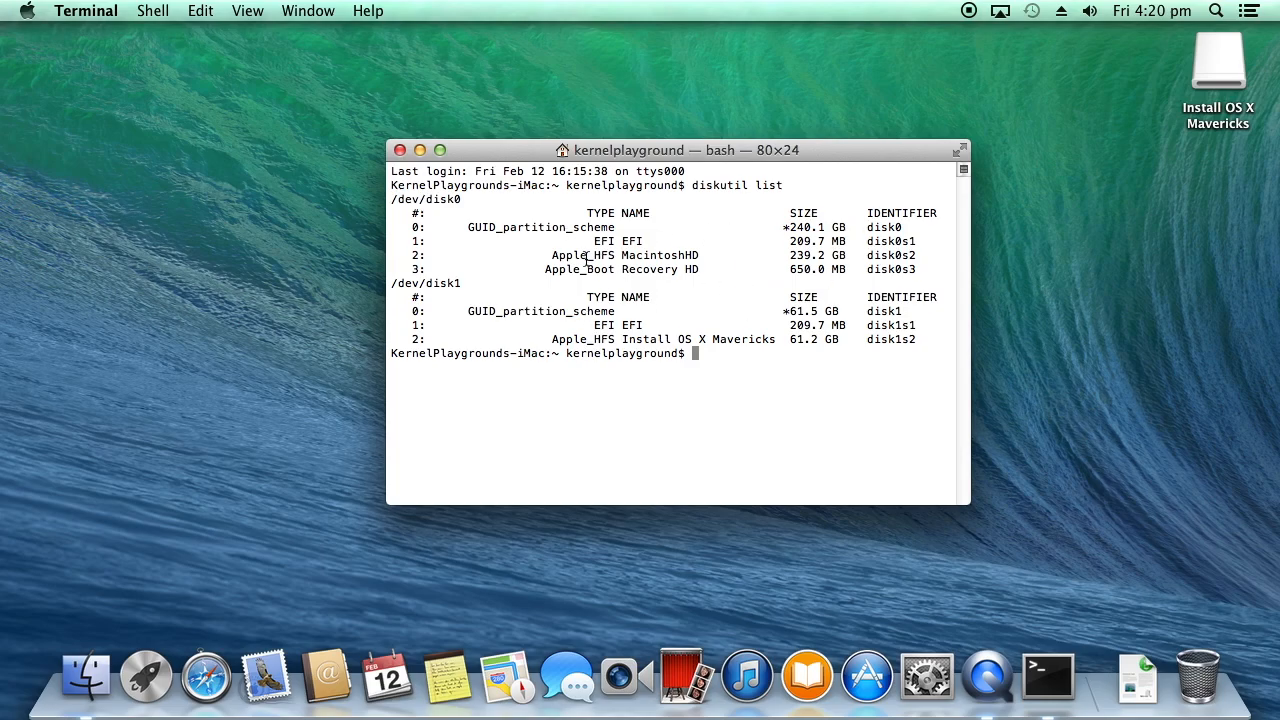
pyautogui.doubleClick(630, 256)
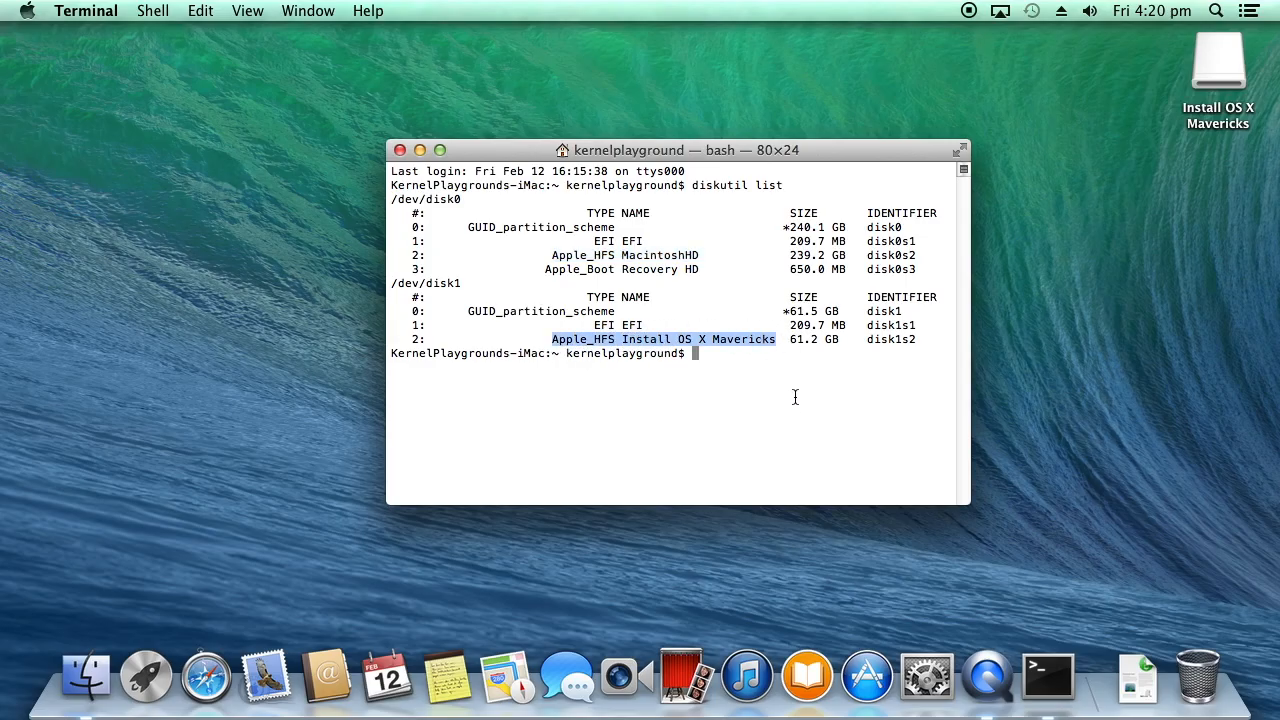
pyautogui.moveTo(596, 326)
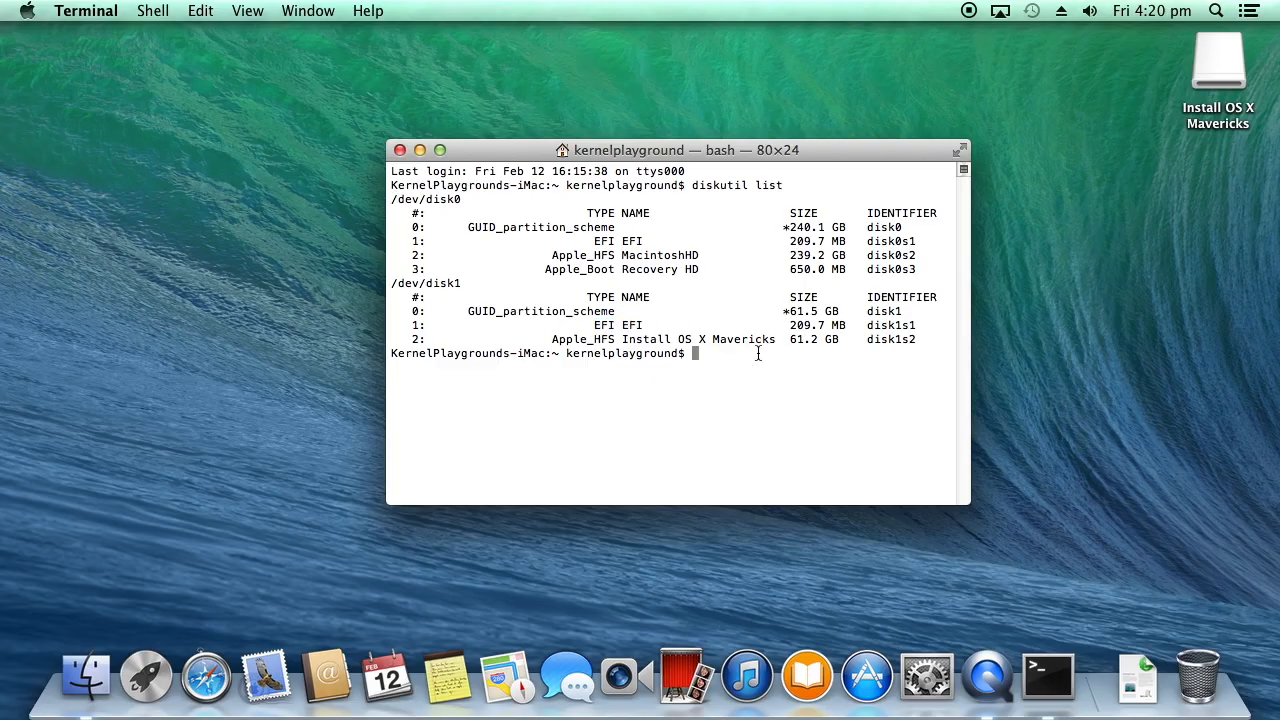
# - Mount the installer drive's EFI partition with sudo diskutil mount /dev/disk1s1
pyautogui.write('sudo')
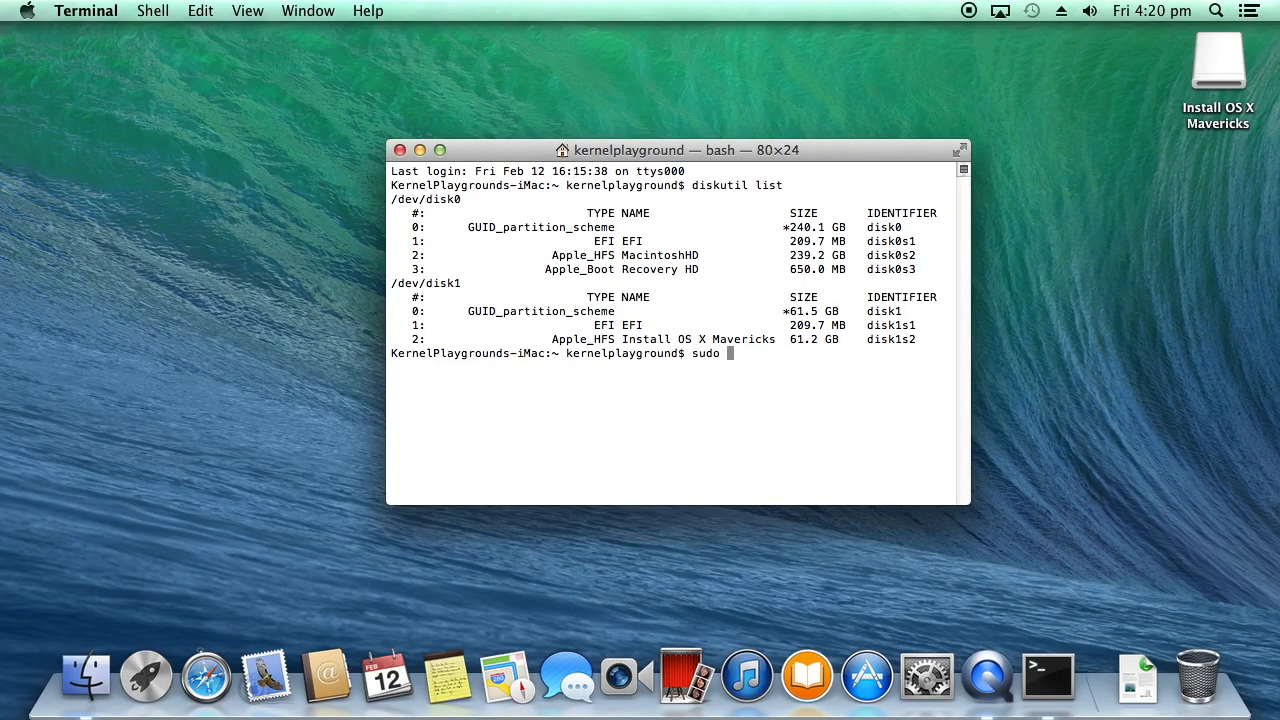
pyautogui.write('diskt')
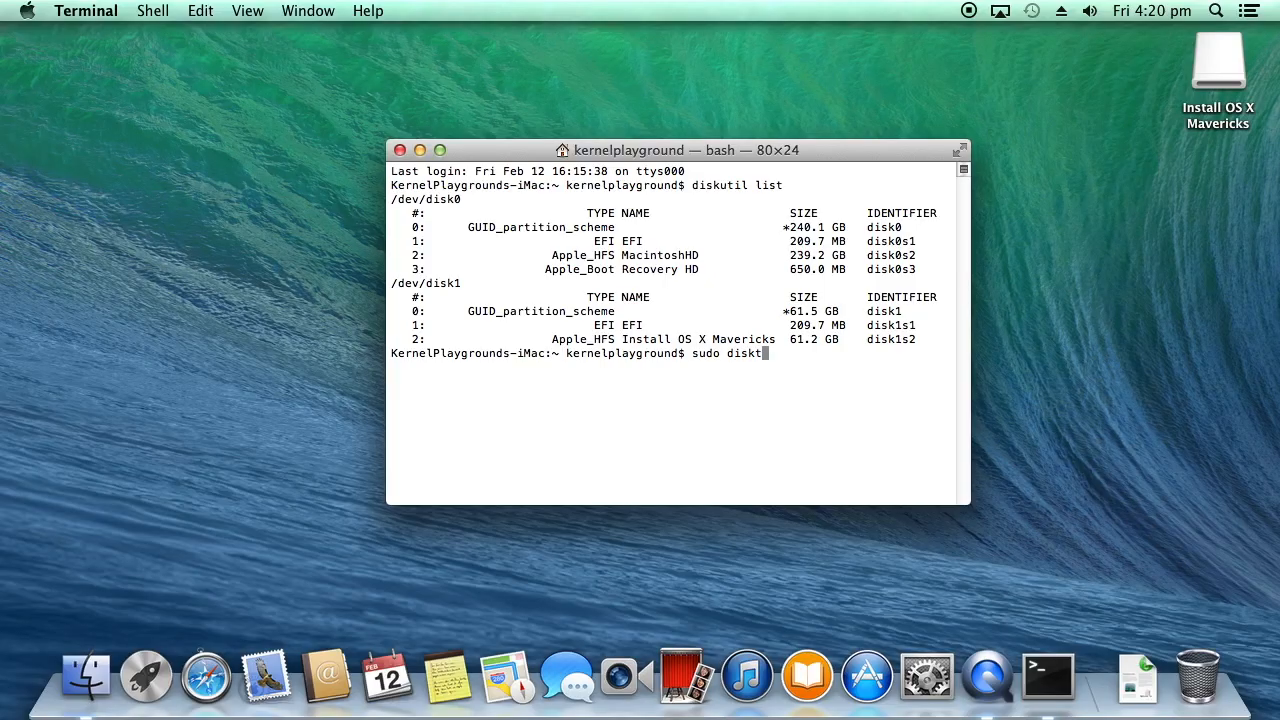
pyautogui.write('util')
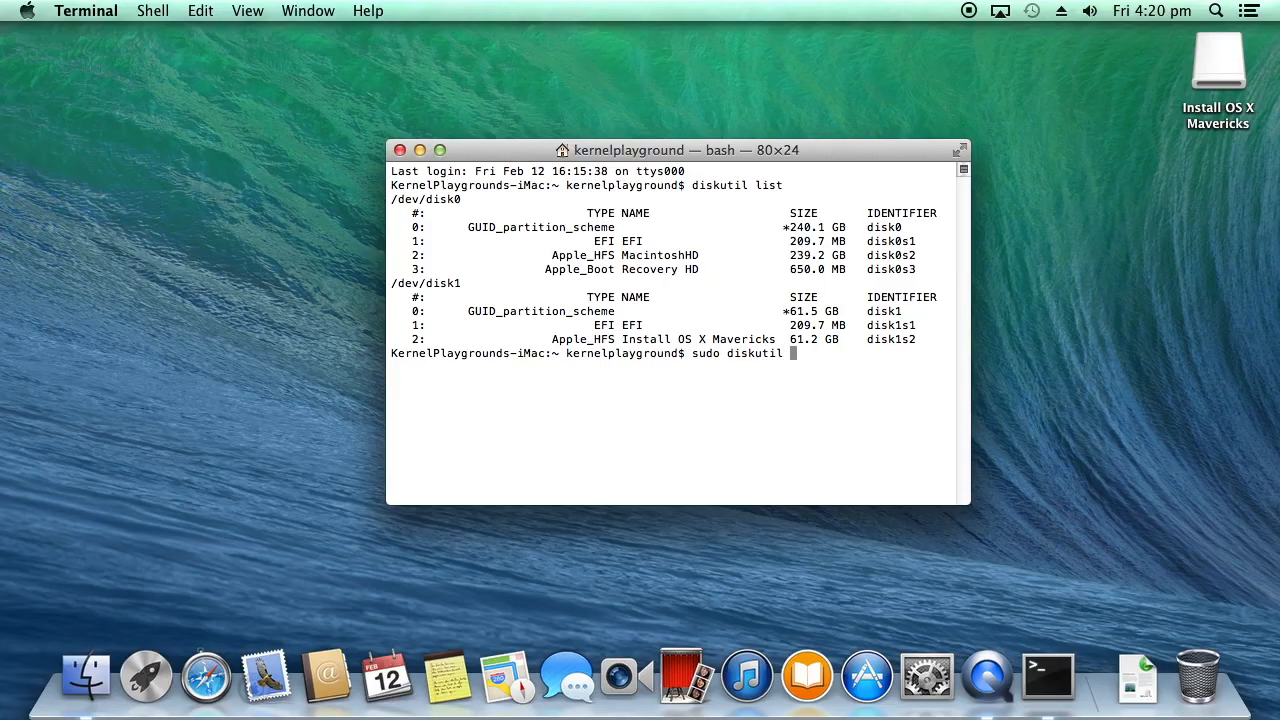
pyautogui.write('mount de')
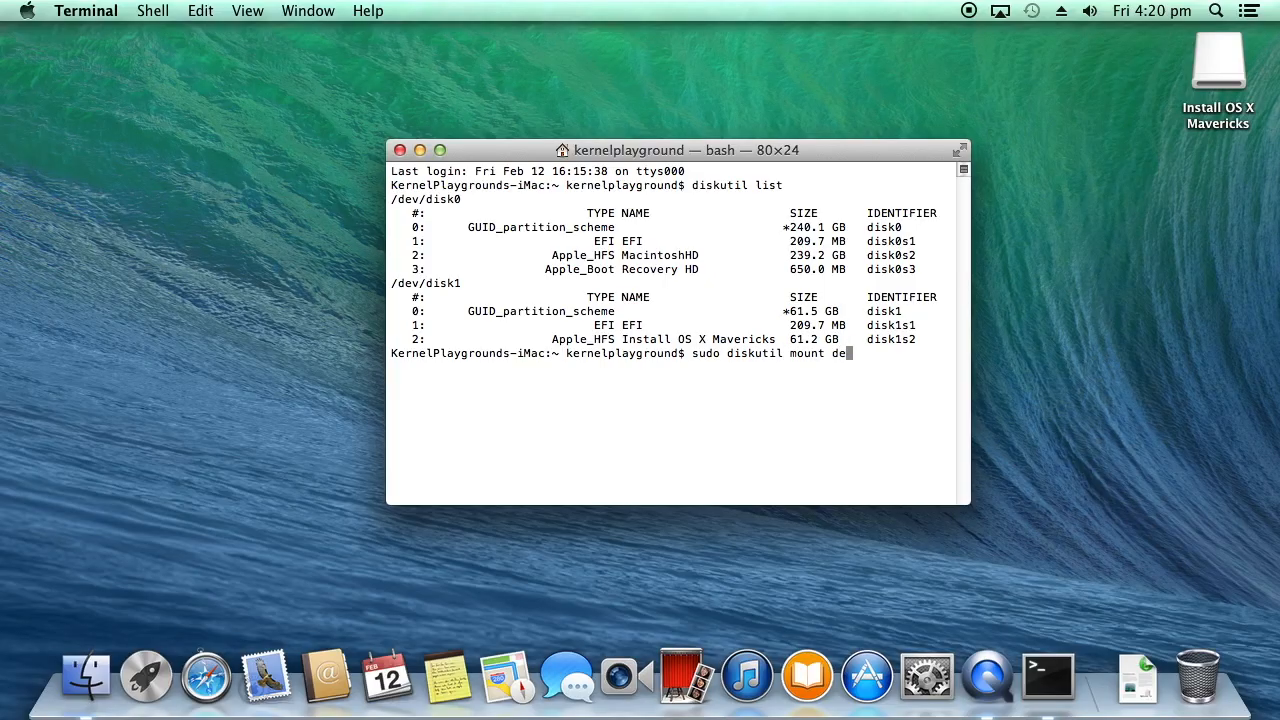
pyautogui.write('/dev/')
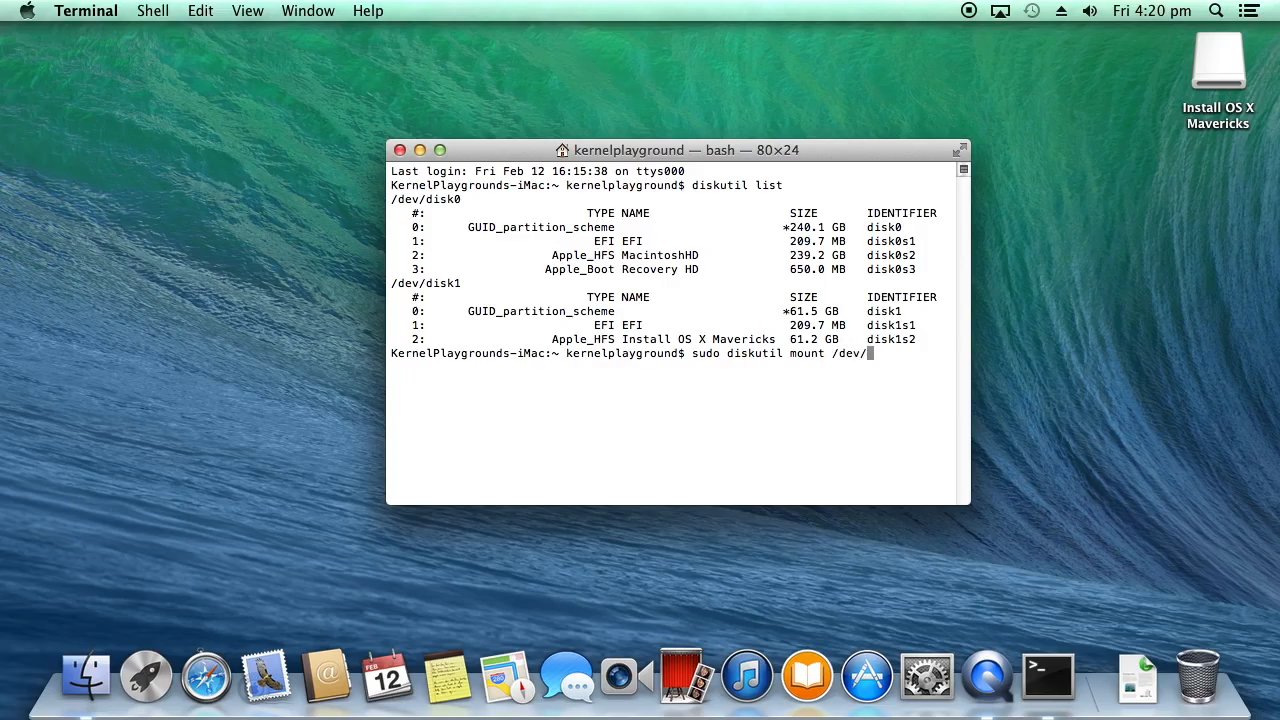
pyautogui.write('disk1s')
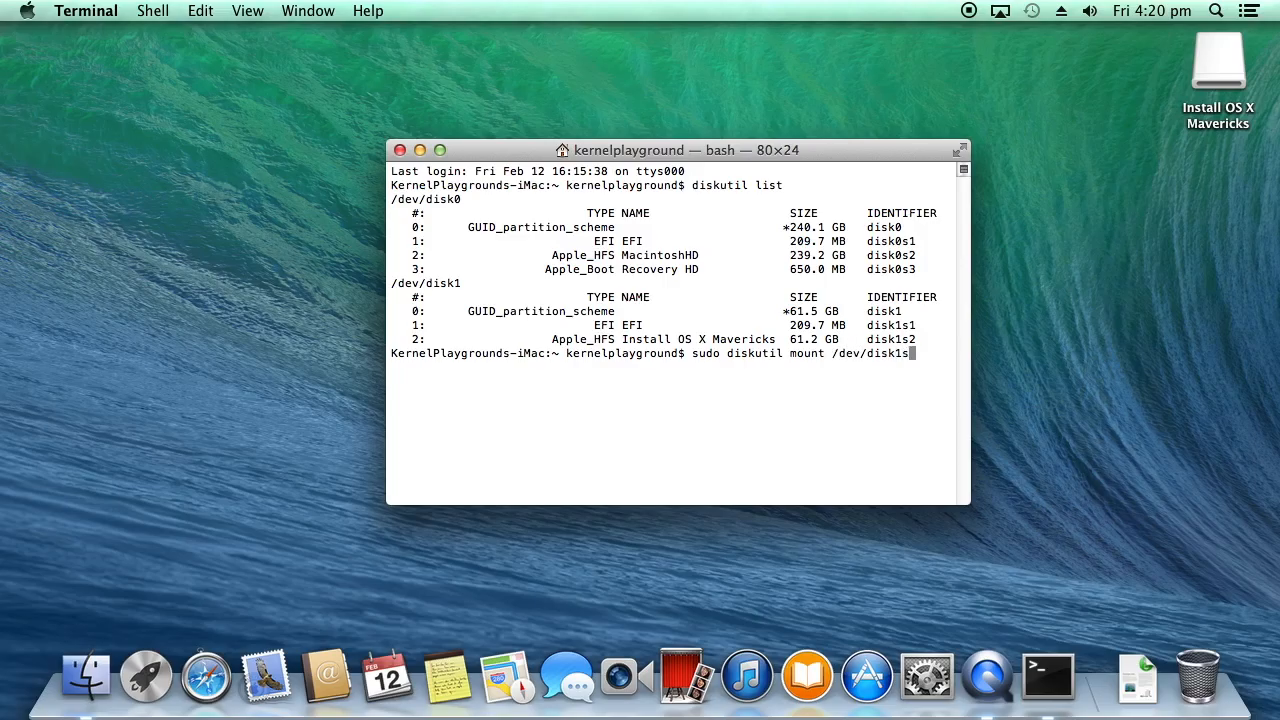
pyautogui.write('1')
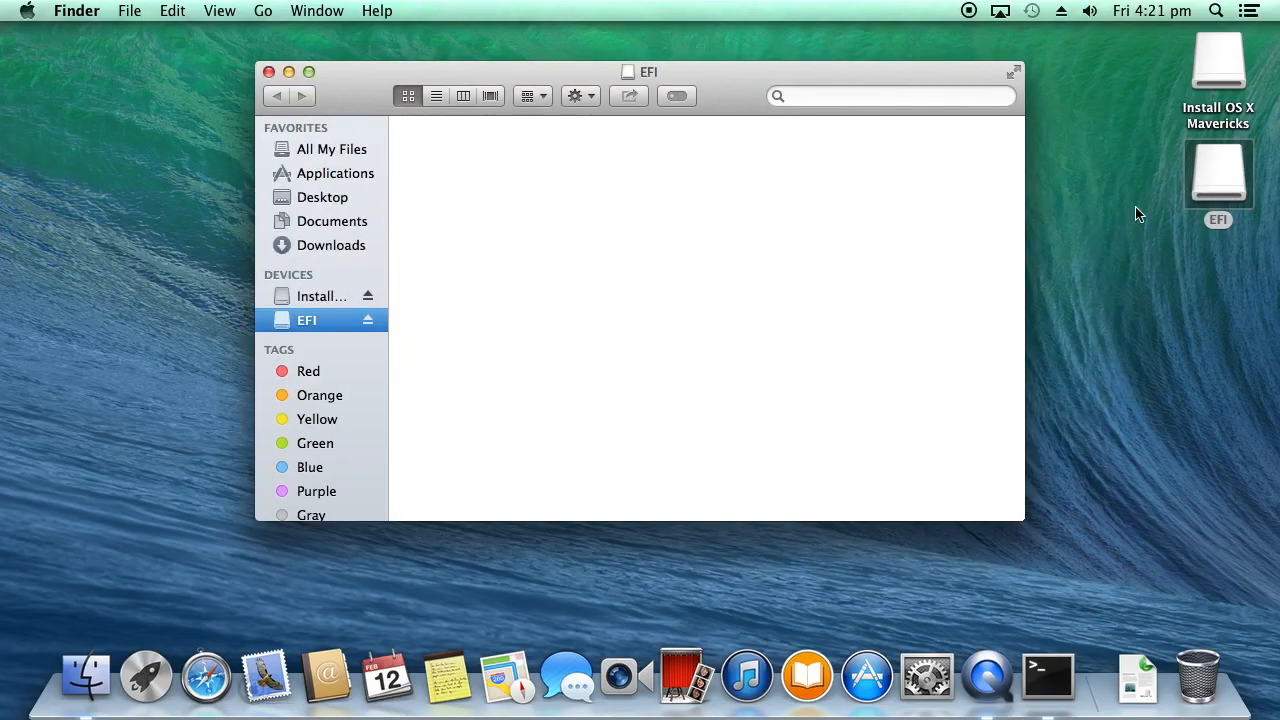
# - Copy the EFI folder from the installer's EFI partition onto the desktop
pyautogui.rightClick(458, 156)
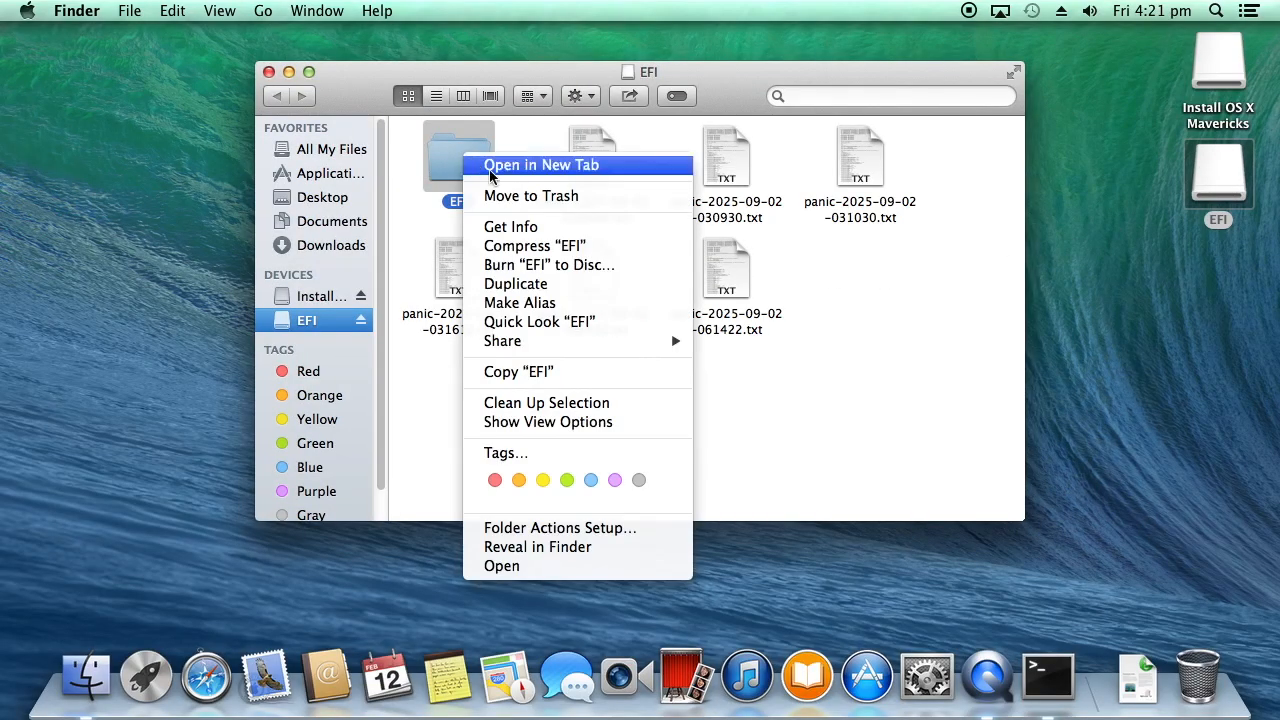
pyautogui.click(708, 374)
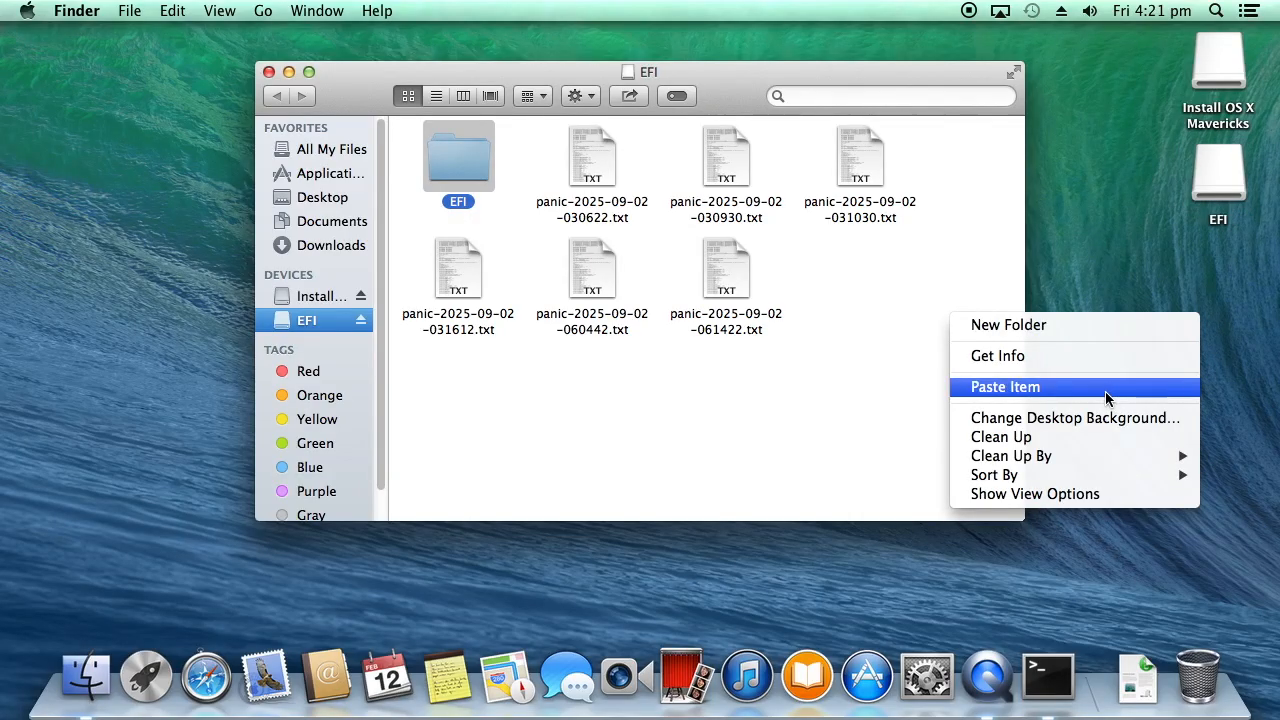
pyautogui.click(1004, 388)
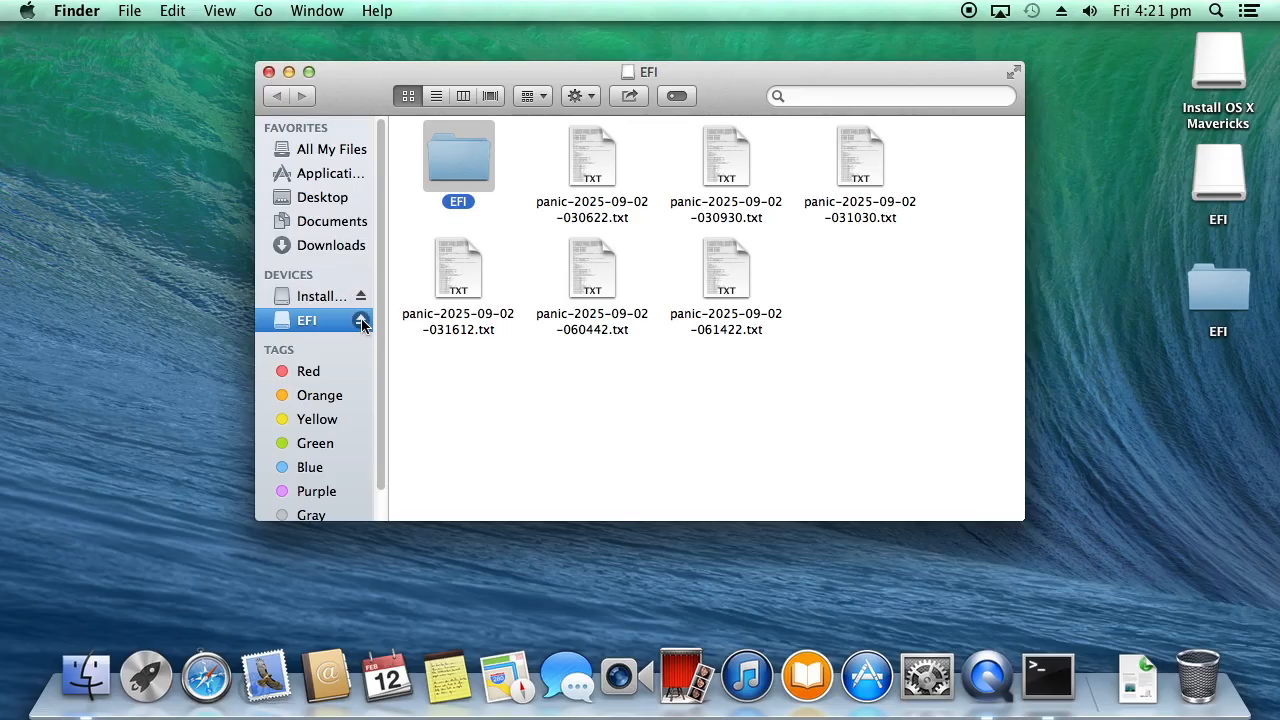
# - Eject only the installer's EFI partition from the Finder sidebar
pyautogui.click(360, 320)
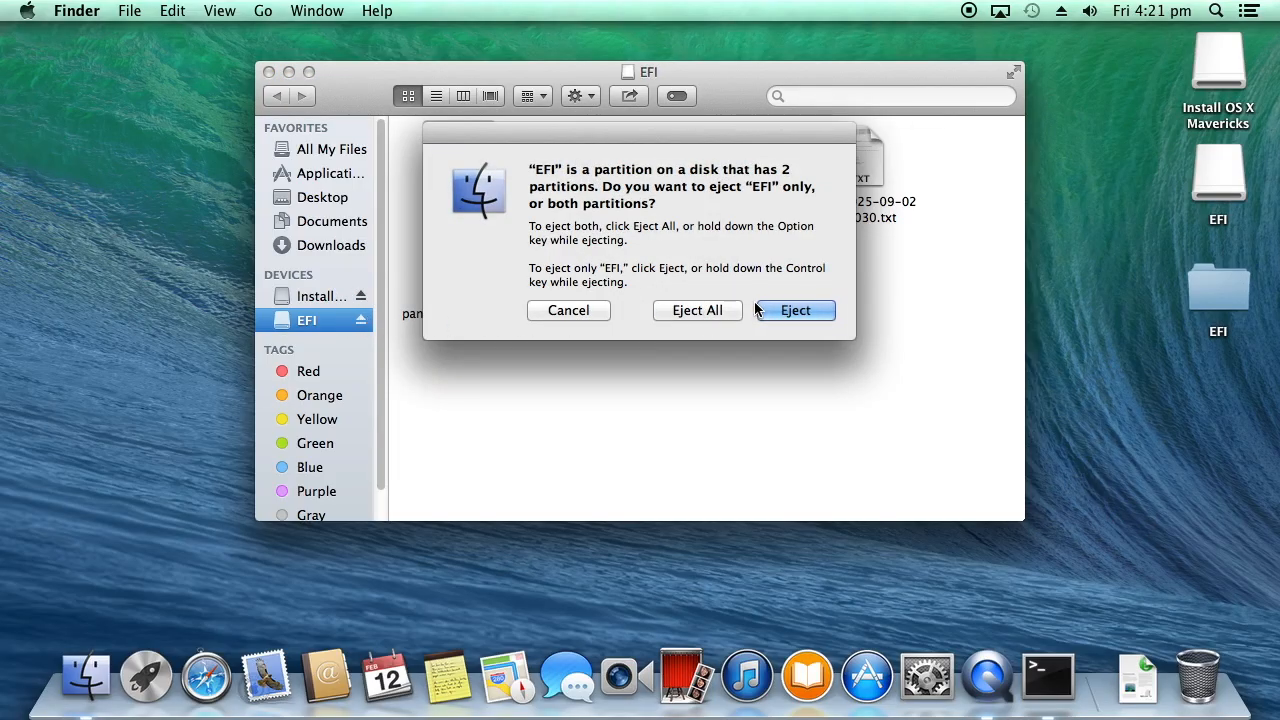
pyautogui.click(796, 310)
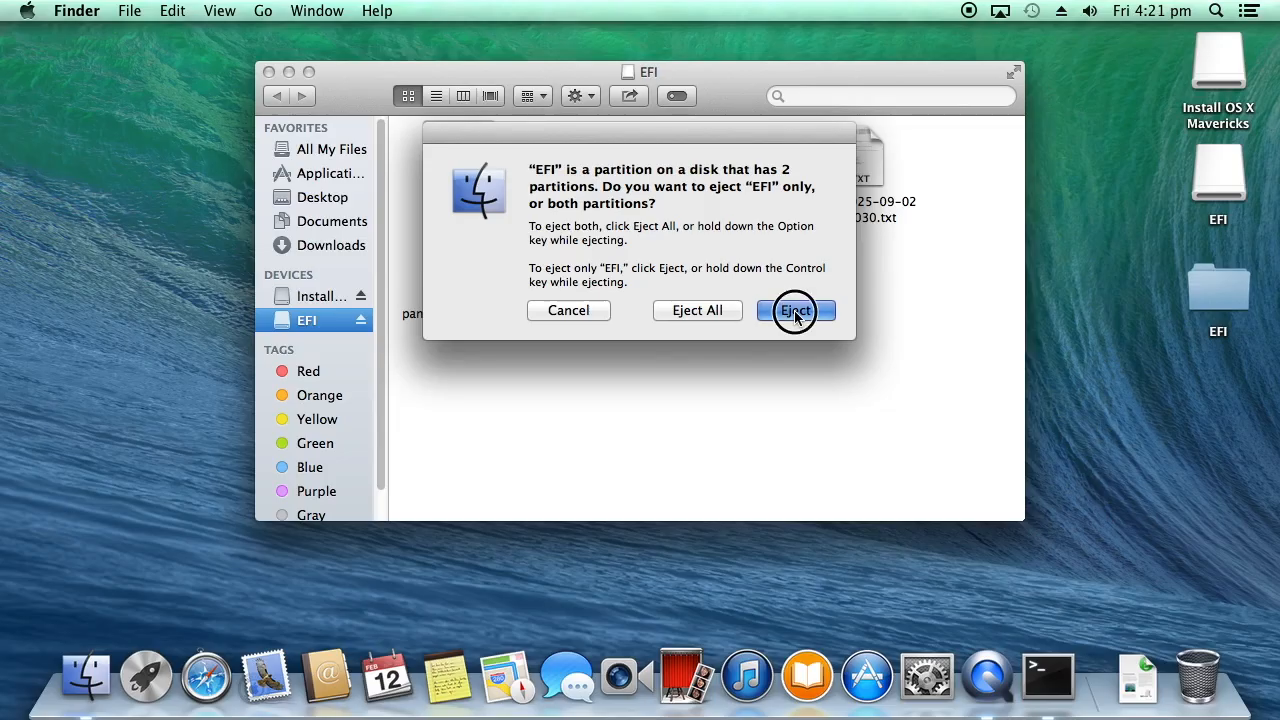
pyautogui.click(796, 310)
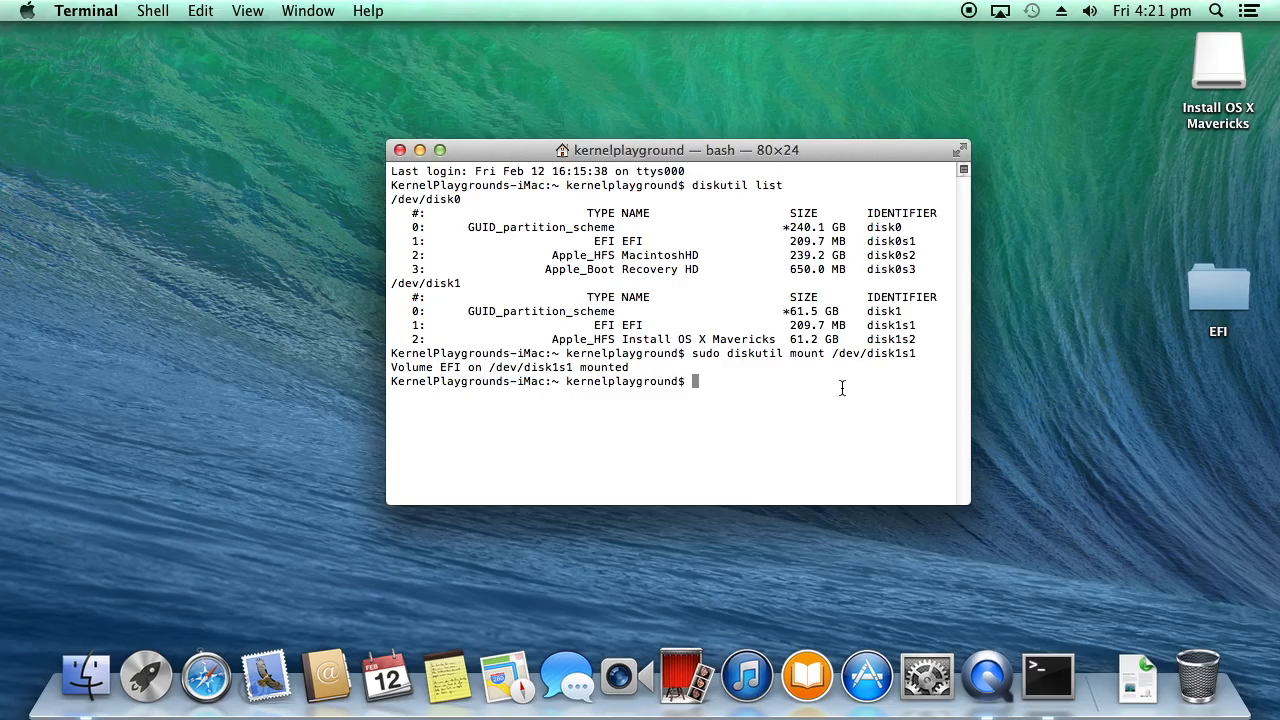
# - Mount the internal drive's EFI partition with sudo diskutil mount /dev/disk0s1
pyautogui.write('sudo diskutil mount /dev/disk1s1')
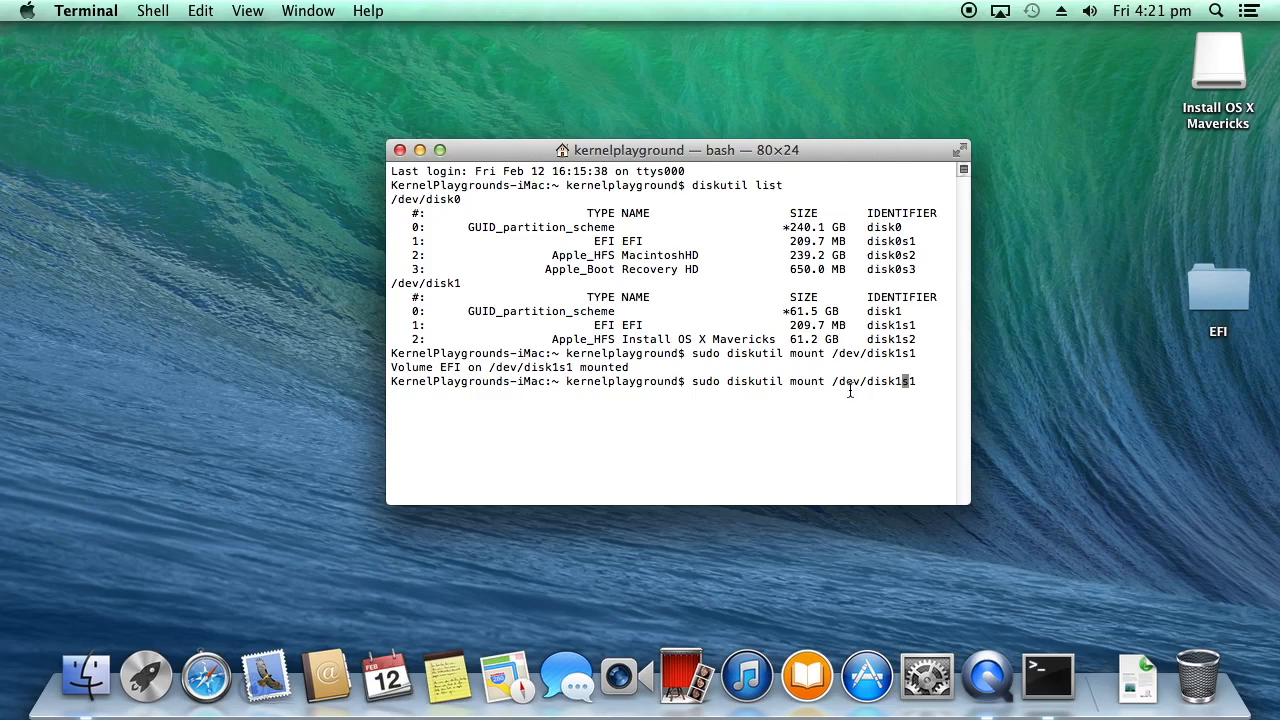
pyautogui.moveTo(912, 240)
pyautogui.write('0')
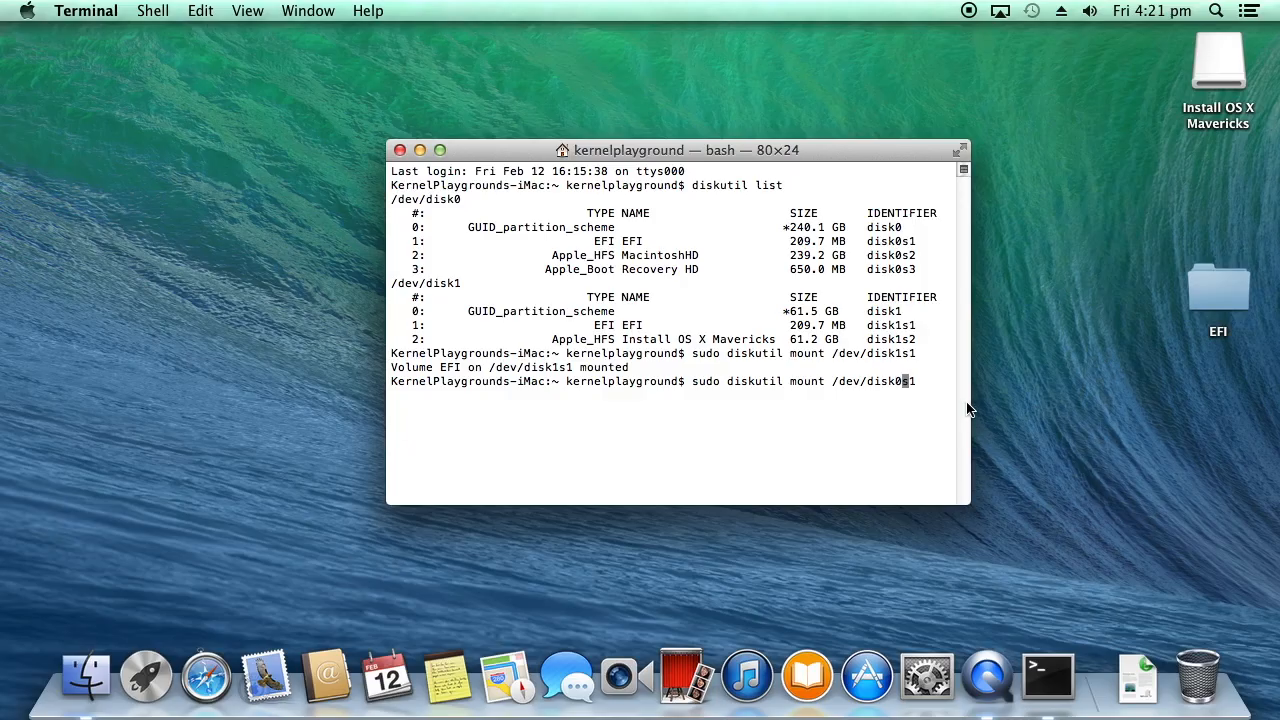
pyautogui.press('Return')
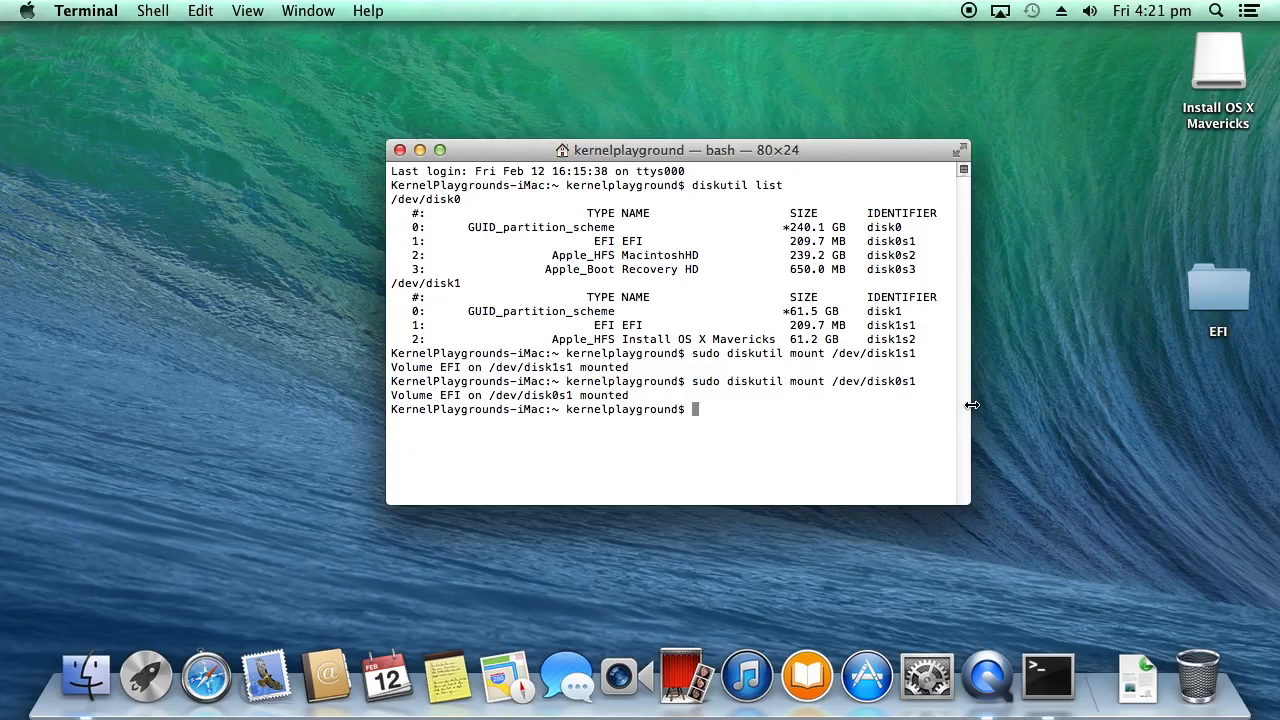
pyautogui.moveTo(488, 464)
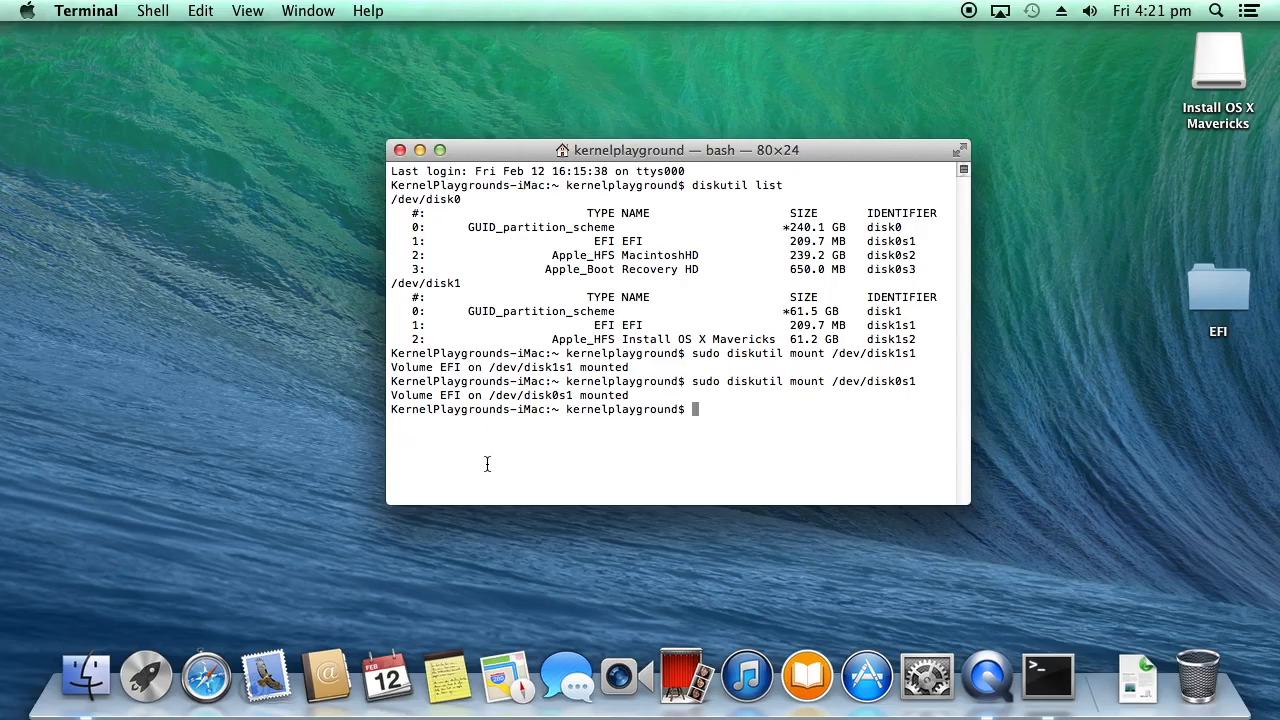
pyautogui.click(84, 676)
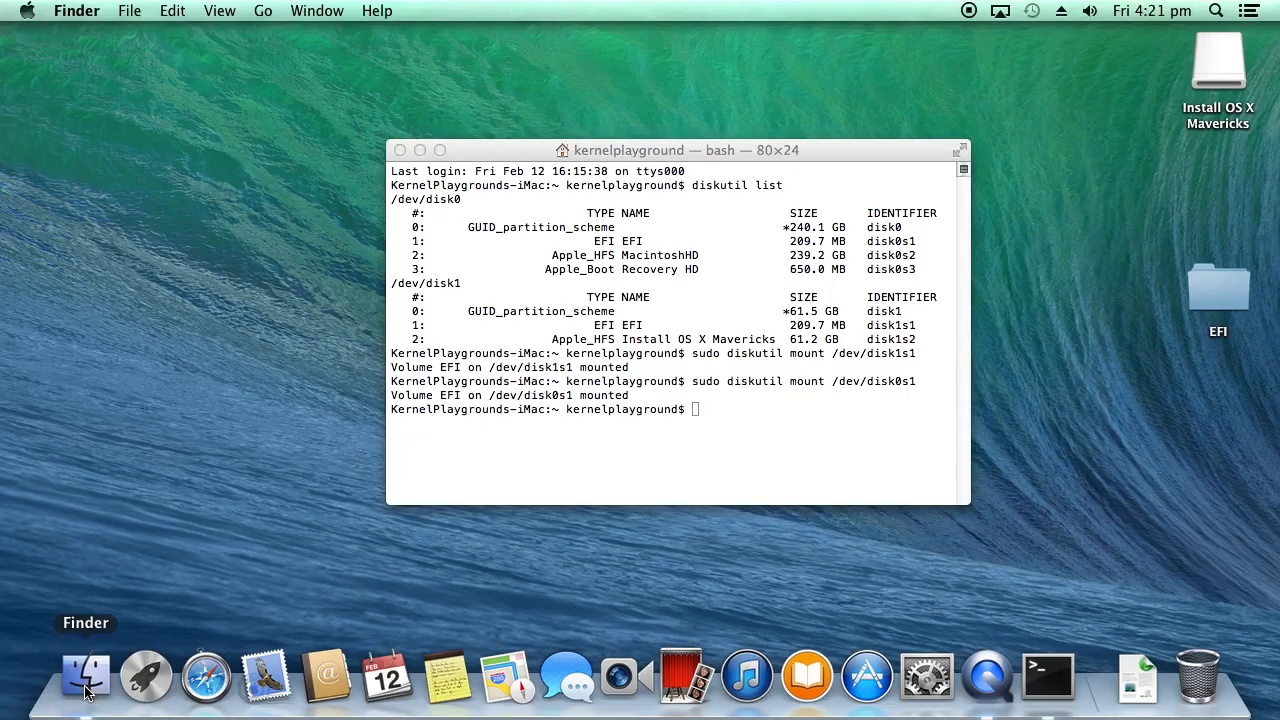
# - Copy the desktop EFI folder into the internal drive's EFI partition
pyautogui.click(84, 678)
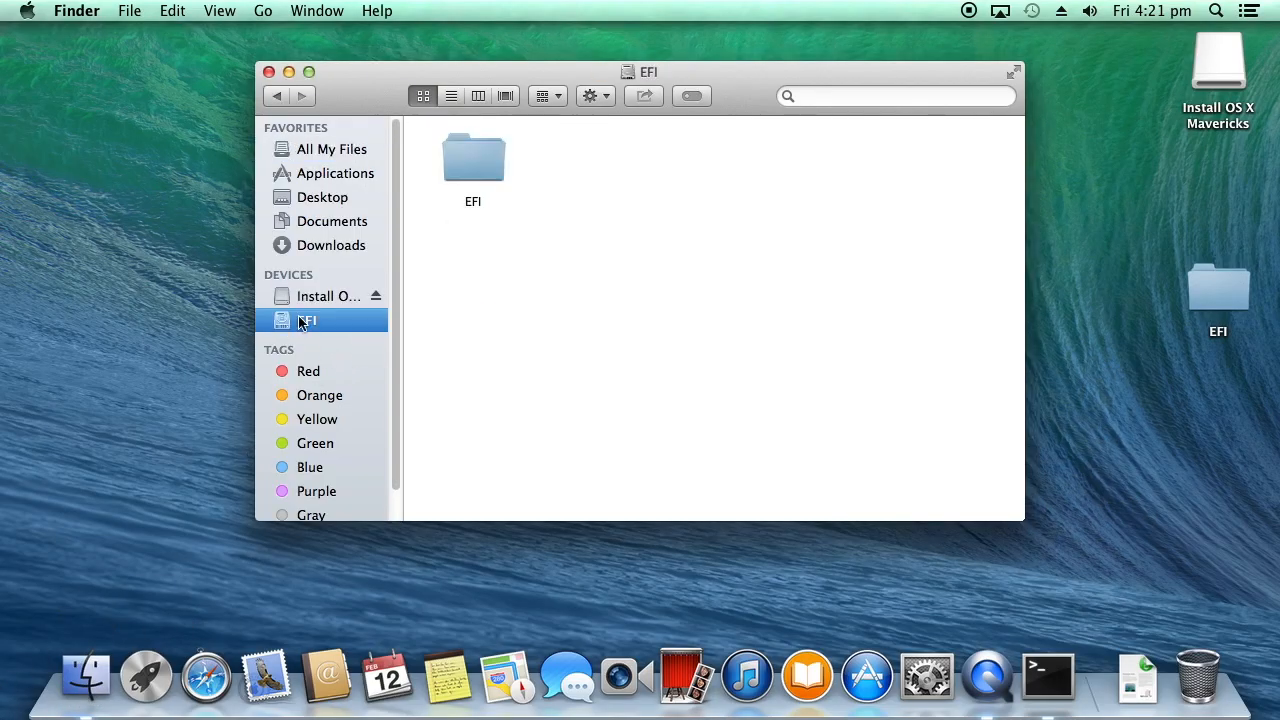
pyautogui.moveTo(472, 160)
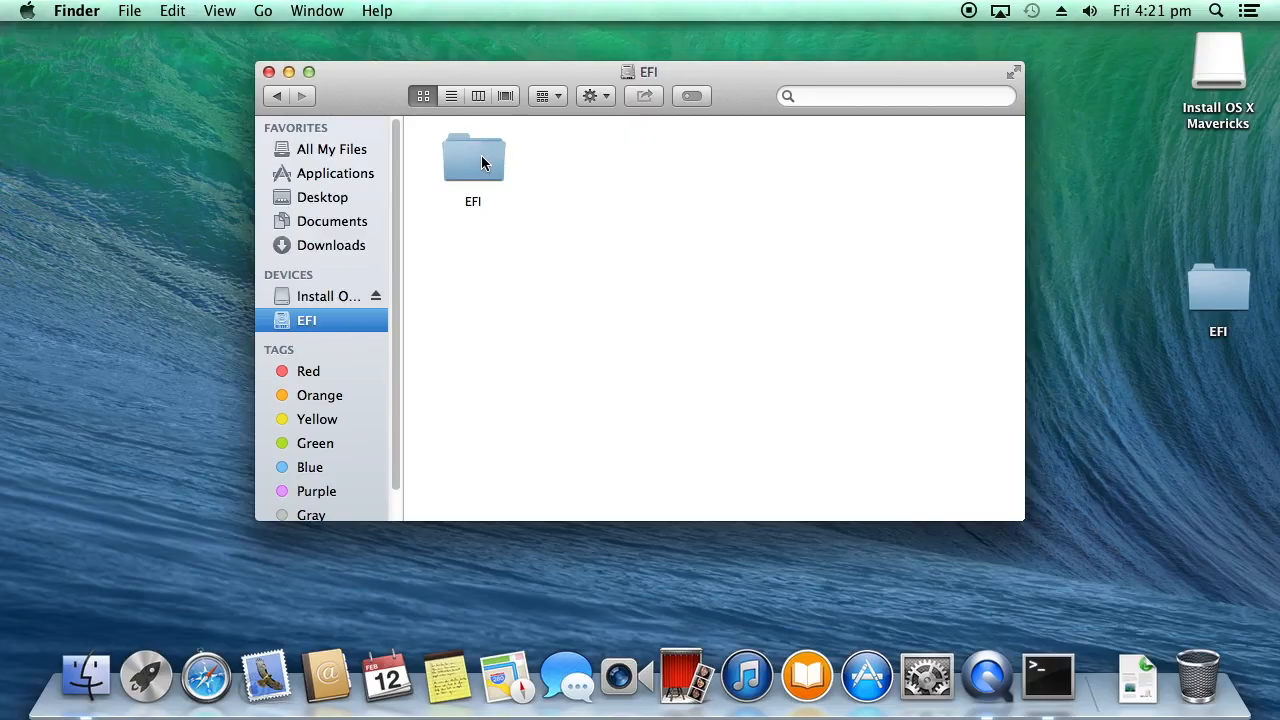
pyautogui.moveTo(1230, 294)
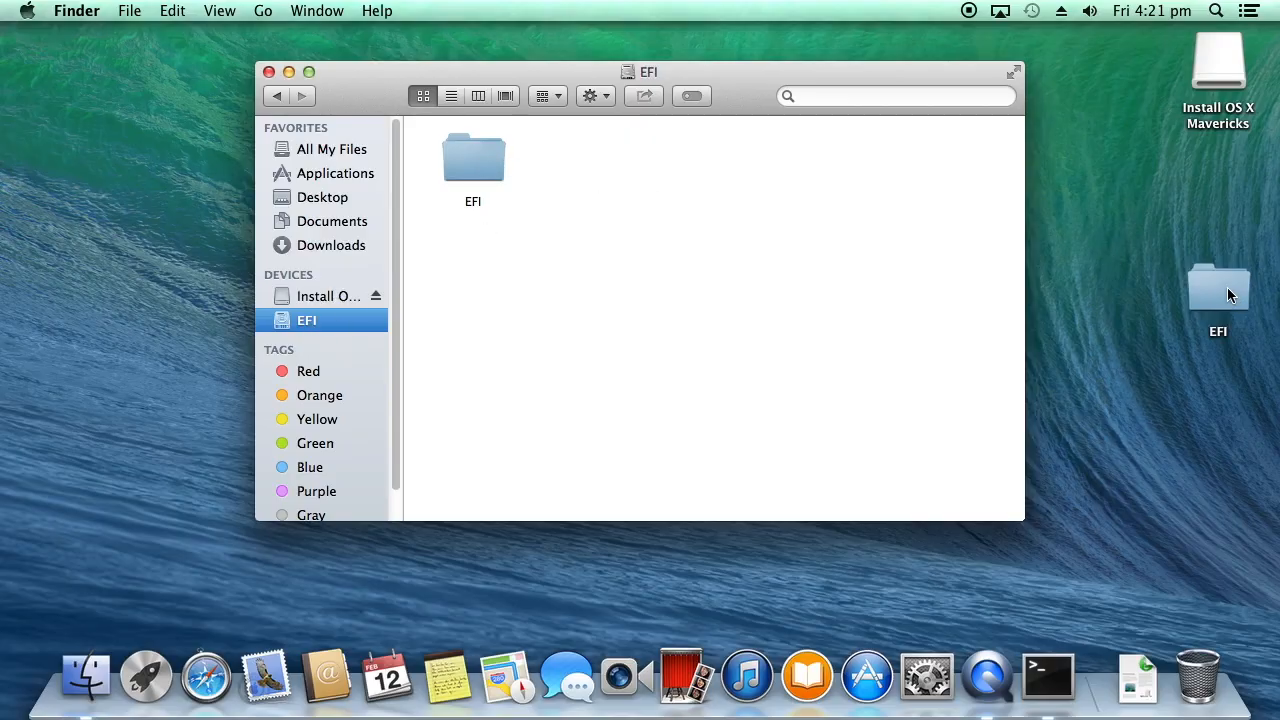
pyautogui.moveTo(1218, 290); pyautogui.dragTo(608, 300)
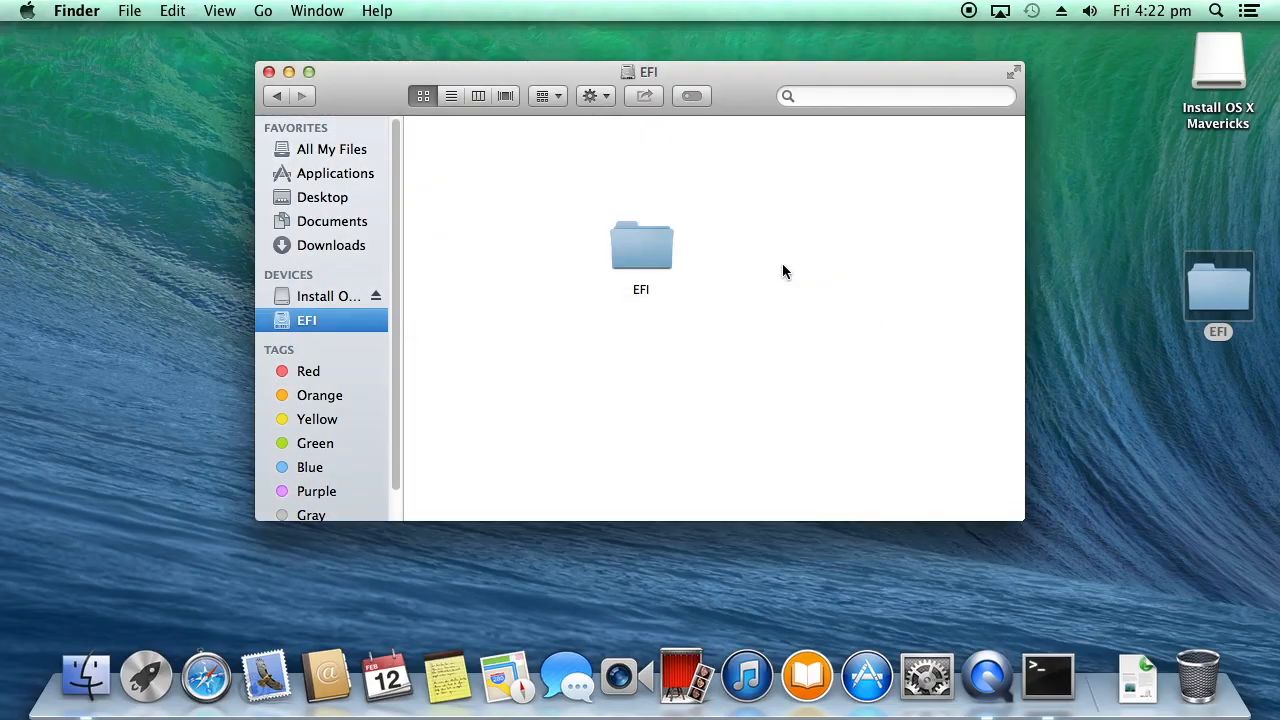
pyautogui.moveTo(244, 136)
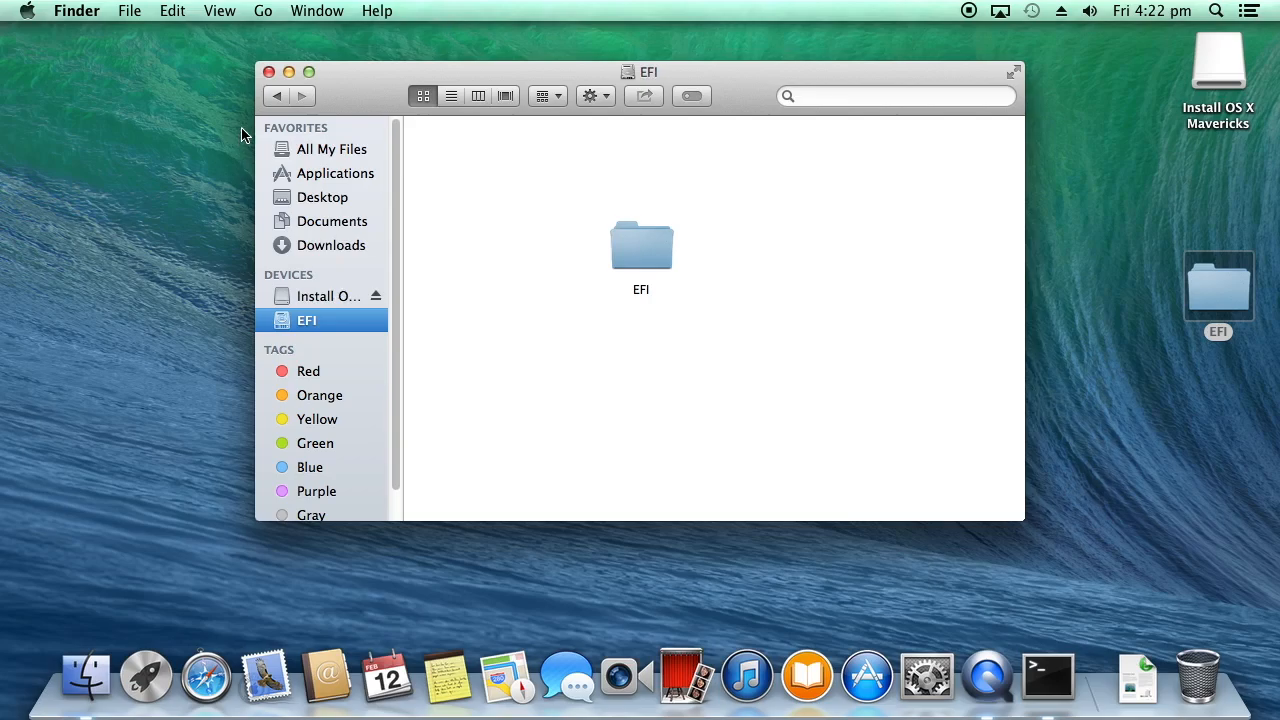
pyautogui.moveTo(268, 72)
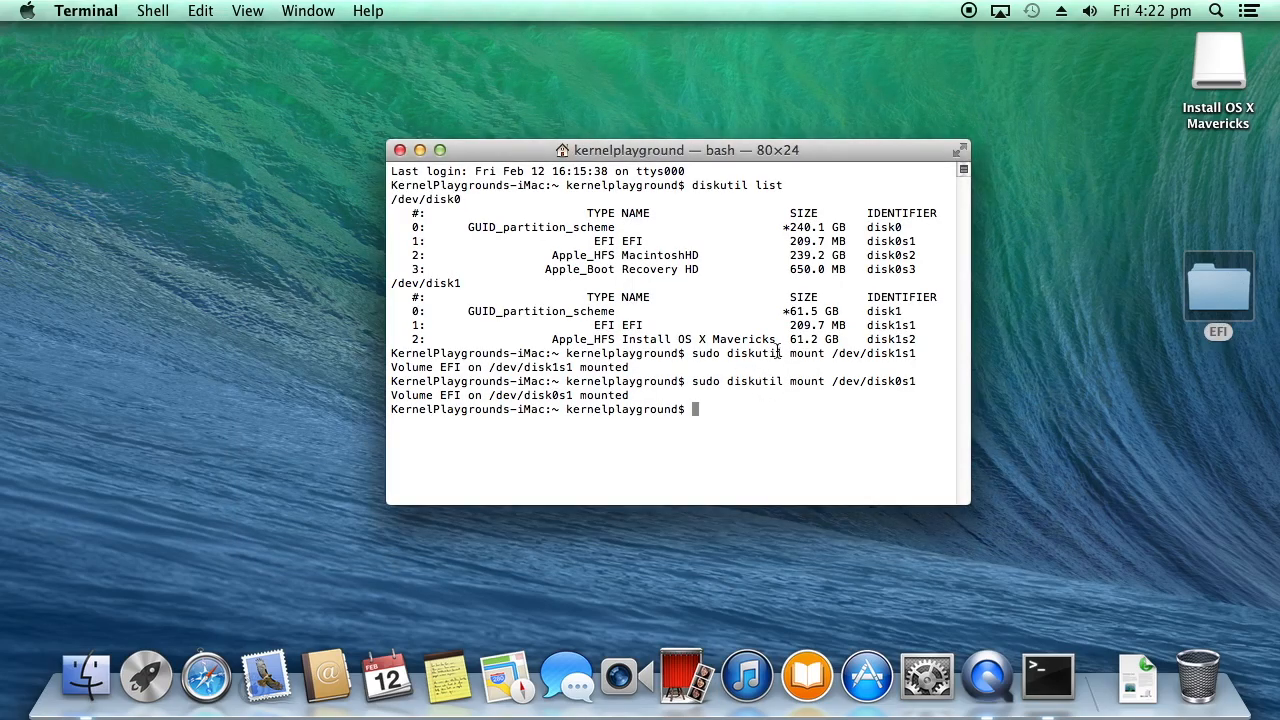
# - Exit Terminal and eject the Install OS X Mavericks drive
pyautogui.write('exit')
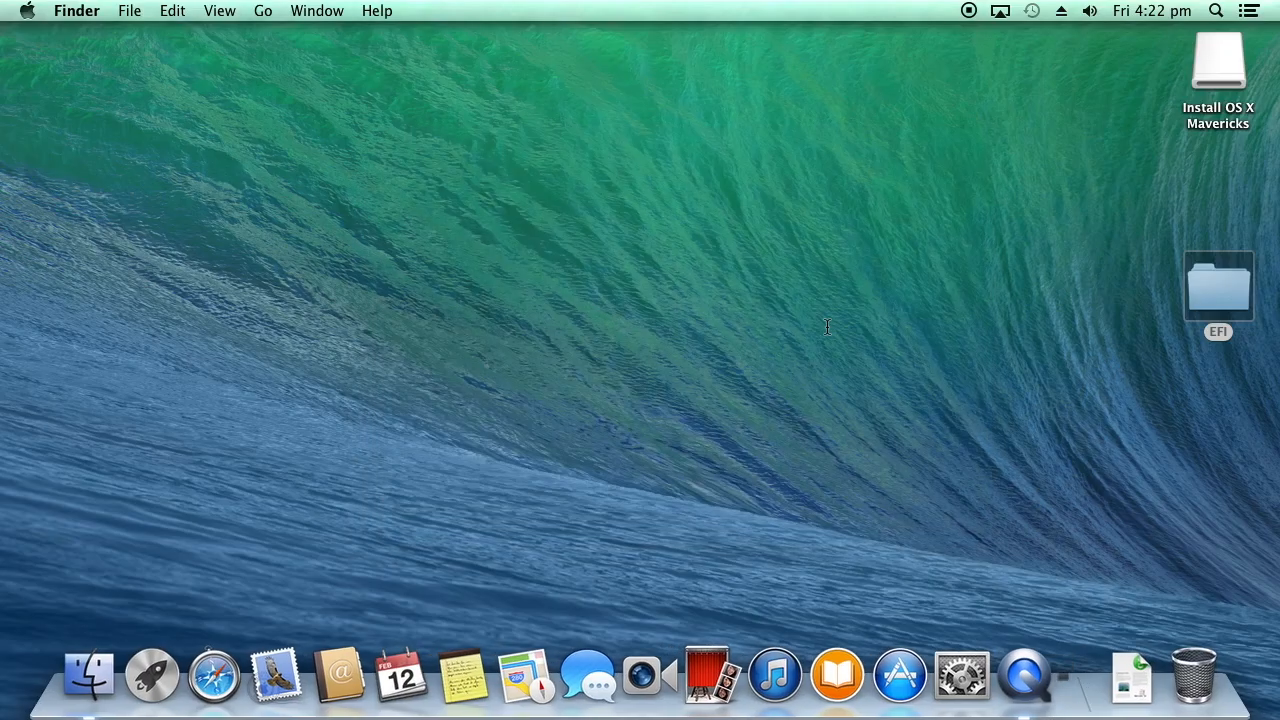
pyautogui.rightClick(1218, 60)
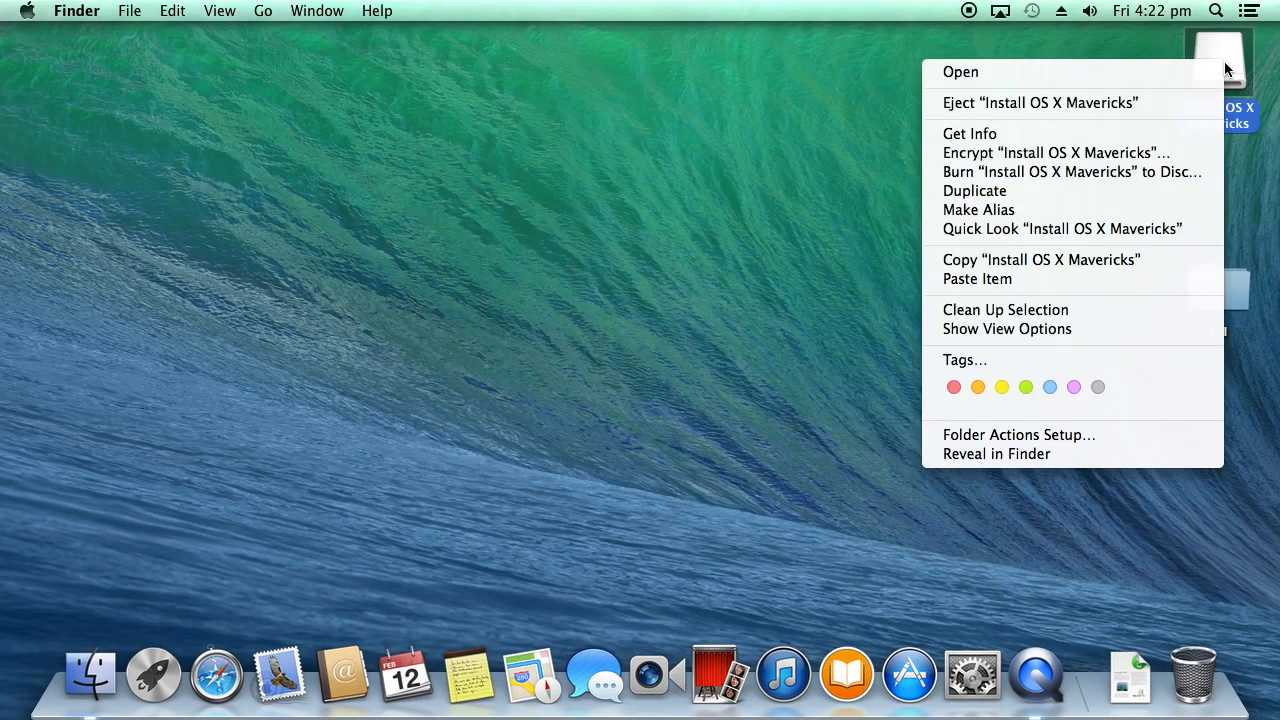
pyautogui.click(1180, 98)
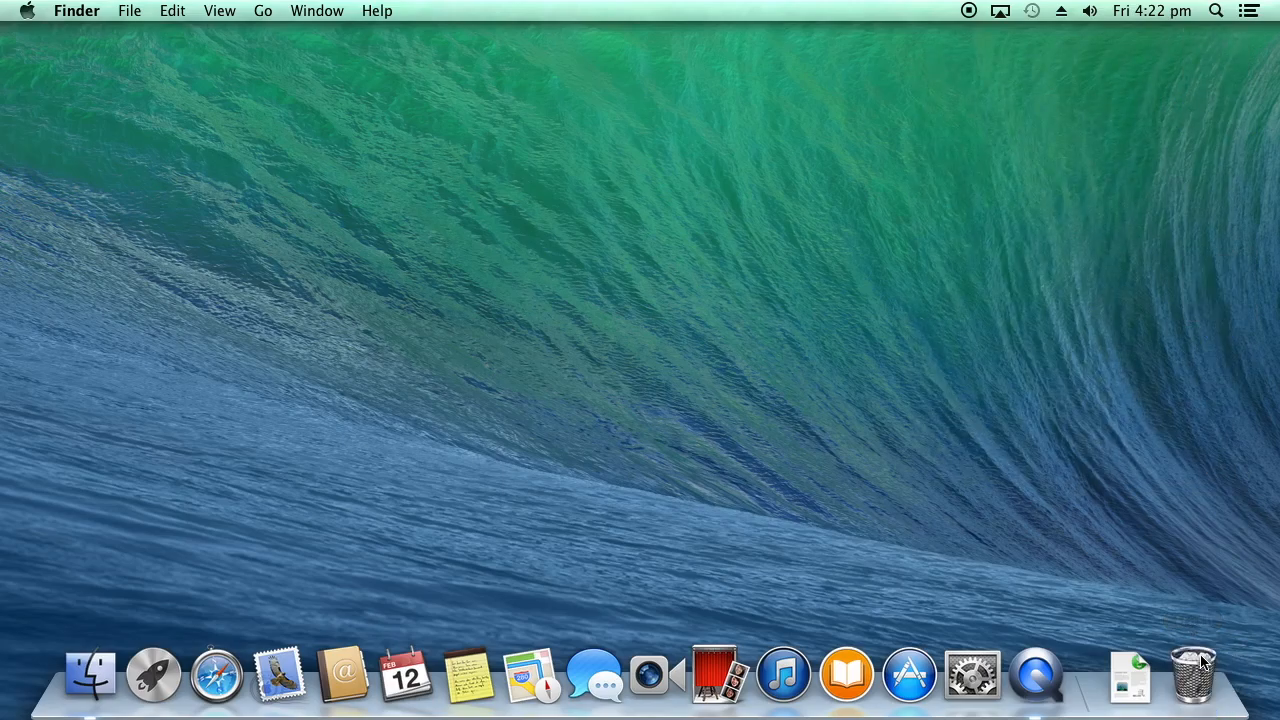
# - Empty the Trash, permanently erasing the copied EFI folder
pyautogui.click(1192, 672)
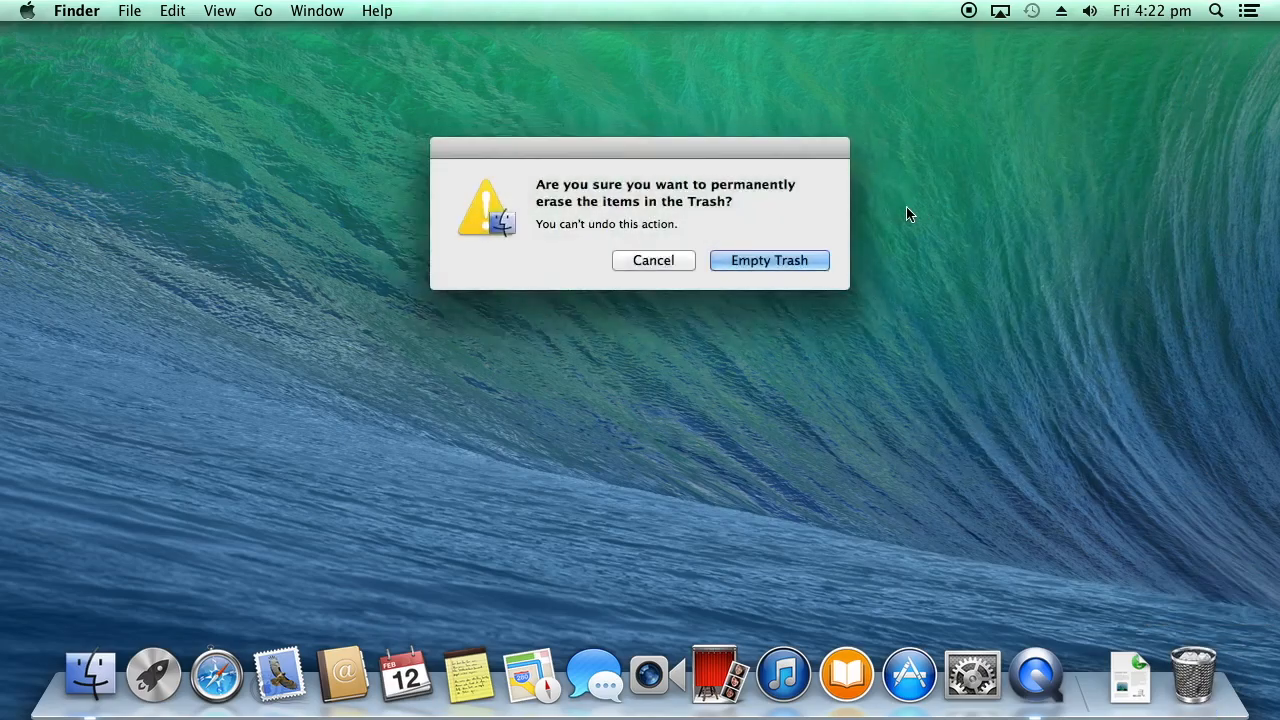
pyautogui.click(768, 260)
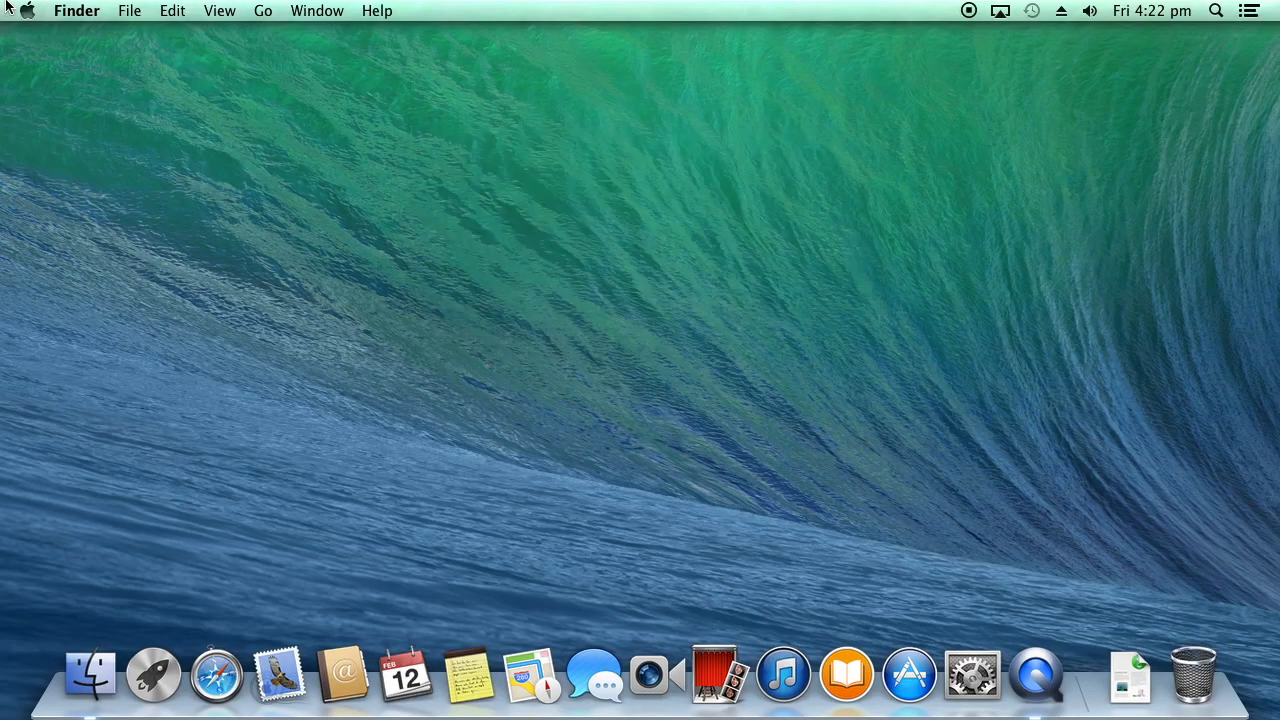
pyautogui.click(28, 12)
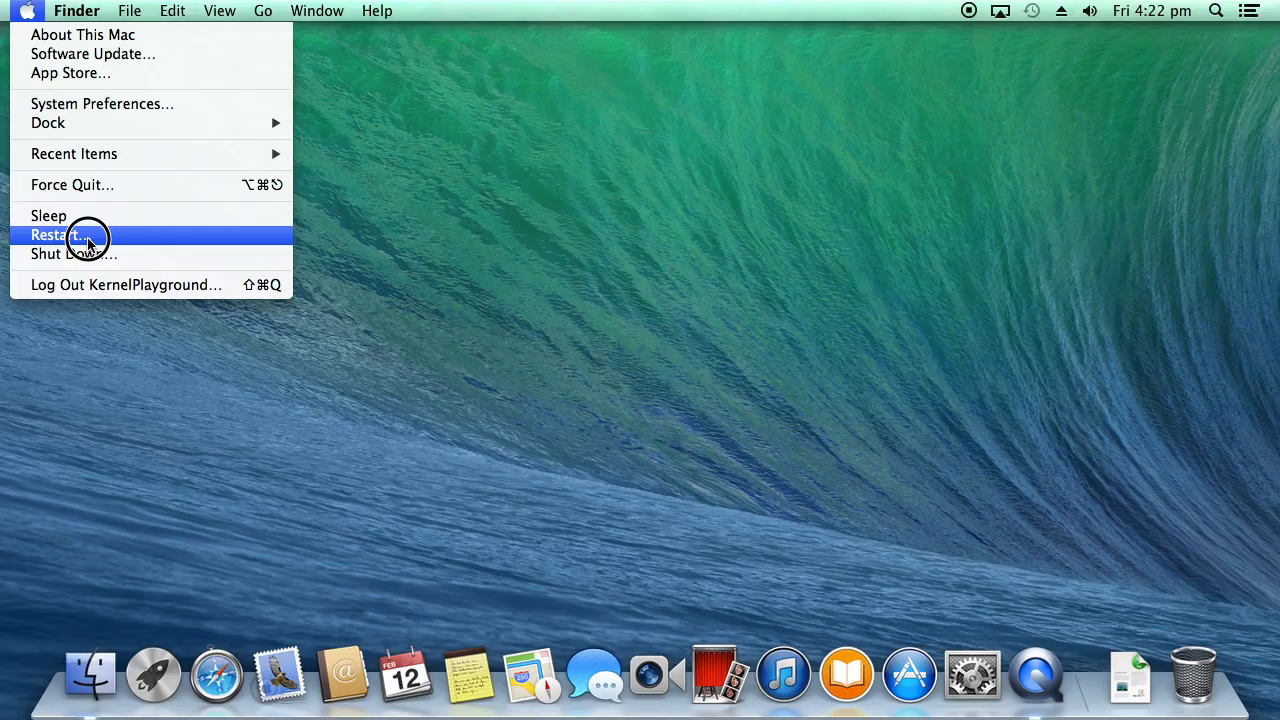
# - Restart from the Apple menu with Reopen windows when logging back in unchecked
pyautogui.click(56, 234)
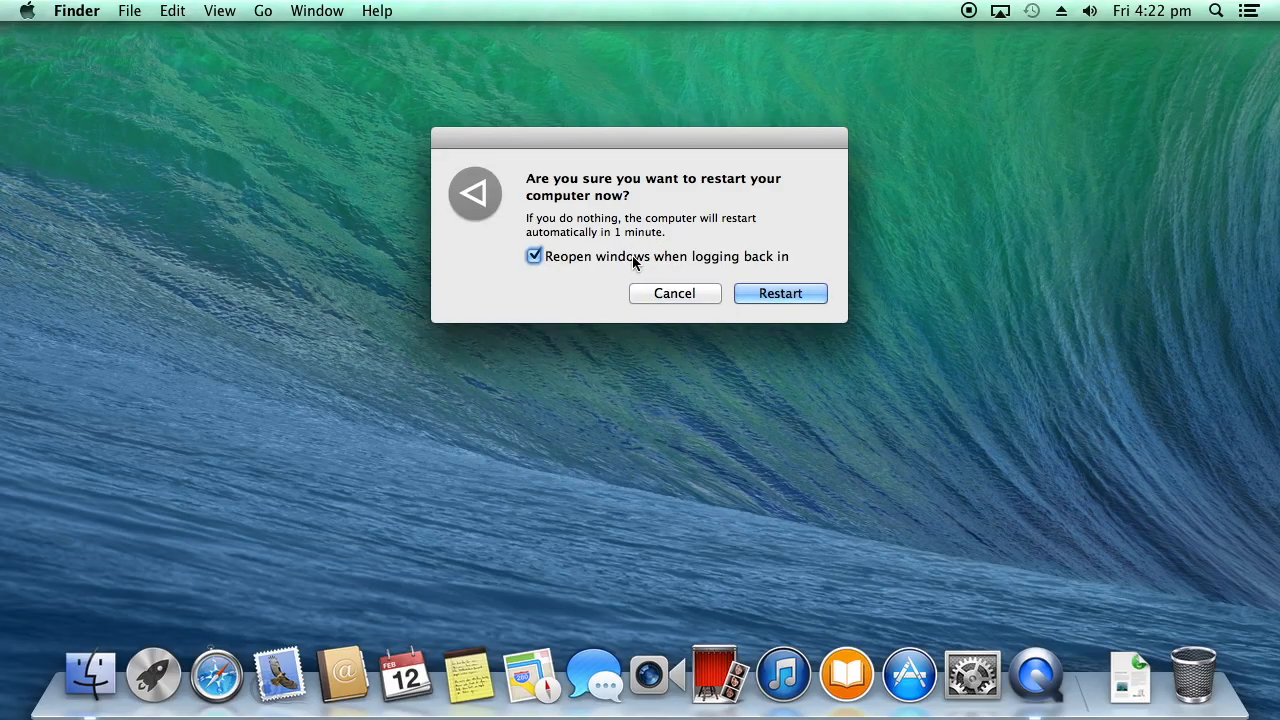
pyautogui.click(534, 256)
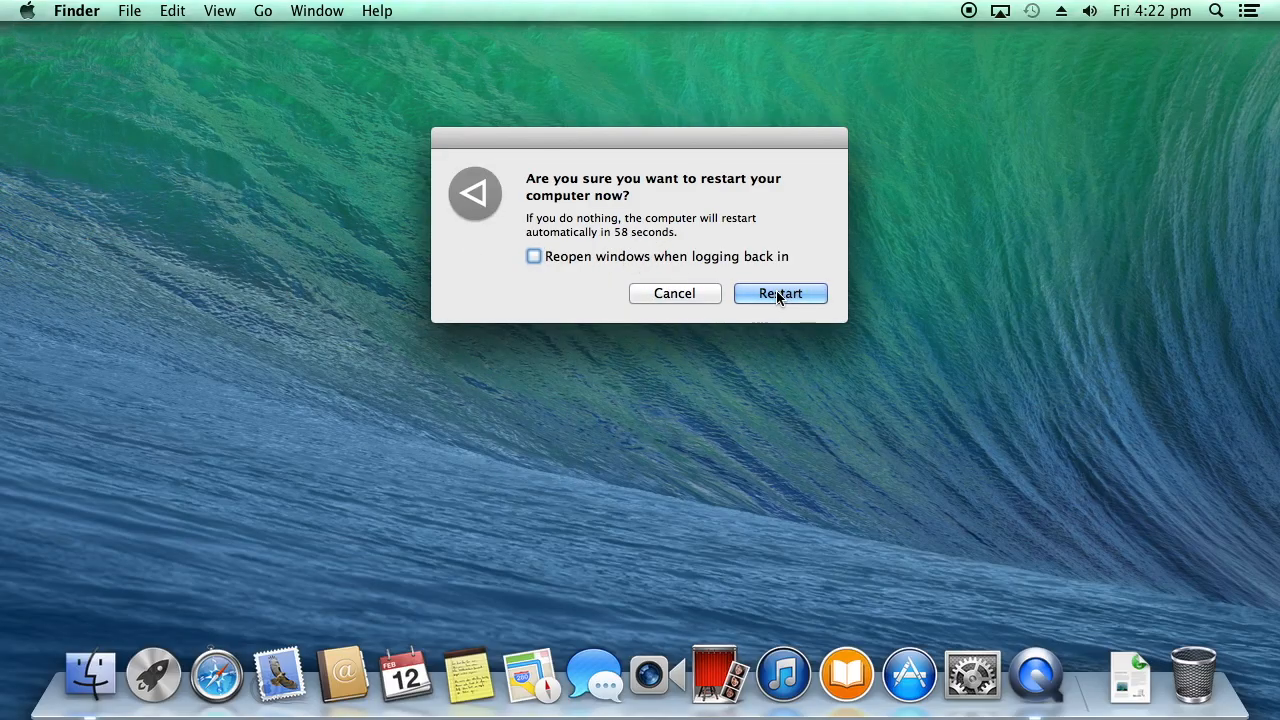
pyautogui.click(780, 292)
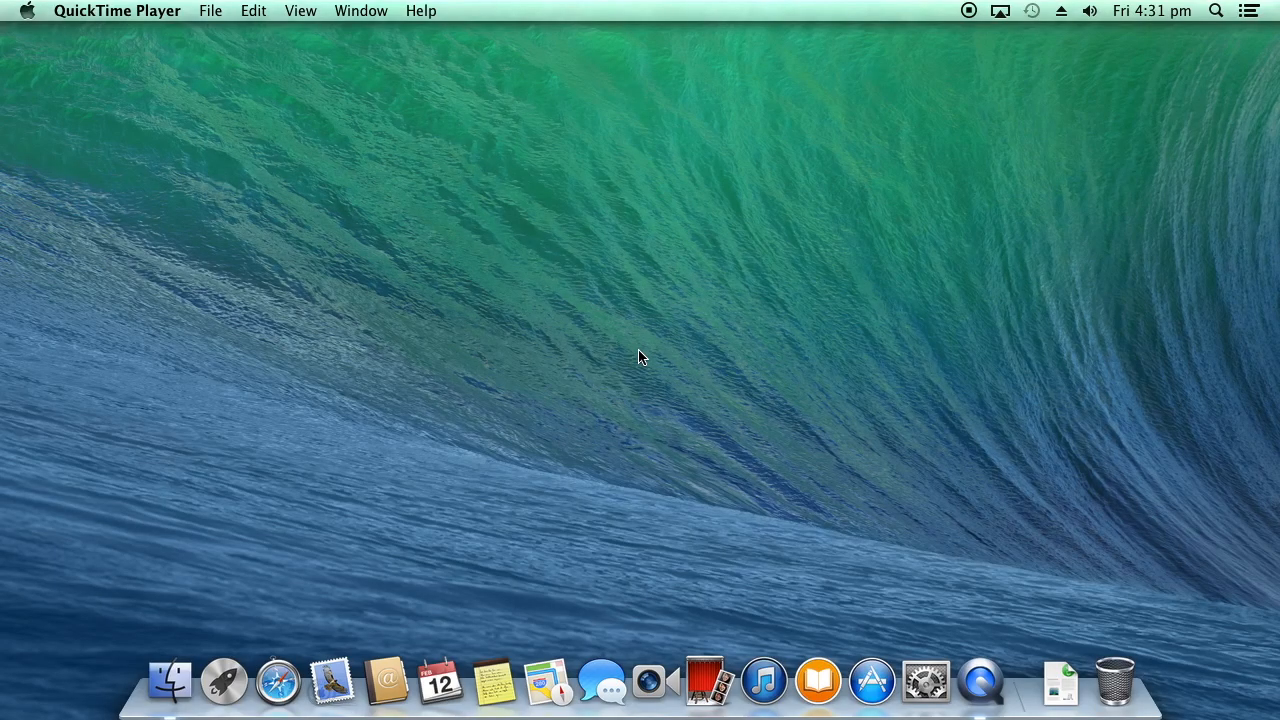
# - Bring up About This Mac from the Apple menu and expand More Info to the hardware overview
pyautogui.click(28, 12)
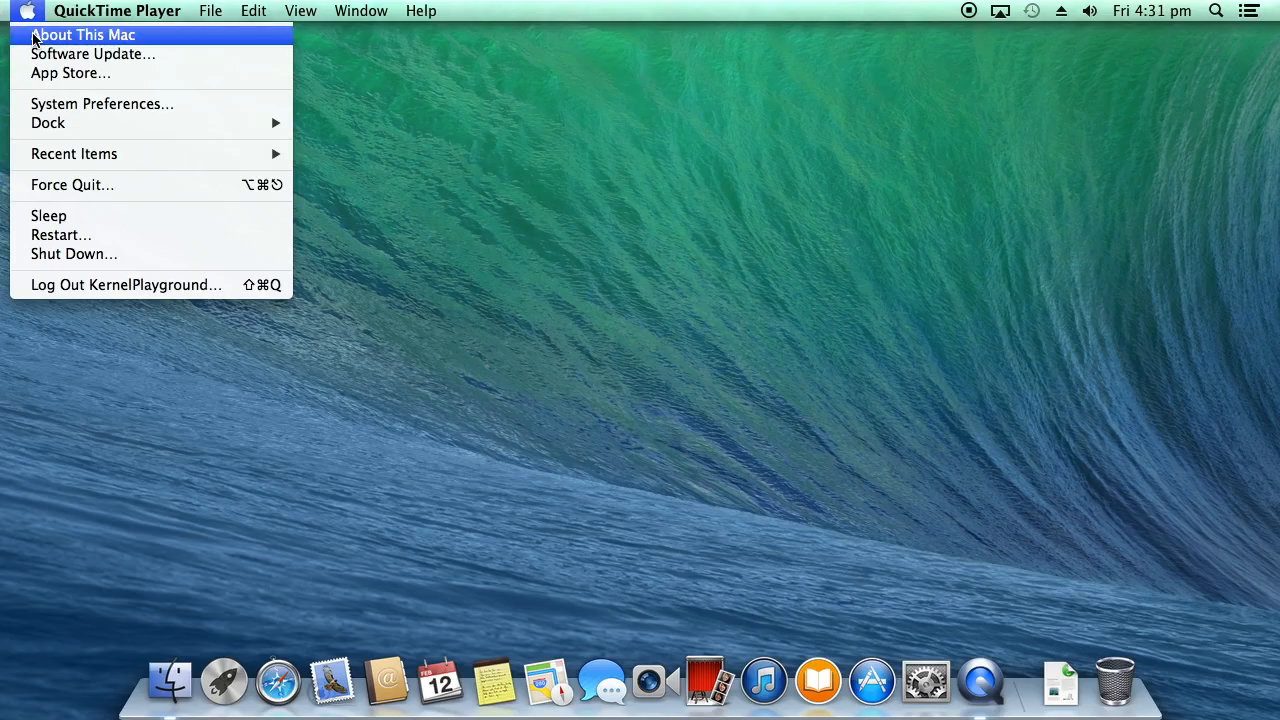
pyautogui.click(84, 34)
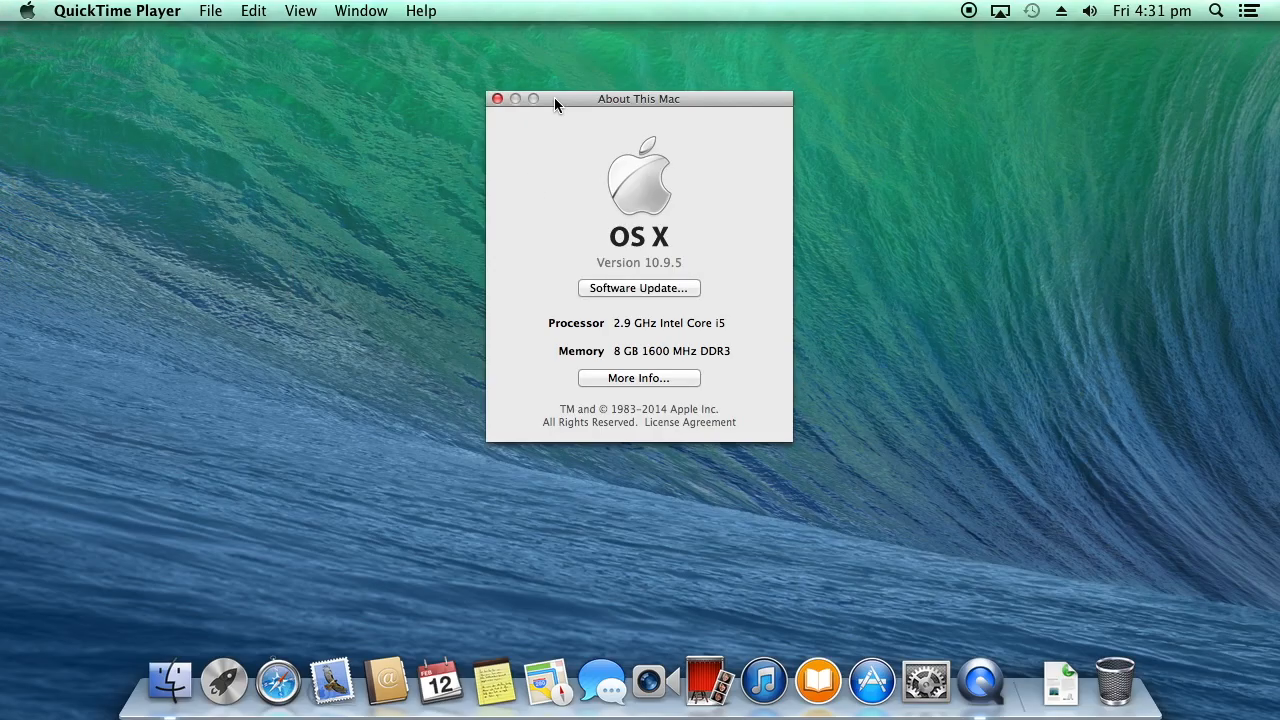
pyautogui.moveTo(556, 98); pyautogui.dragTo(664, 100)
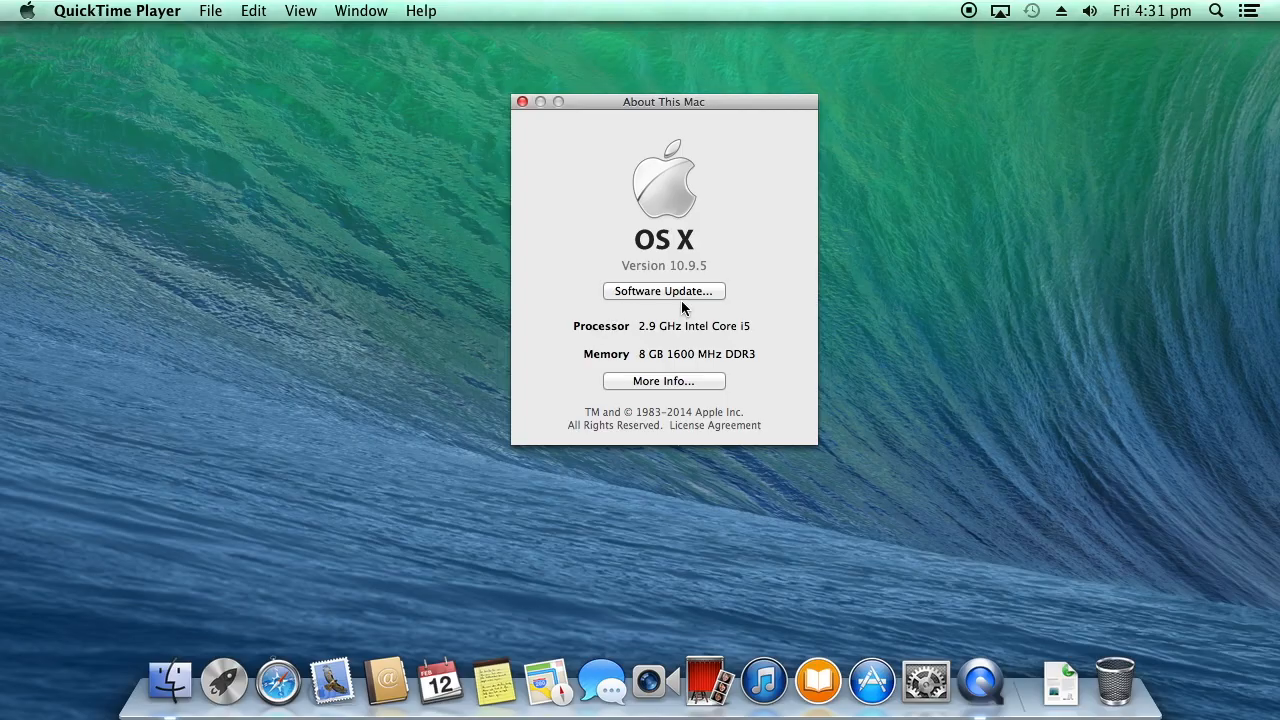
pyautogui.click(664, 380)
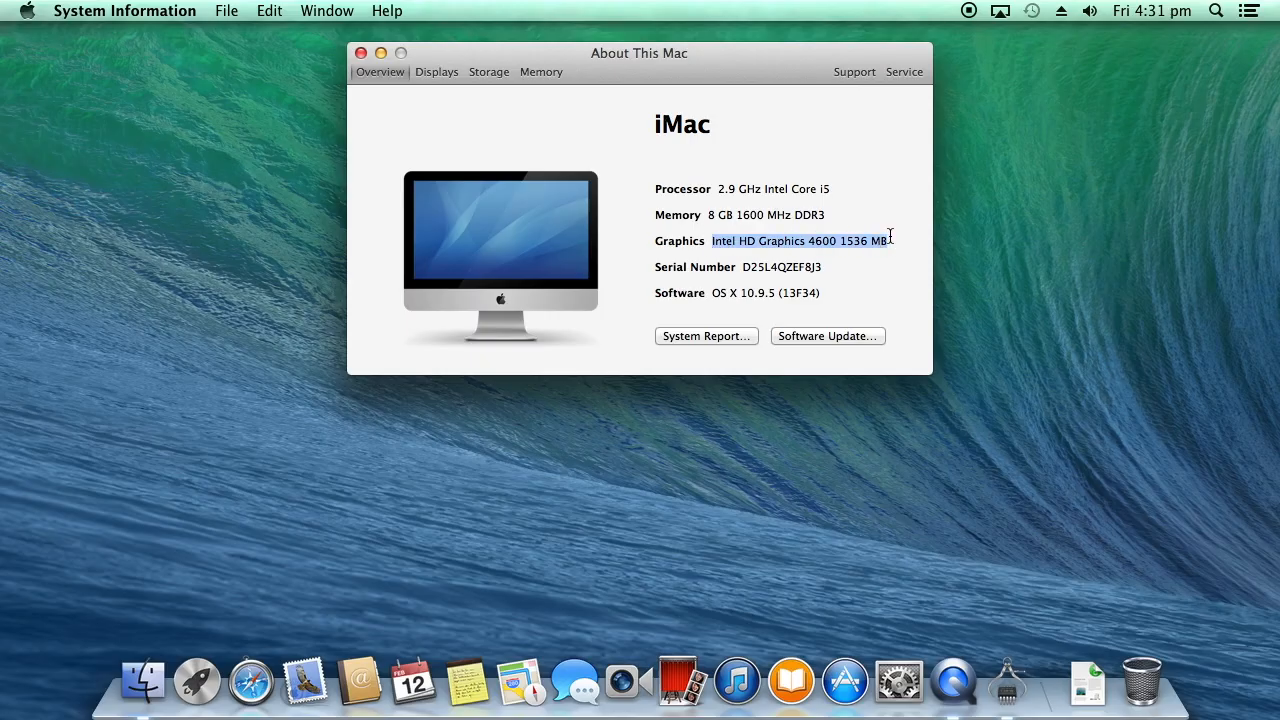
pyautogui.moveTo(530, 178)
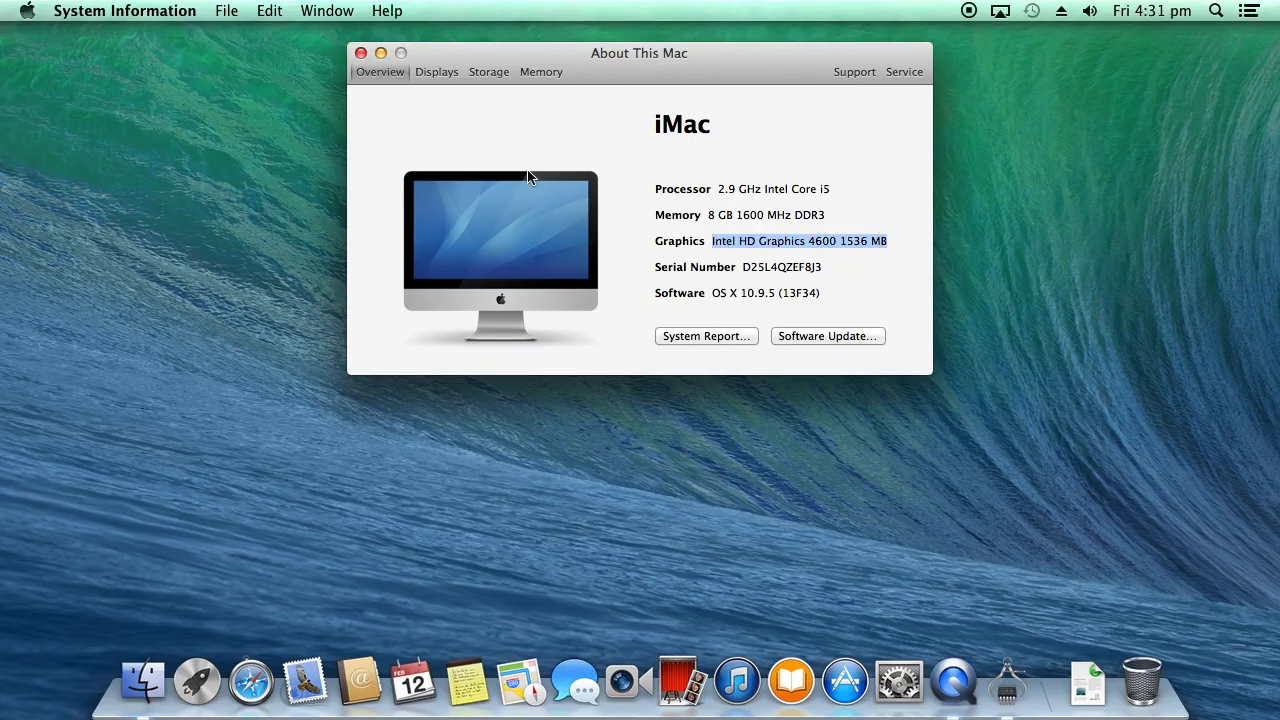
# - Review the Memory and Storage tabs, return to Overview, and launch the full System Report
pyautogui.click(540, 72)
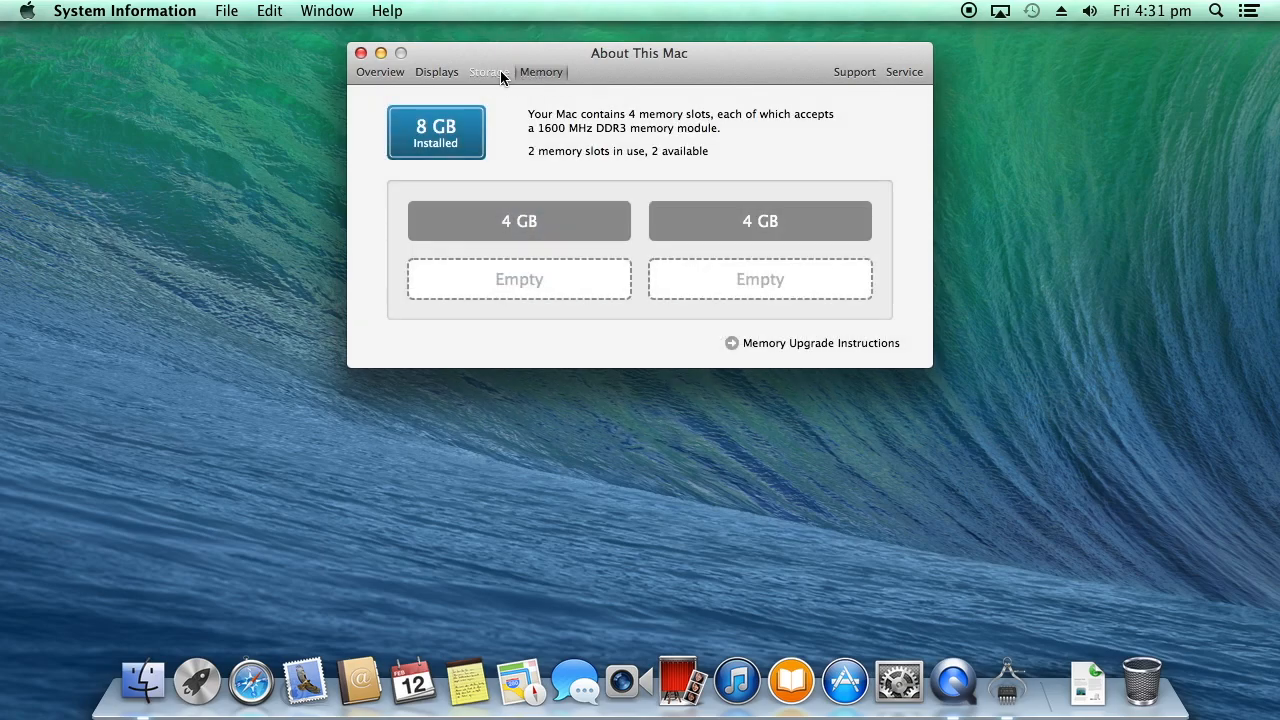
pyautogui.click(380, 72)
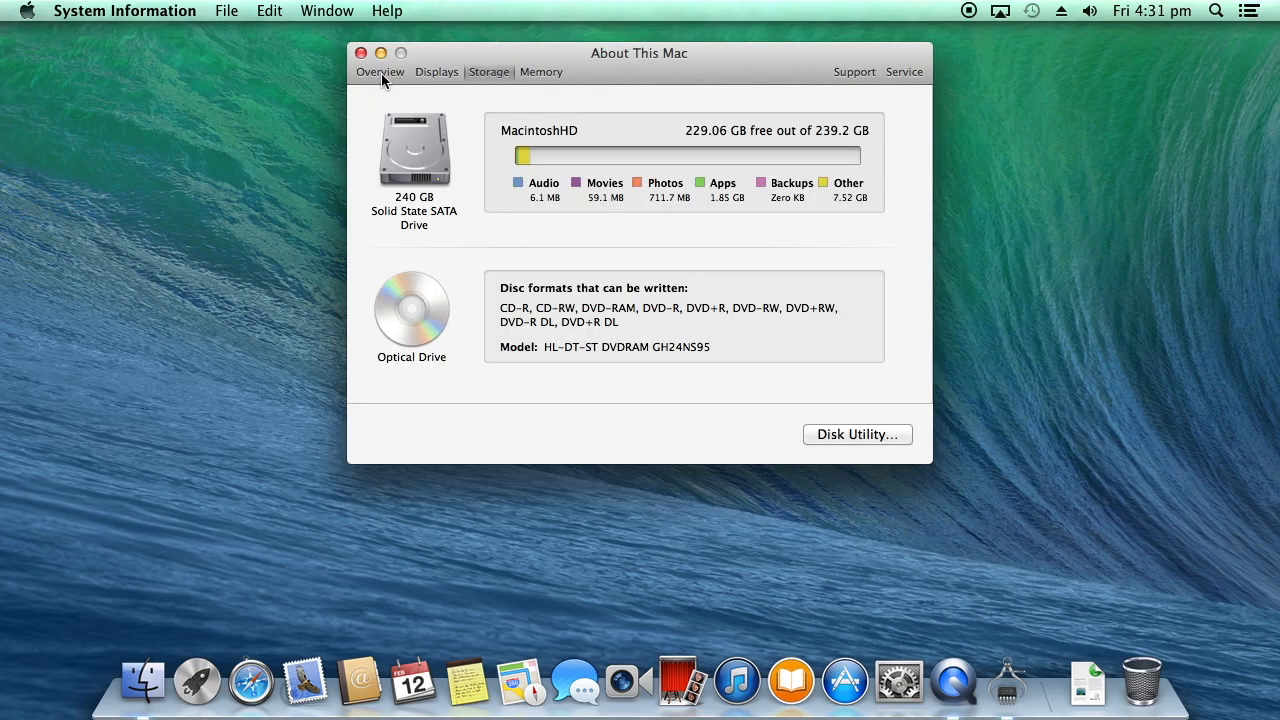
pyautogui.click(380, 72)
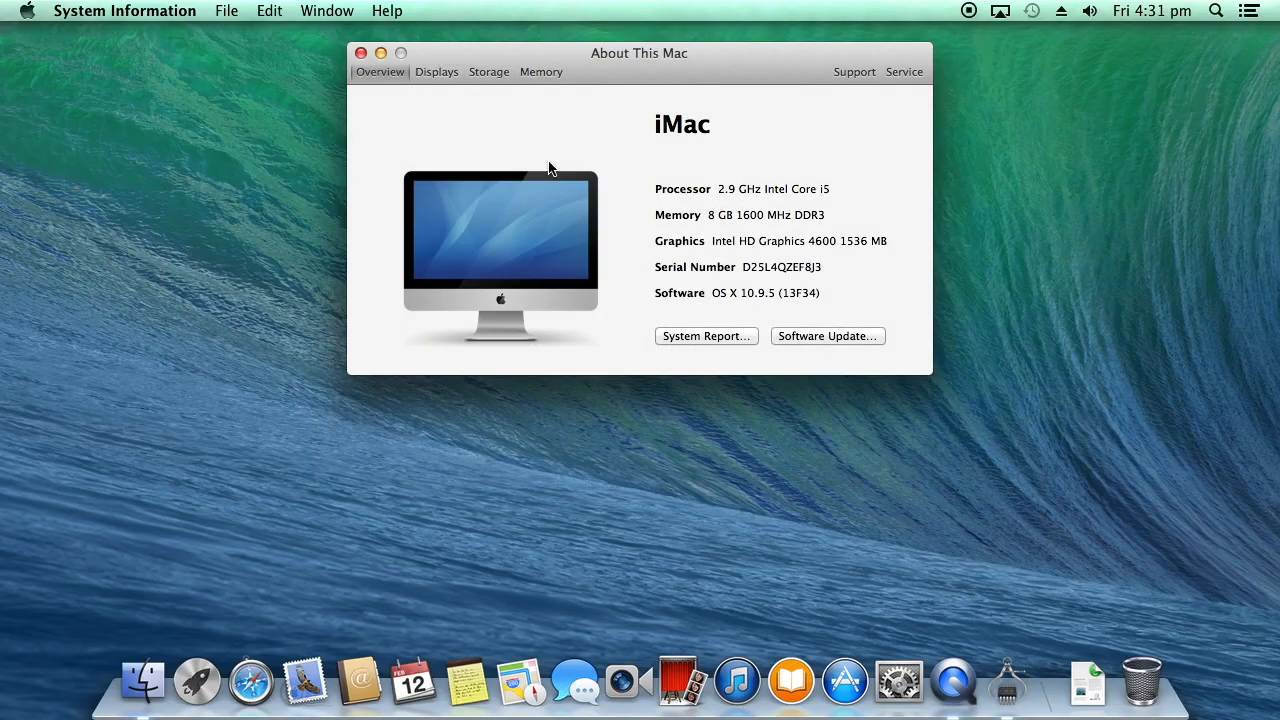
pyautogui.click(706, 336)
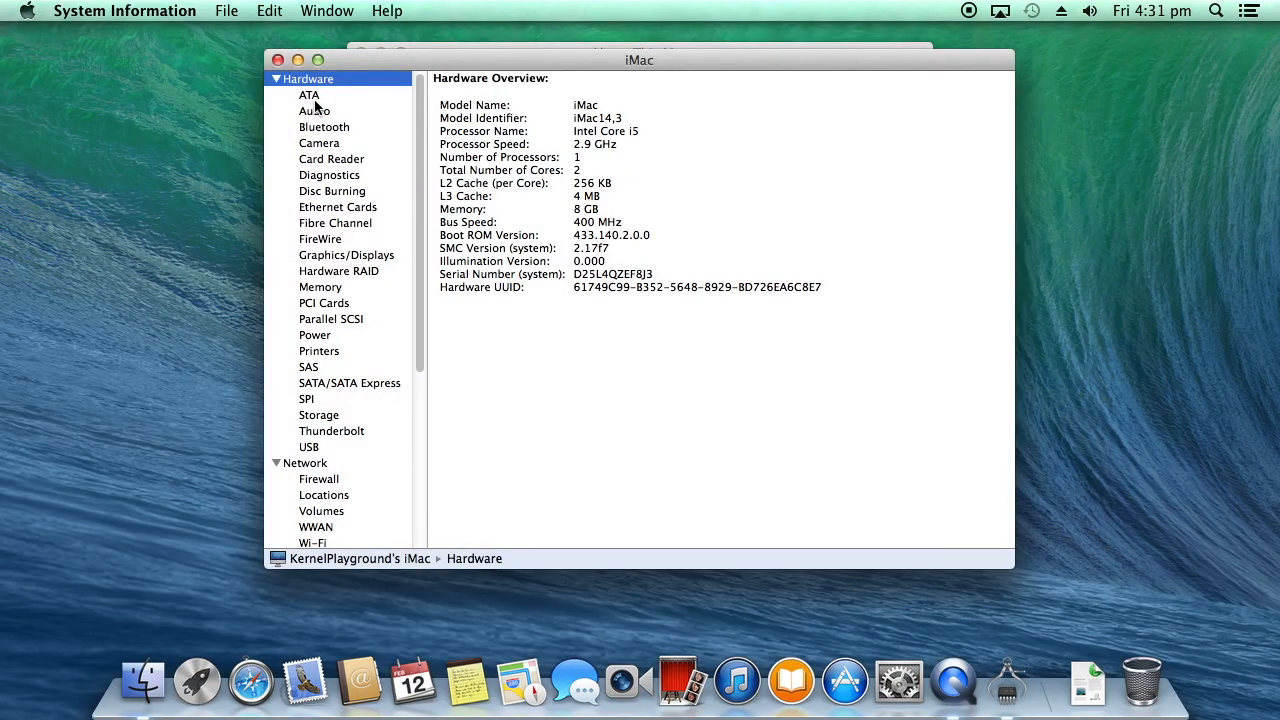
# - Review Audio, Memory (two 4 GB Kingston DDR3) and USB sections, then close the system report
pyautogui.click(314, 110)
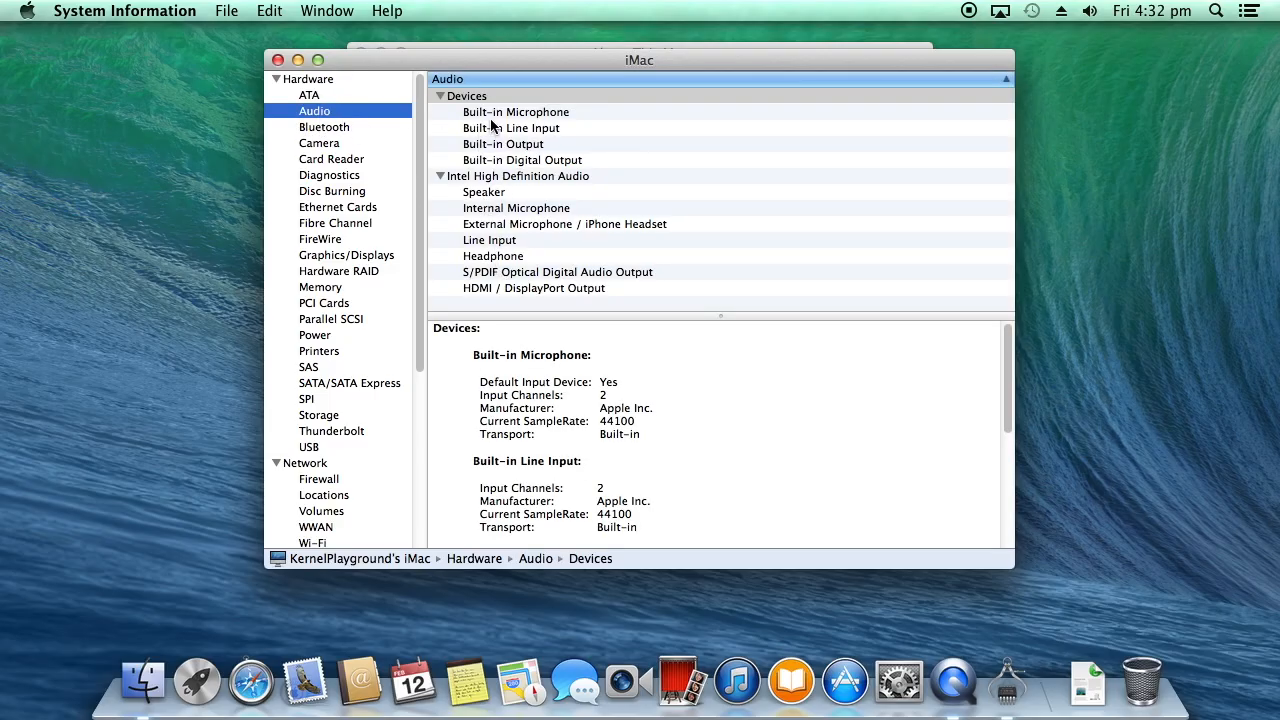
pyautogui.moveTo(324, 296)
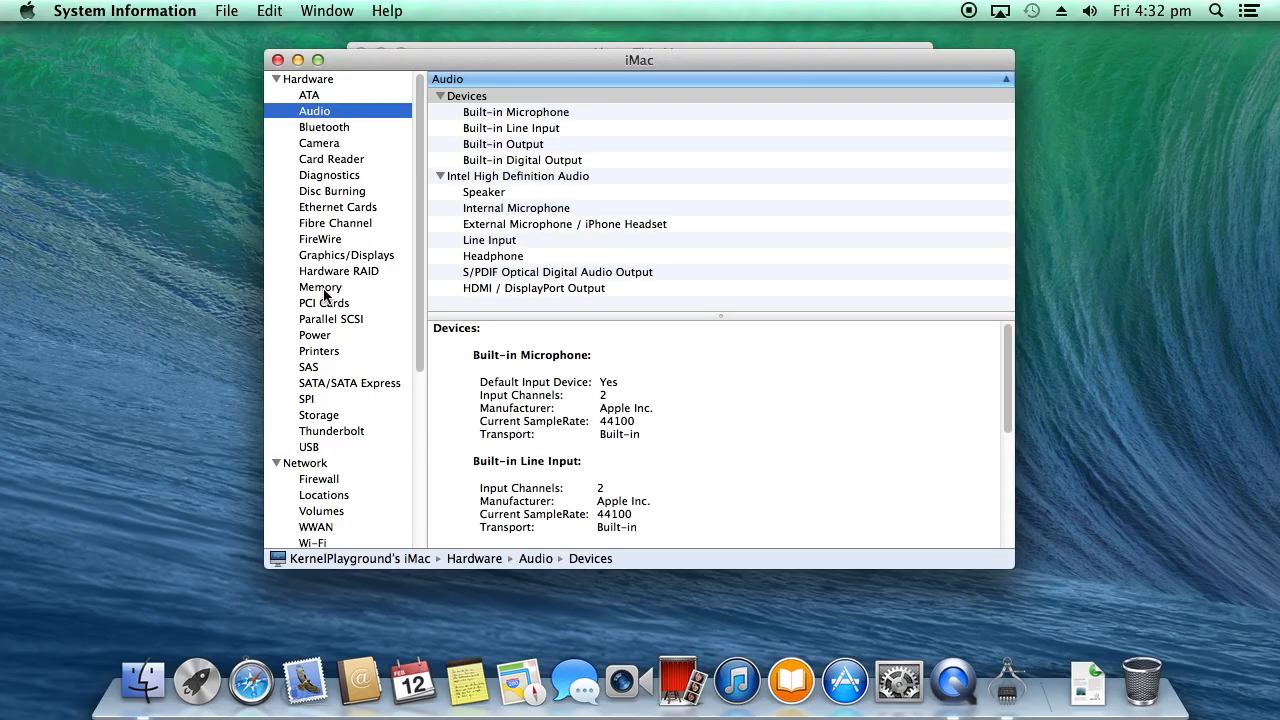
pyautogui.click(320, 288)
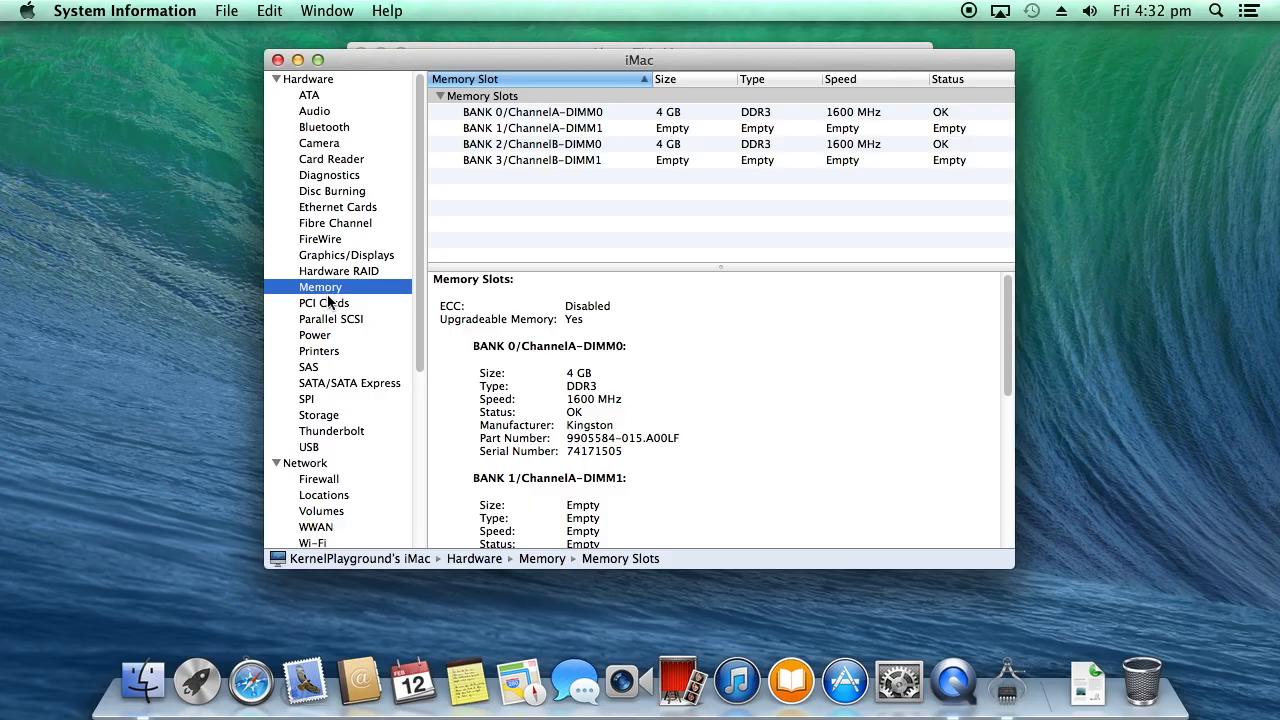
pyautogui.click(308, 448)
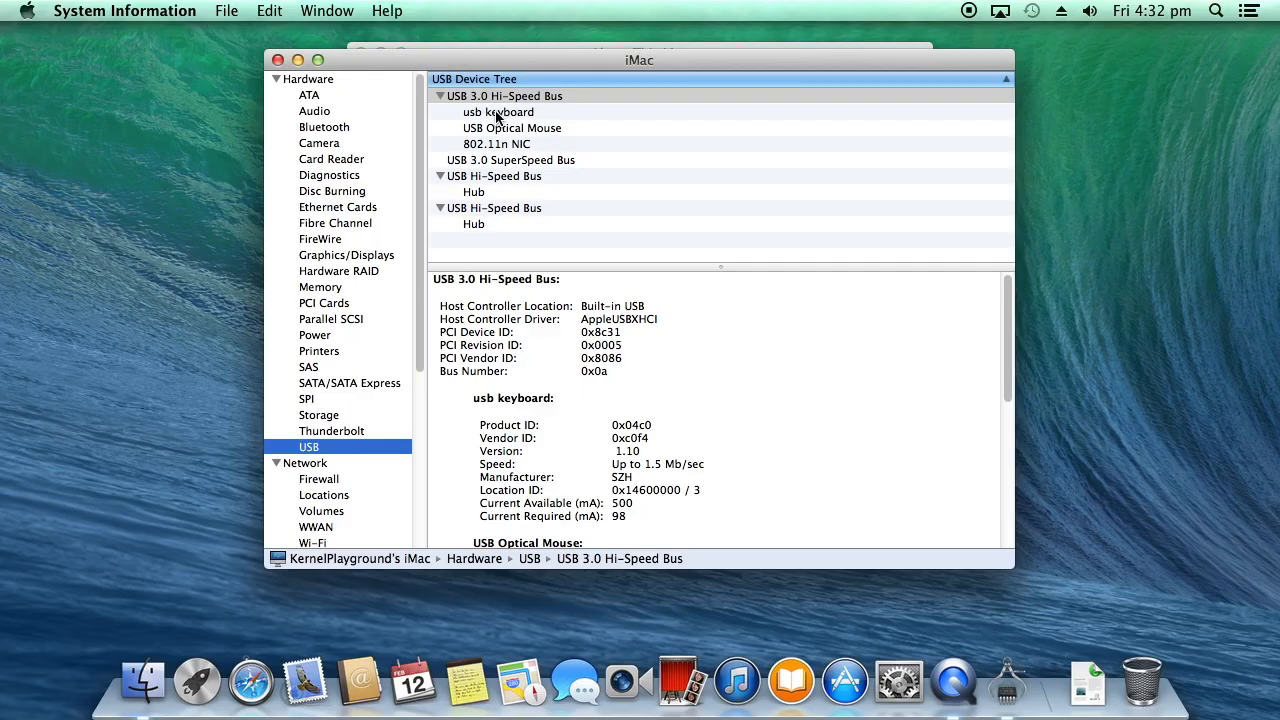
pyautogui.scroll(-3)
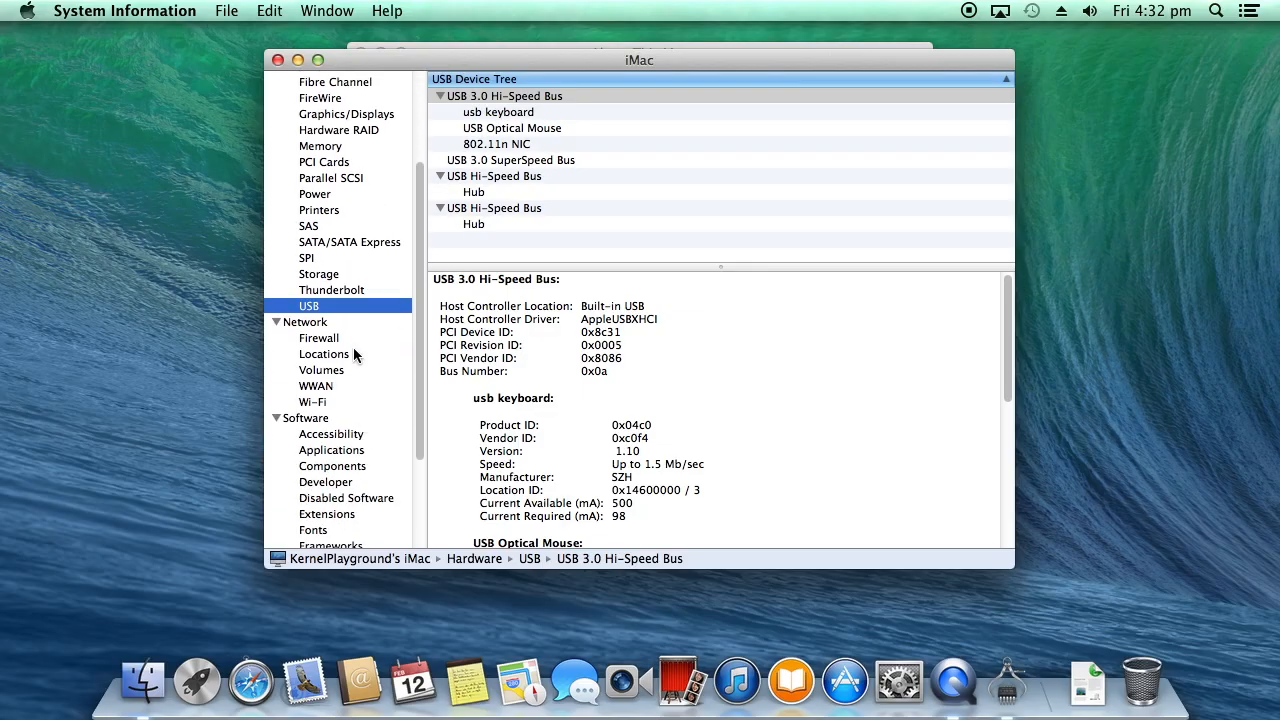
pyautogui.click(346, 112)
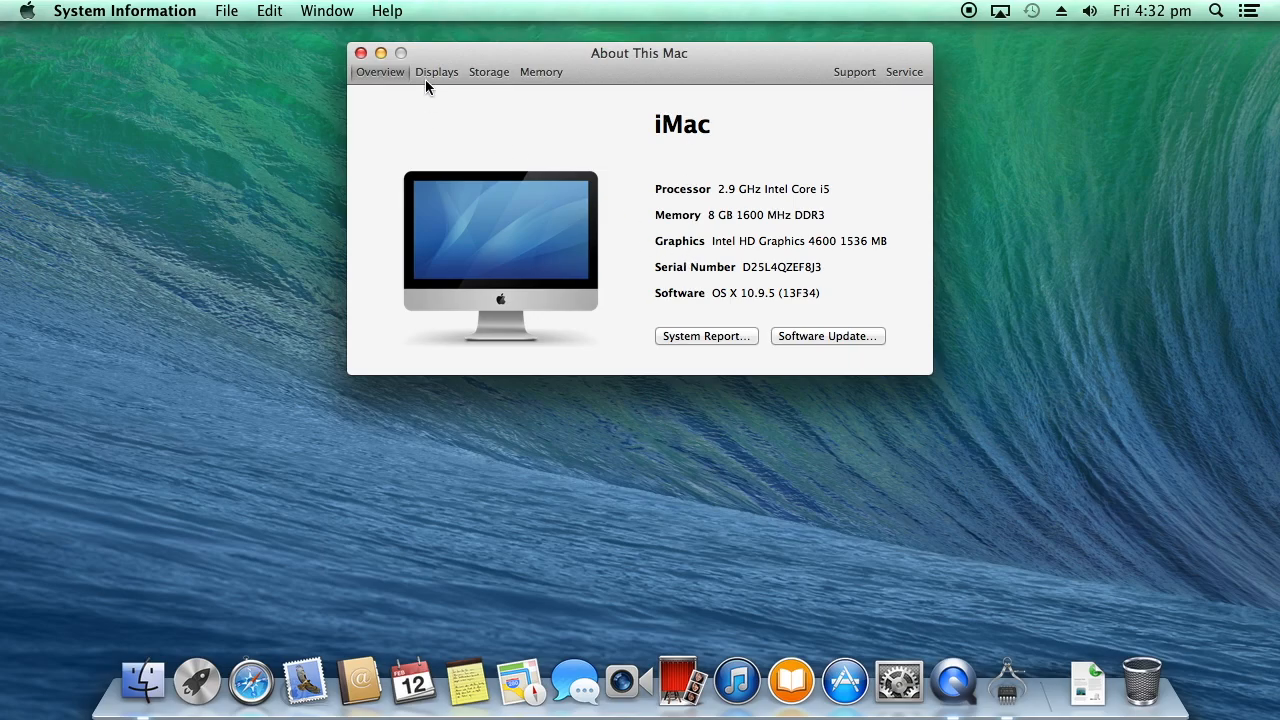
pyautogui.moveTo(434, 72)
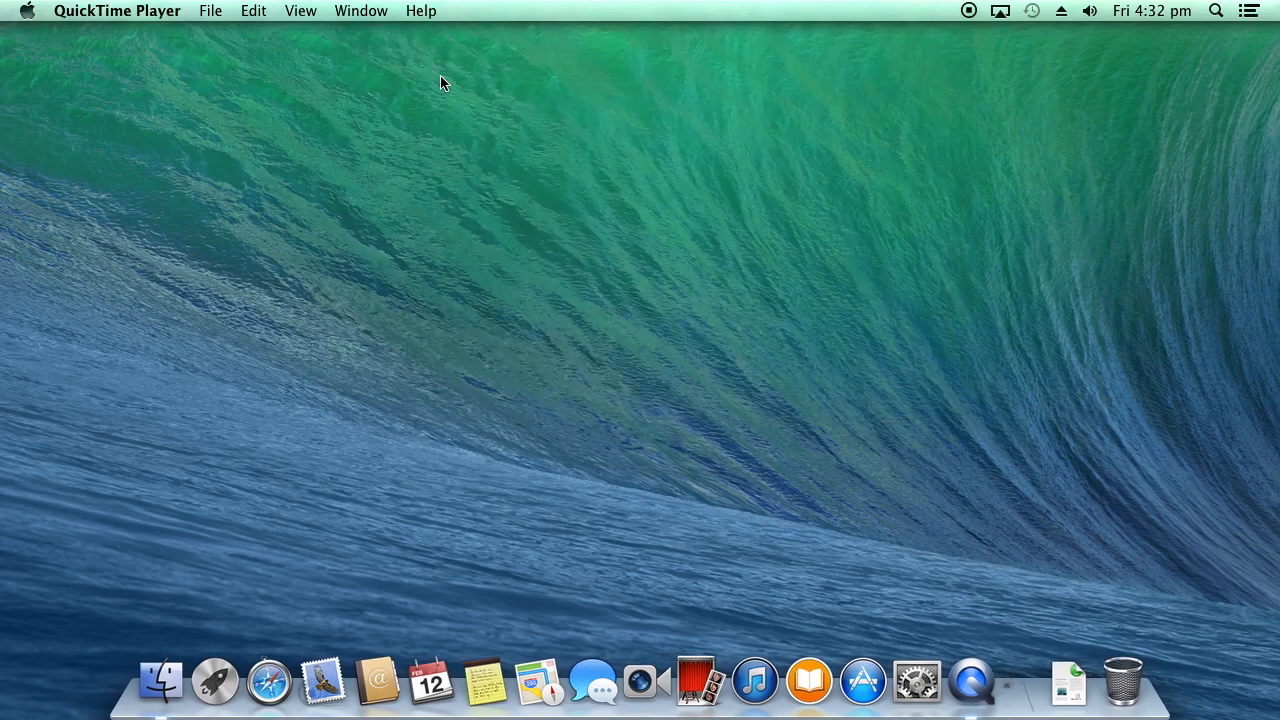
# - In the Dock preference pane enable Magnification at maximum, then close System Preferences
pyautogui.click(924, 680)
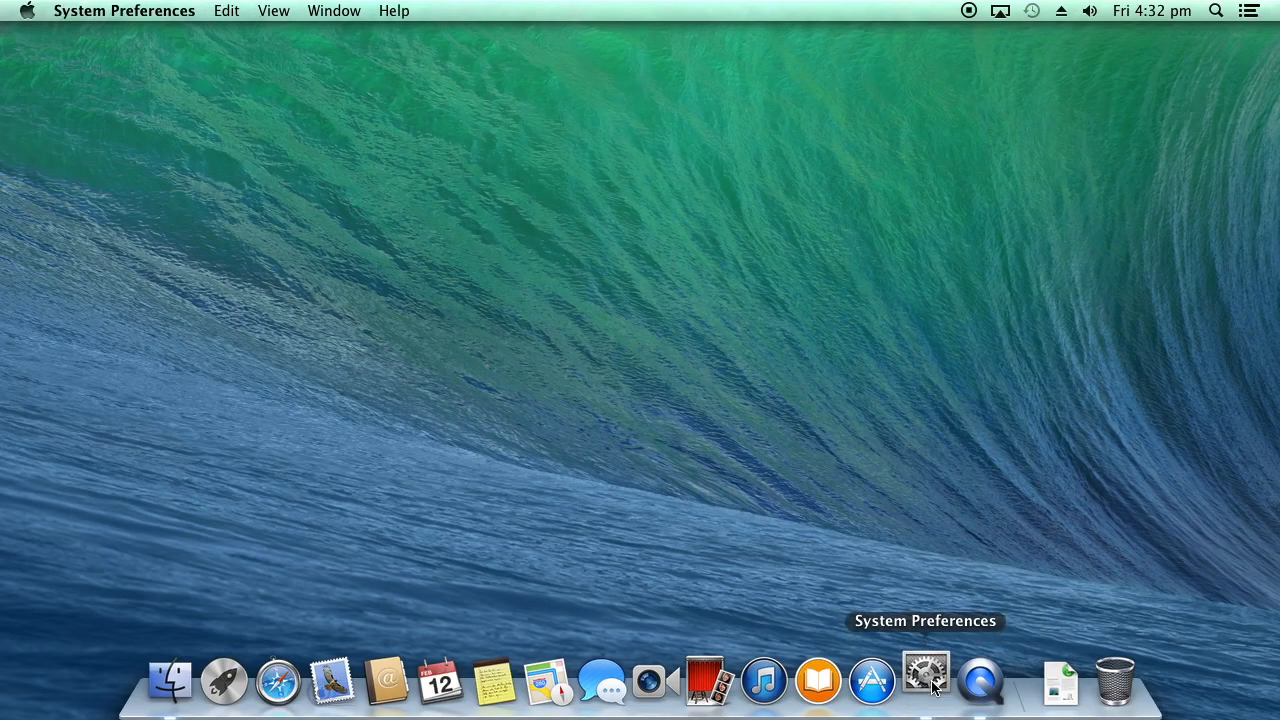
pyautogui.click(924, 680)
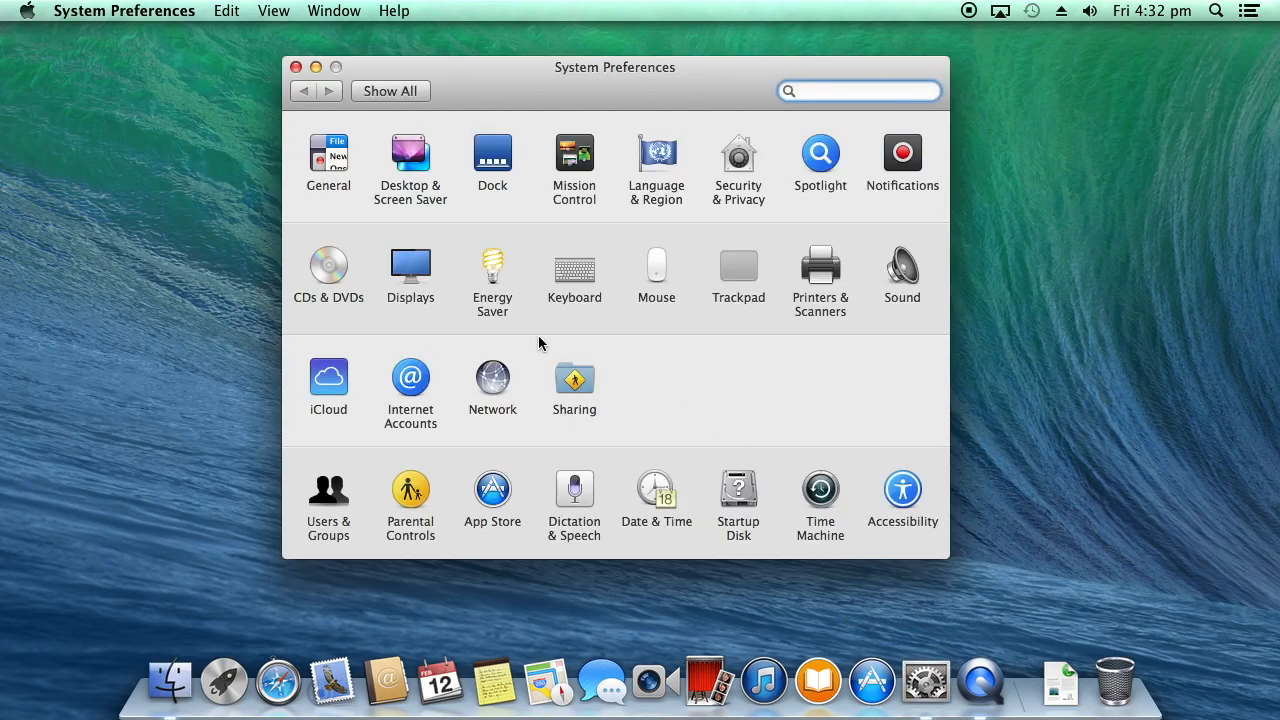
pyautogui.click(492, 156)
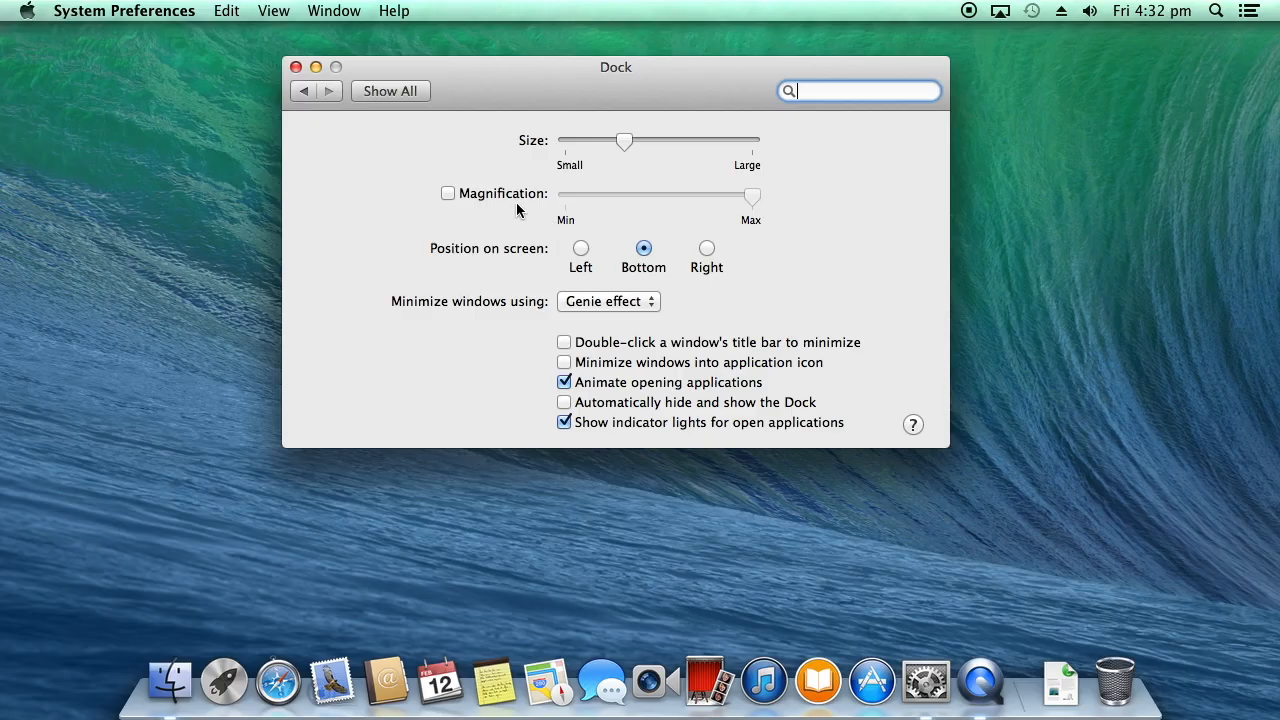
pyautogui.click(448, 192)
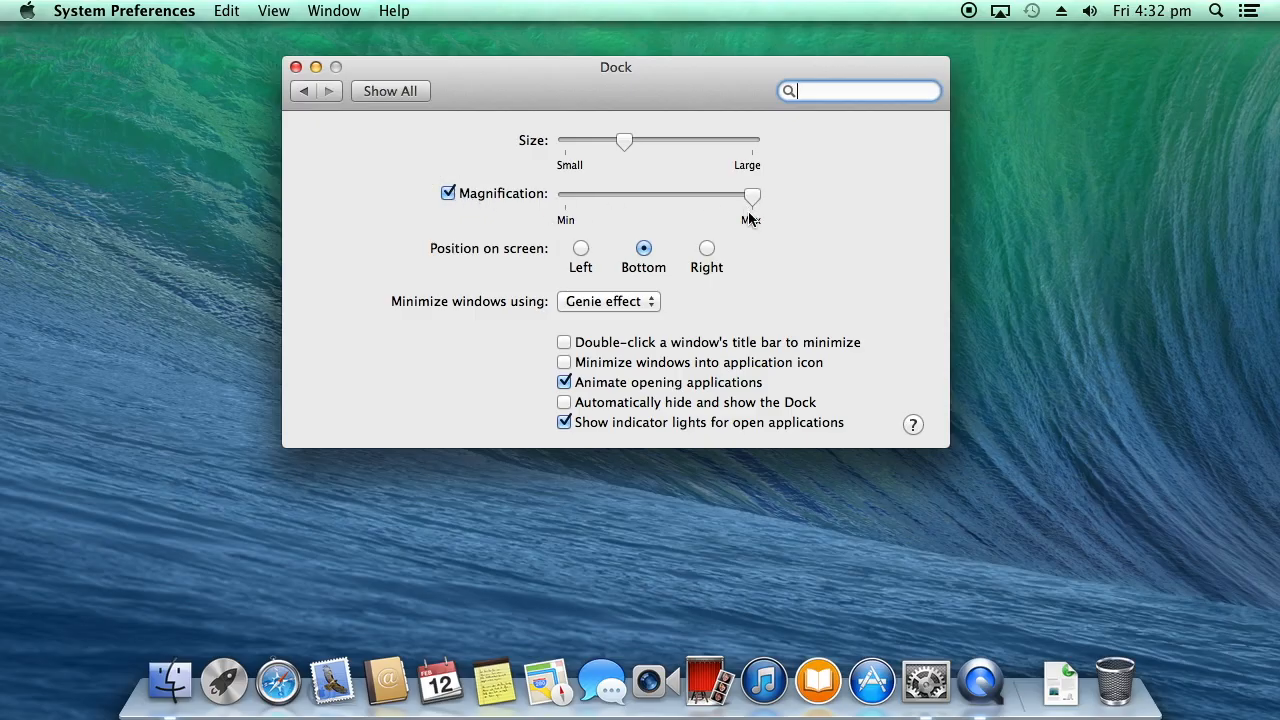
pyautogui.moveTo(982, 644)
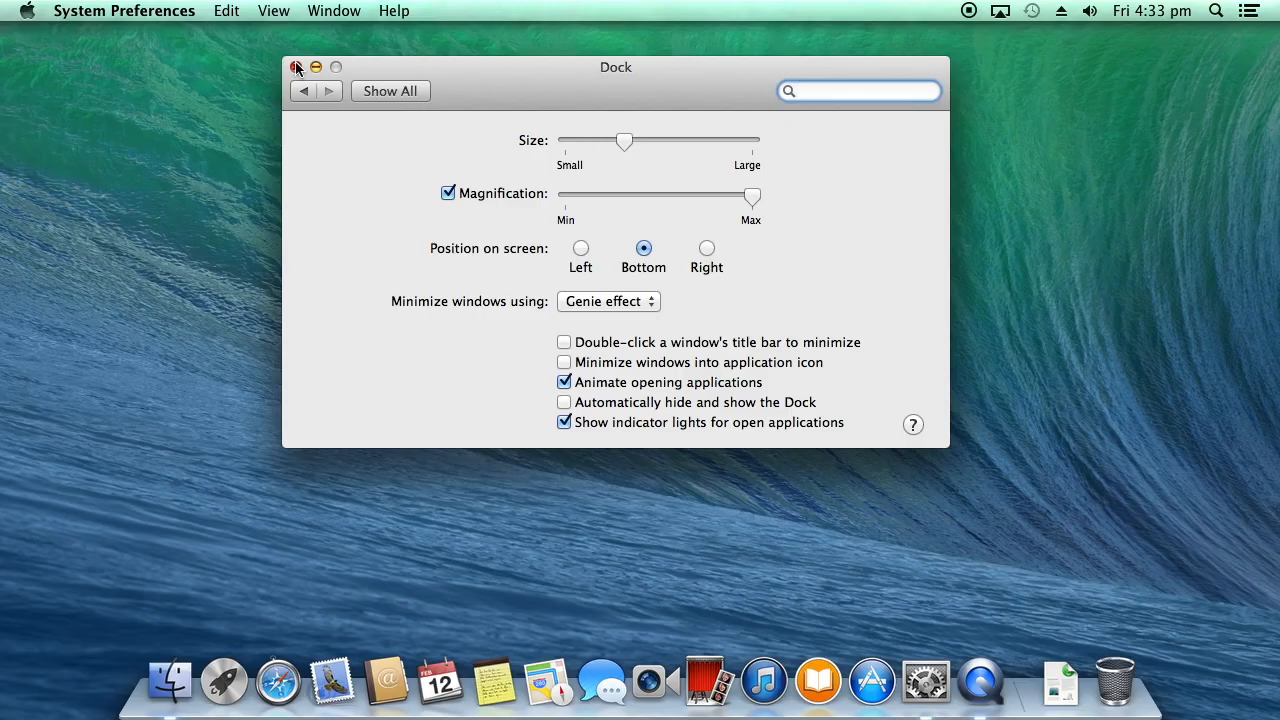
pyautogui.click(296, 68)
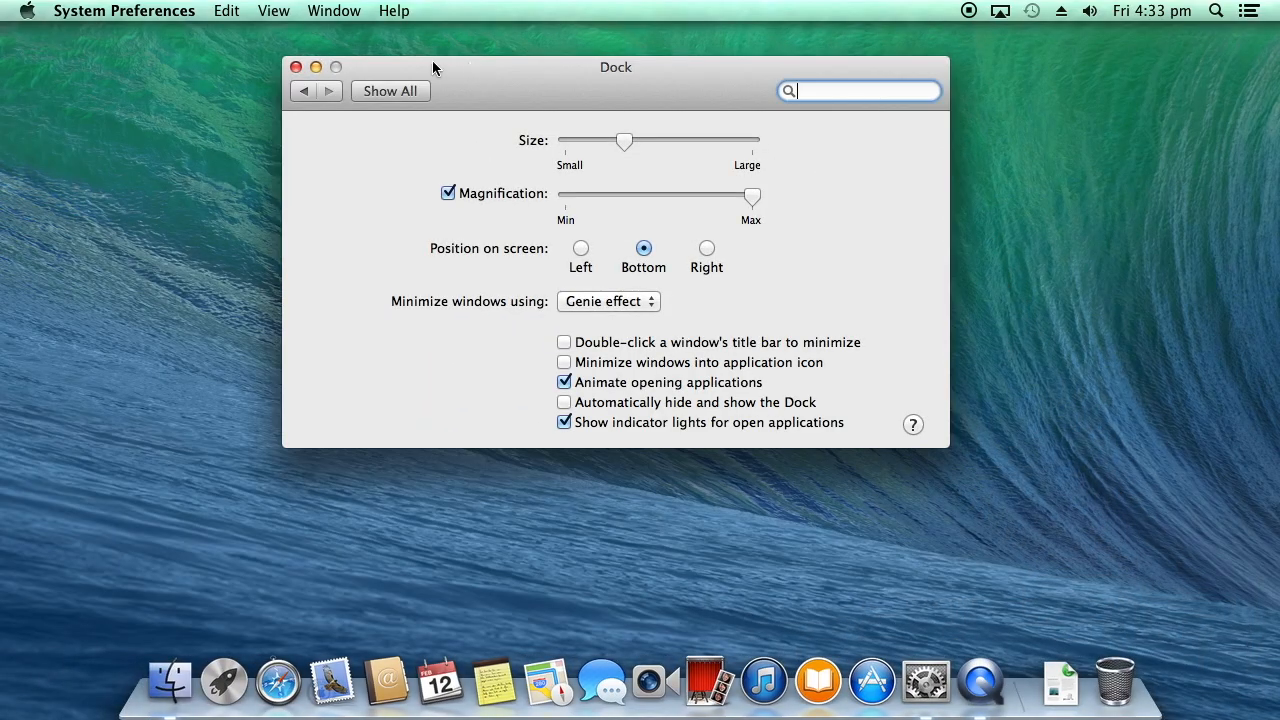
pyautogui.click(296, 68)
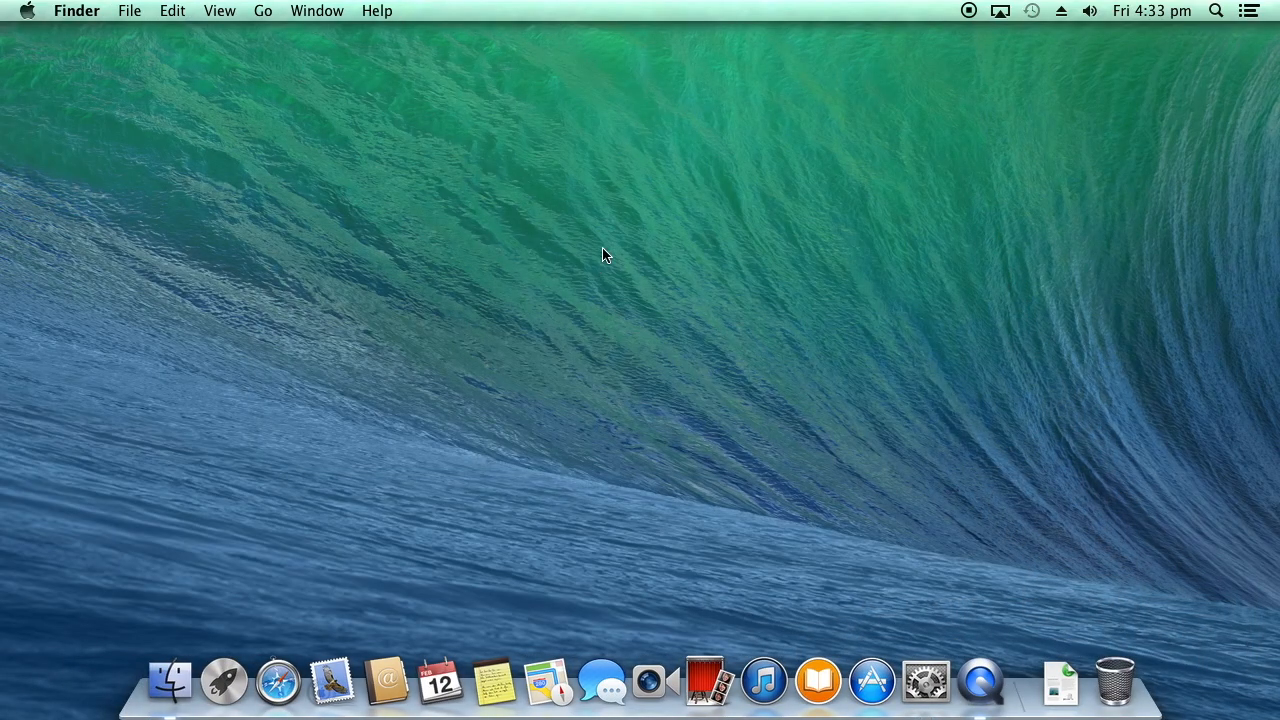
pyautogui.moveTo(334, 608)
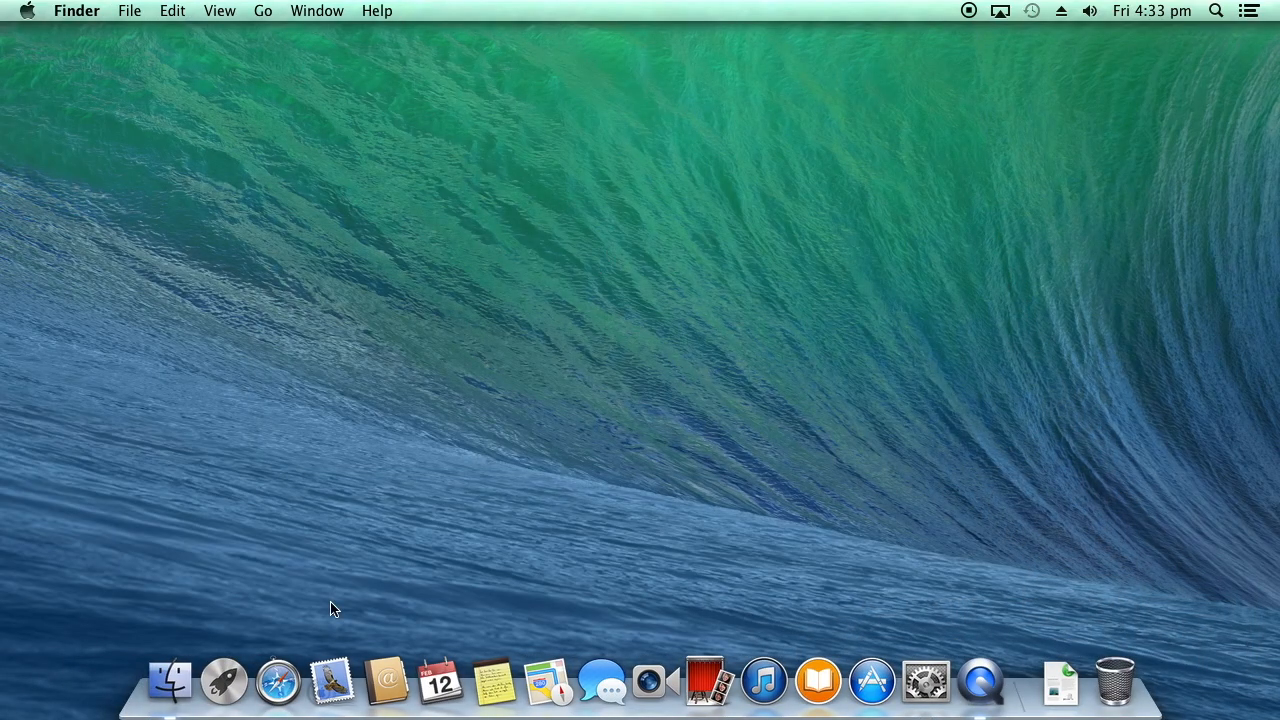
pyautogui.click(224, 680)
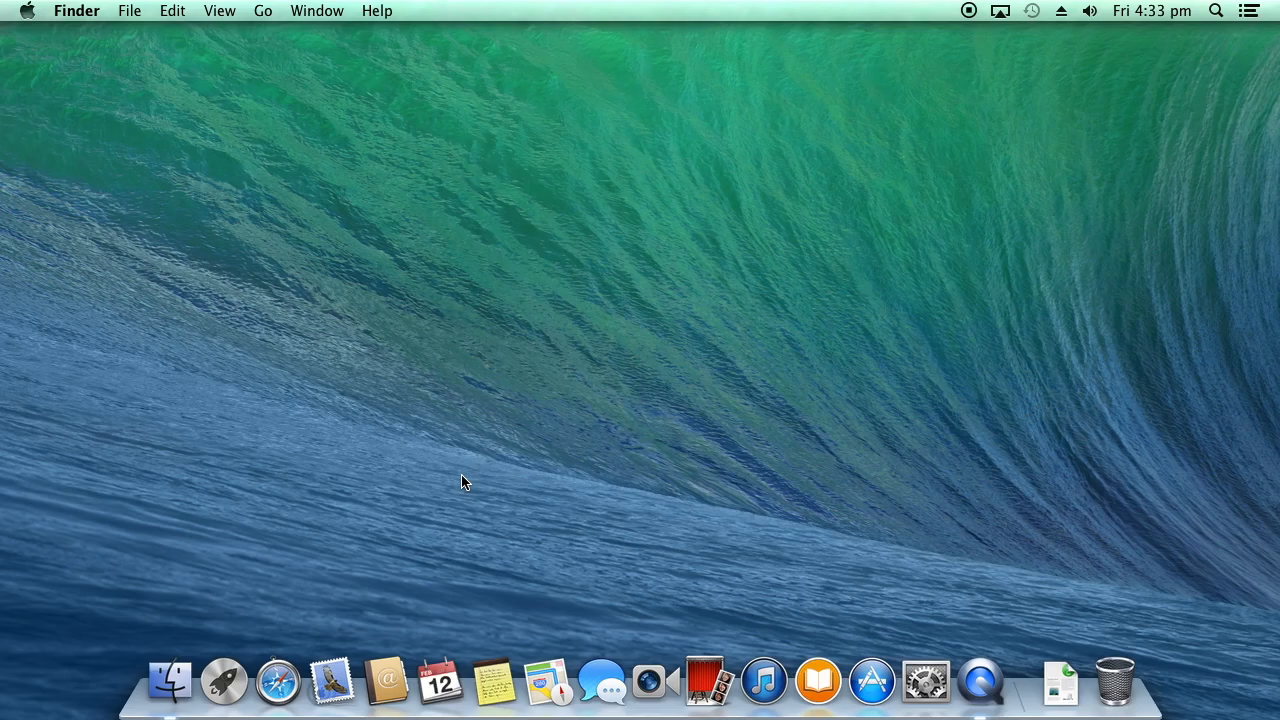
pyautogui.moveTo(416, 454)
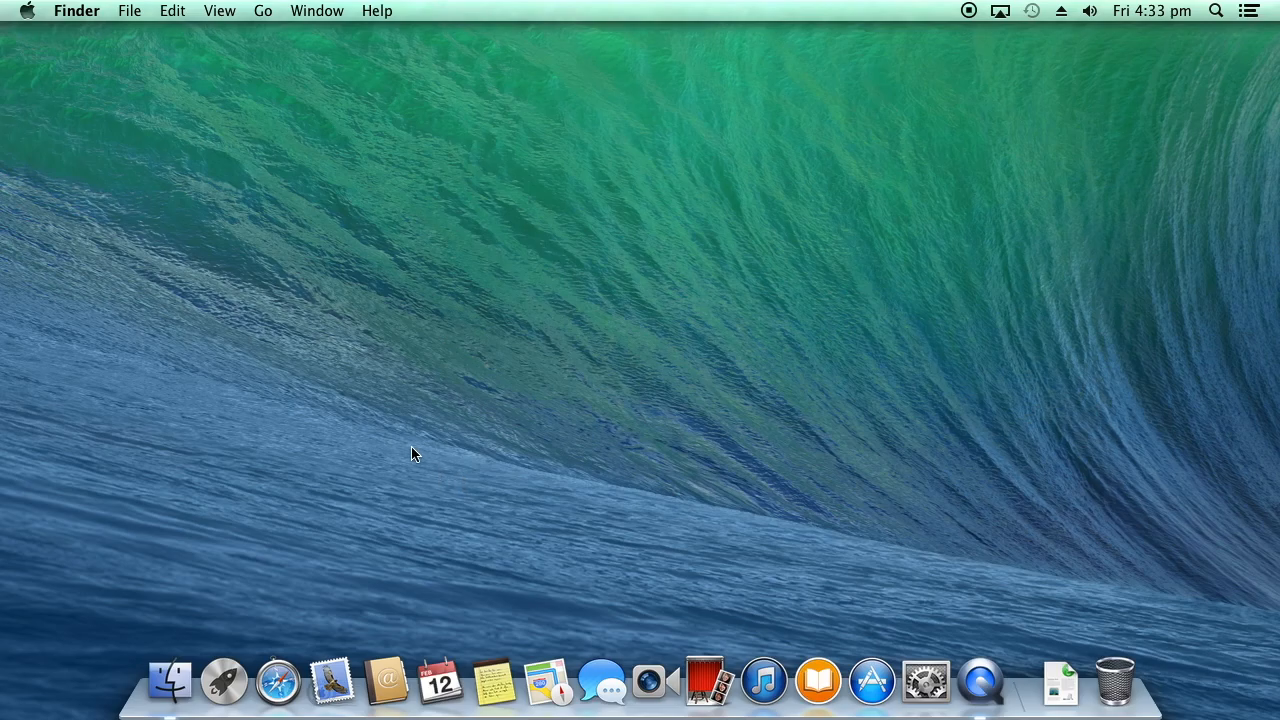